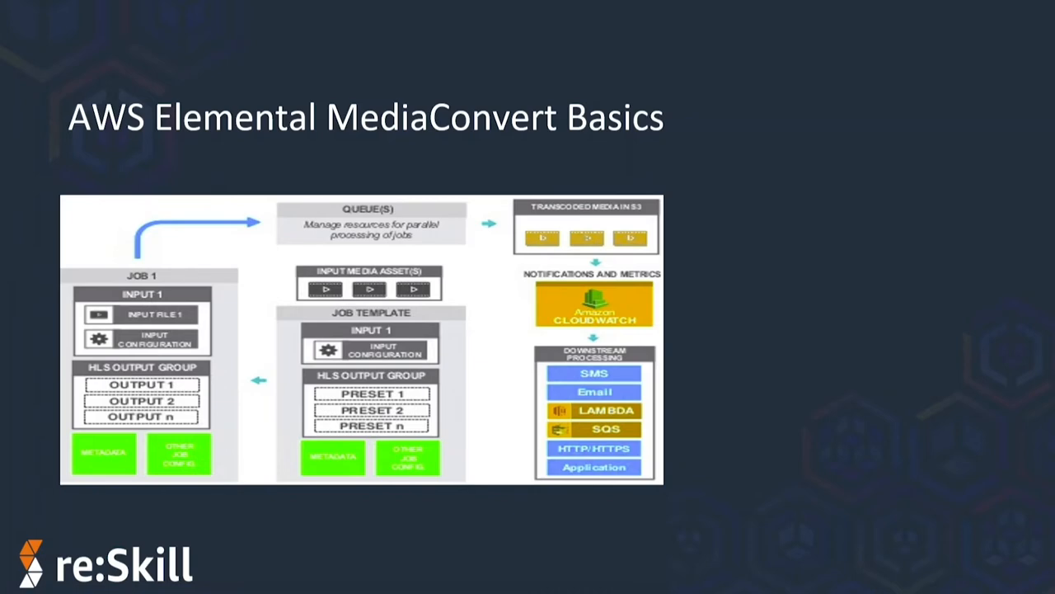
- Browse into vod-inputfolder-bucket's inputs/ folder listing the three uploaded mp4 videos
left_click(350, 584)
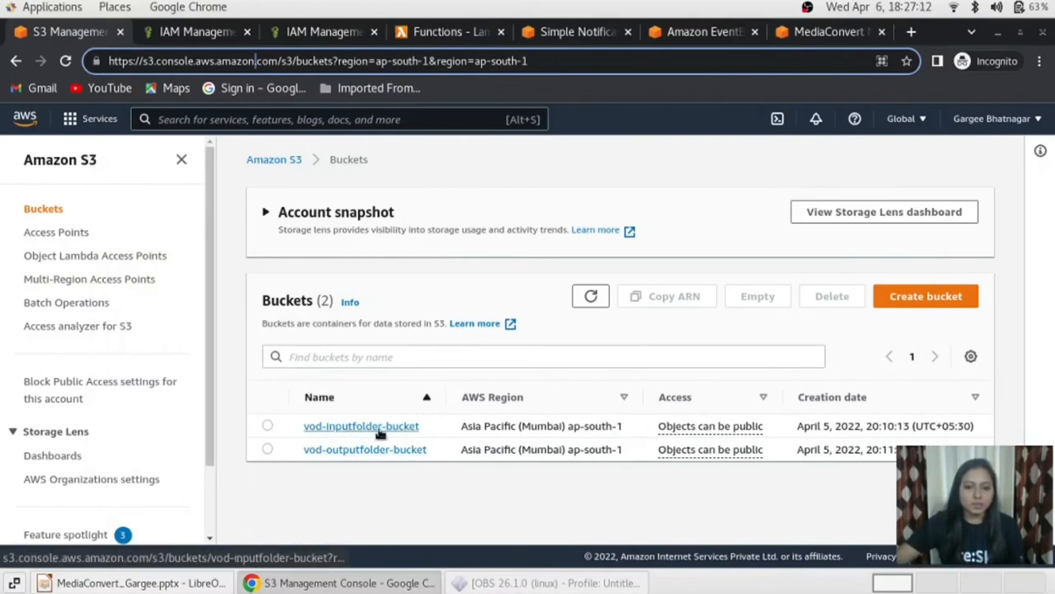
mouse_move(364, 448)
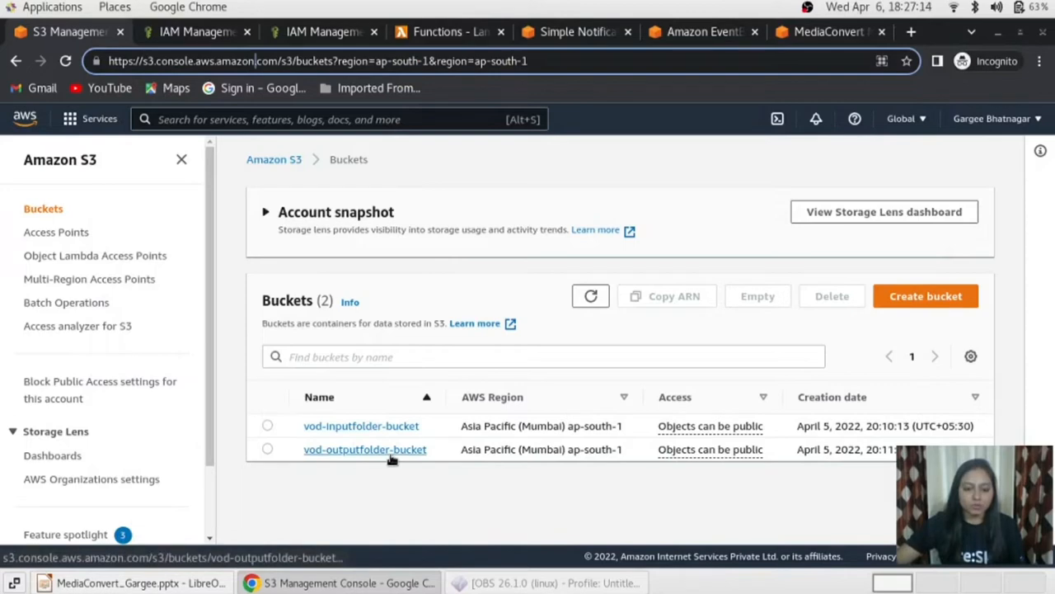
left_click(361, 426)
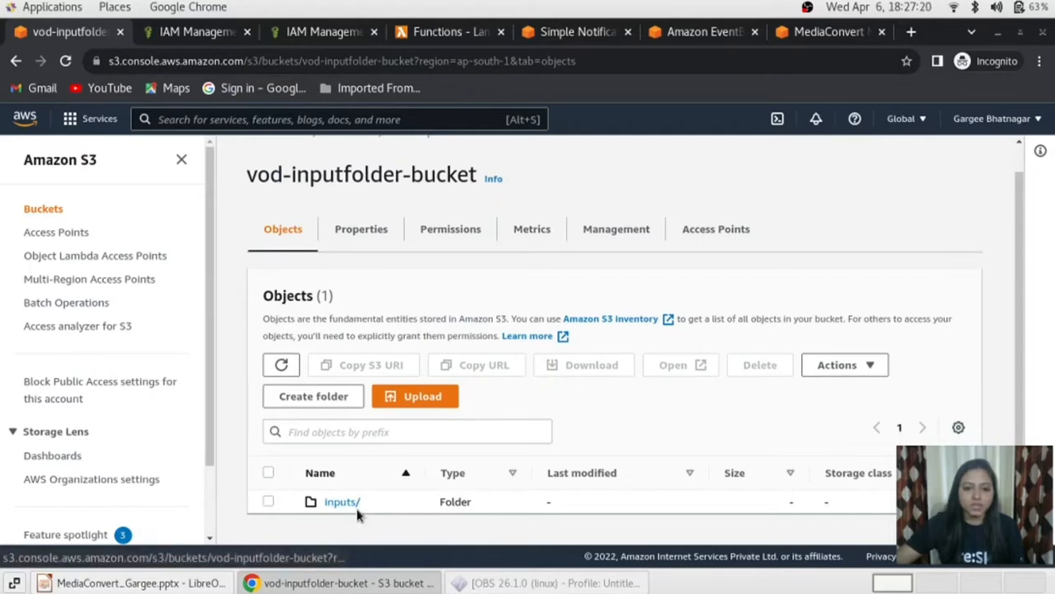
left_click(342, 502)
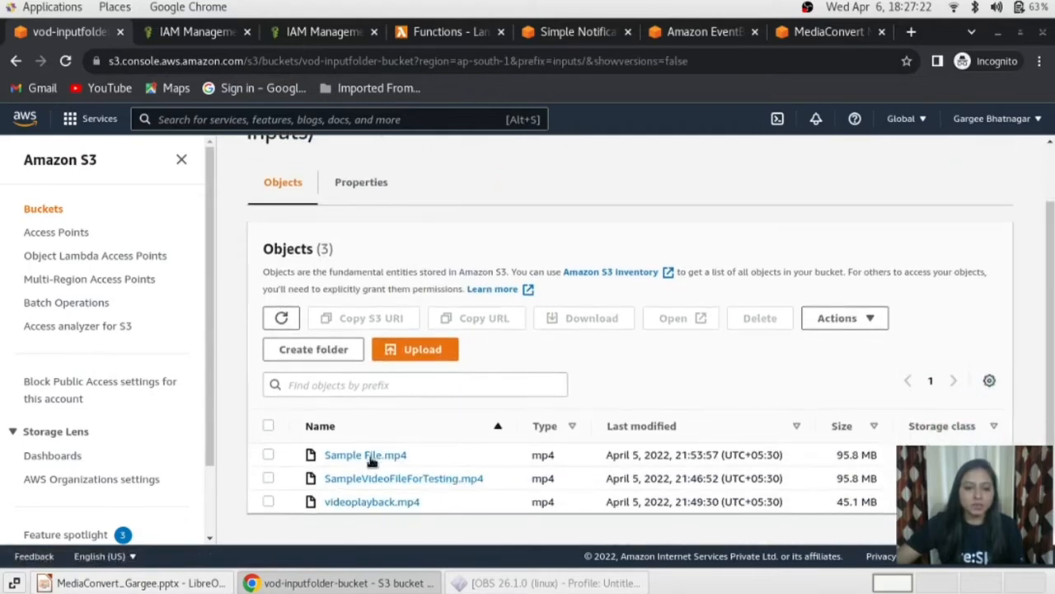
mouse_move(441, 514)
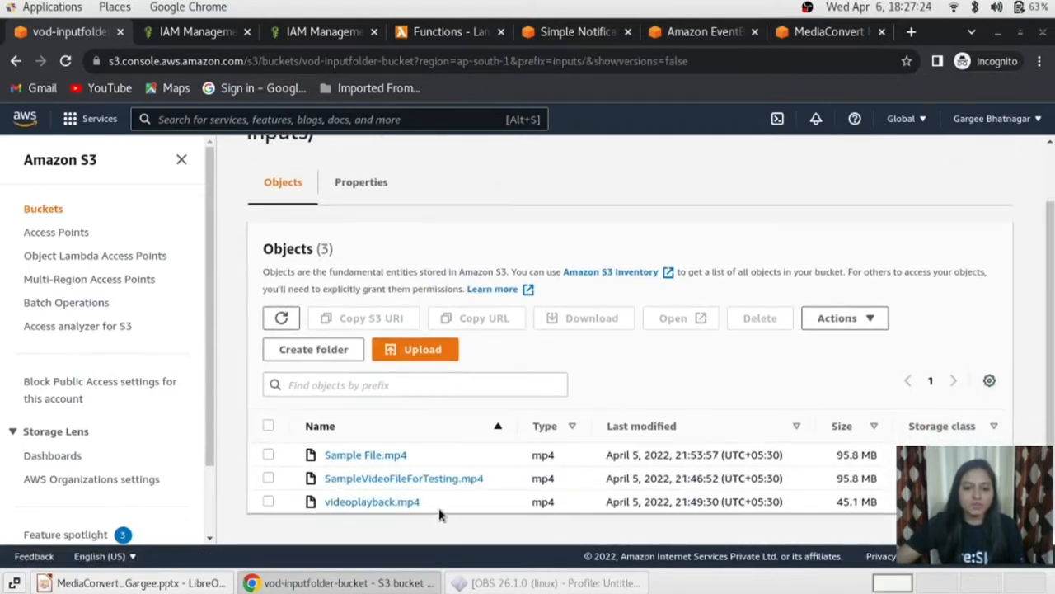
scroll("up", 3)
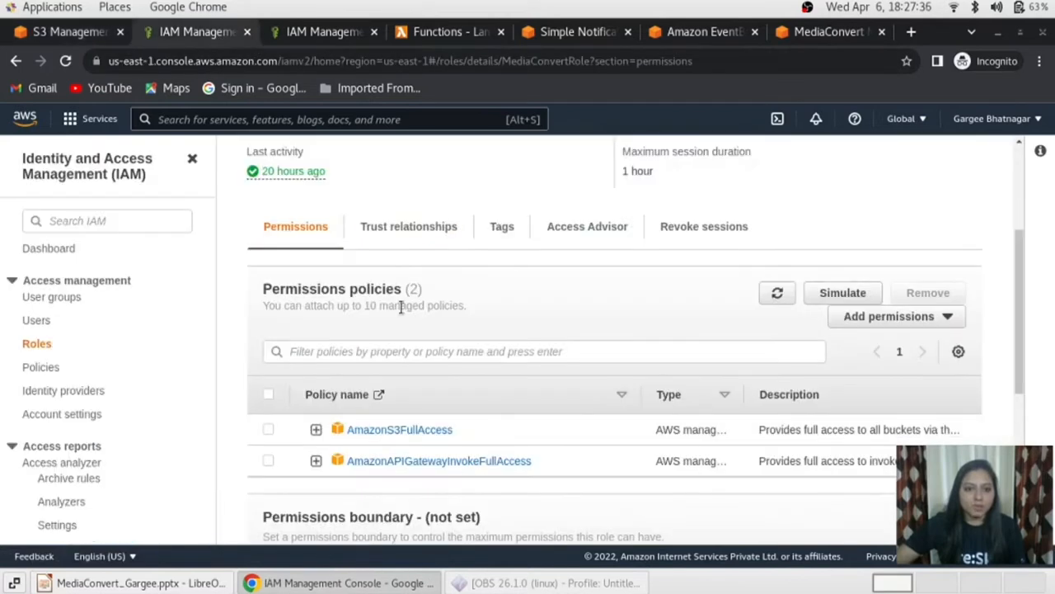
- Inspect VODLambdaRole in IAM, showing AWSLambdaBasicExecutionRole and the inline VODLambdaPolicy
scroll("up", 3)
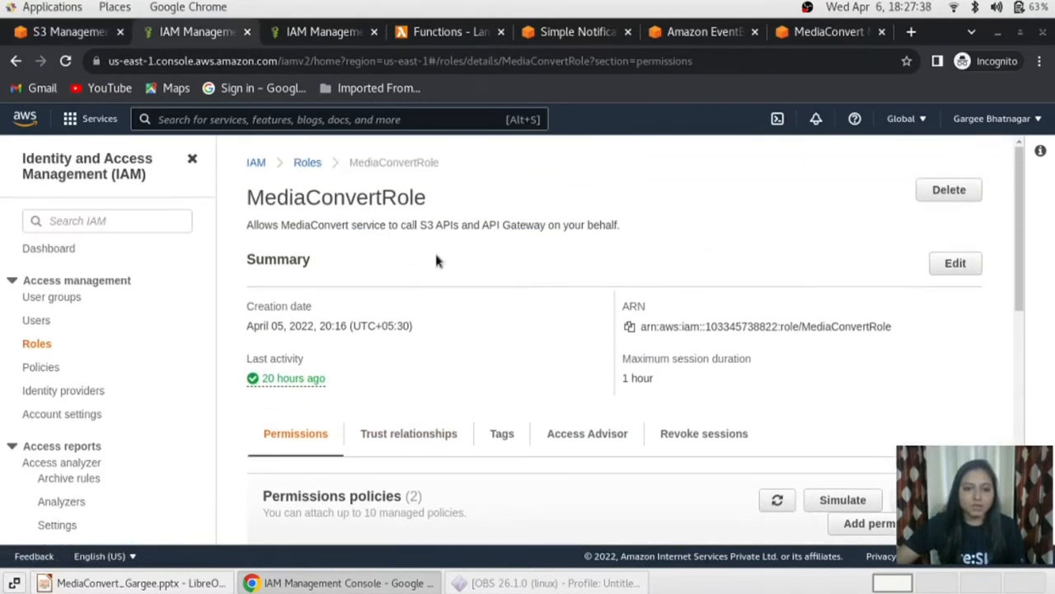
scroll("down", 3)
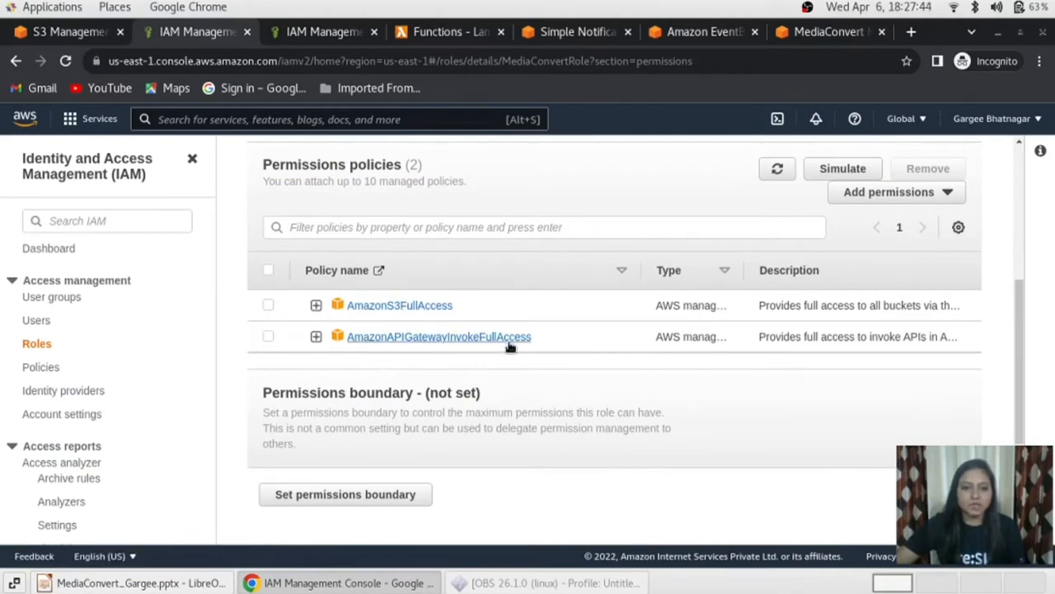
scroll("up", 3)
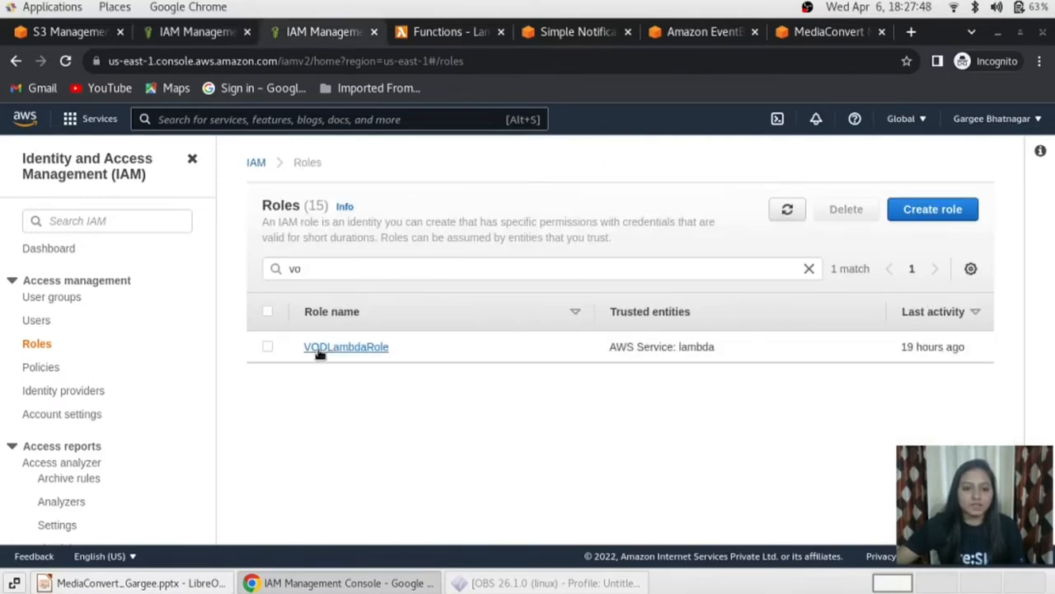
left_click(346, 346)
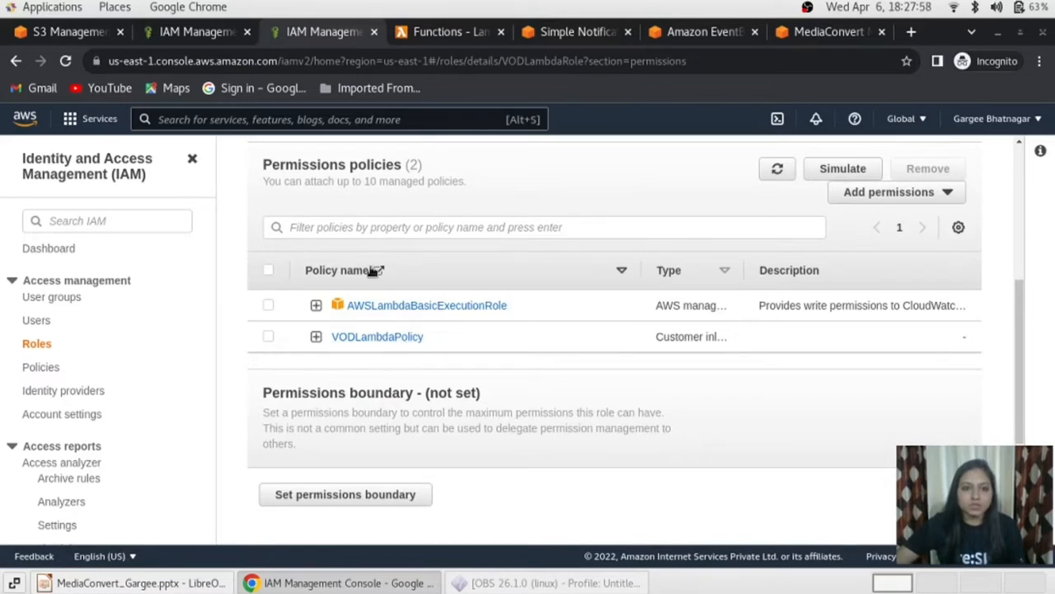
scroll("up", 3)
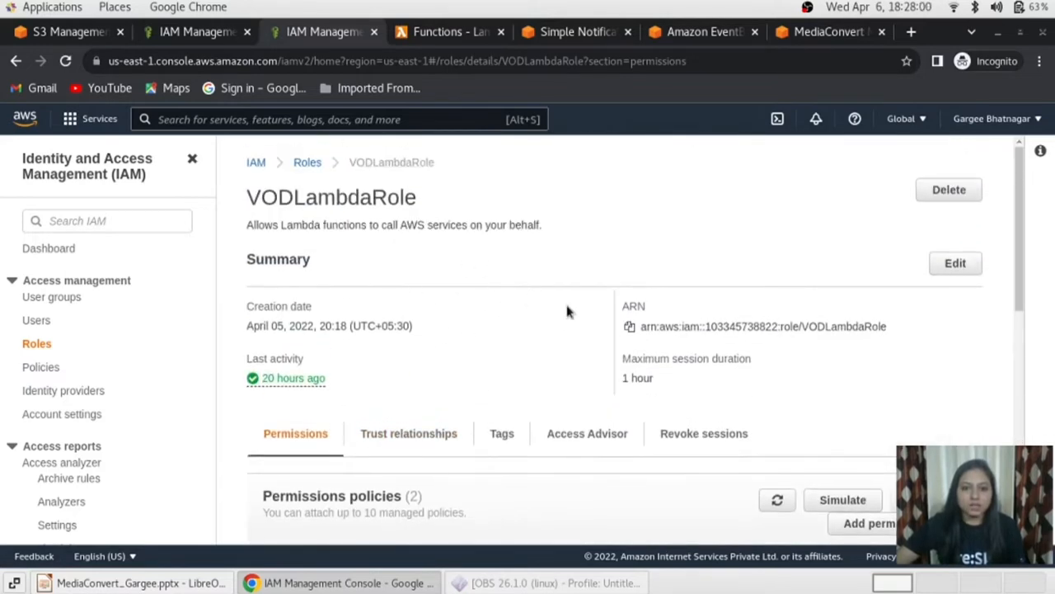
scroll("down", 3)
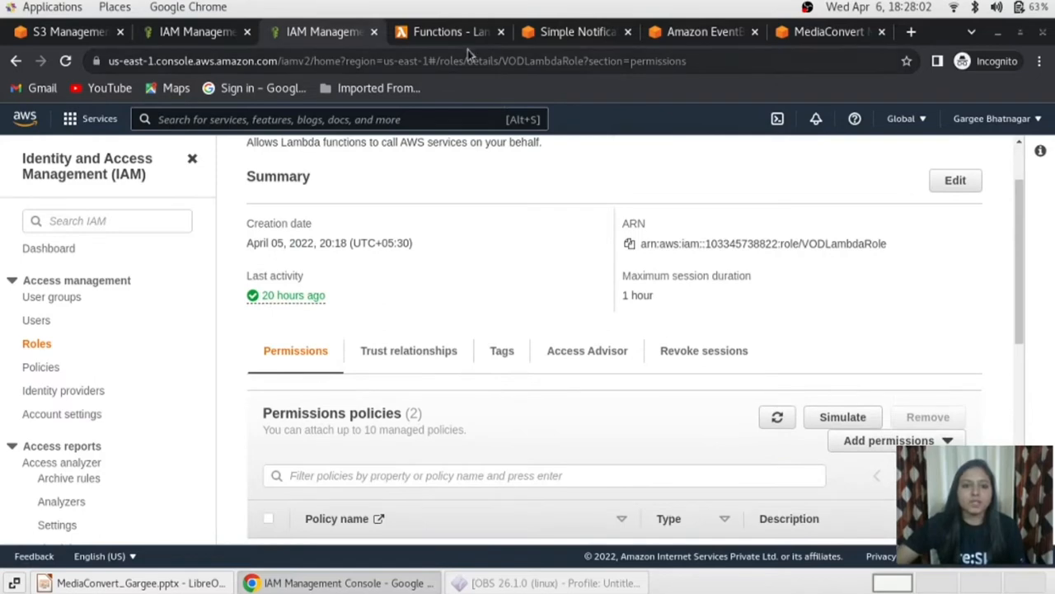
- View the VODLambdaConvert Lambda function's overview with its S3 trigger and Python 3.8 code
left_click(448, 31)
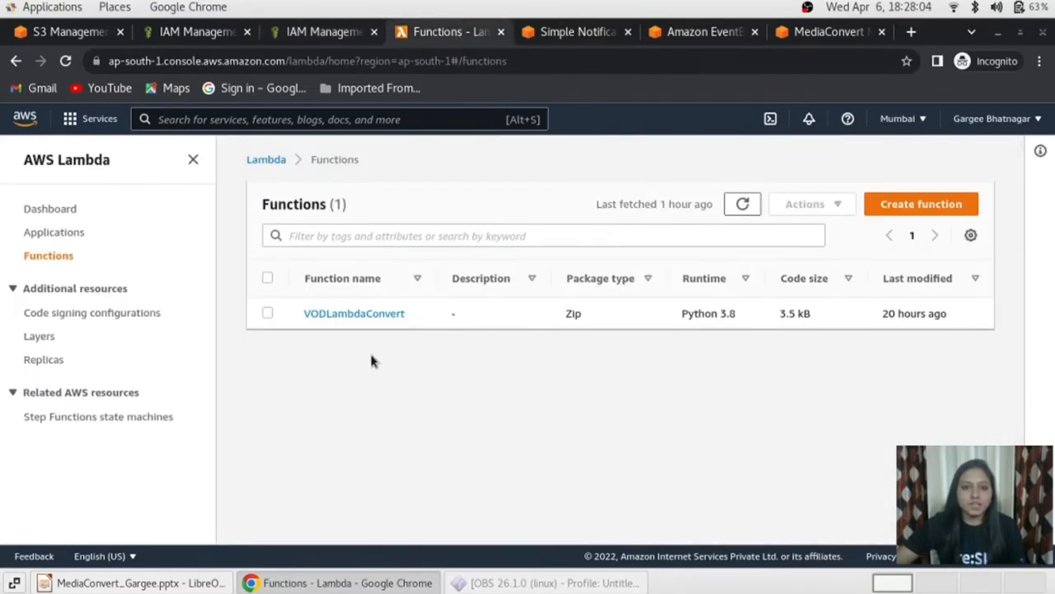
mouse_move(353, 313)
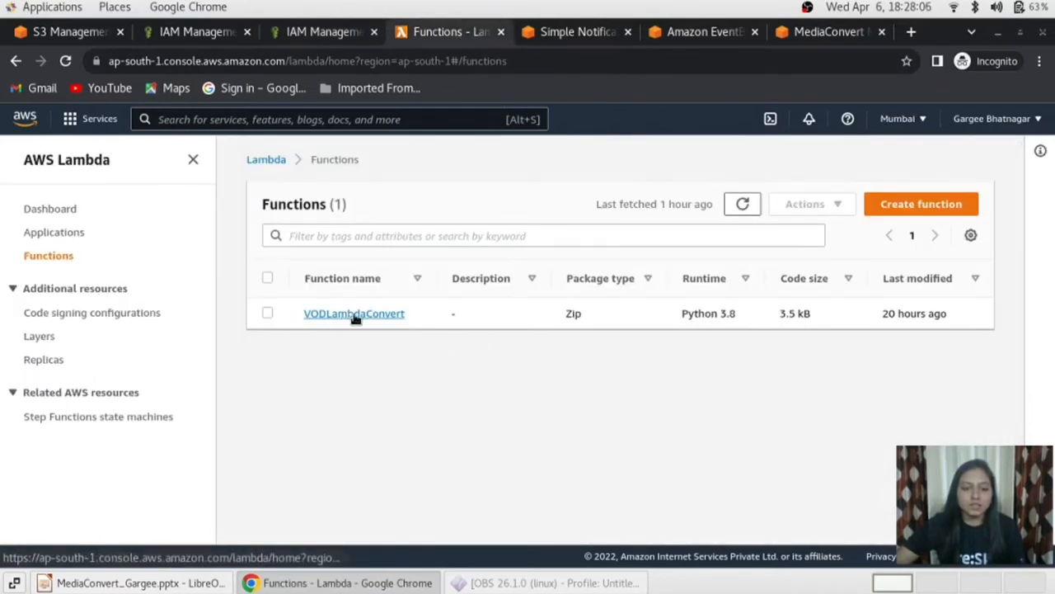
mouse_move(353, 319)
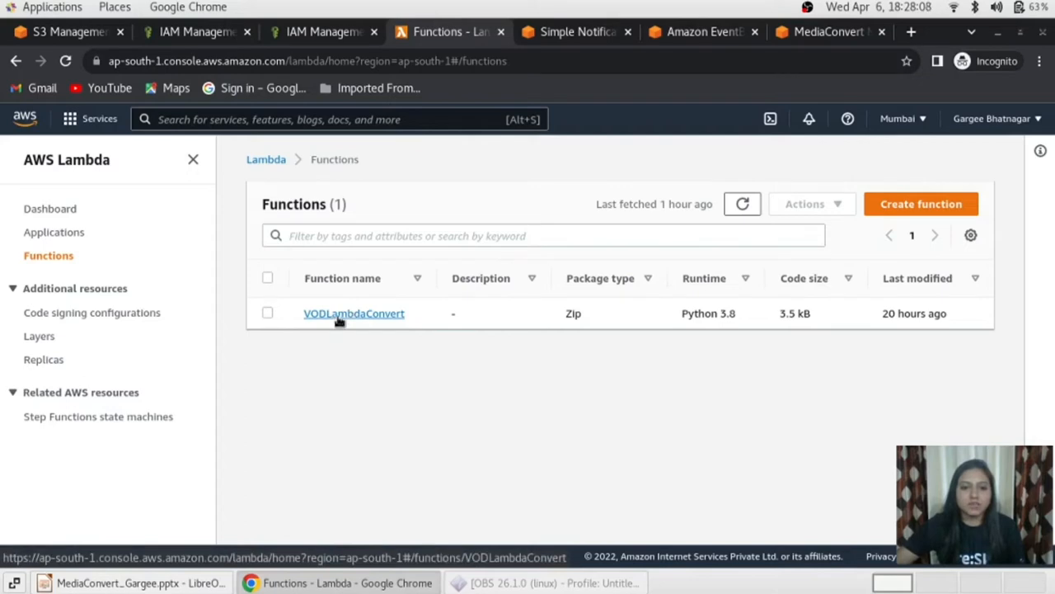
left_click(353, 314)
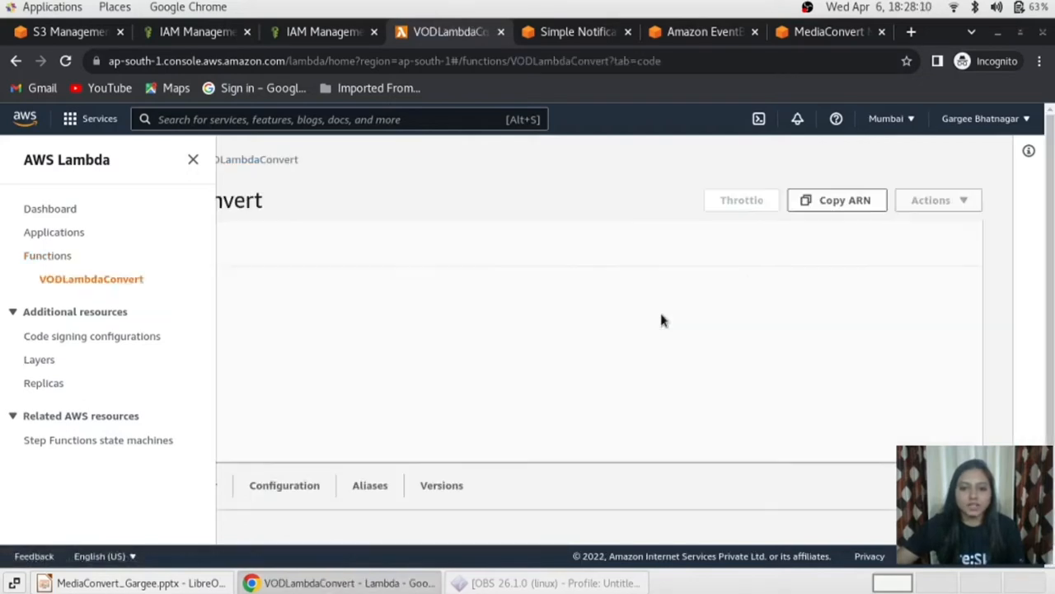
left_click(193, 158)
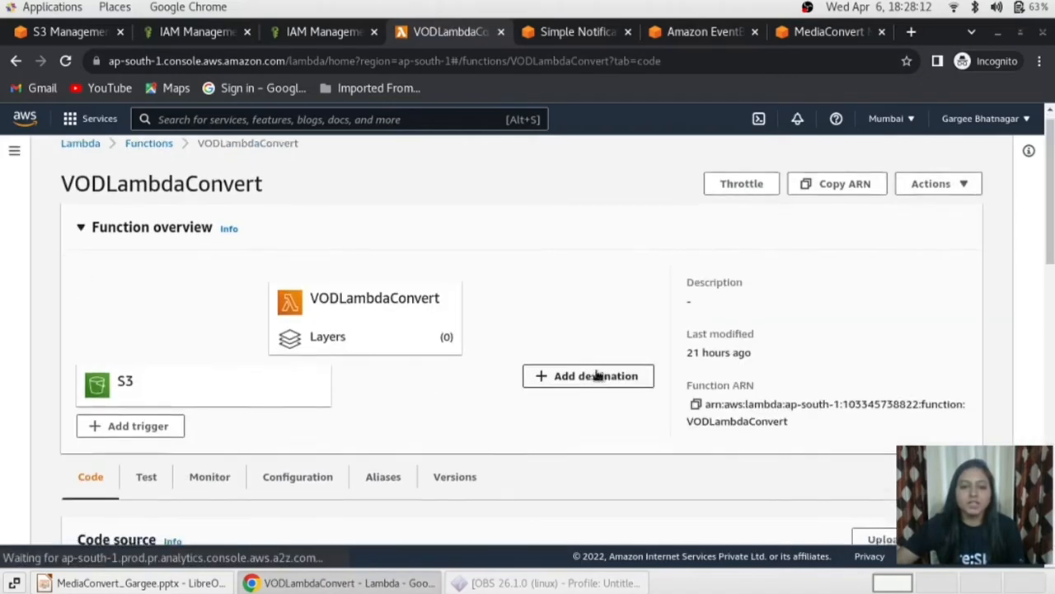
scroll("down", 3)
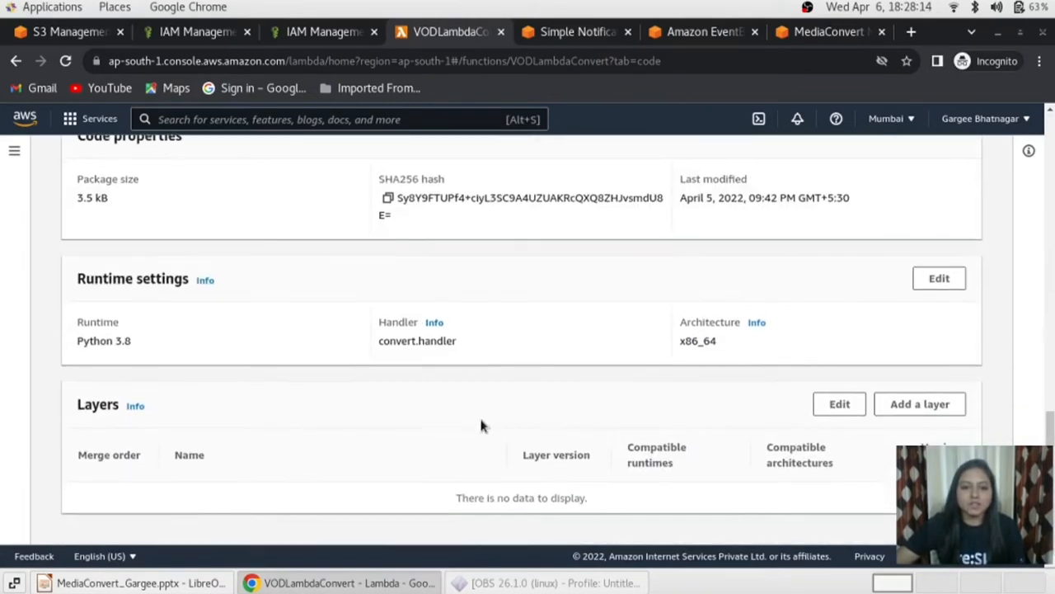
scroll("up", 3)
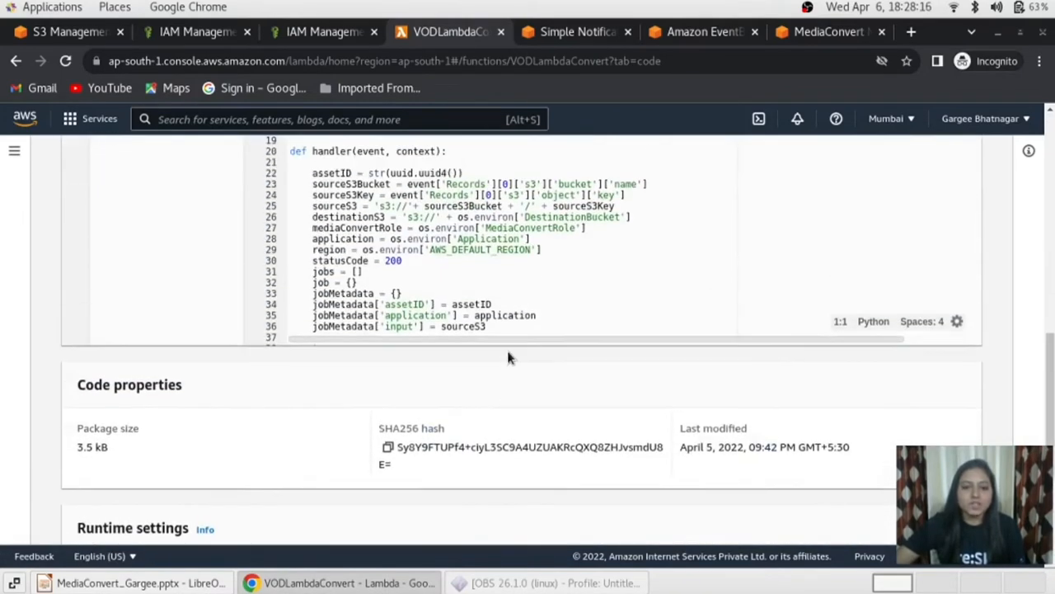
scroll("up", 3)
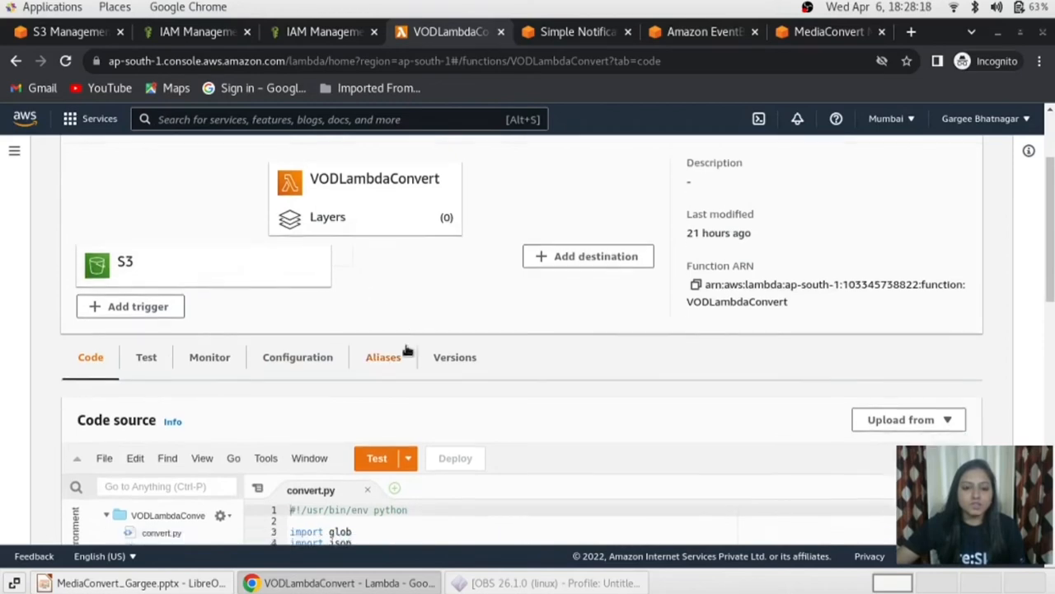
scroll("down", 3)
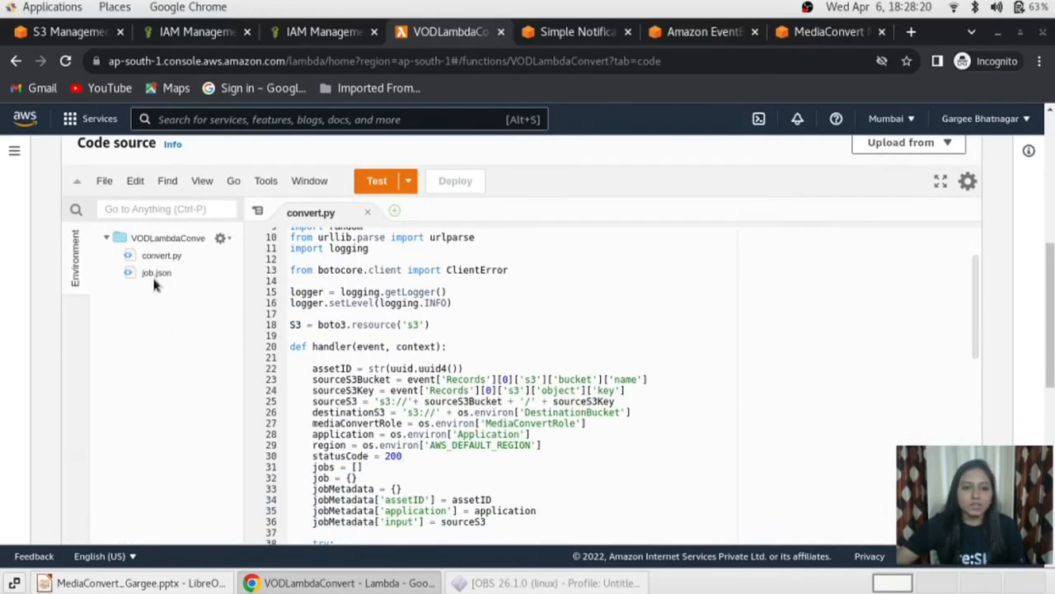
mouse_move(161, 255)
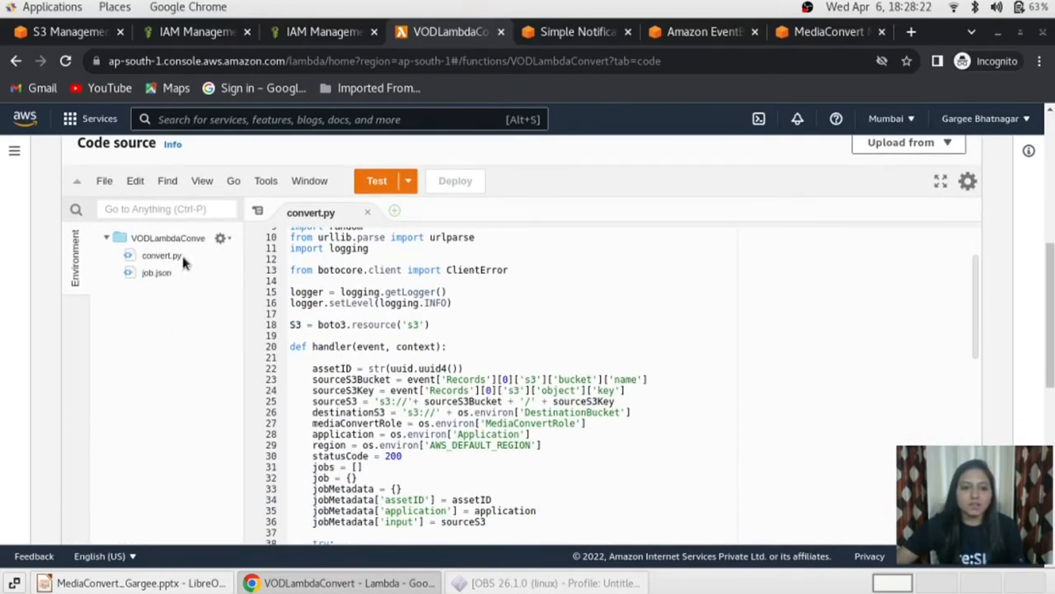
scroll("up", 3)
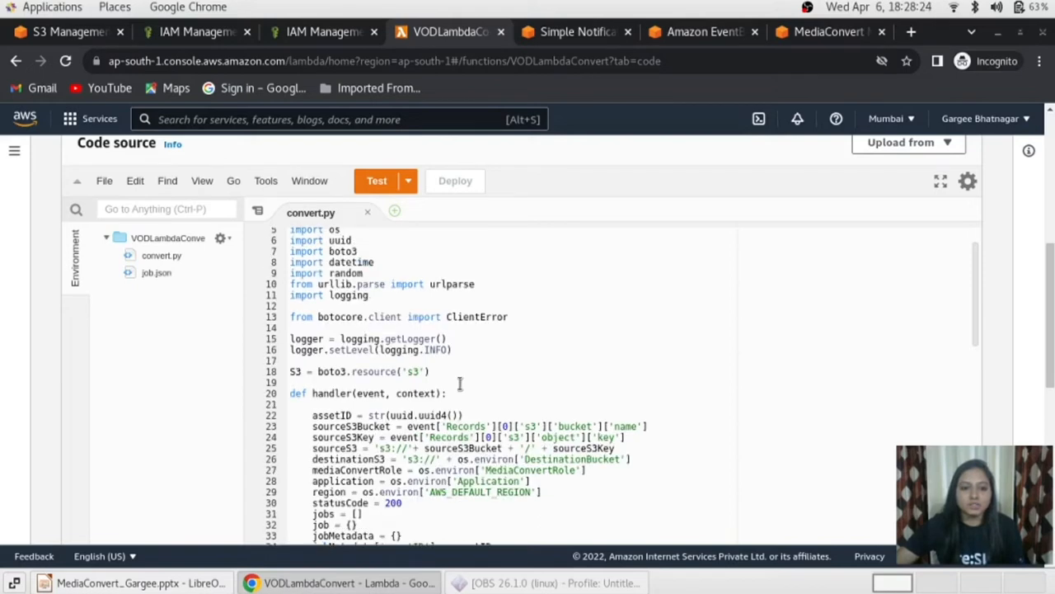
scroll("up", 3)
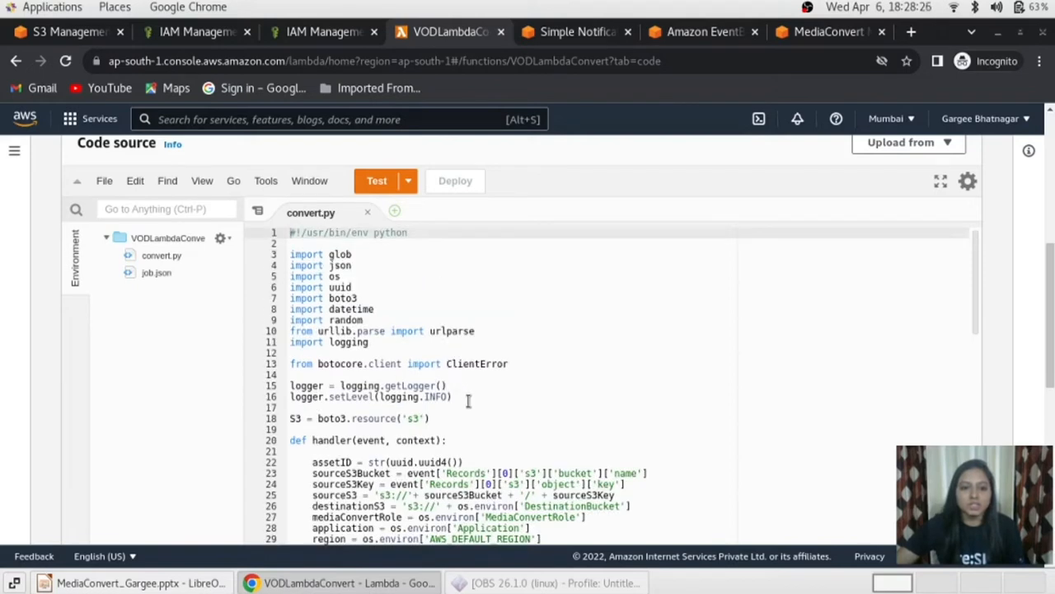
scroll("down", 3)
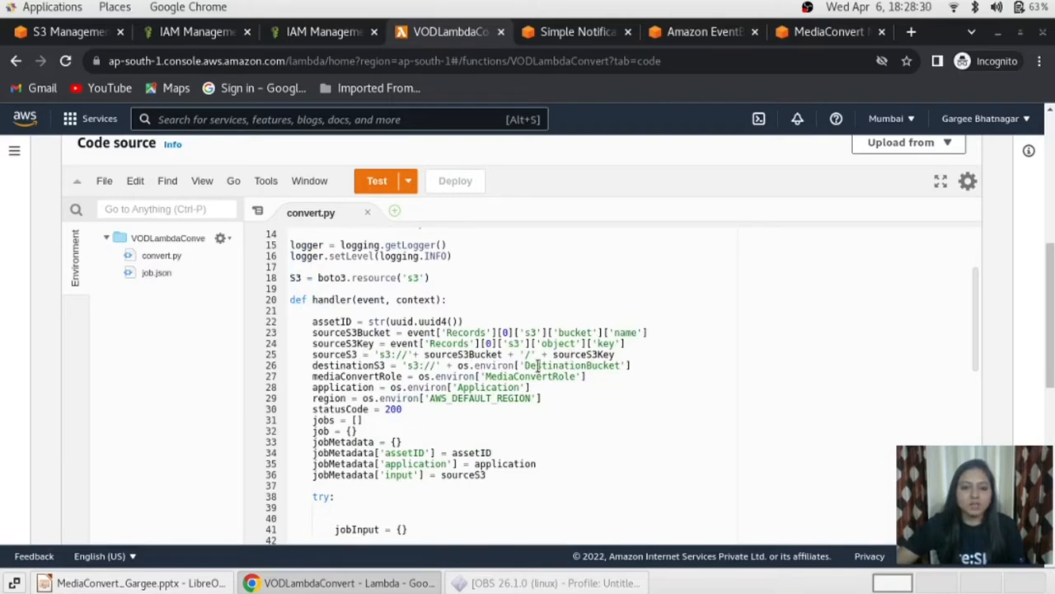
scroll("down", 3)
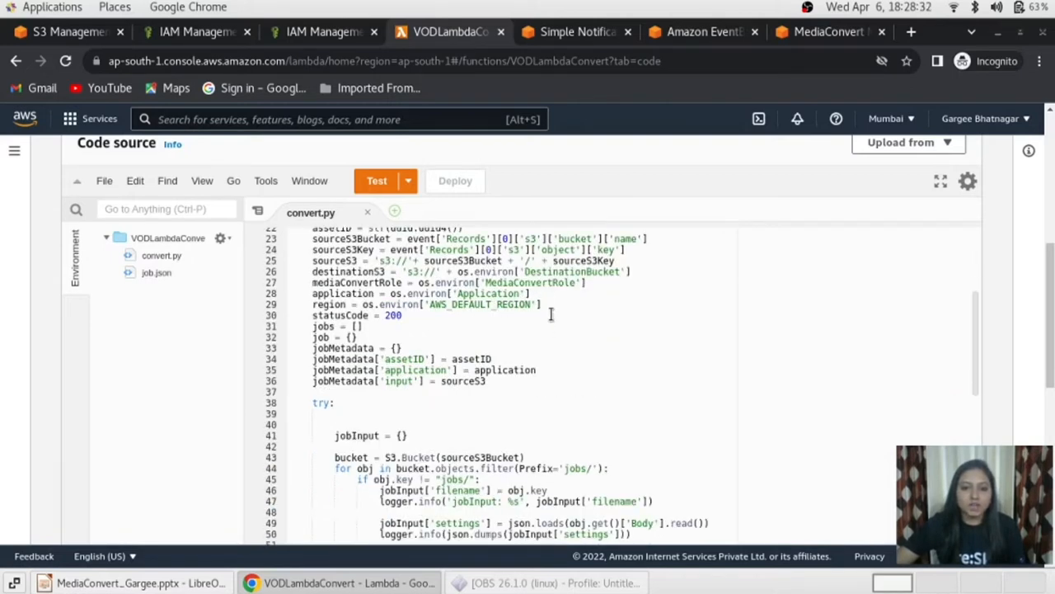
scroll("down", 3)
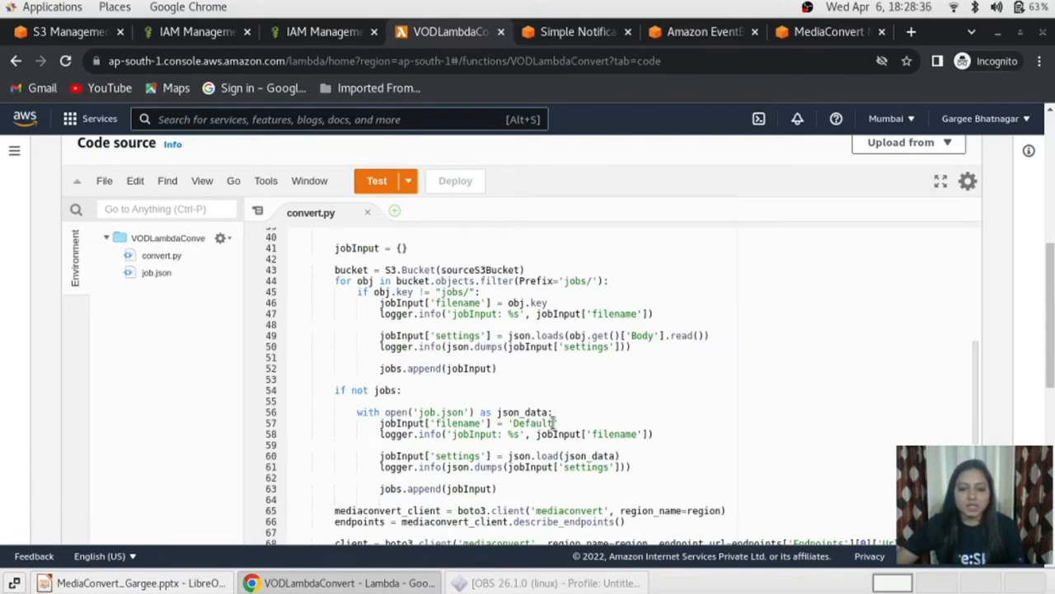
scroll("down", 3)
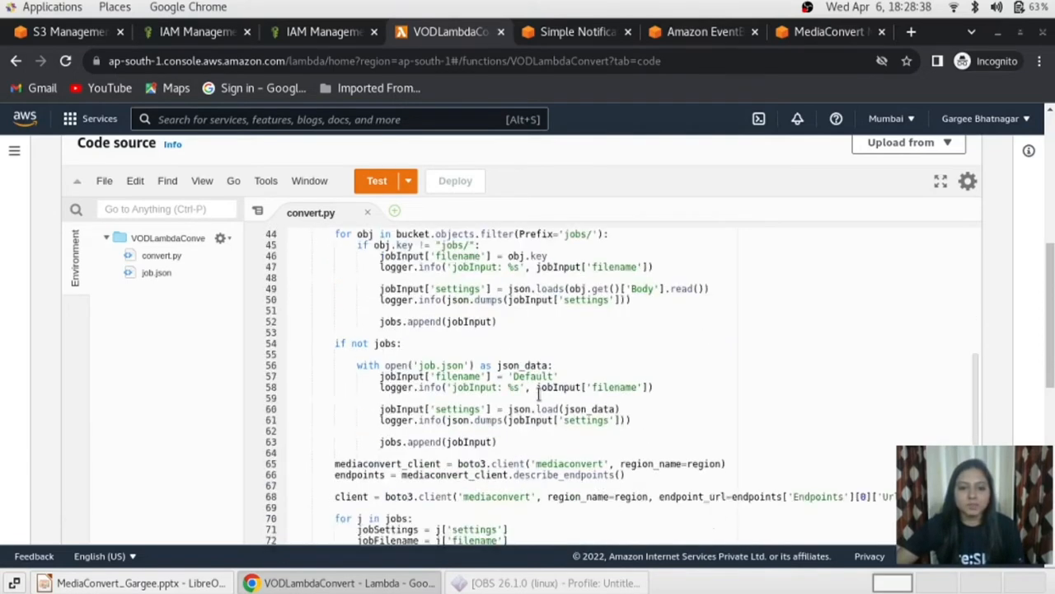
scroll("down", 3)
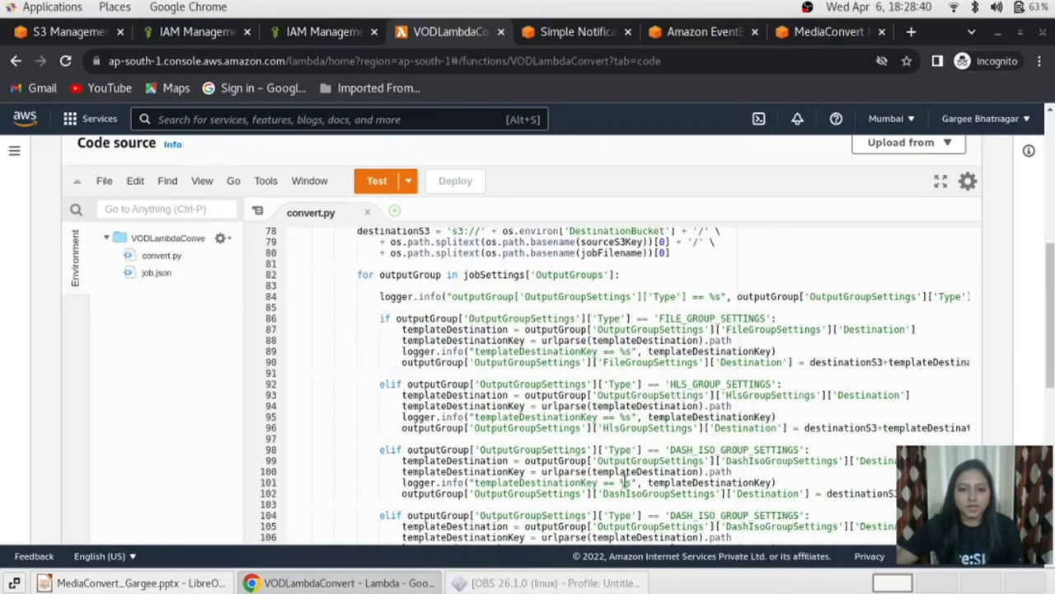
scroll("down", 3)
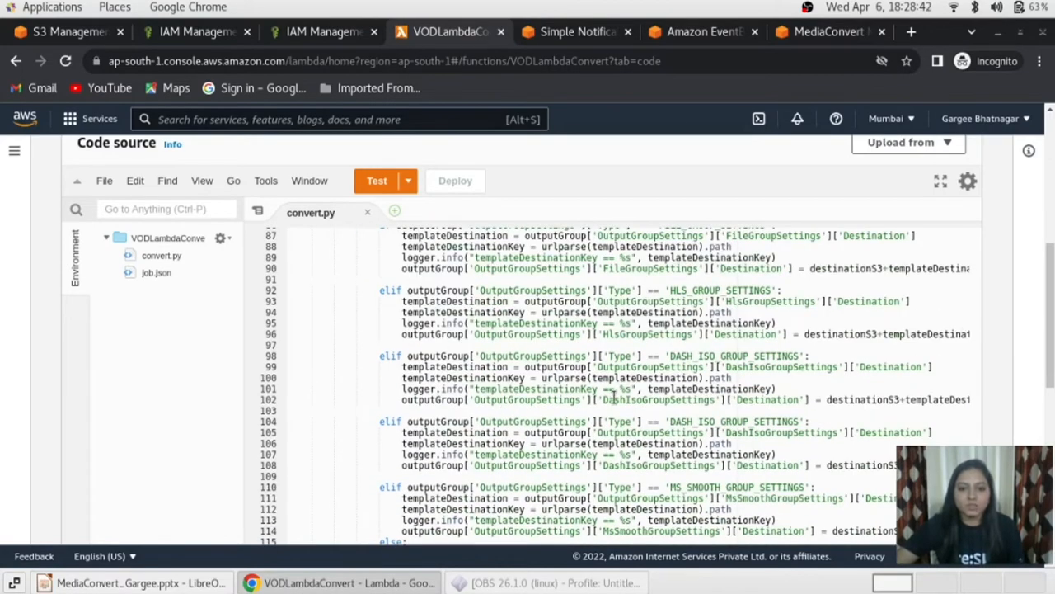
scroll("down", 3)
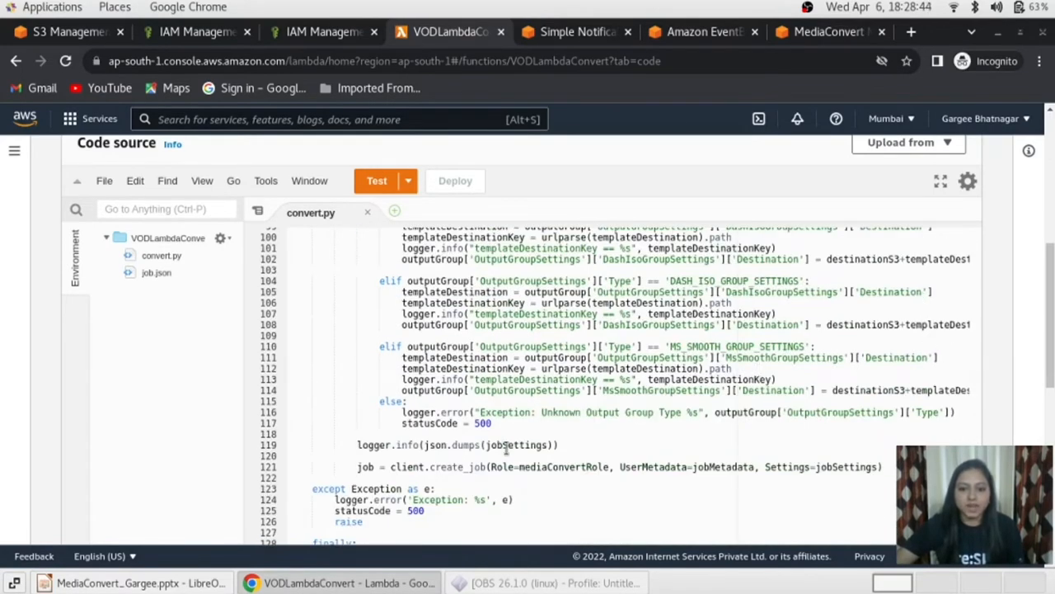
scroll("down", 3)
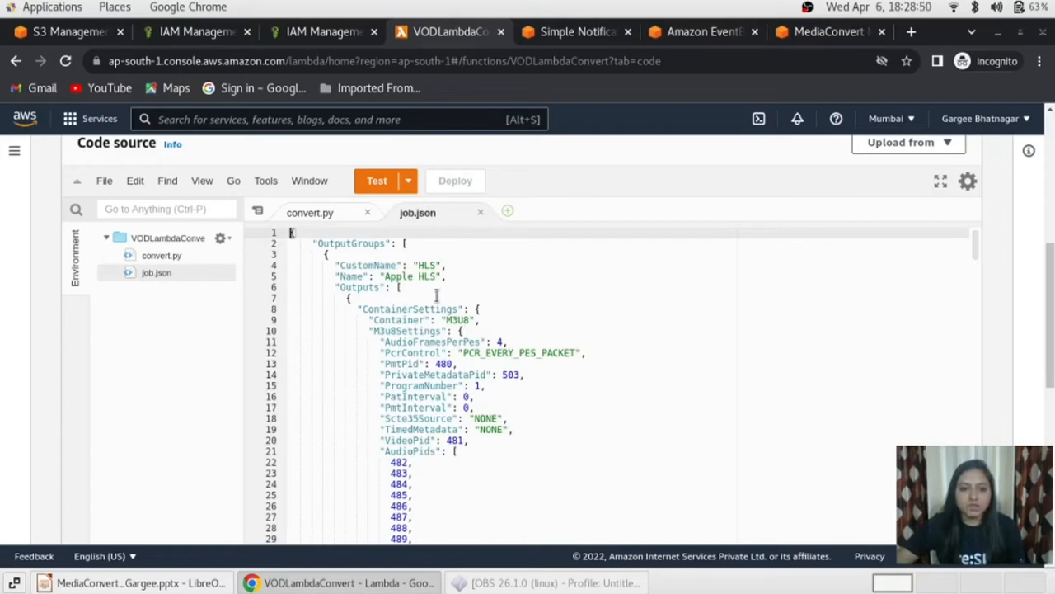
mouse_move(376, 267)
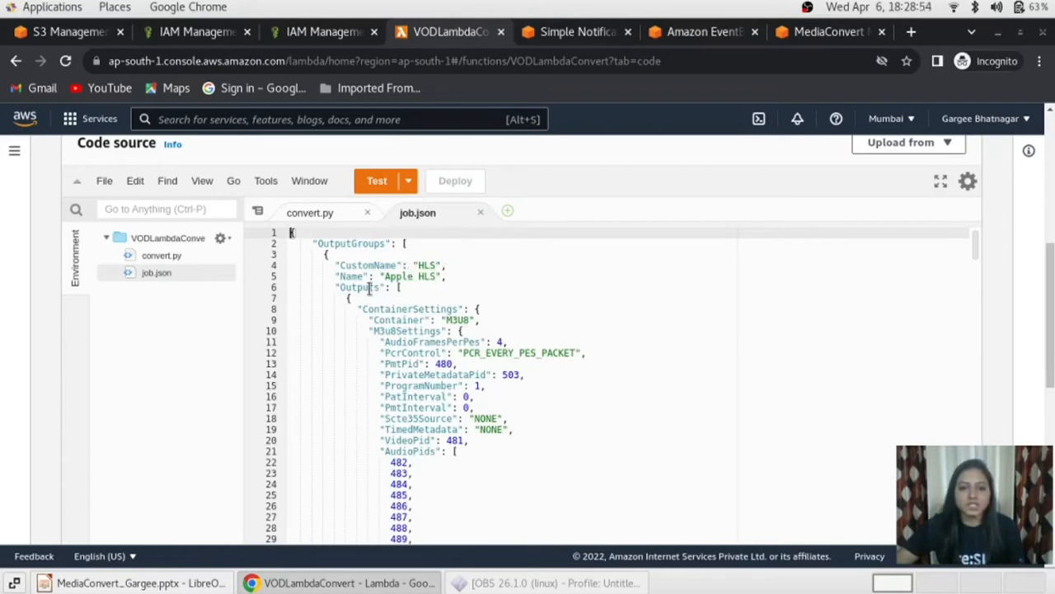
- Read job.json's audio PIDs and HLS output settings in the Lambda code editor
scroll("down", 3)
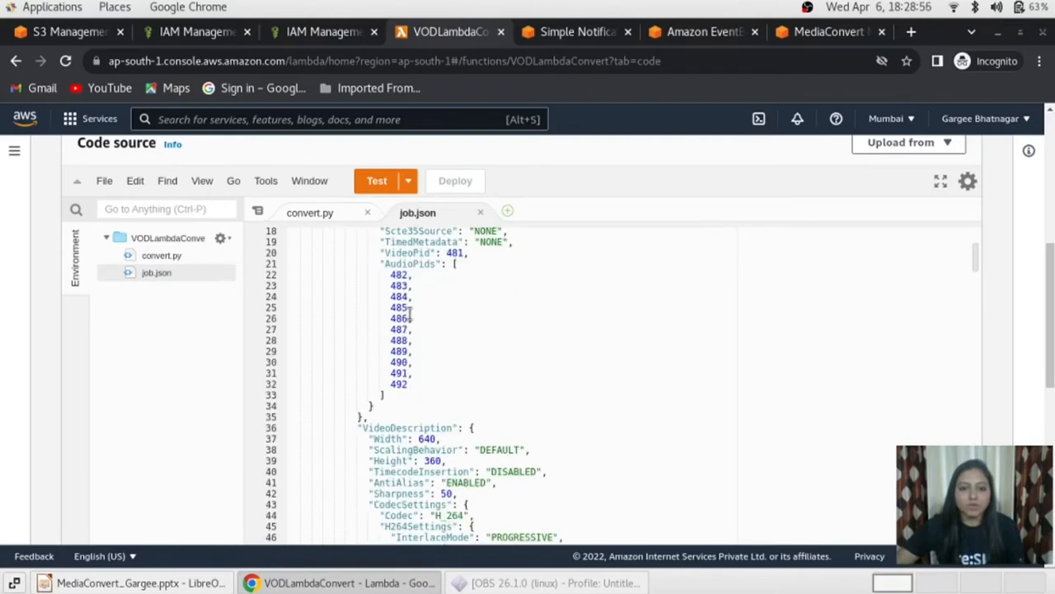
left_click_drag(399, 274, 404, 372)
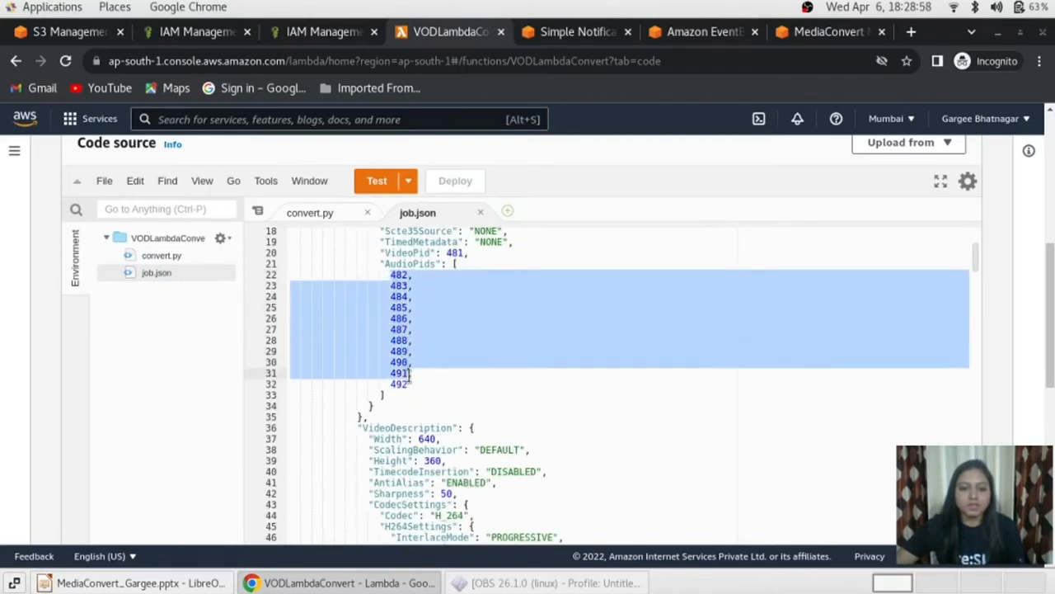
scroll("down", 3)
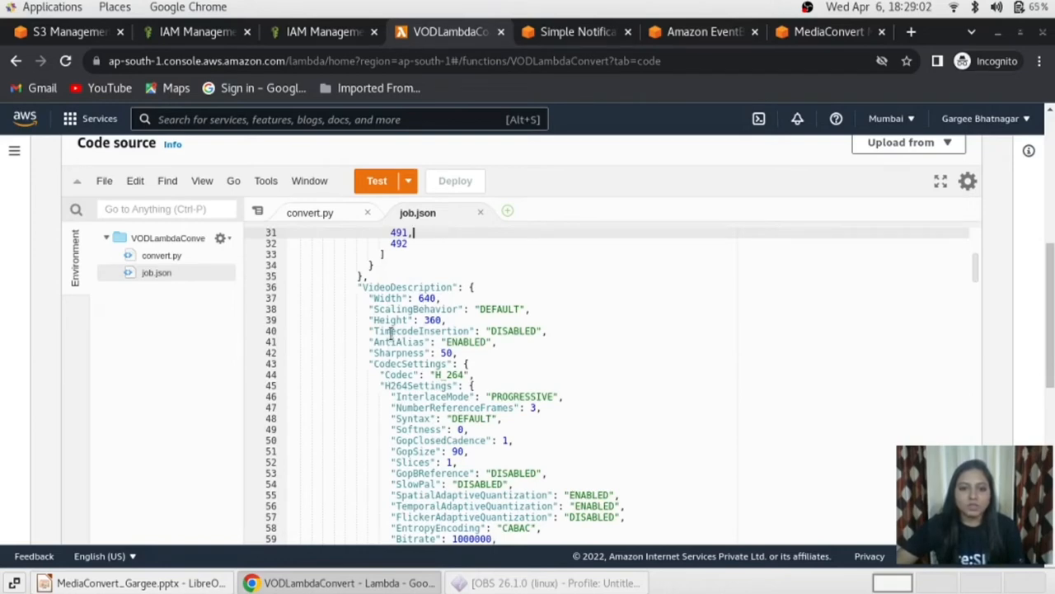
scroll("down", 3)
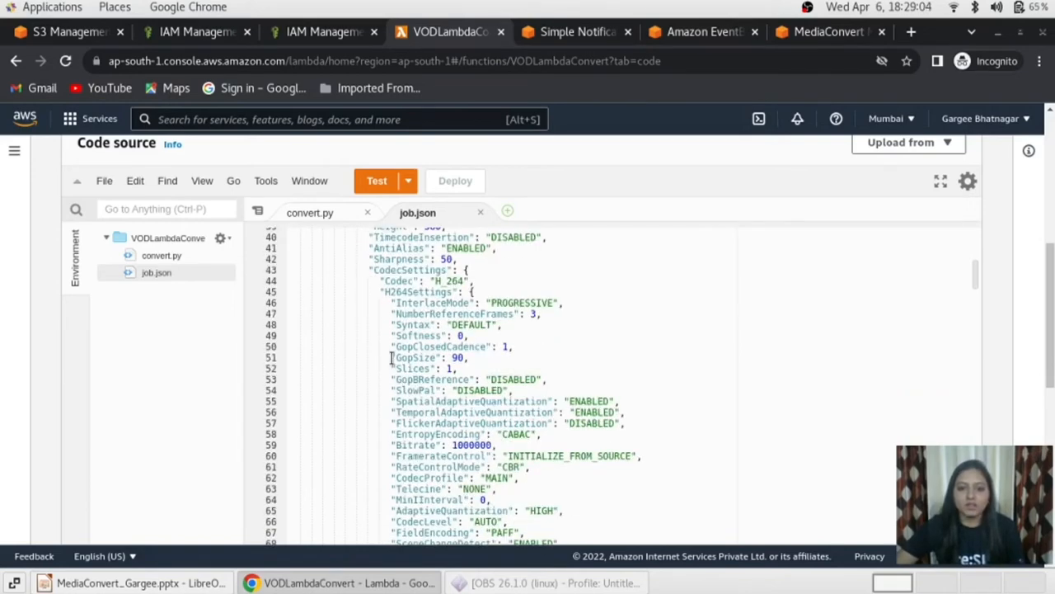
scroll("down", 3)
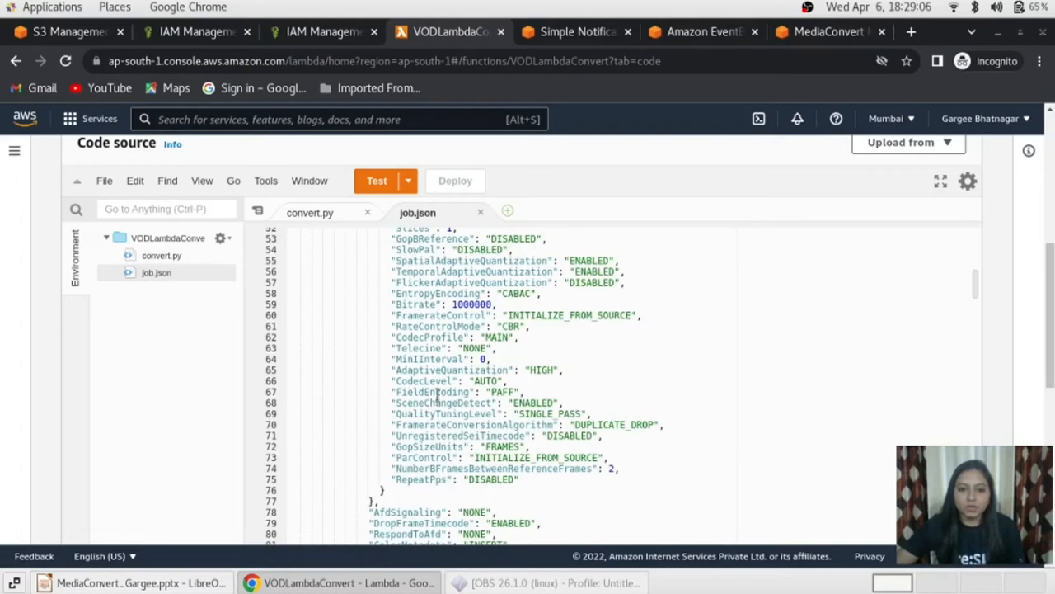
scroll("down", 3)
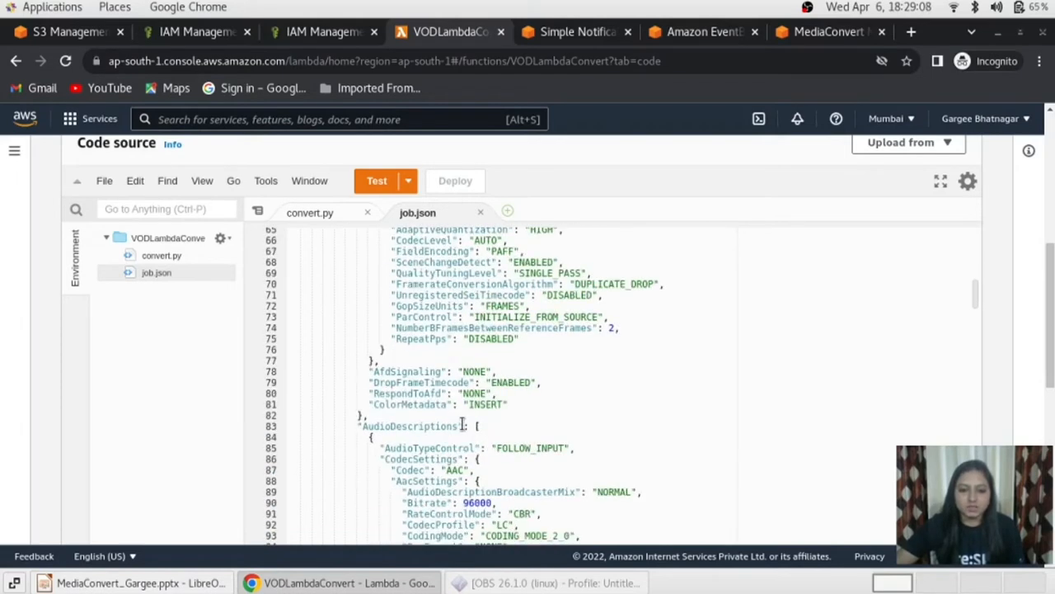
scroll("down", 3)
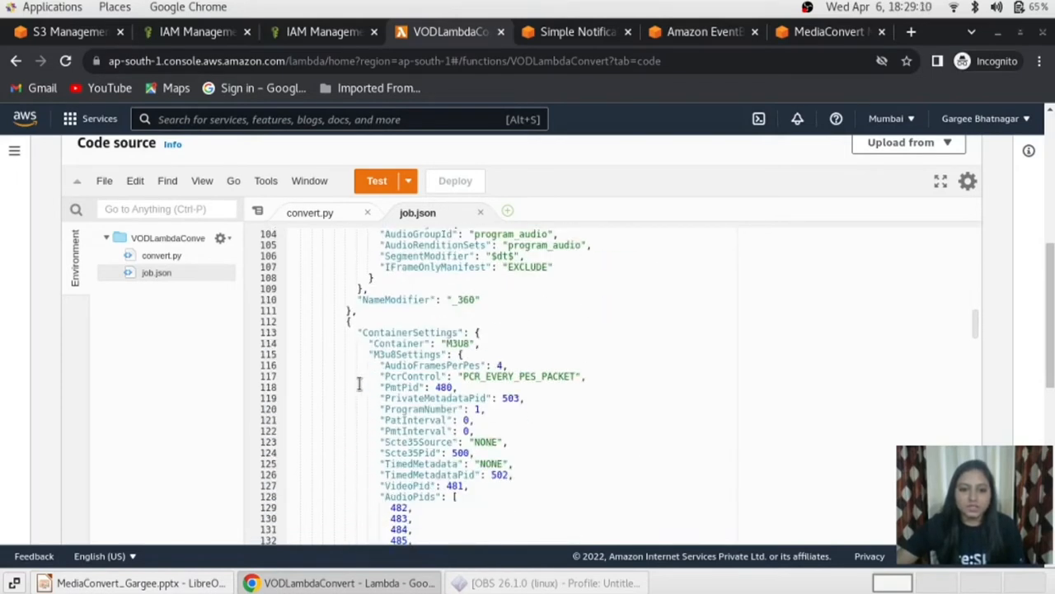
scroll("down", 3)
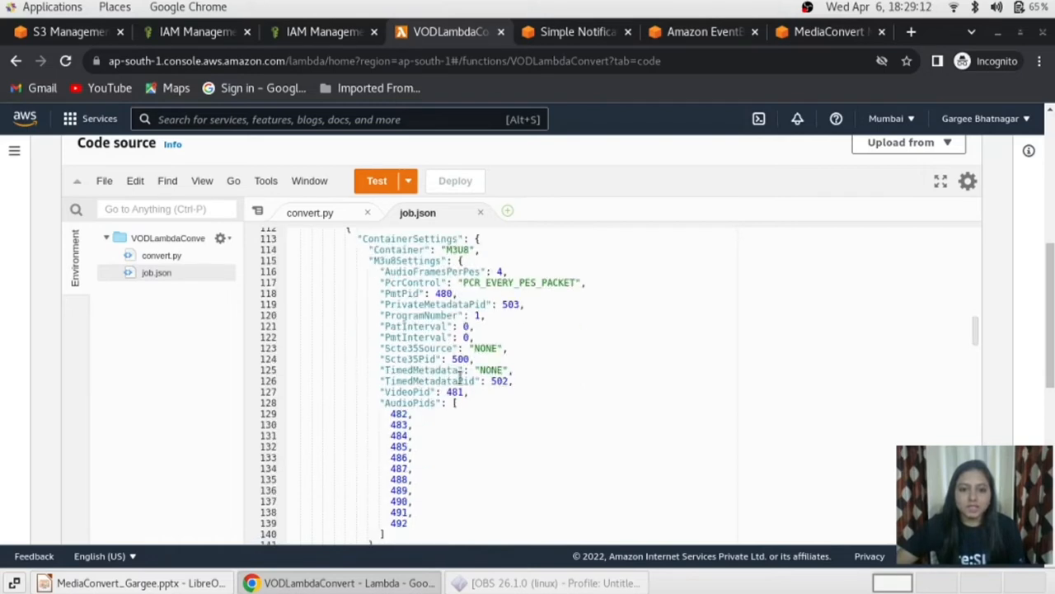
scroll("down", 3)
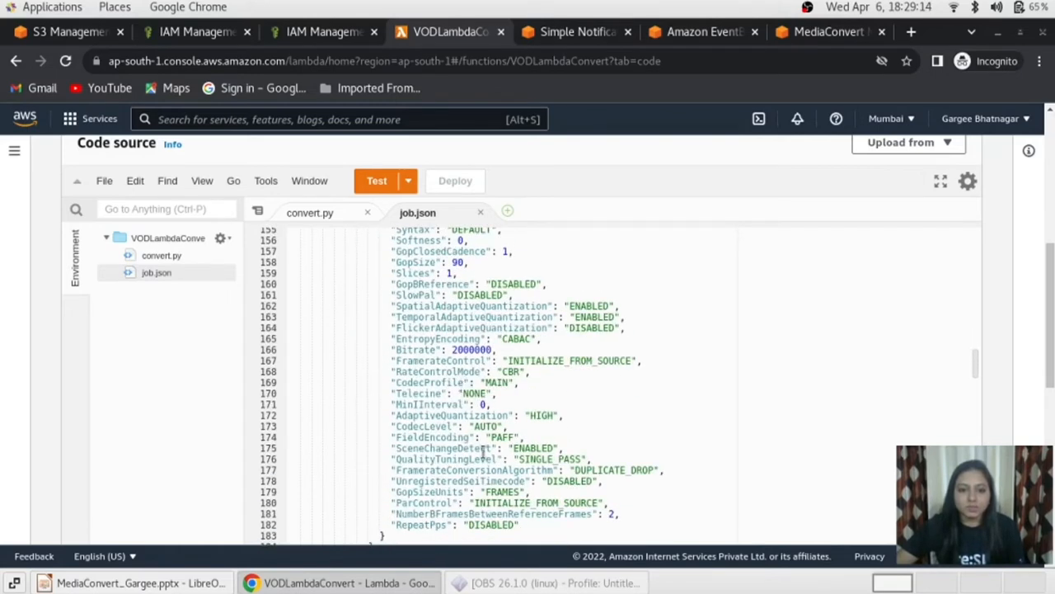
scroll("up", 3)
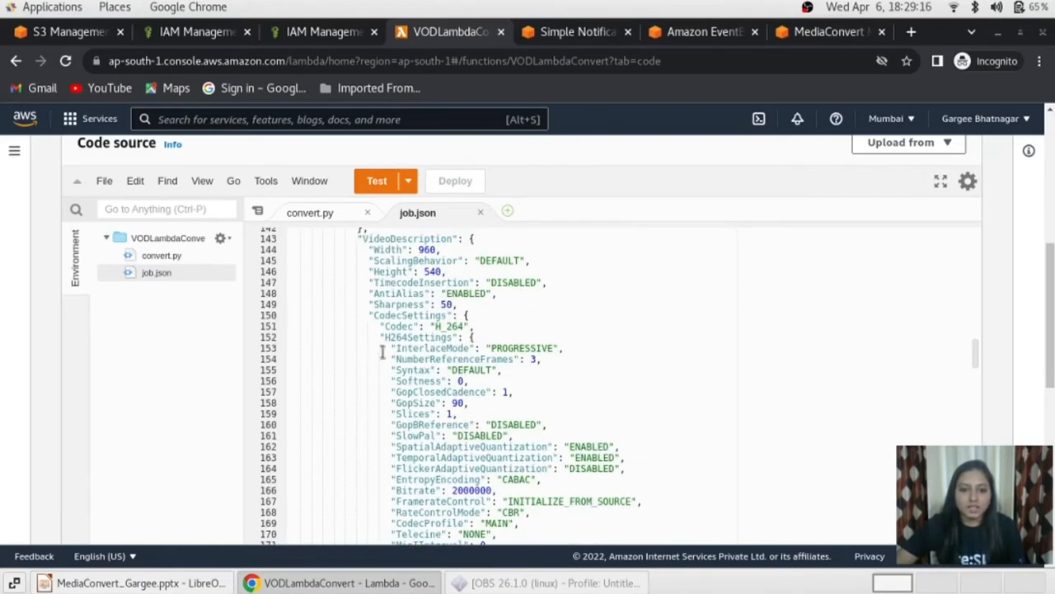
- Review job.json's MP4, Thumbnails and S3 input settings, returning to the function overview
scroll("down", 3)
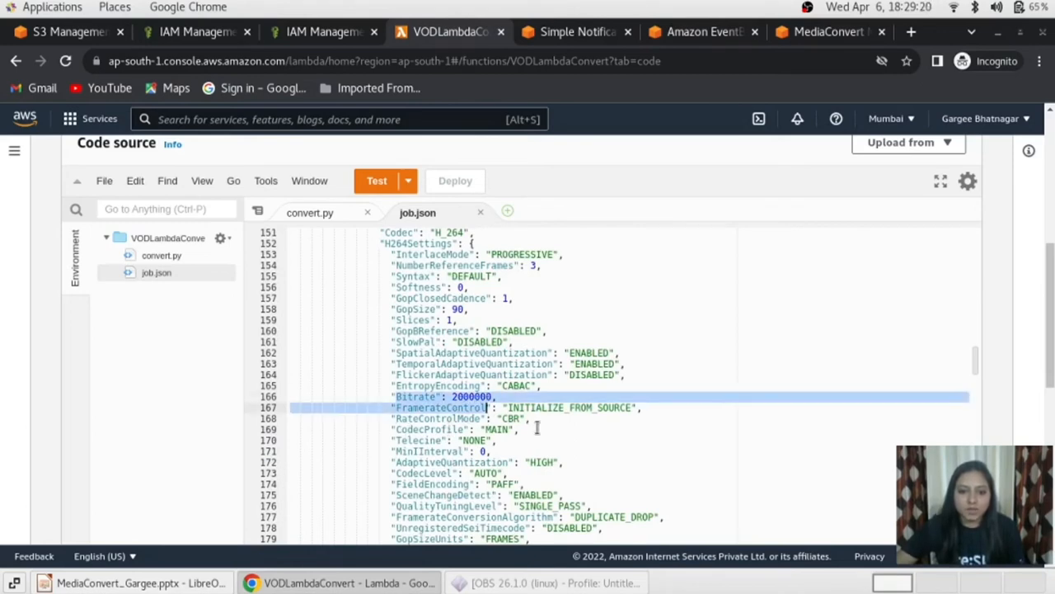
scroll("down", 3)
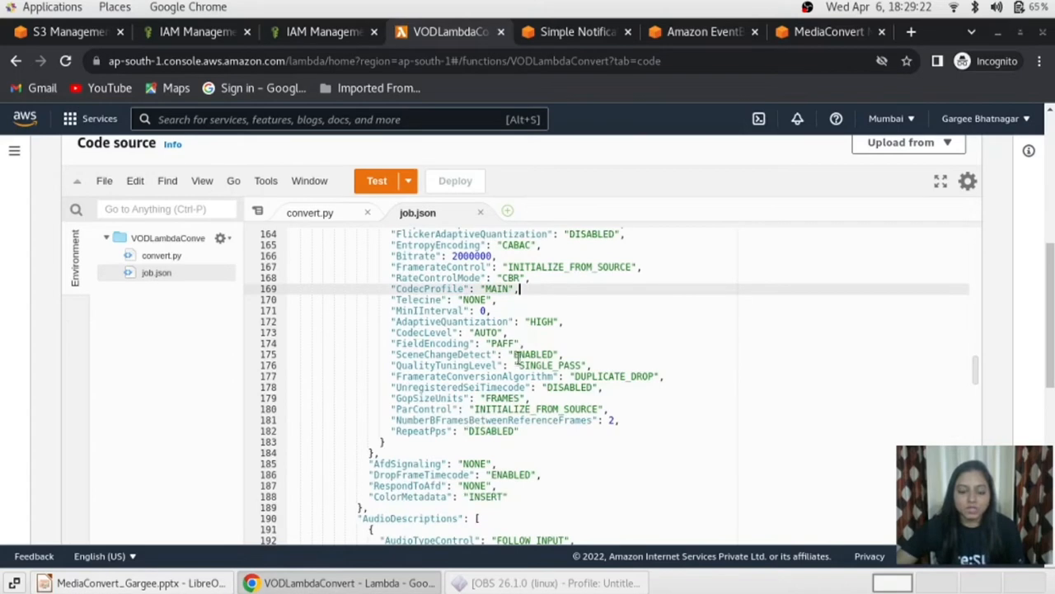
scroll("down", 3)
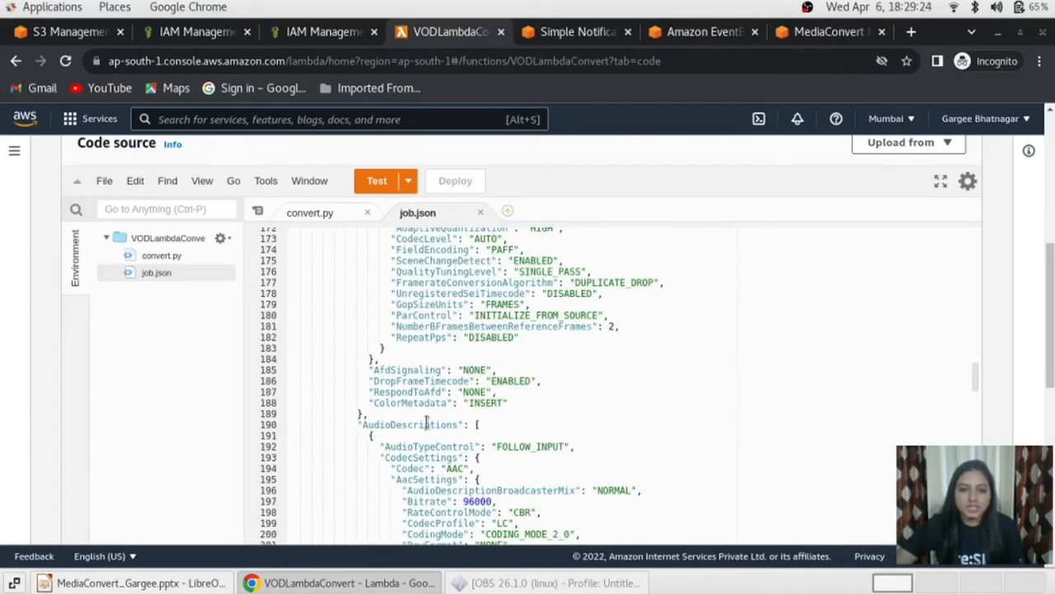
scroll("down", 3)
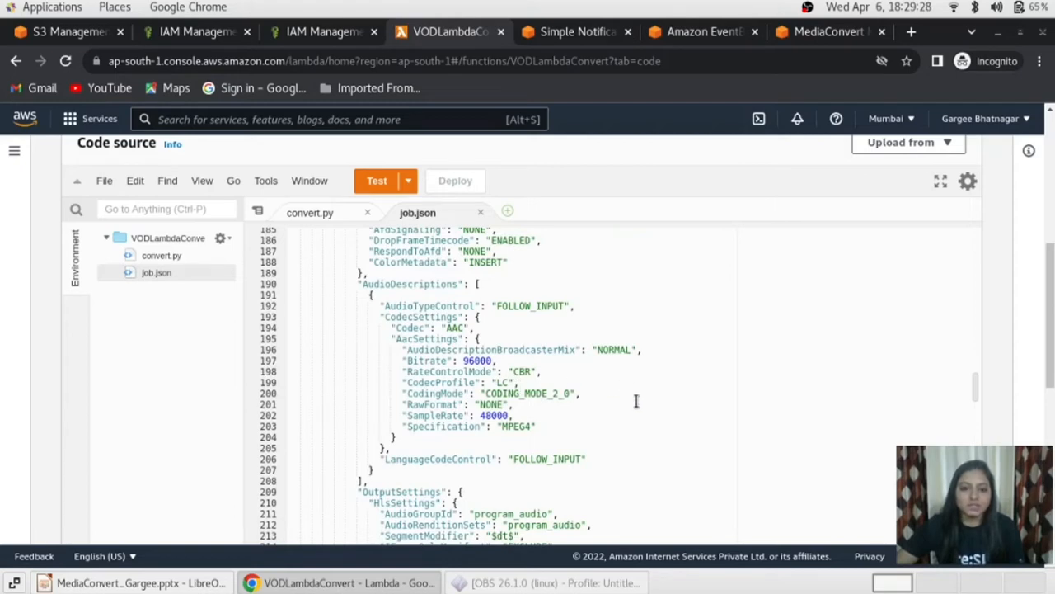
mouse_move(536, 398)
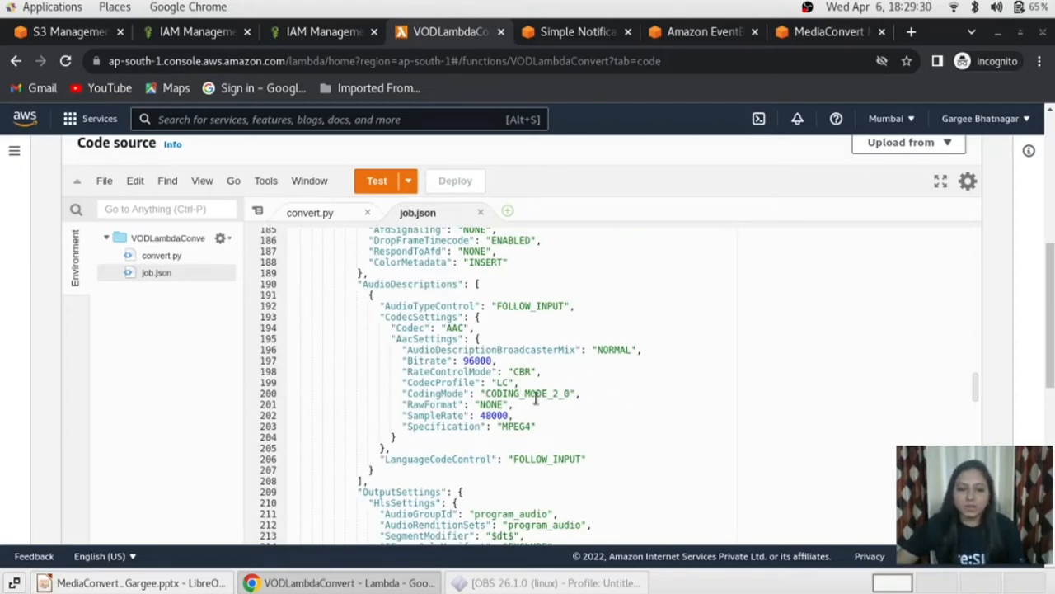
mouse_move(455, 369)
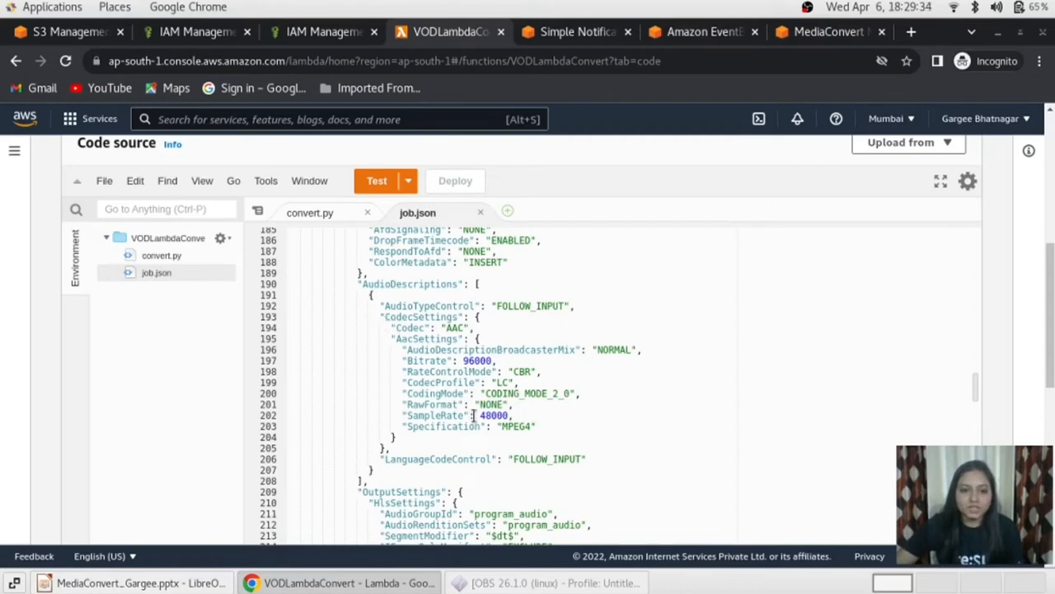
scroll("down", 3)
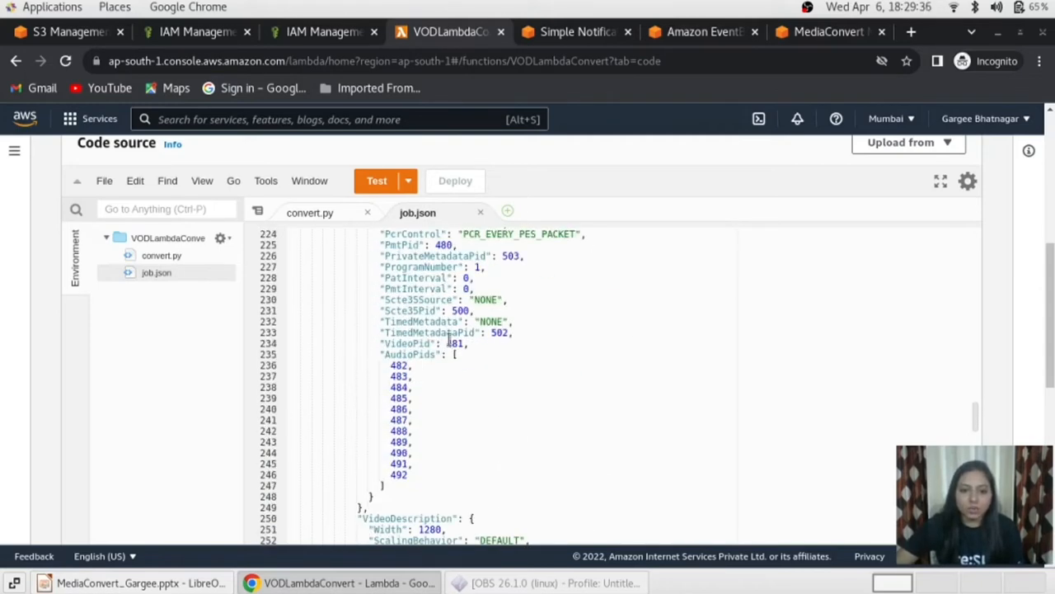
scroll("down", 3)
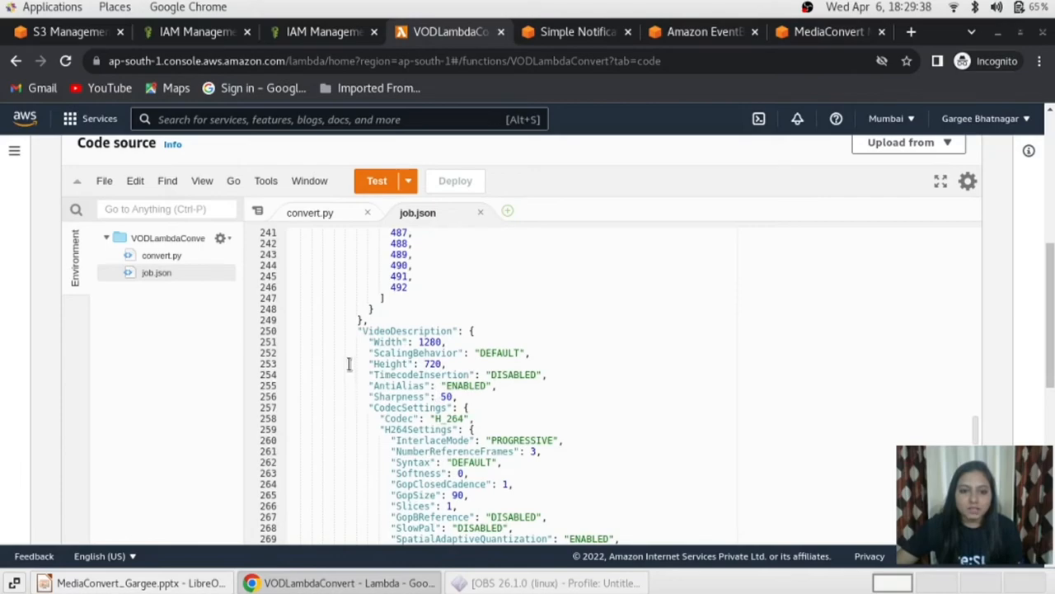
scroll("down", 3)
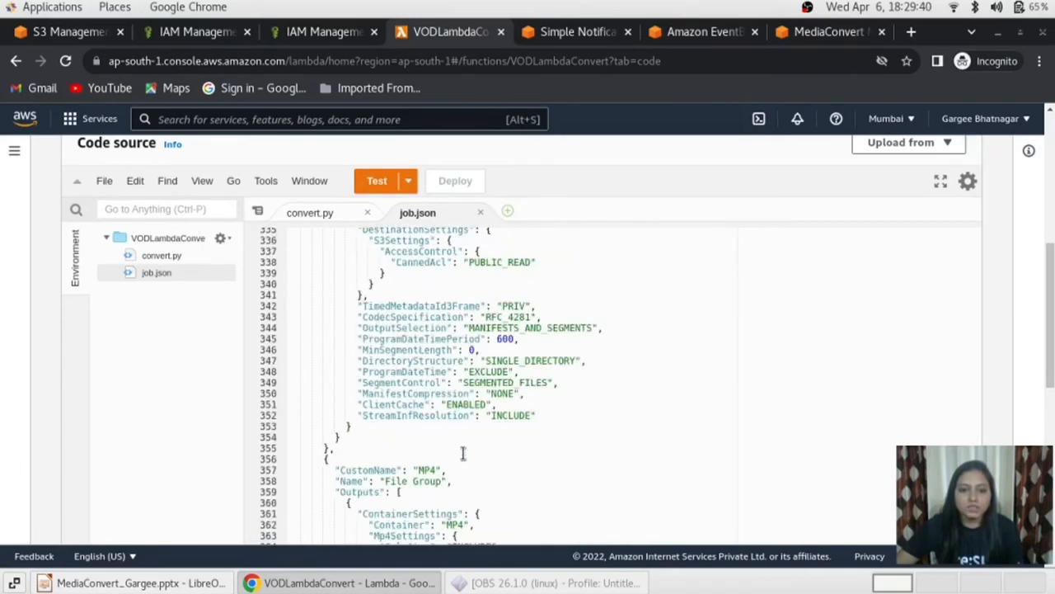
scroll("down", 3)
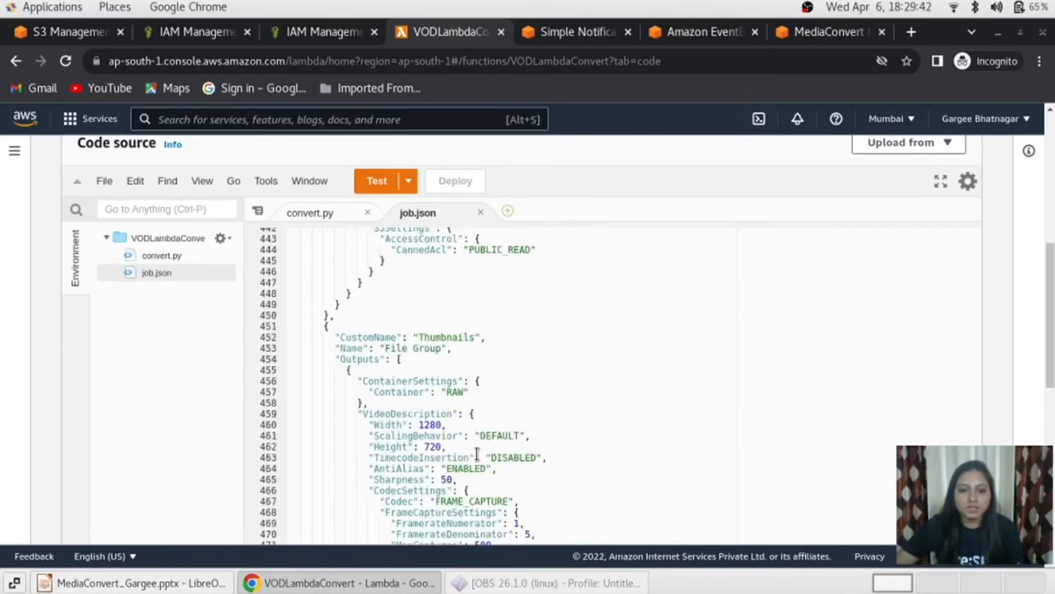
scroll("down", 3)
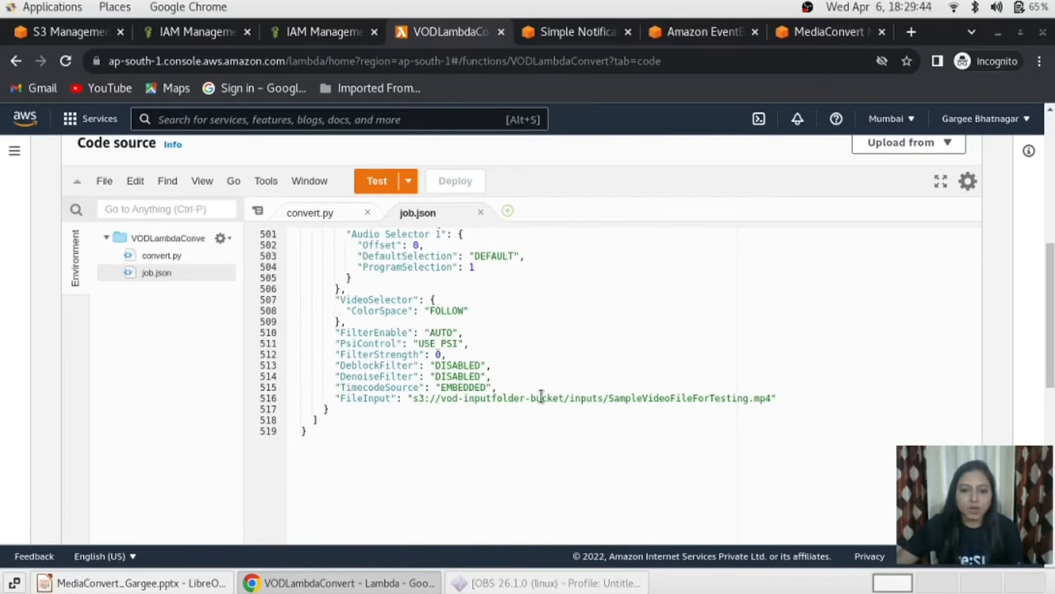
scroll("up", 3)
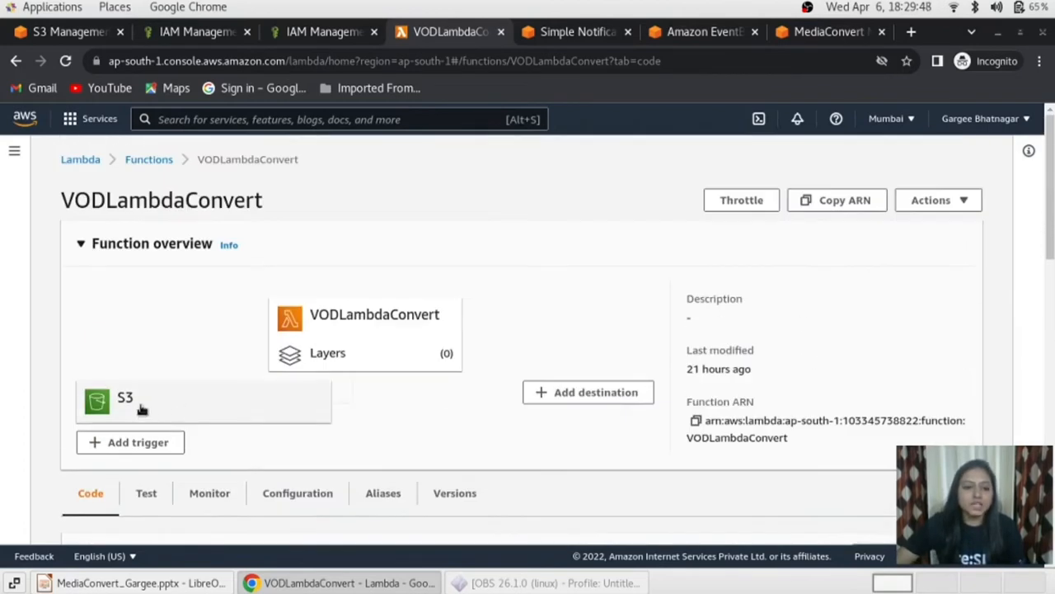
- Show VODLambdaConvert's S3 trigger details with ObjectCreated events on vod-inputfolder-bucket
left_click(297, 491)
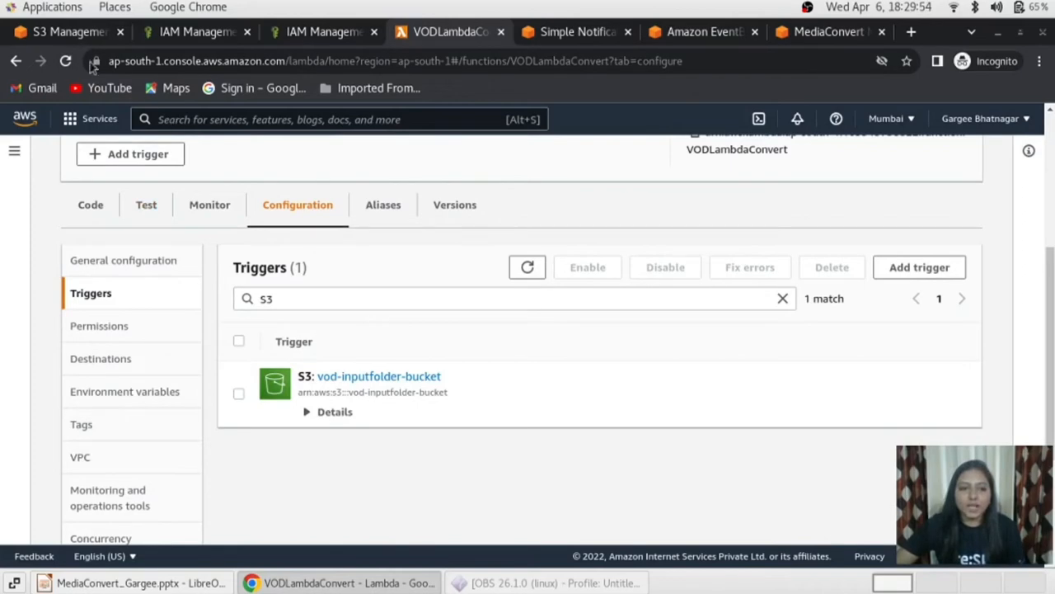
left_click(63, 31)
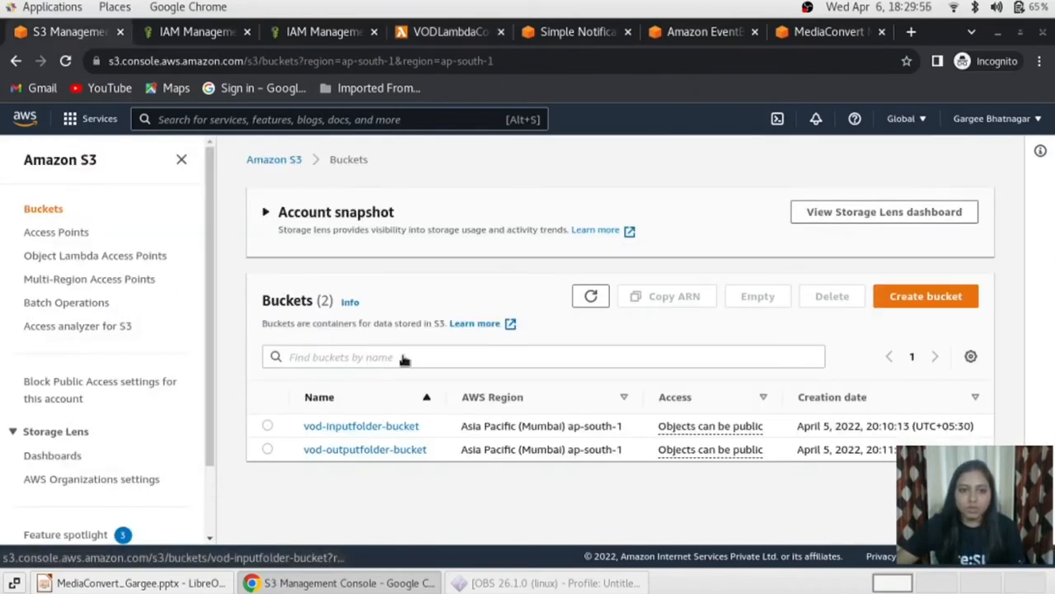
left_click(448, 31)
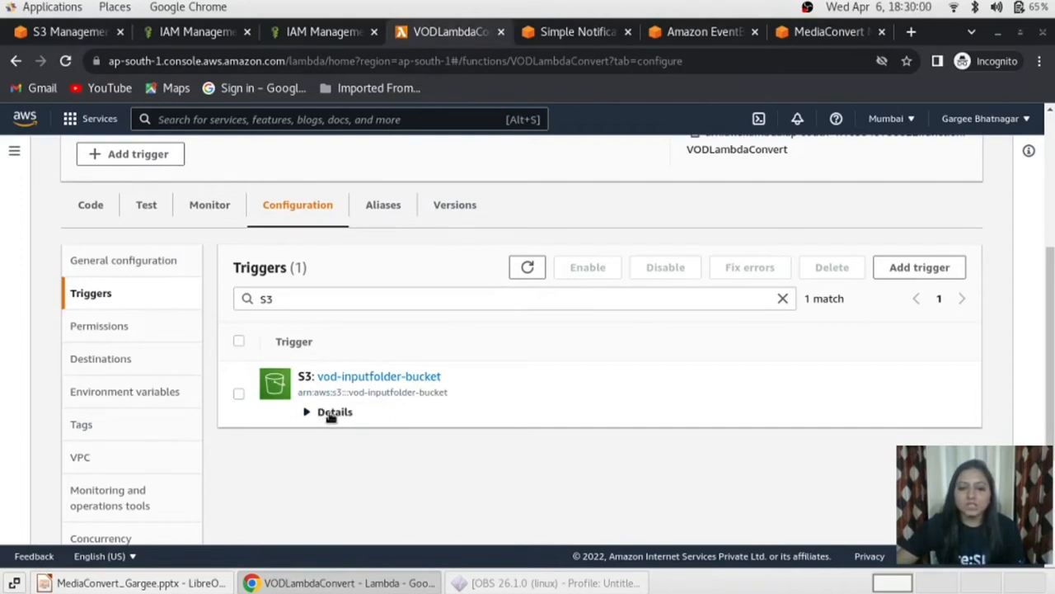
left_click(306, 412)
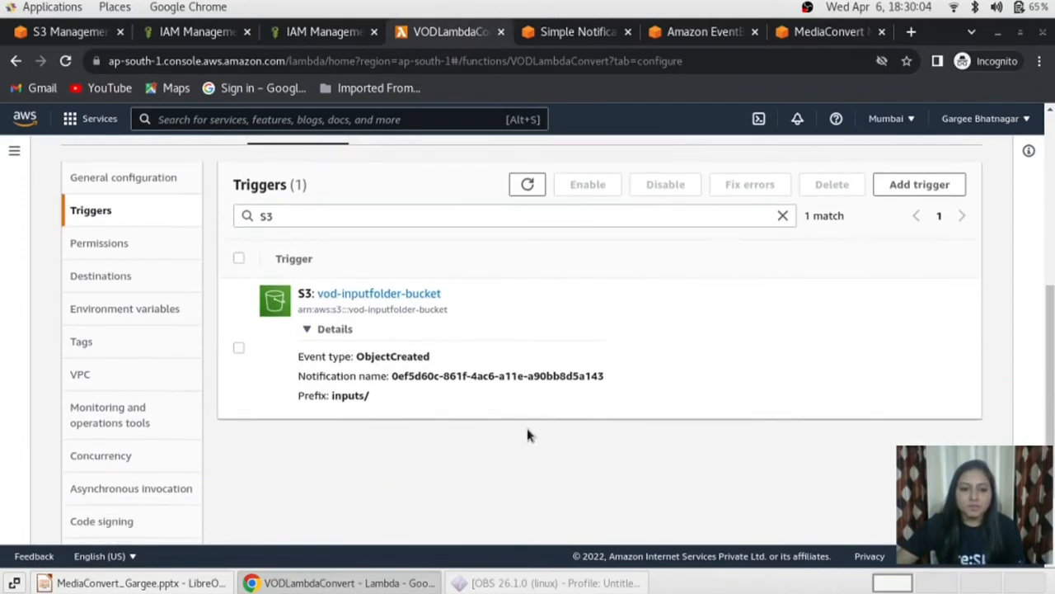
mouse_move(643, 423)
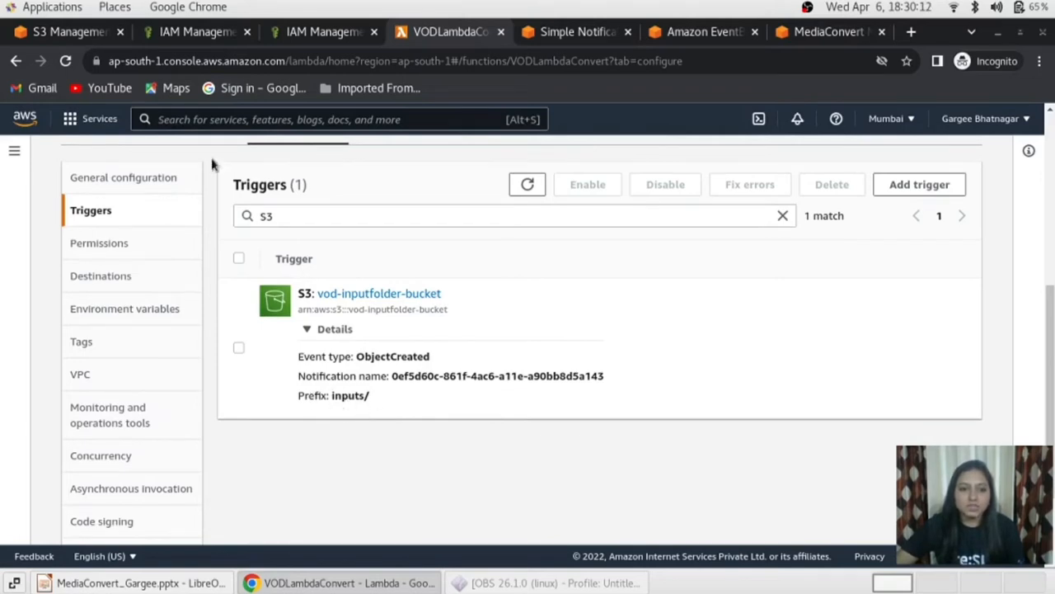
- Compare the bucket's inputs/ folder in S3 against the trigger's inputs/ prefix
left_click(66, 31)
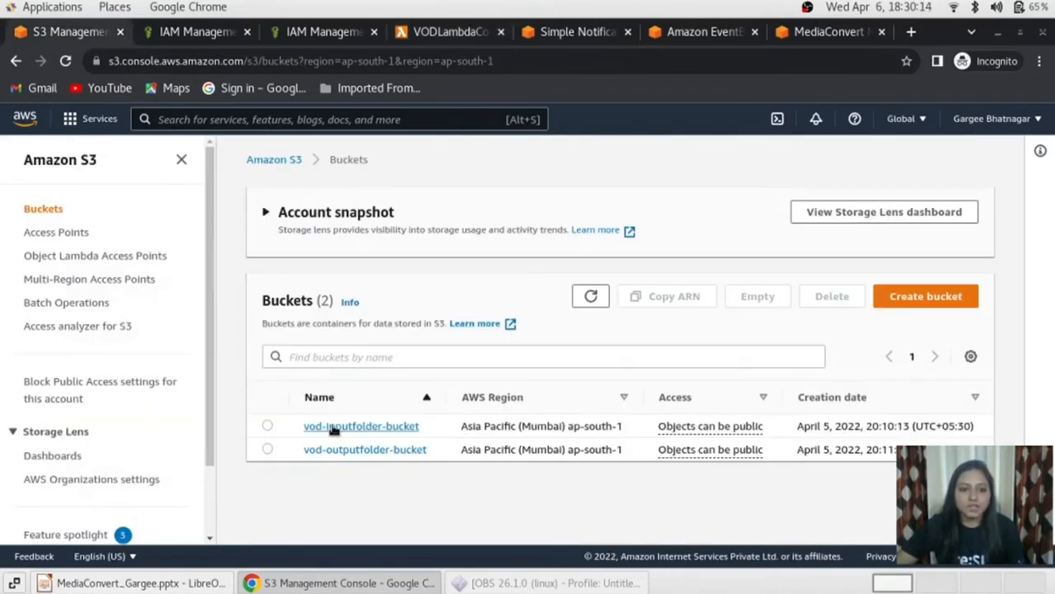
left_click(361, 425)
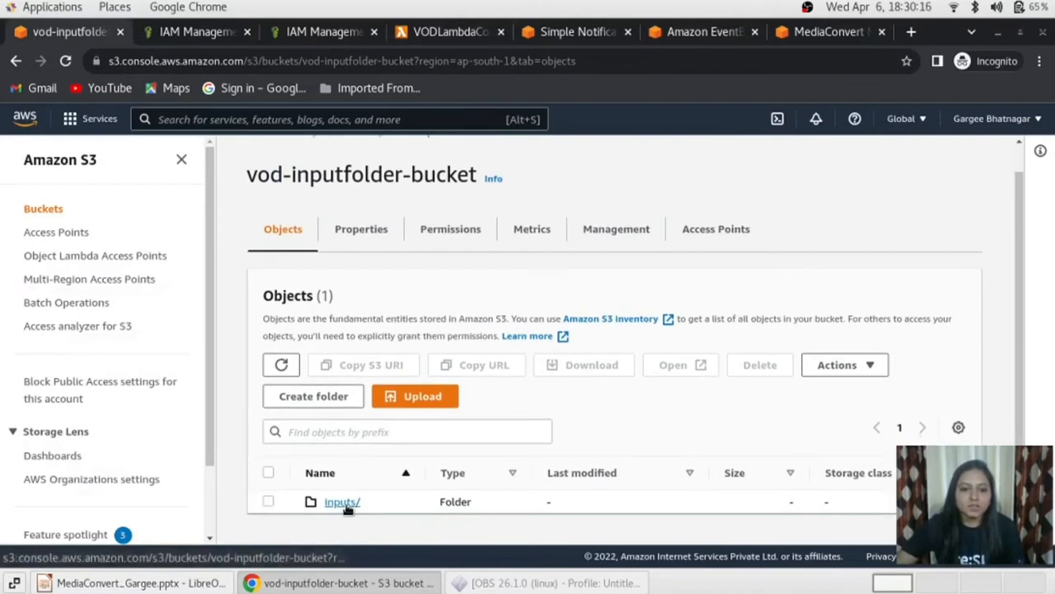
left_click(445, 31)
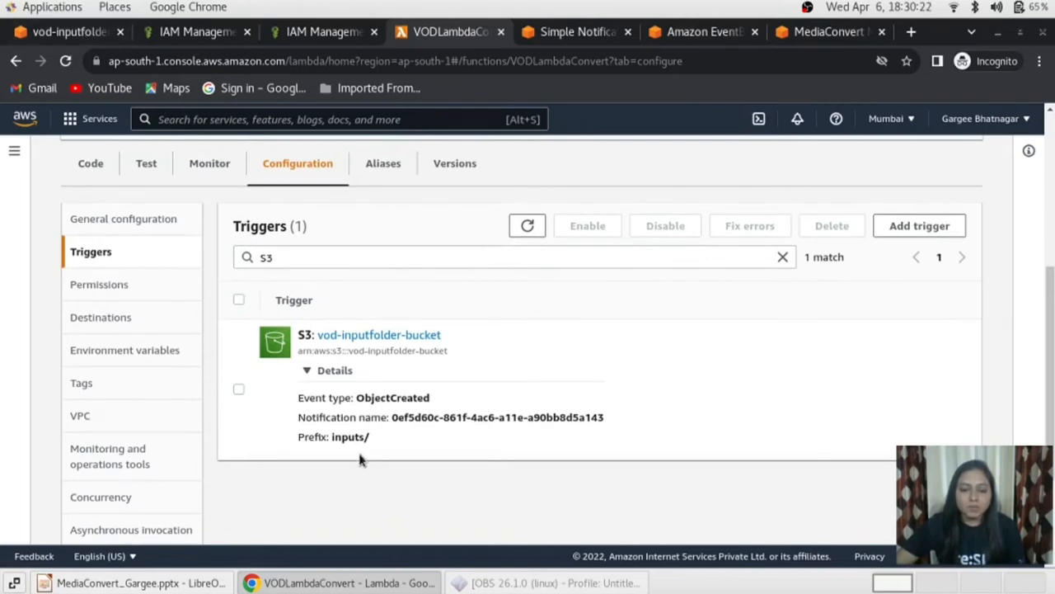
left_click(379, 333)
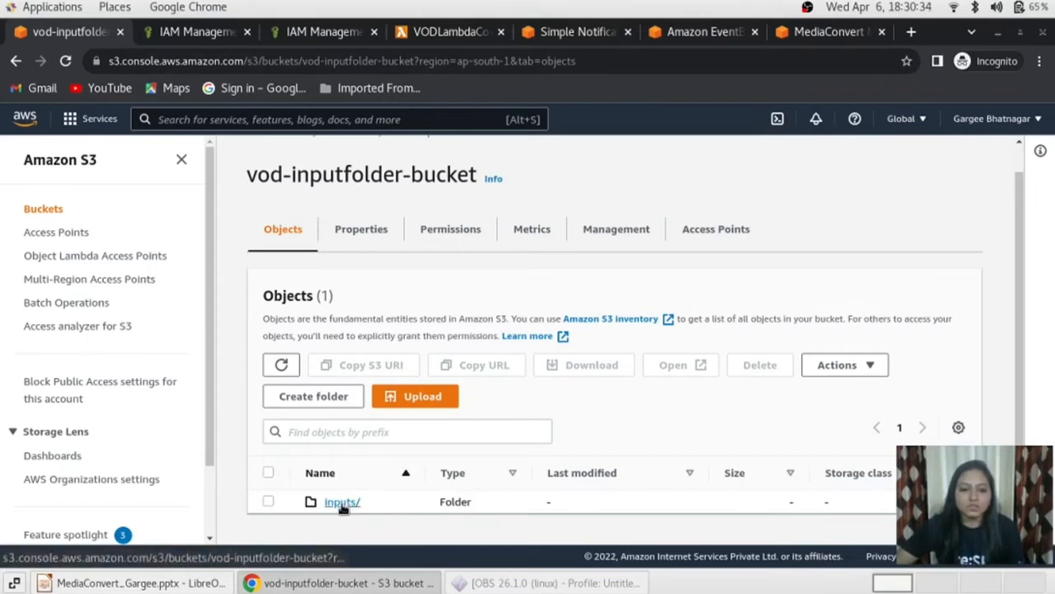
left_click(342, 502)
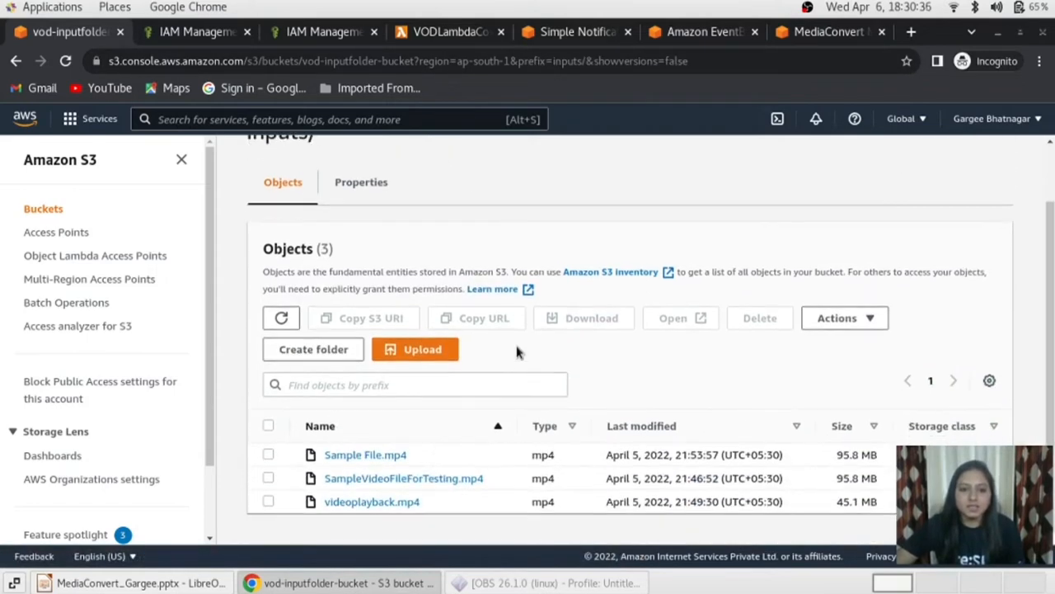
left_click(448, 31)
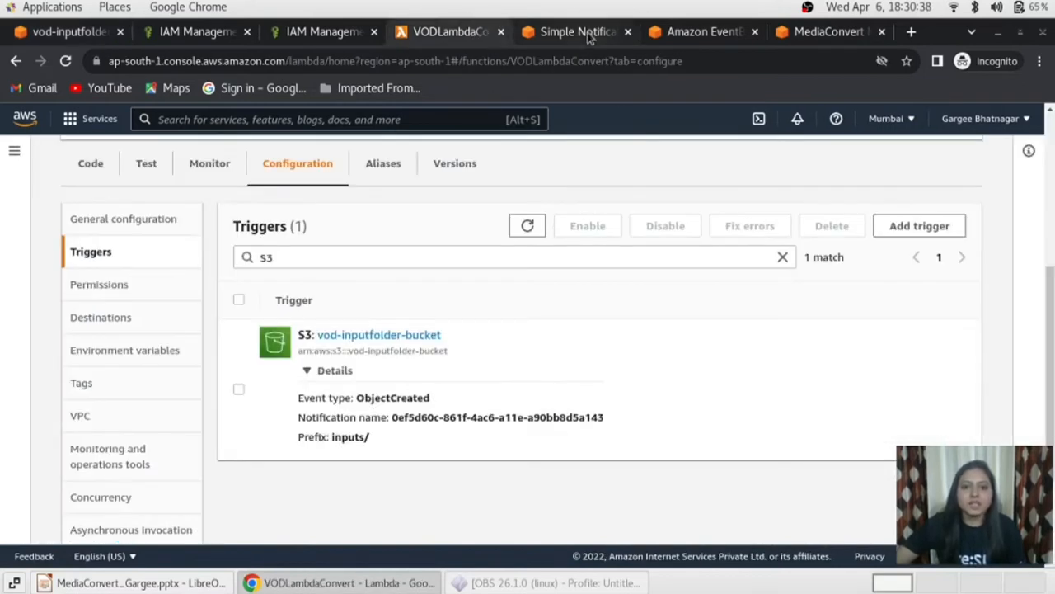
- View the VODNotification SNS topic and its one confirmed email subscription
left_click(574, 32)
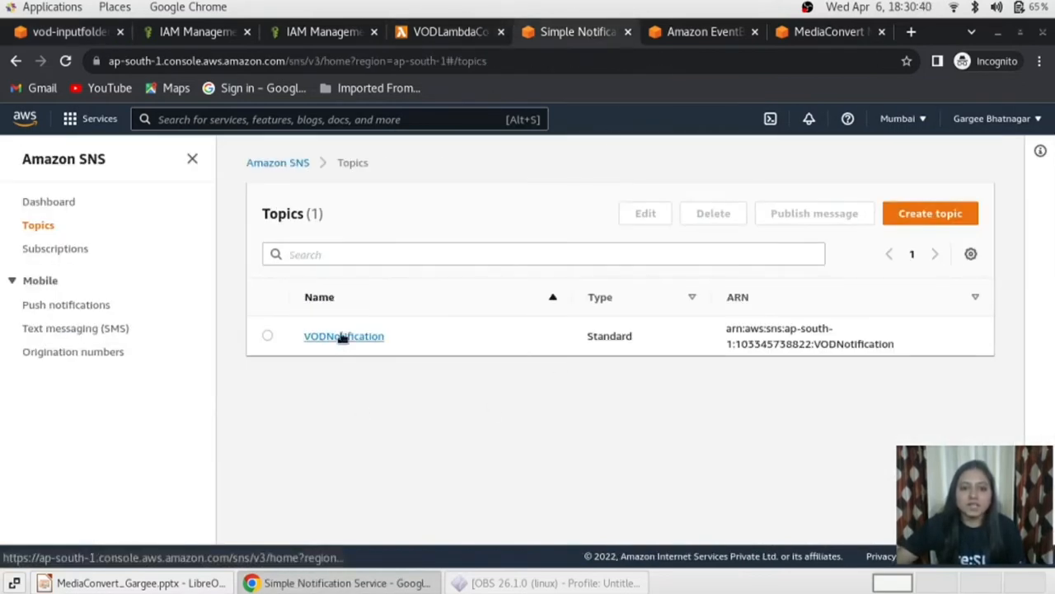
left_click(343, 336)
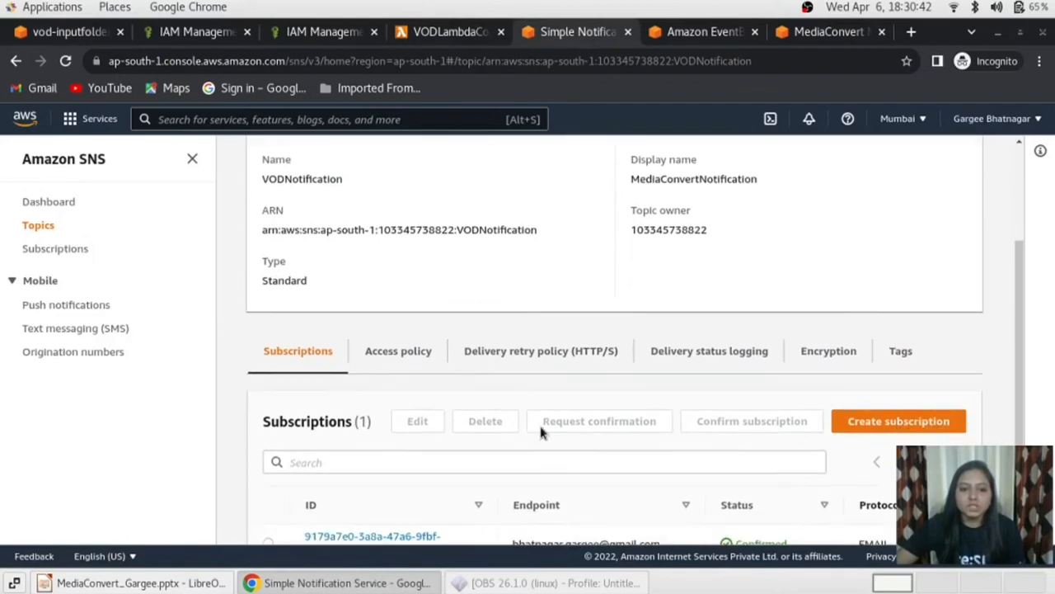
scroll("up", 3)
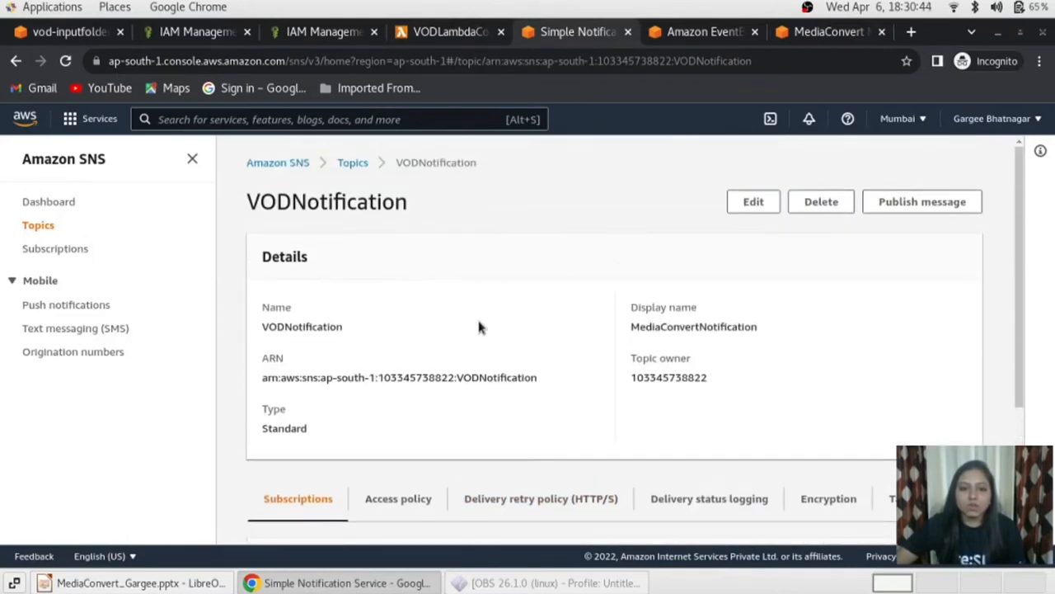
scroll("down", 3)
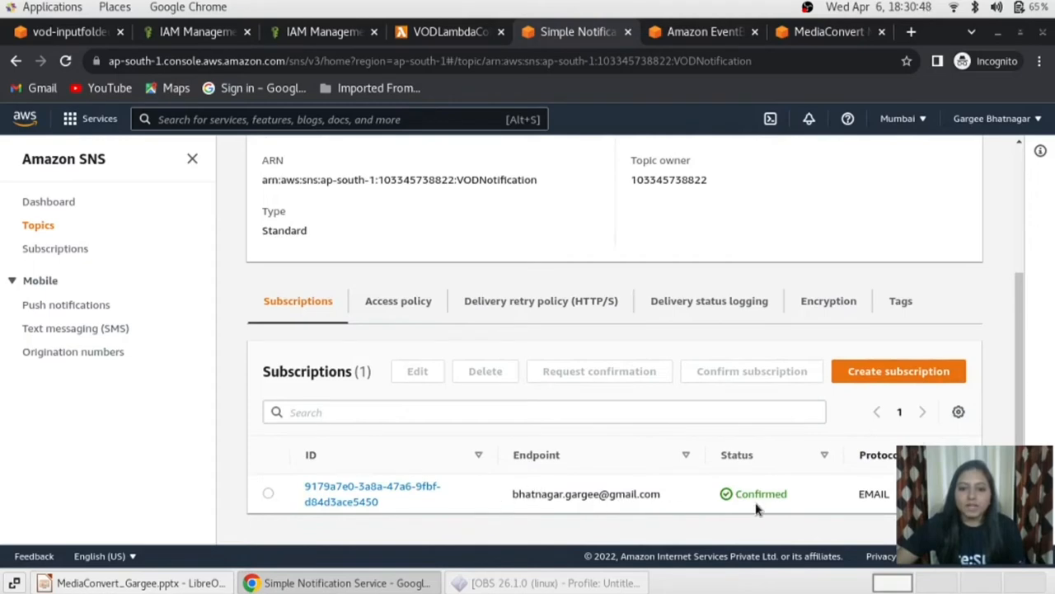
scroll("up", 3)
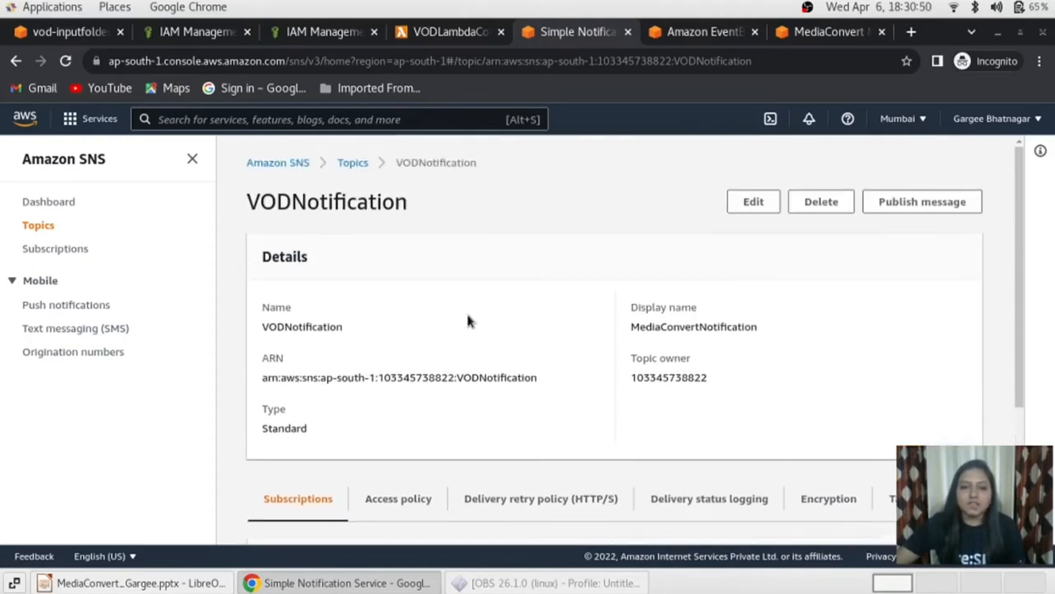
mouse_move(521, 282)
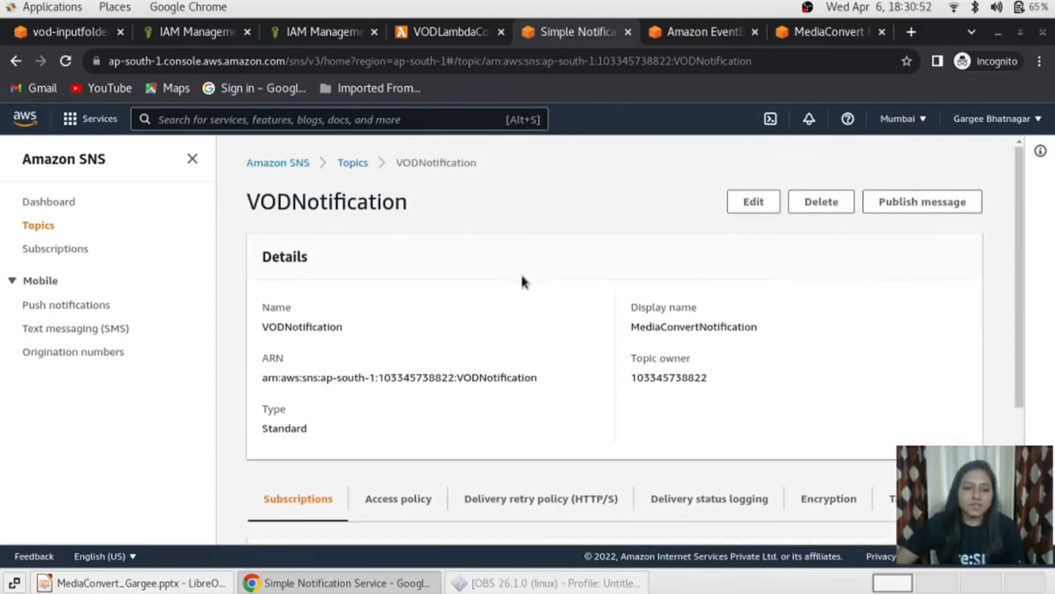
mouse_move(379, 396)
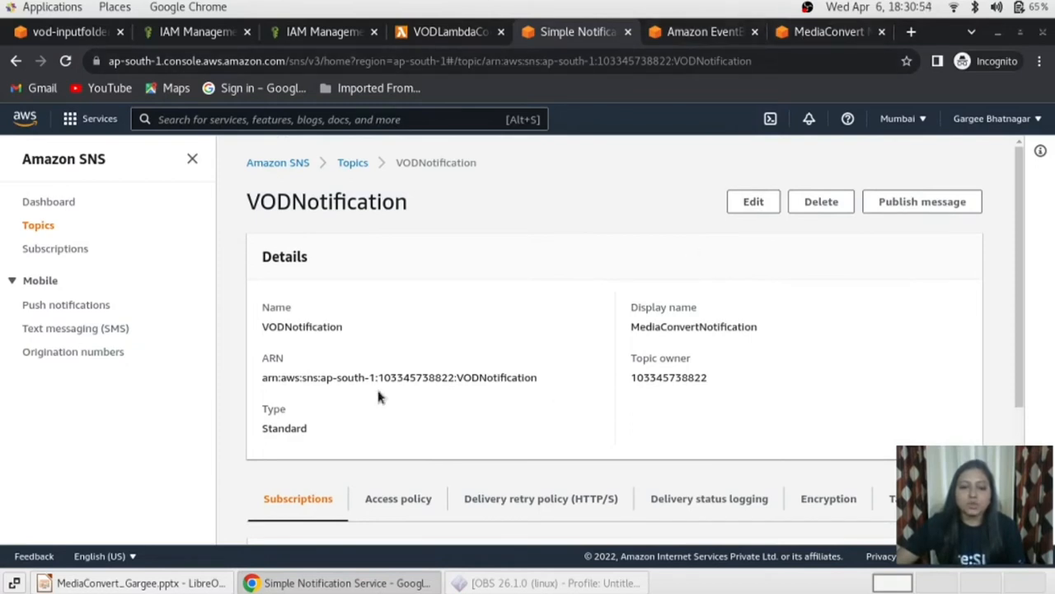
mouse_move(518, 287)
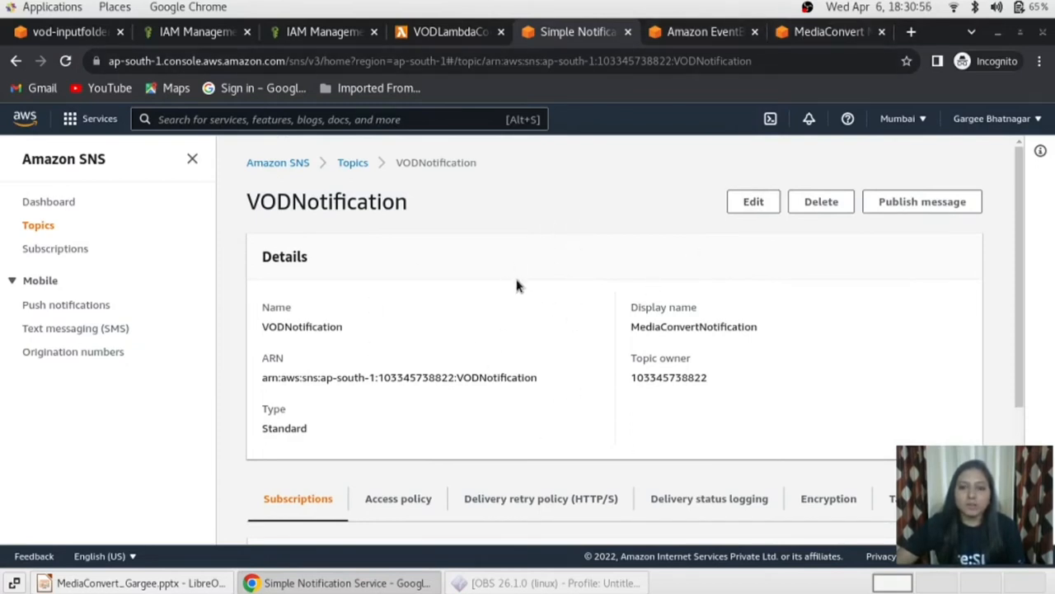
mouse_move(701, 31)
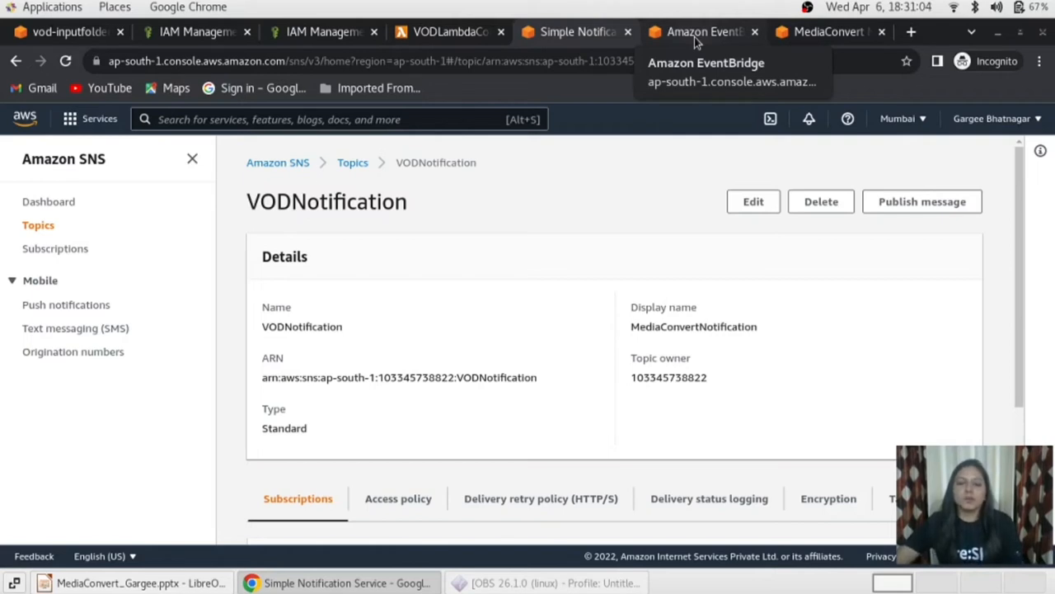
- Review VODNotifyEventRule's event pattern for MediaConvert COMPLETE/ERROR jobs and its targets in EventBridge
left_click(700, 31)
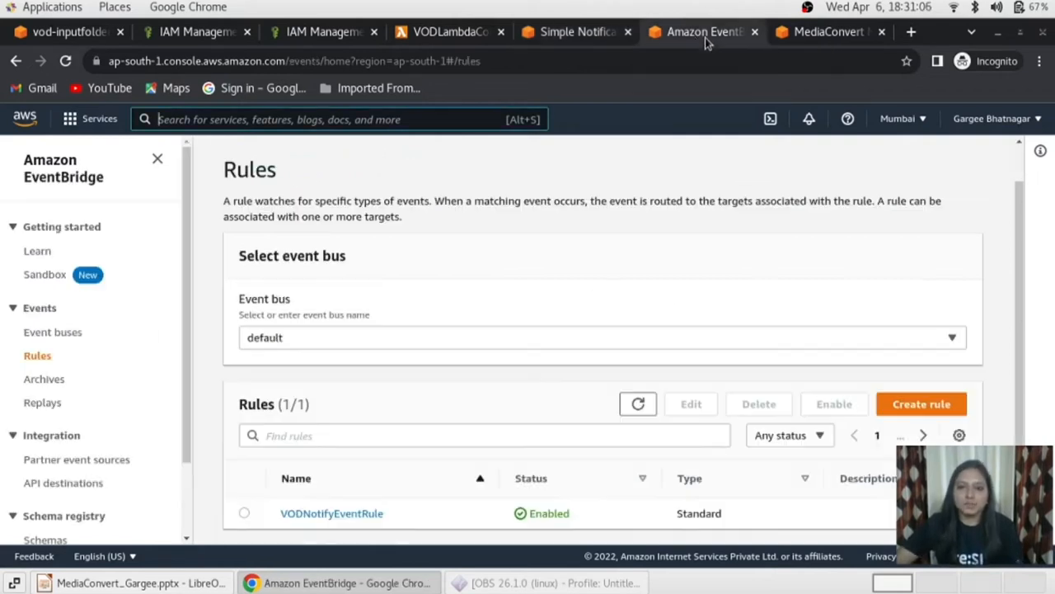
mouse_move(328, 558)
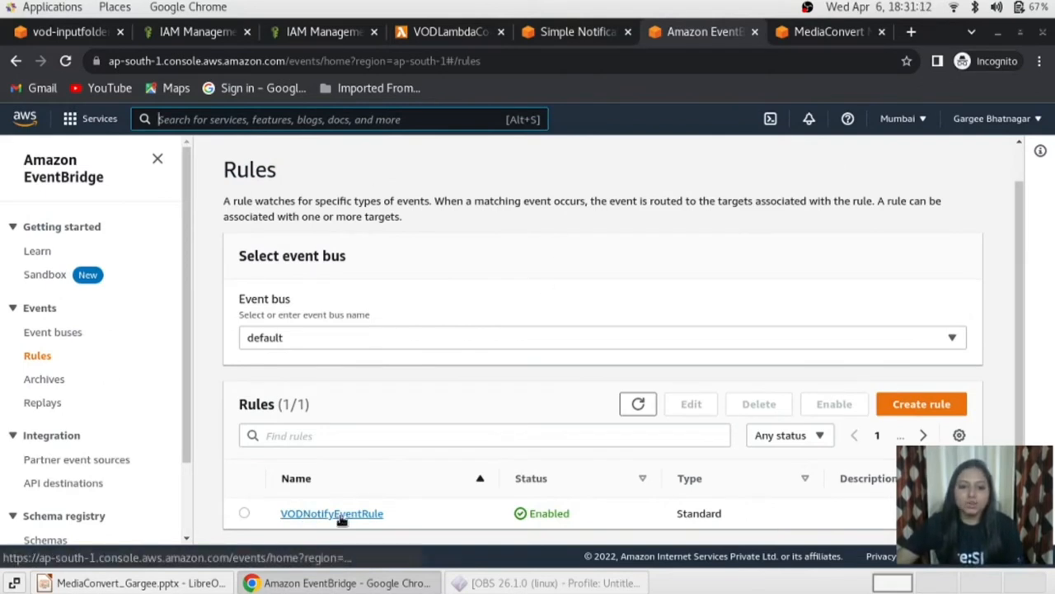
left_click(331, 513)
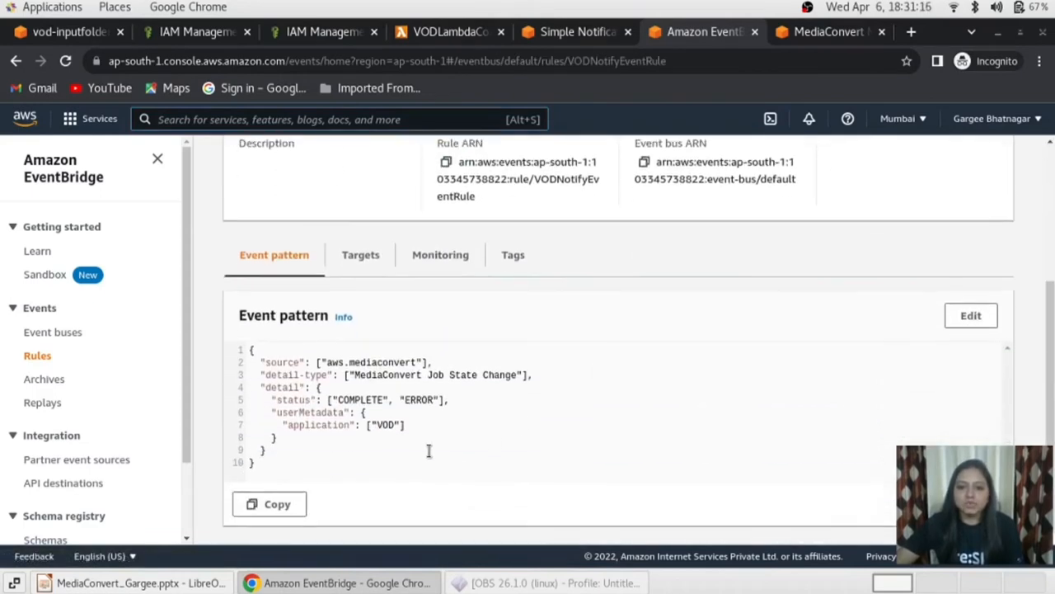
mouse_move(382, 452)
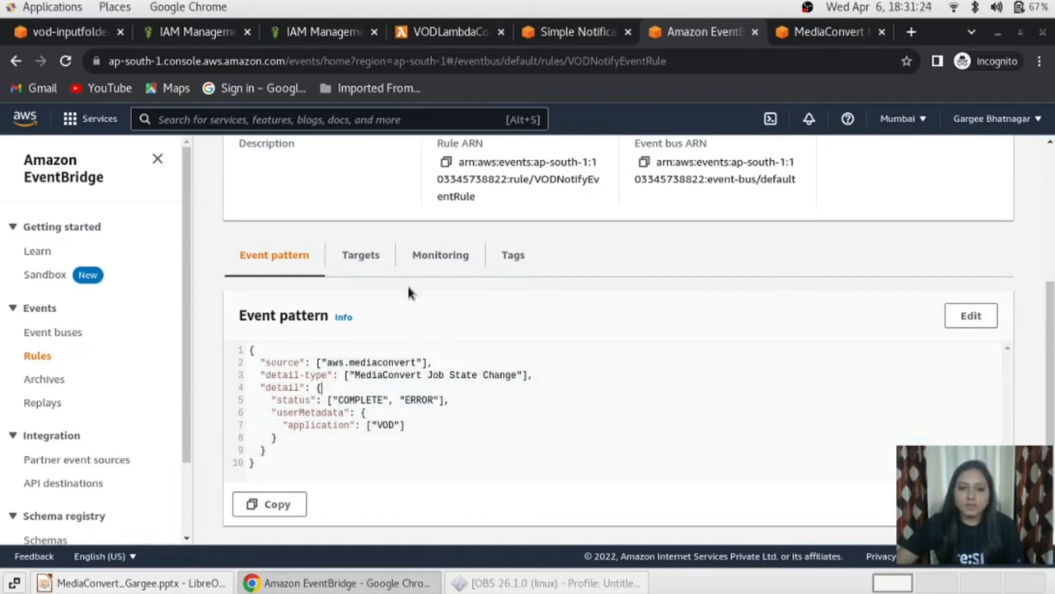
left_click(360, 254)
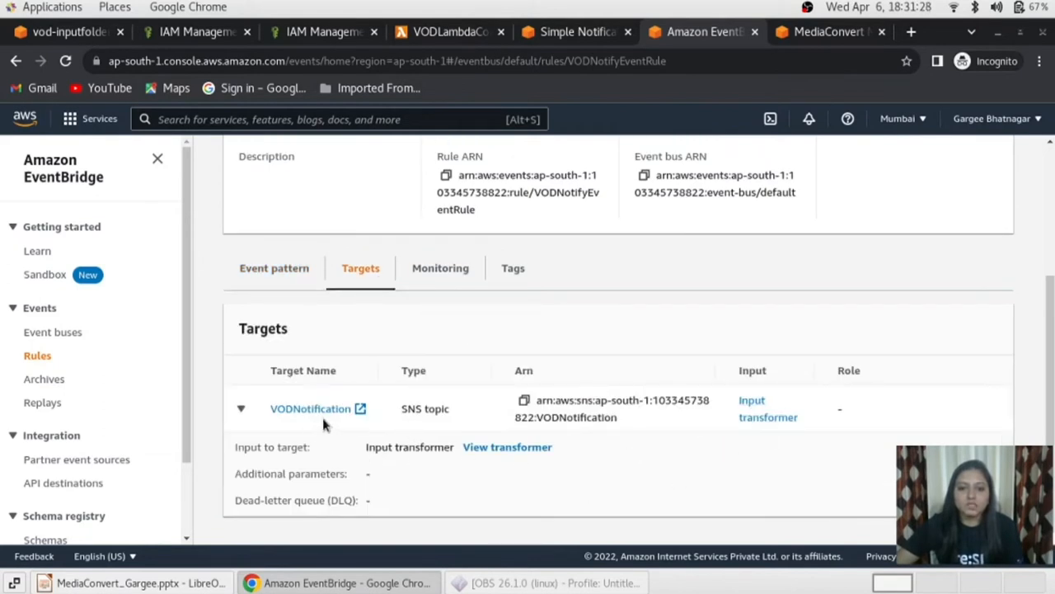
double_click(425, 409)
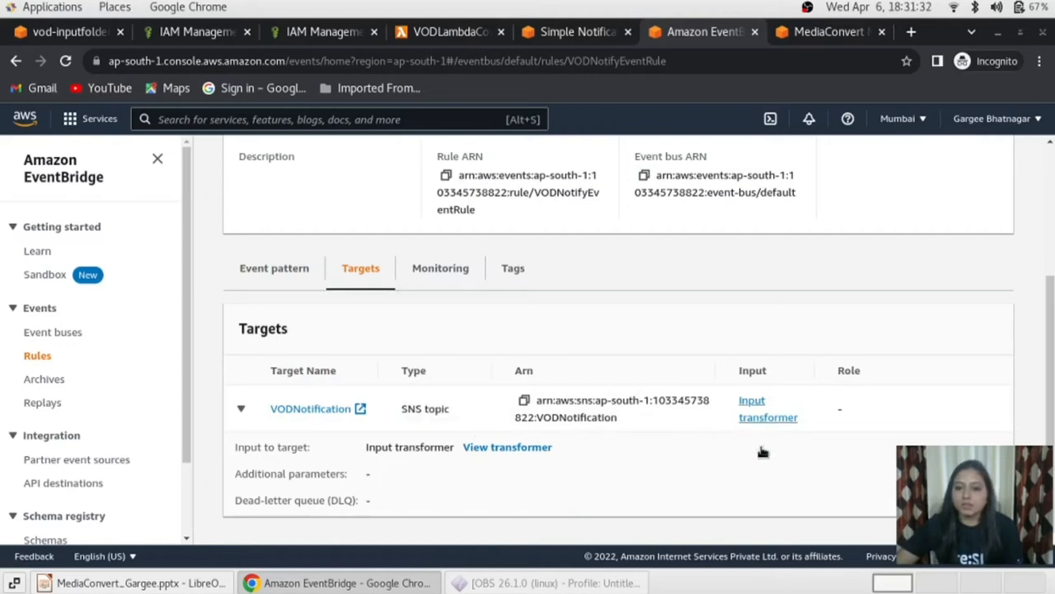
- Check the VODNotification target's input transformer, then move to the MediaConvert jobs list
left_click(508, 446)
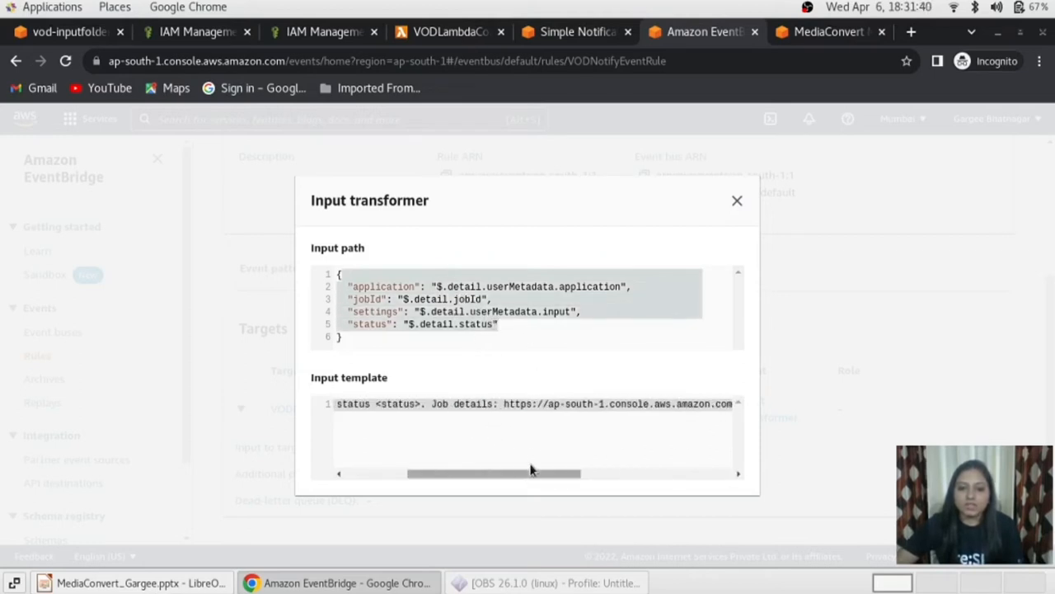
left_click(735, 200)
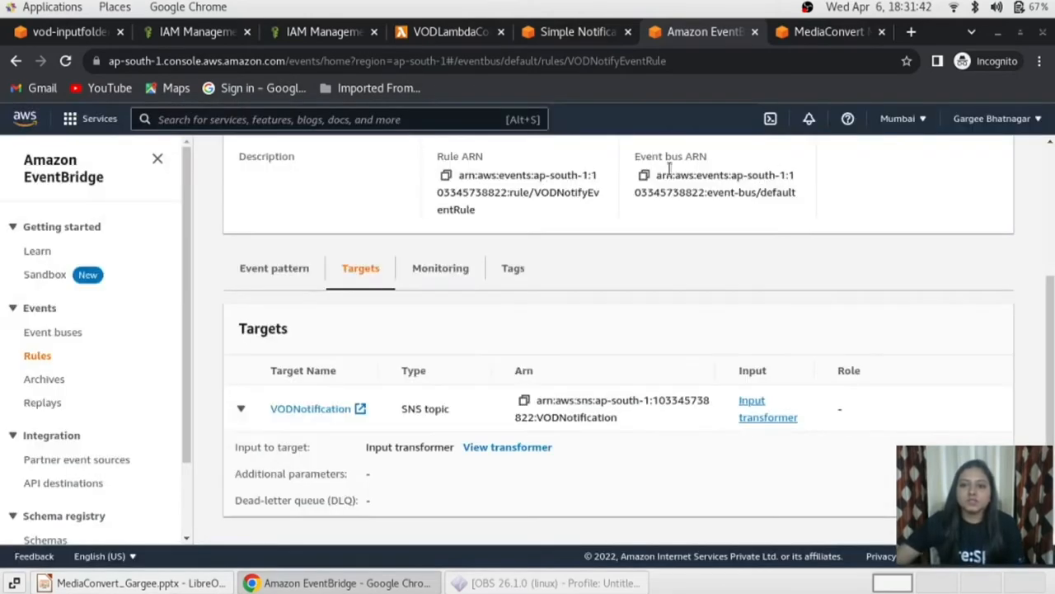
left_click(828, 32)
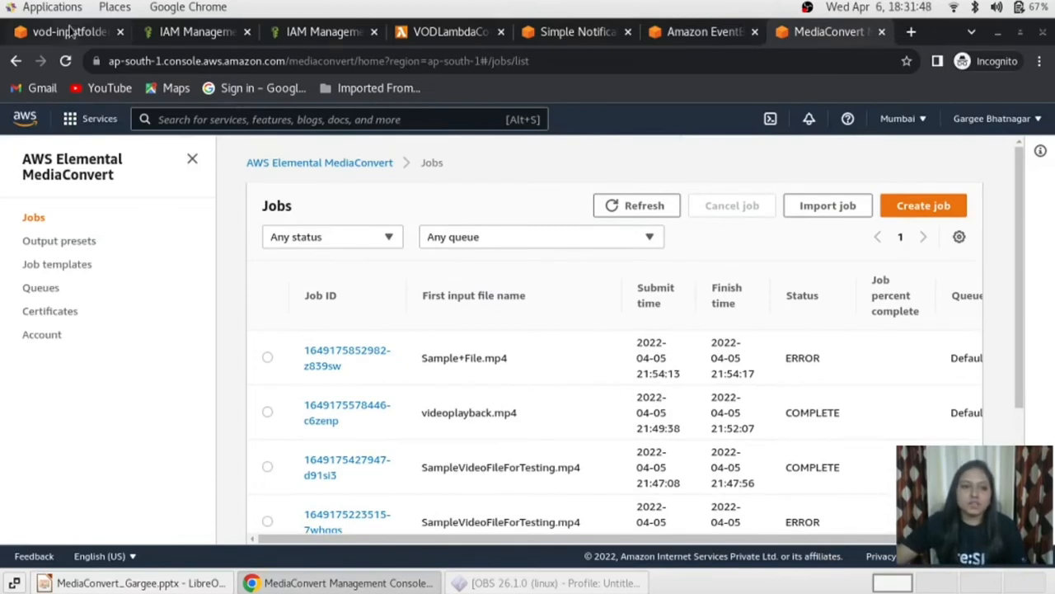
- Upload Testing.mp4 (95.8 MB) from Downloads into vod-inputfolder-bucket's inputs/ folder
left_click(66, 31)
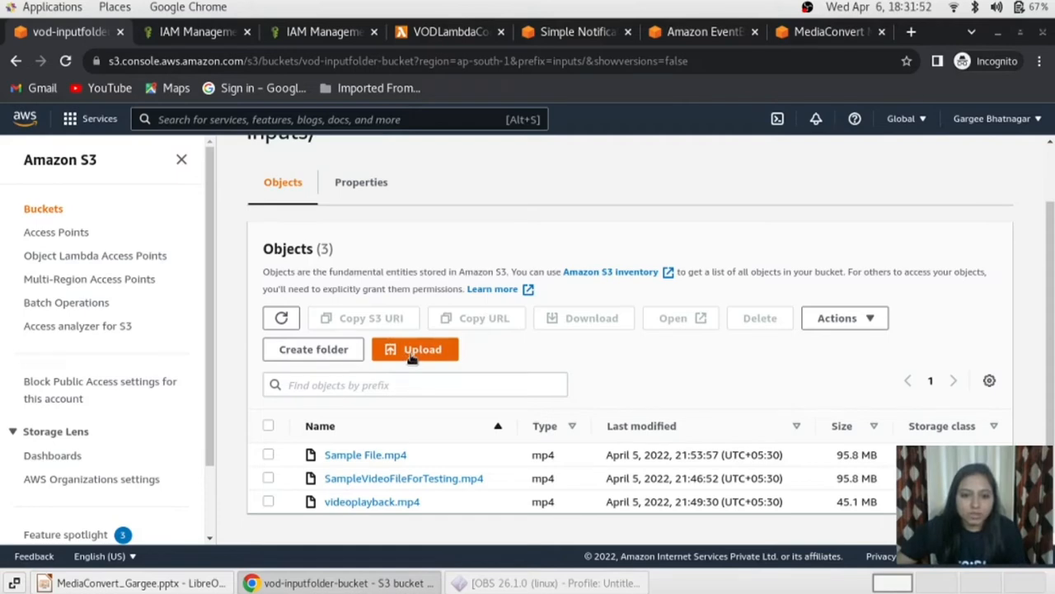
left_click(416, 350)
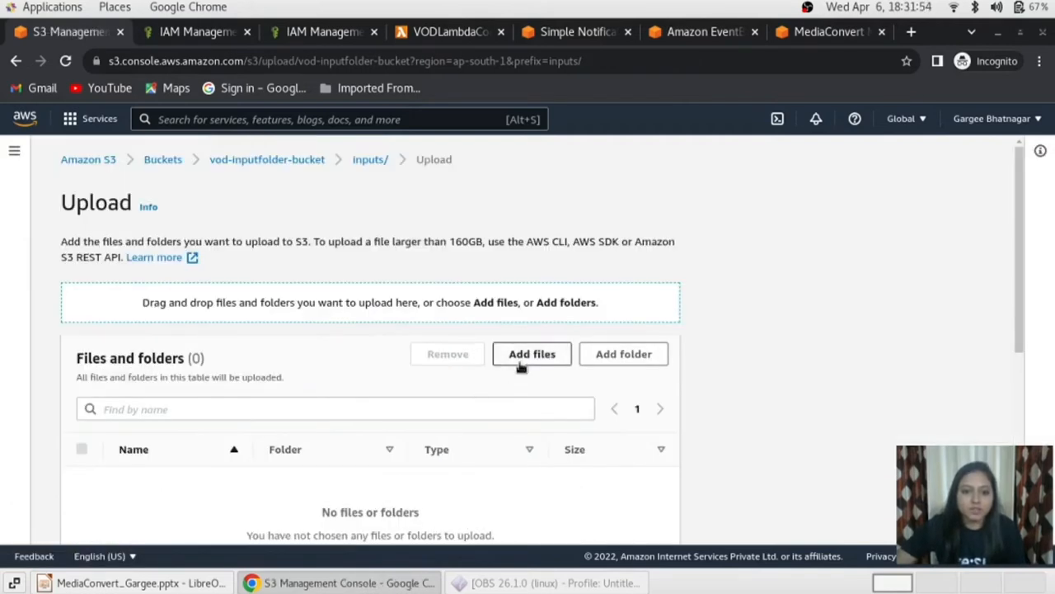
left_click(531, 353)
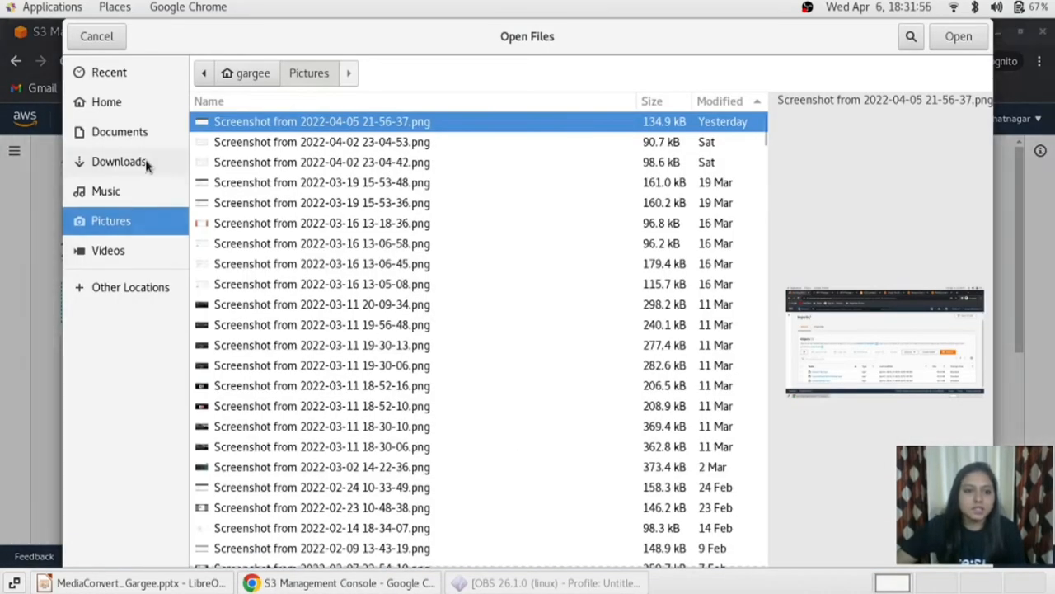
left_click(118, 162)
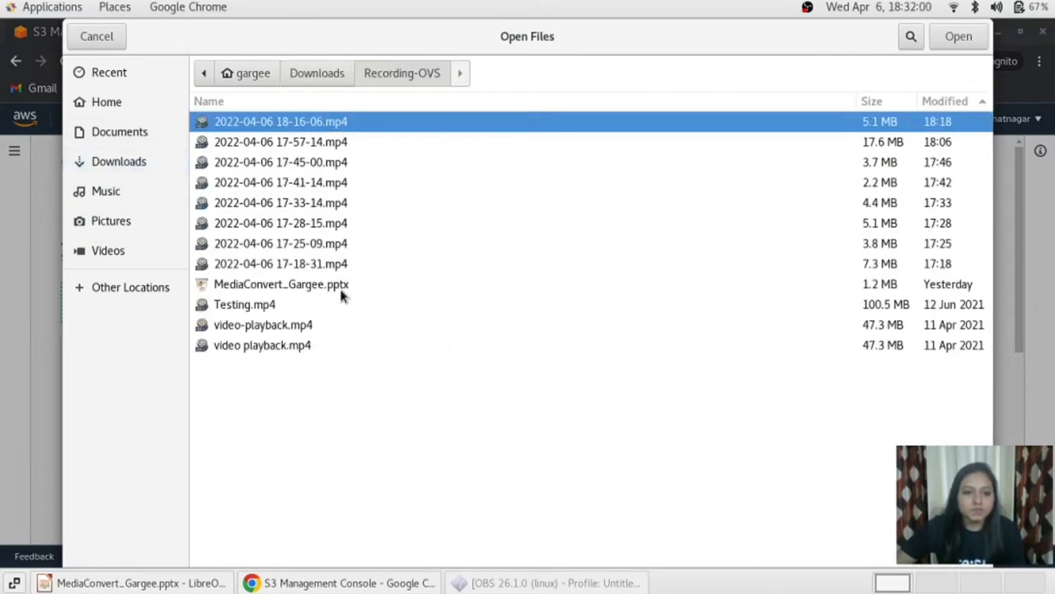
left_click(244, 304)
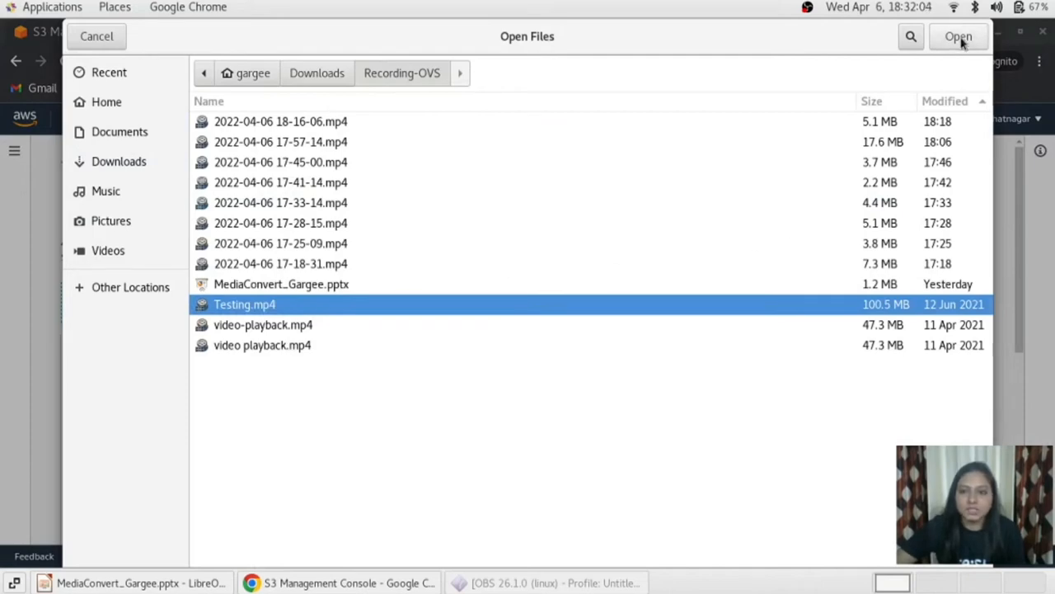
left_click(958, 36)
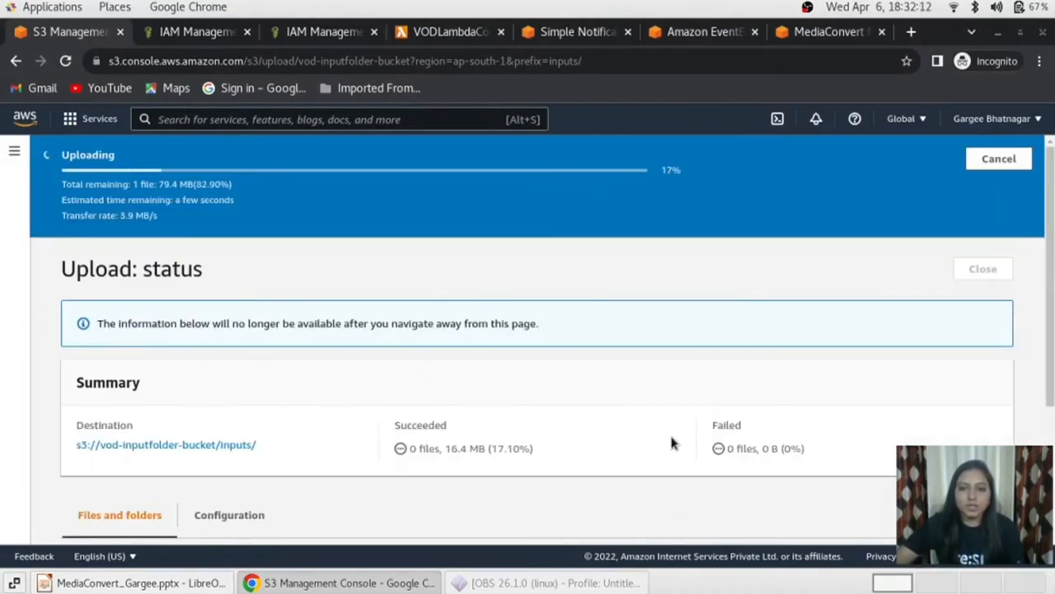
mouse_move(828, 31)
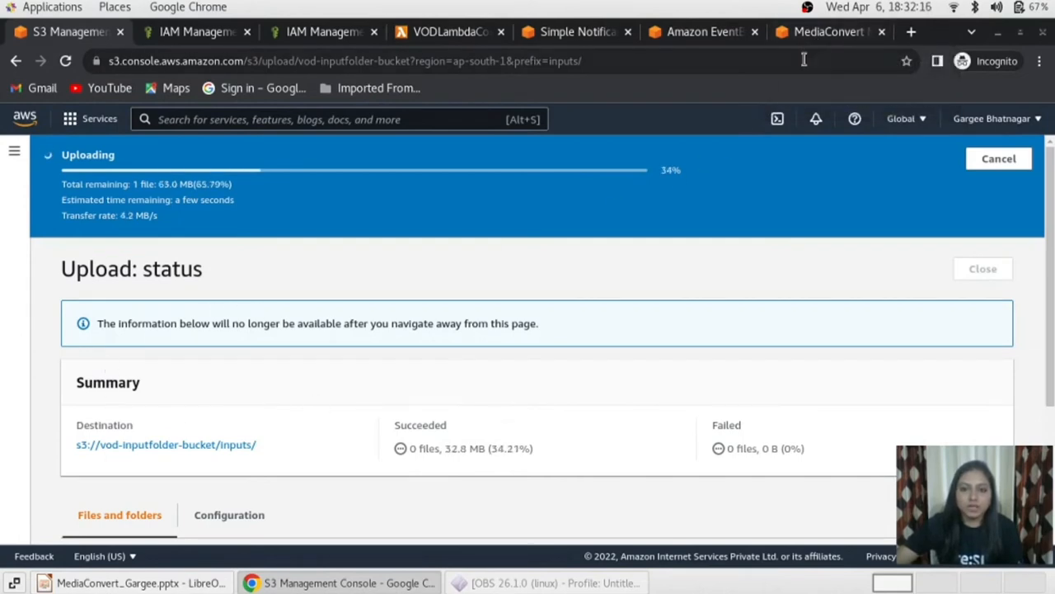
mouse_move(828, 31)
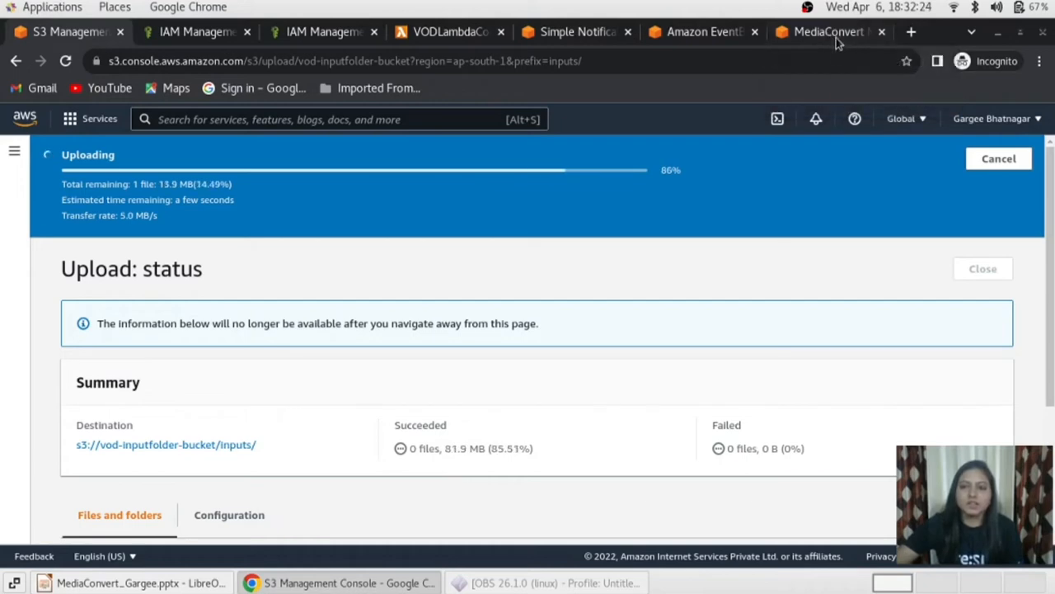
mouse_move(828, 32)
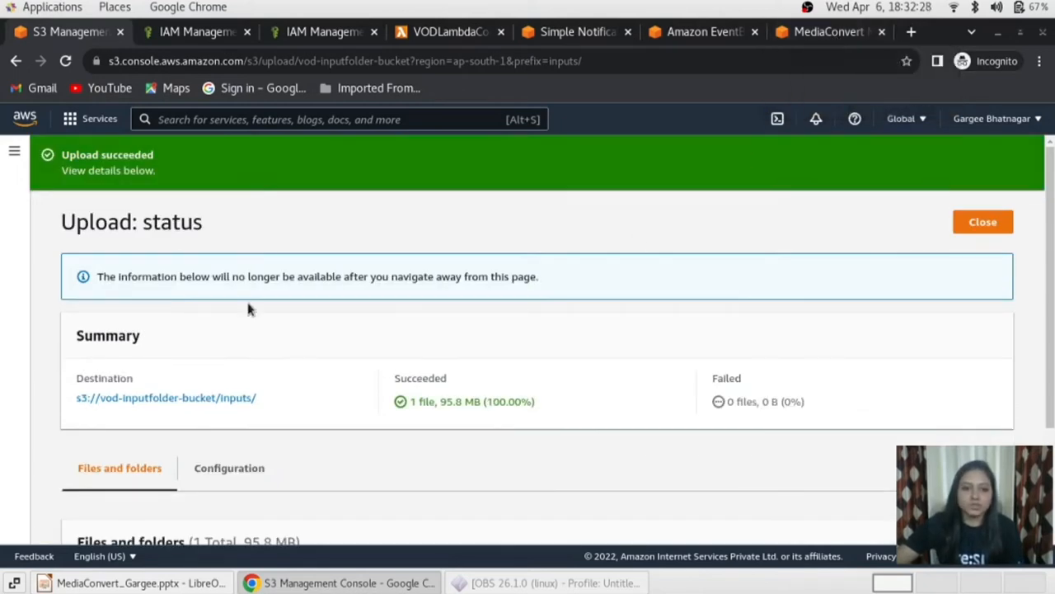
left_click(828, 32)
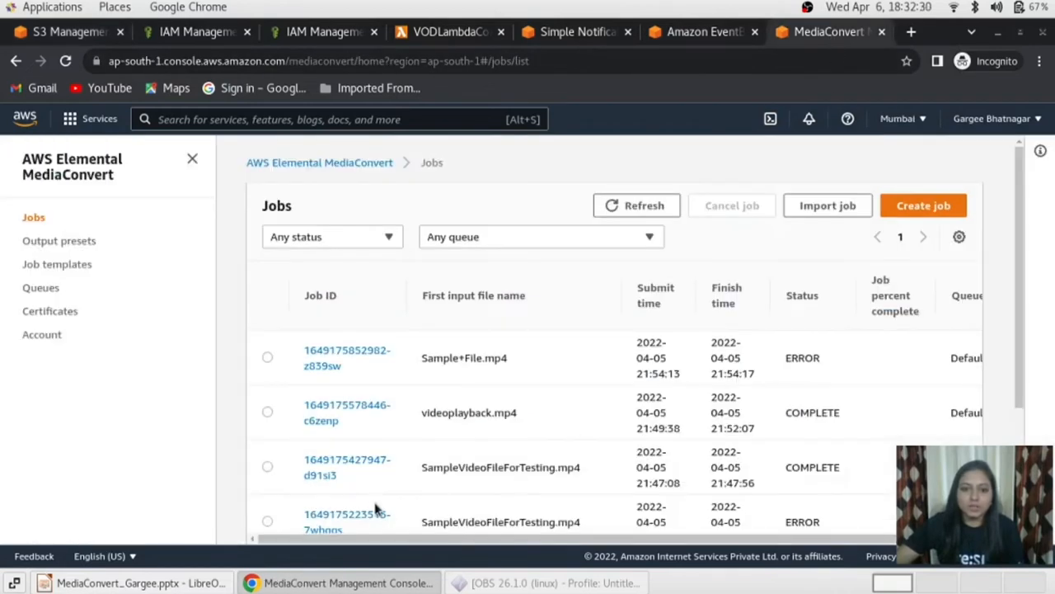
- Refresh the MediaConvert jobs list and open the new PROGRESSING Testing.mp4 job
left_click(636, 205)
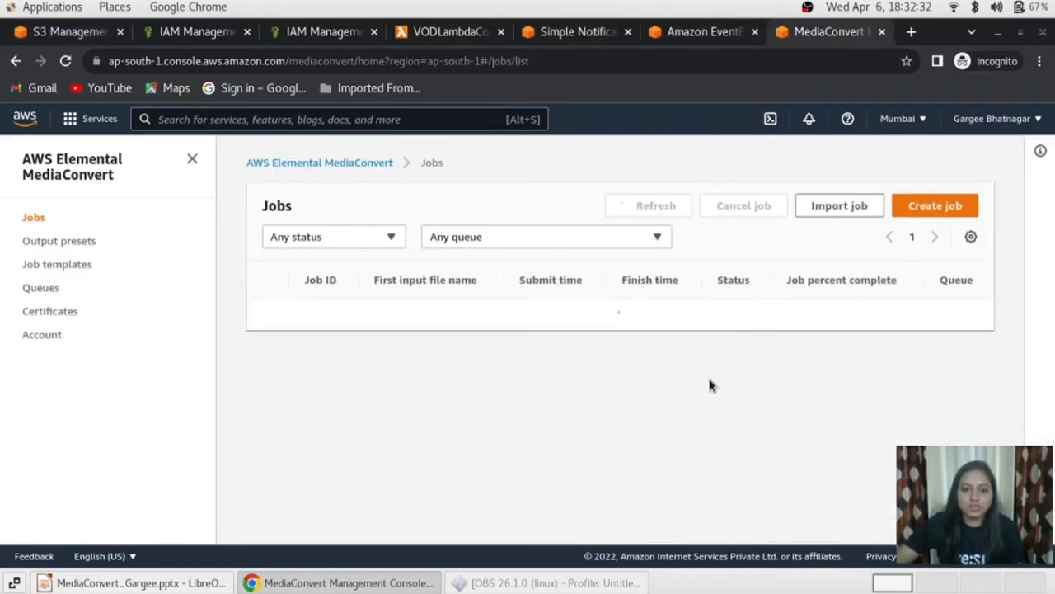
left_click(648, 205)
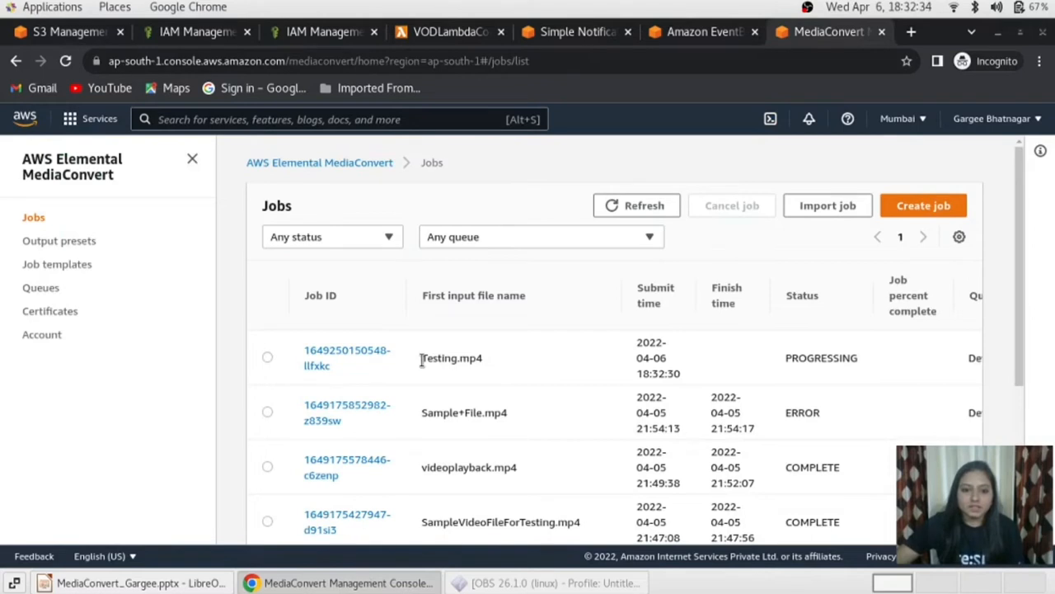
double_click(452, 358)
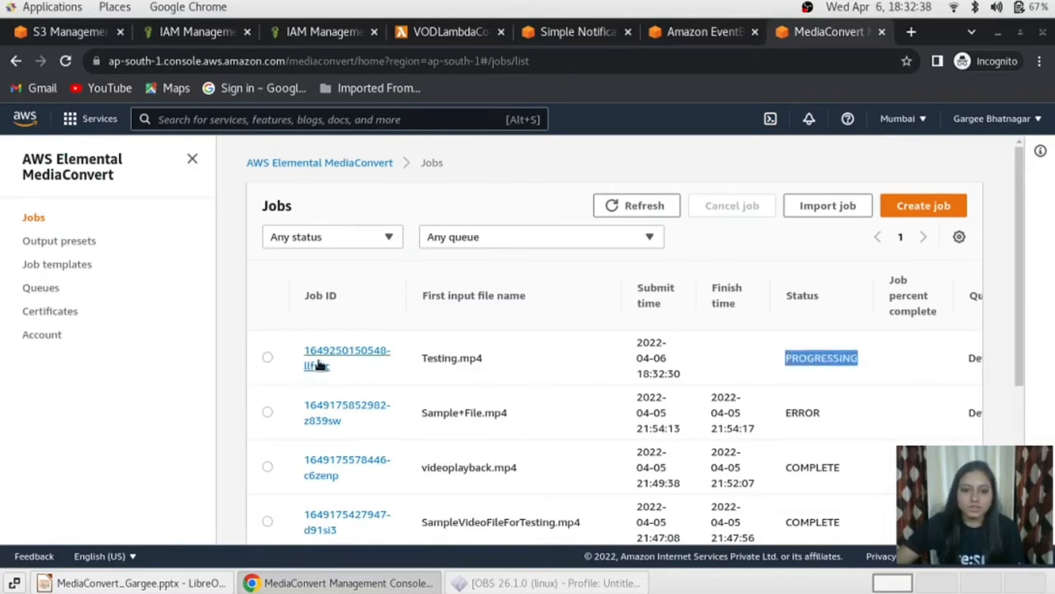
left_click(347, 356)
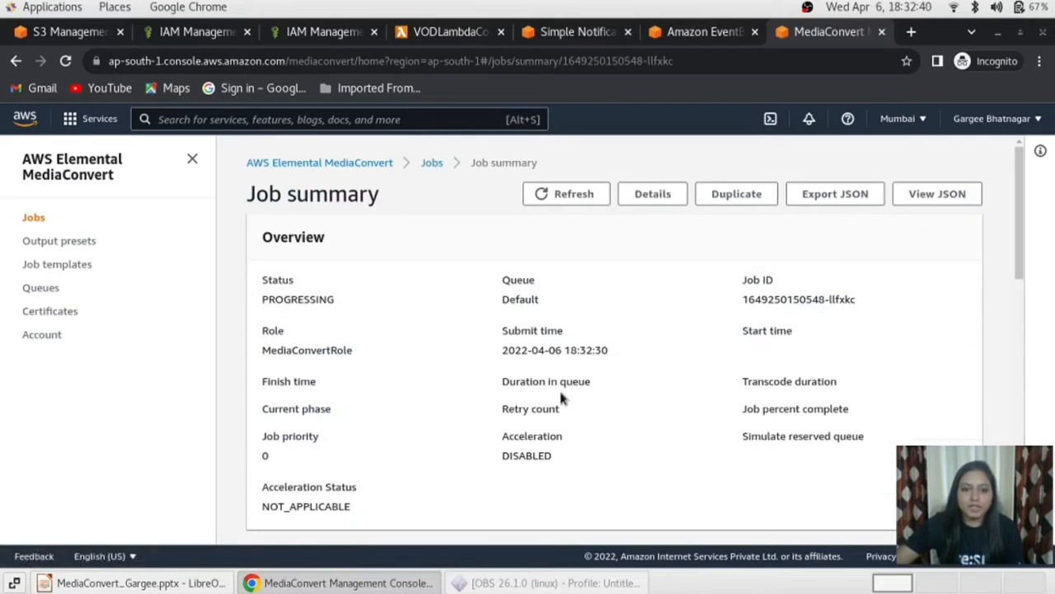
- Review the job's inputs and HLS, MP4 and thumbnail outputs, then refresh its summary
scroll("down", 3)
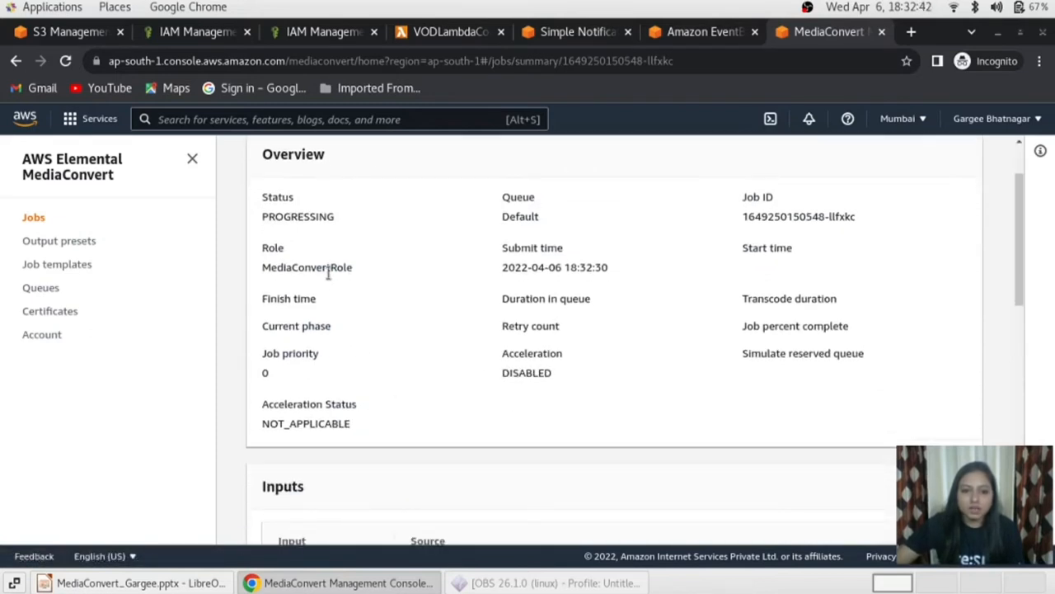
mouse_move(313, 251)
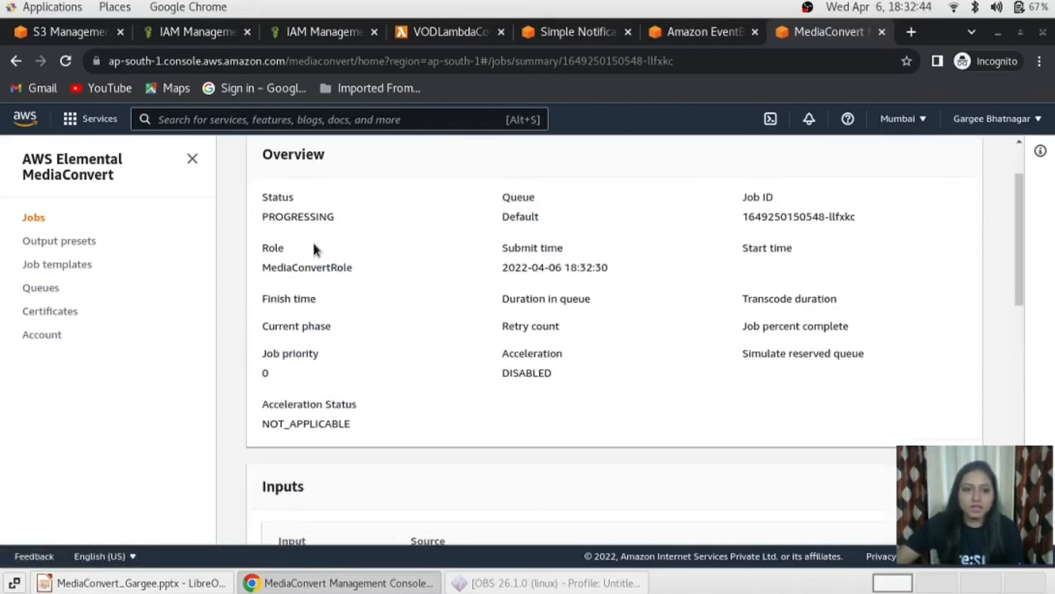
mouse_move(545, 349)
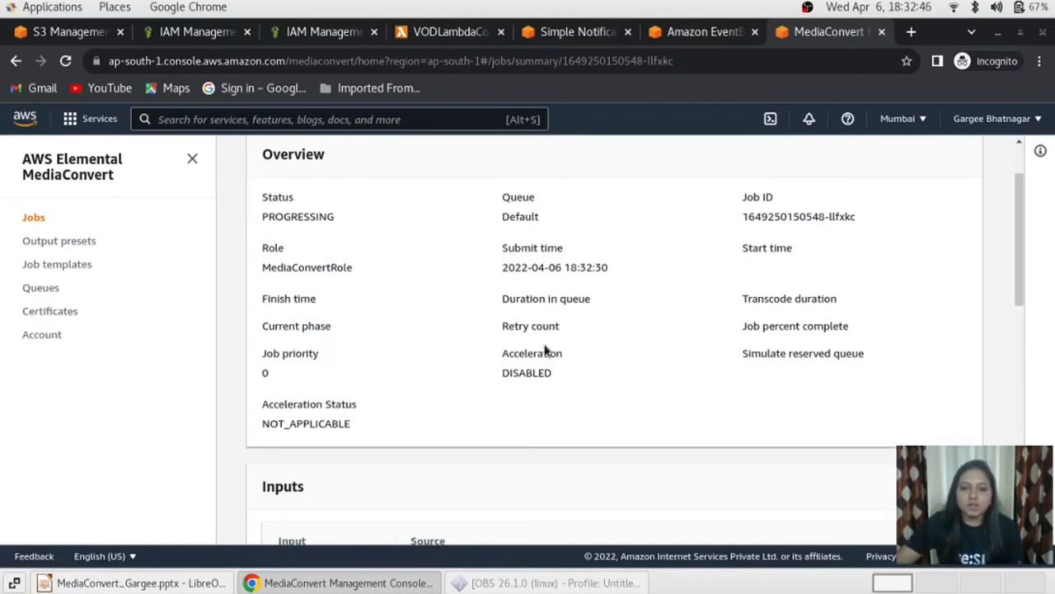
mouse_move(750, 339)
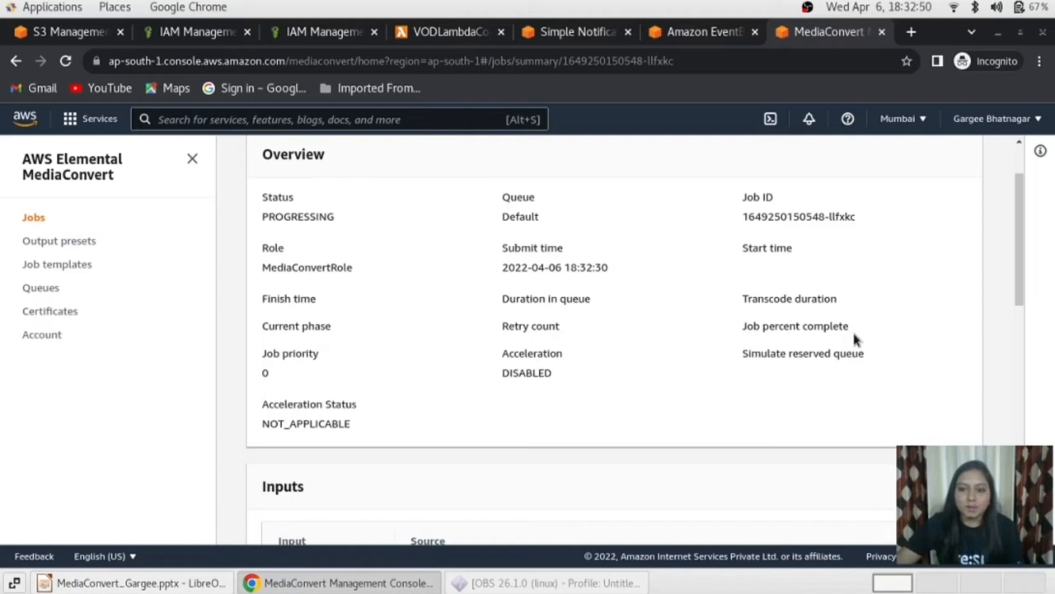
mouse_move(551, 339)
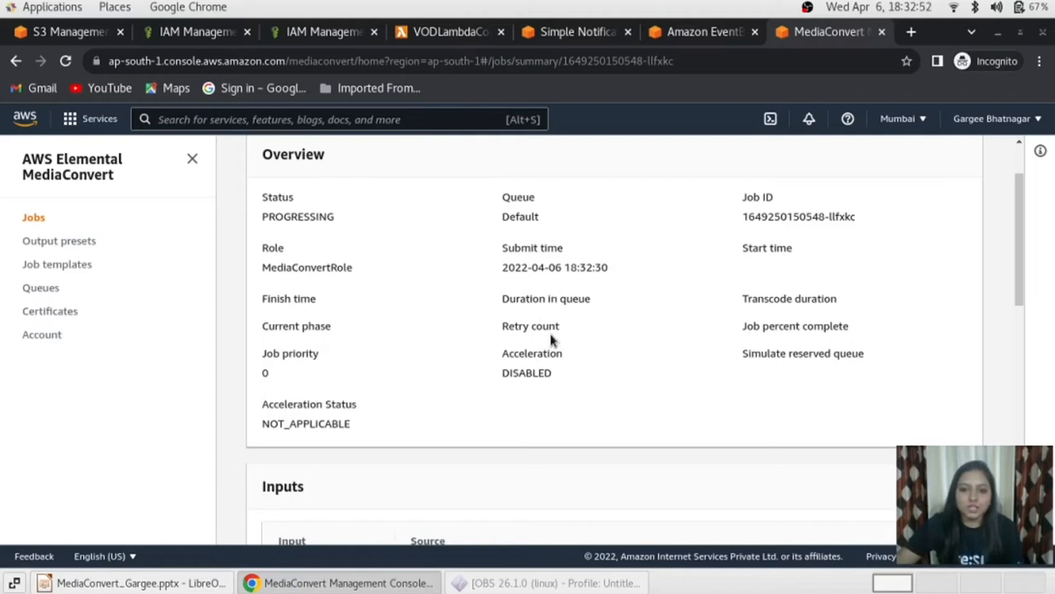
mouse_move(643, 326)
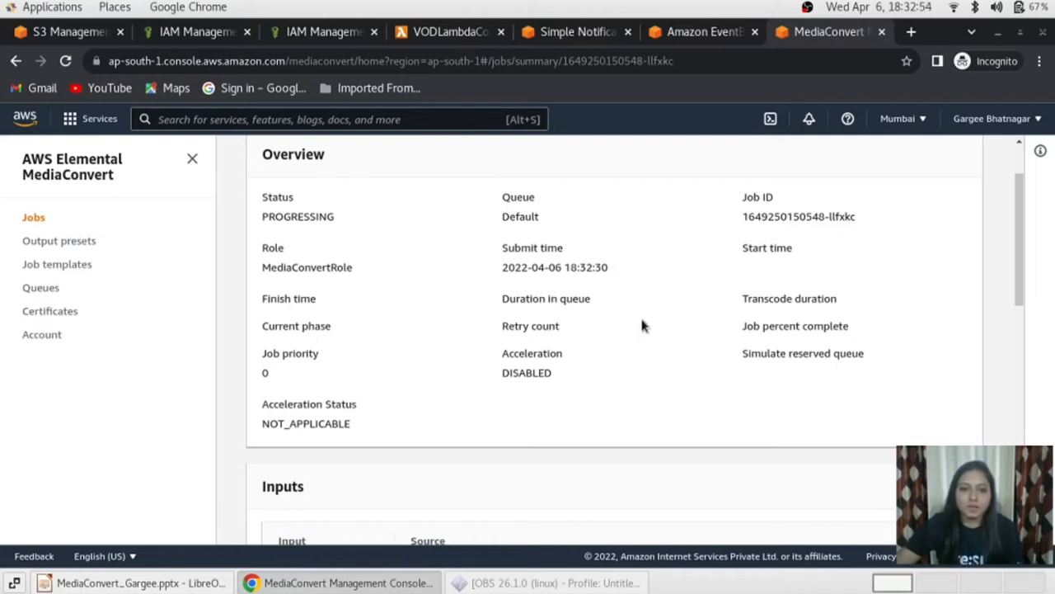
scroll("down", 3)
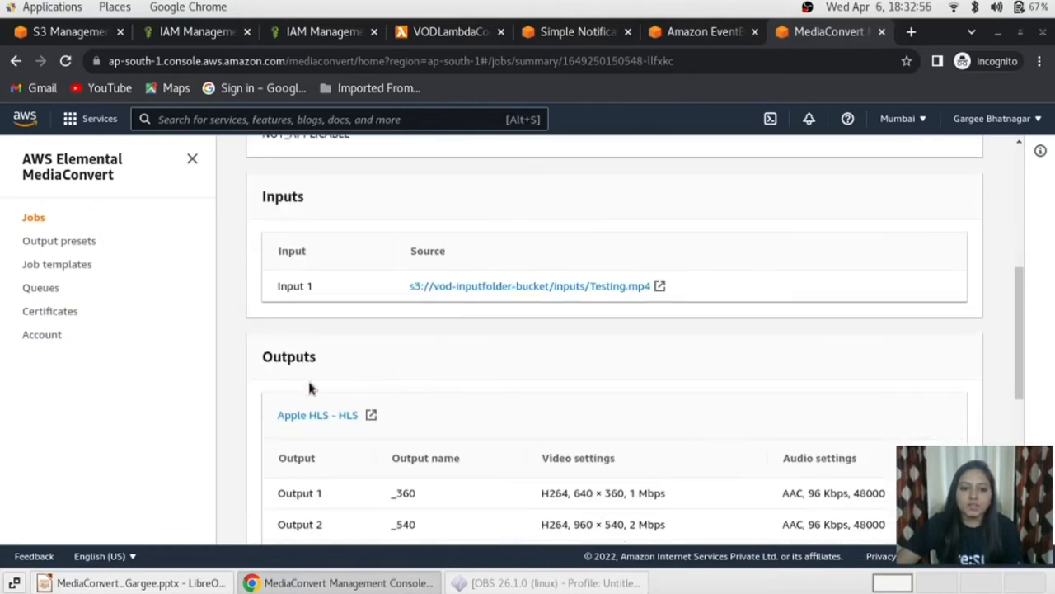
mouse_move(321, 280)
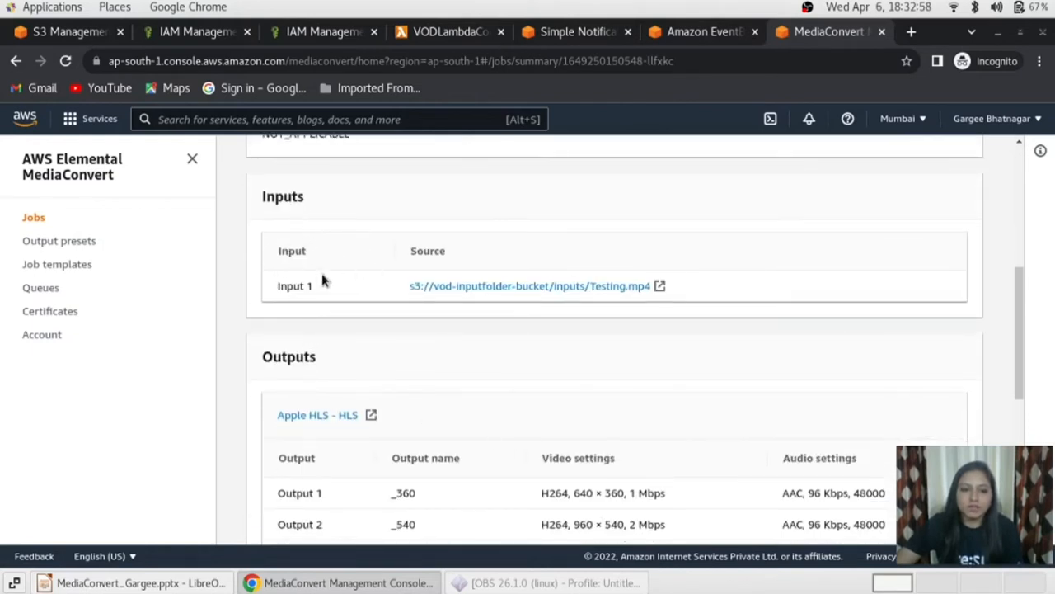
mouse_move(310, 432)
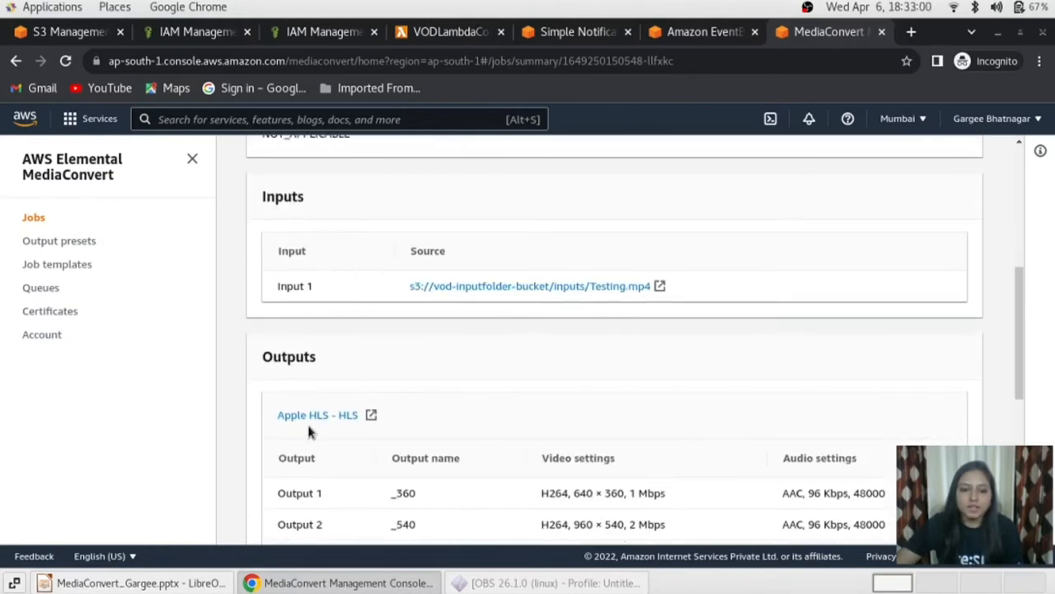
scroll("down", 3)
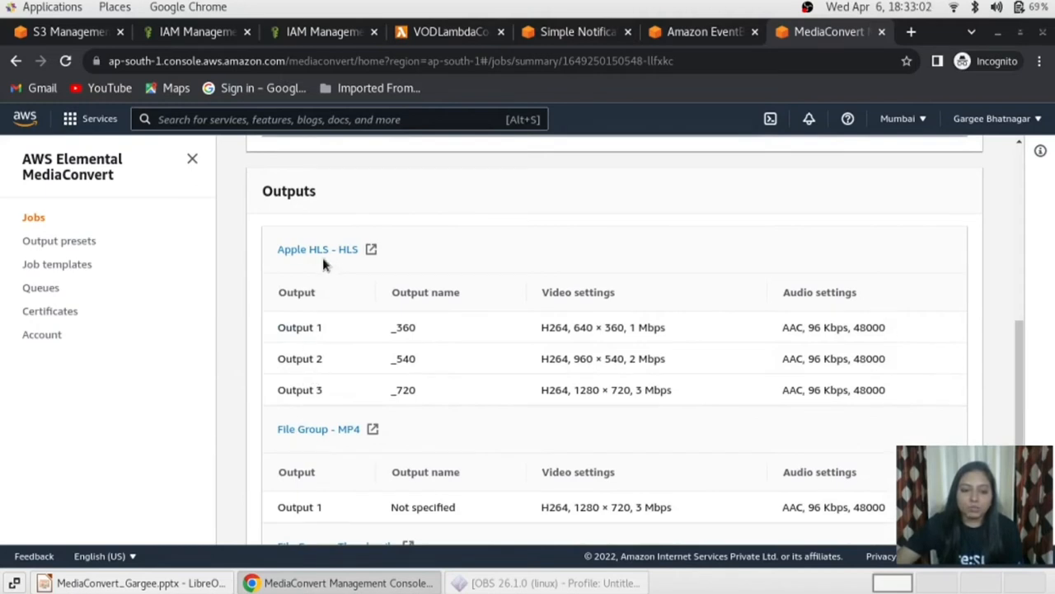
scroll("down", 3)
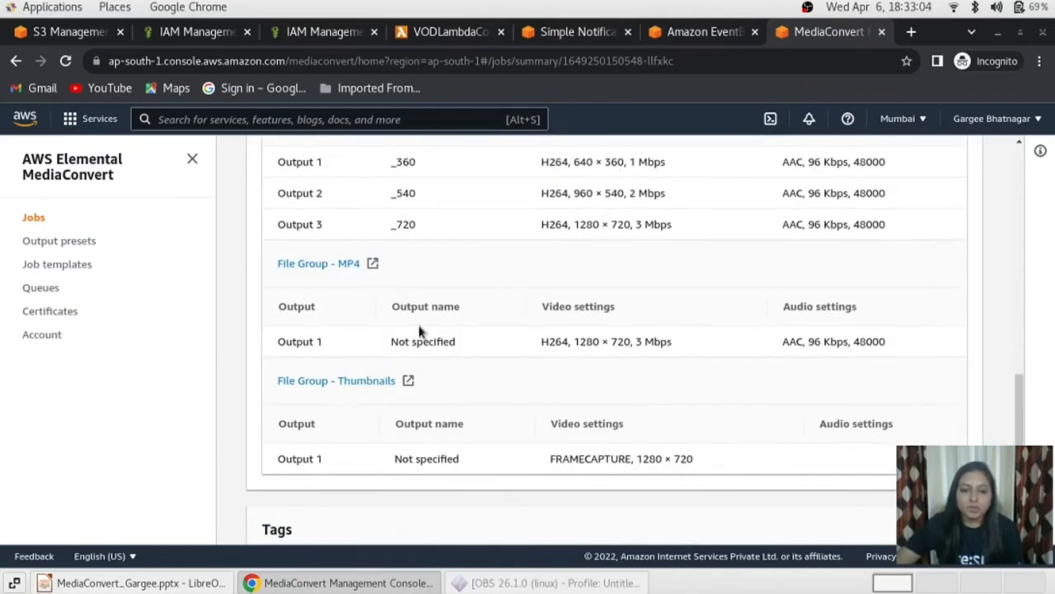
scroll("down", 3)
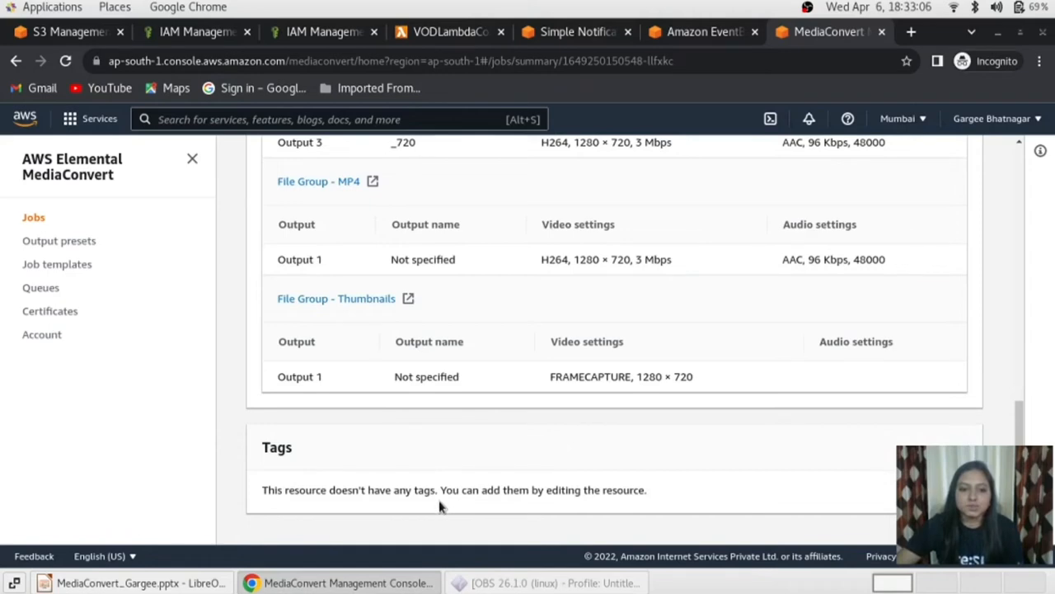
scroll("up", 3)
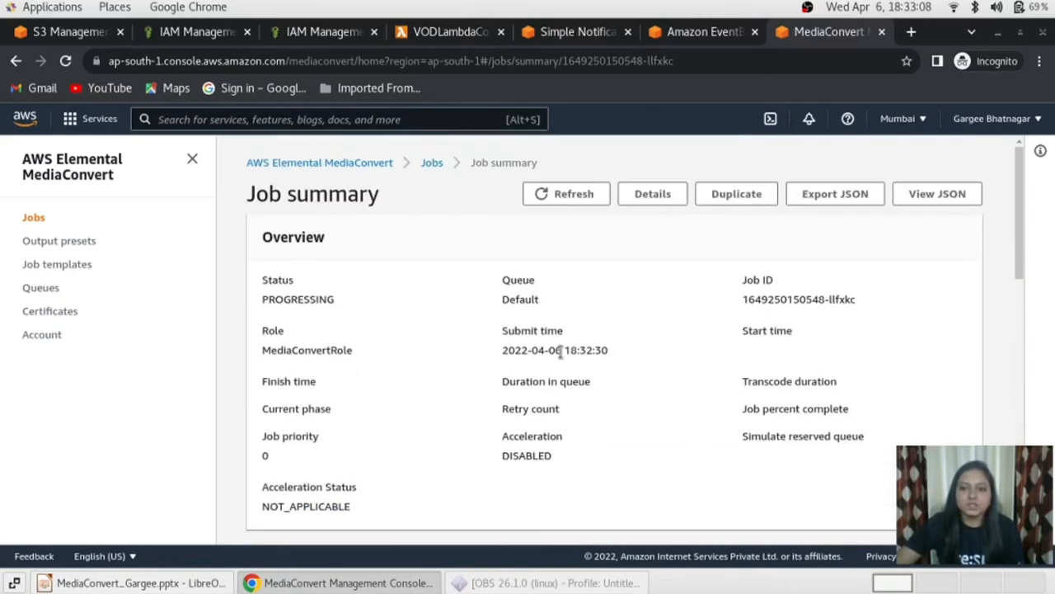
left_click(566, 193)
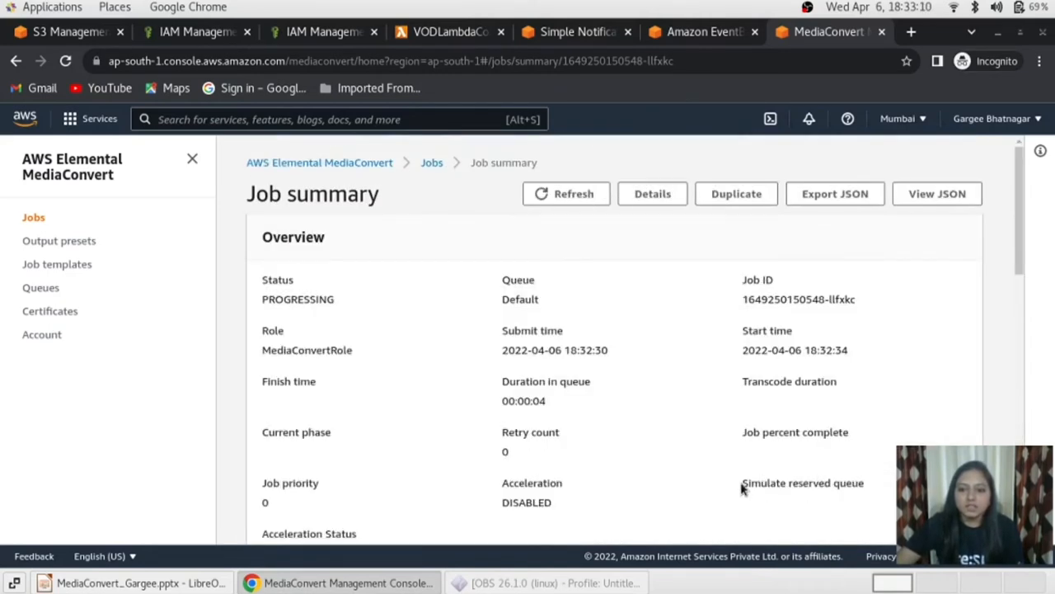
mouse_move(736, 442)
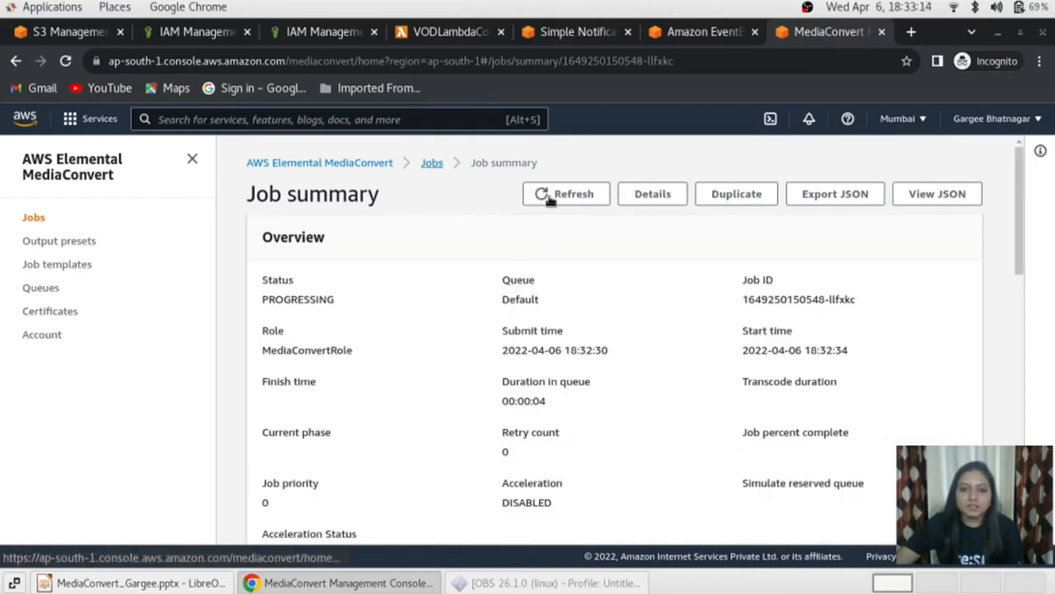
- Refresh the jobs list until Testing.mp4 shows COMPLETE and open its summary
left_click(432, 163)
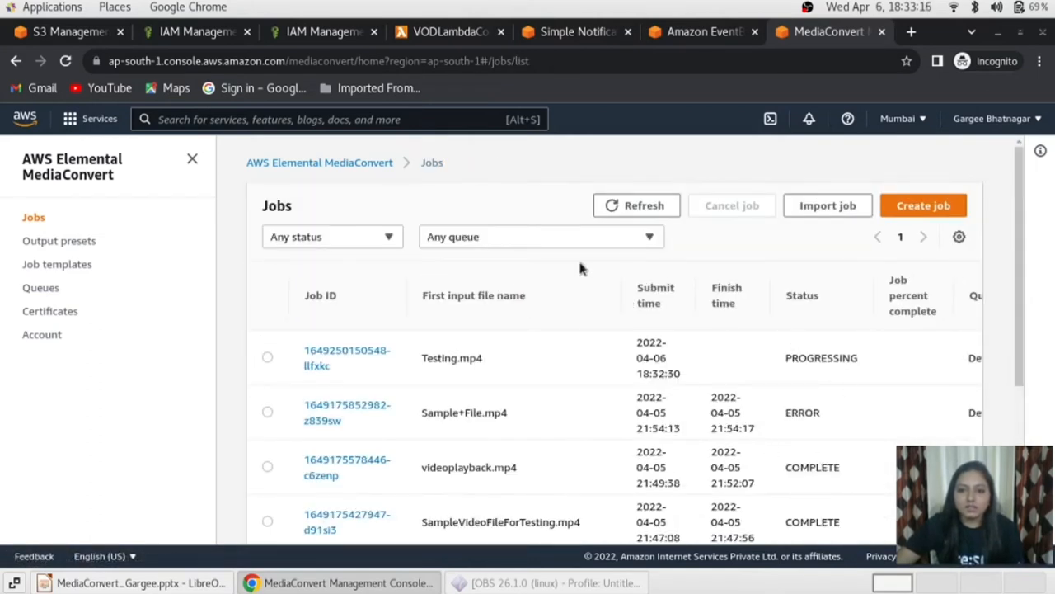
left_click(637, 205)
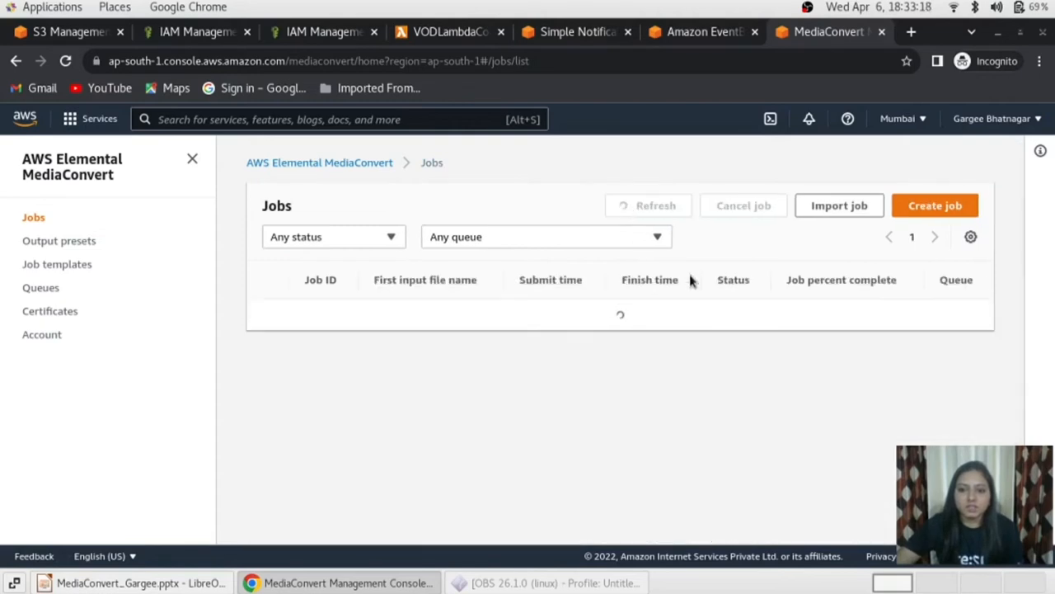
left_click(648, 205)
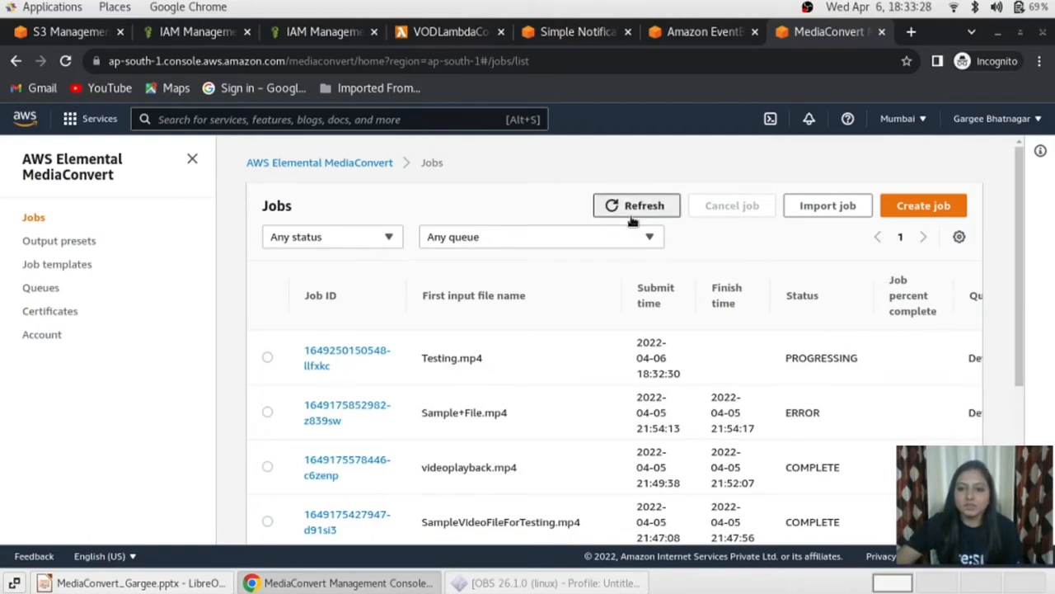
left_click(636, 204)
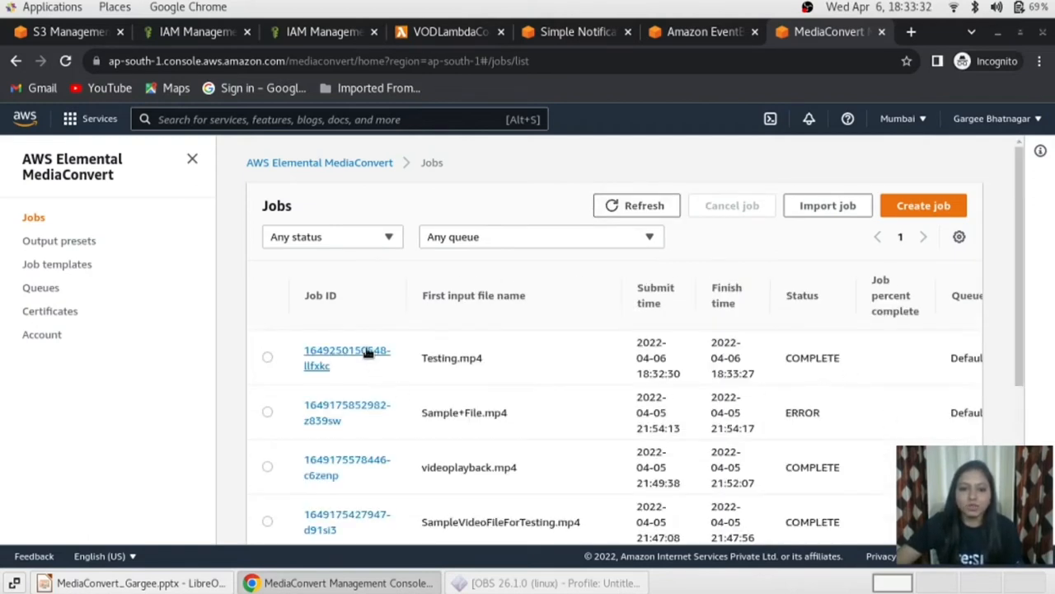
left_click(347, 358)
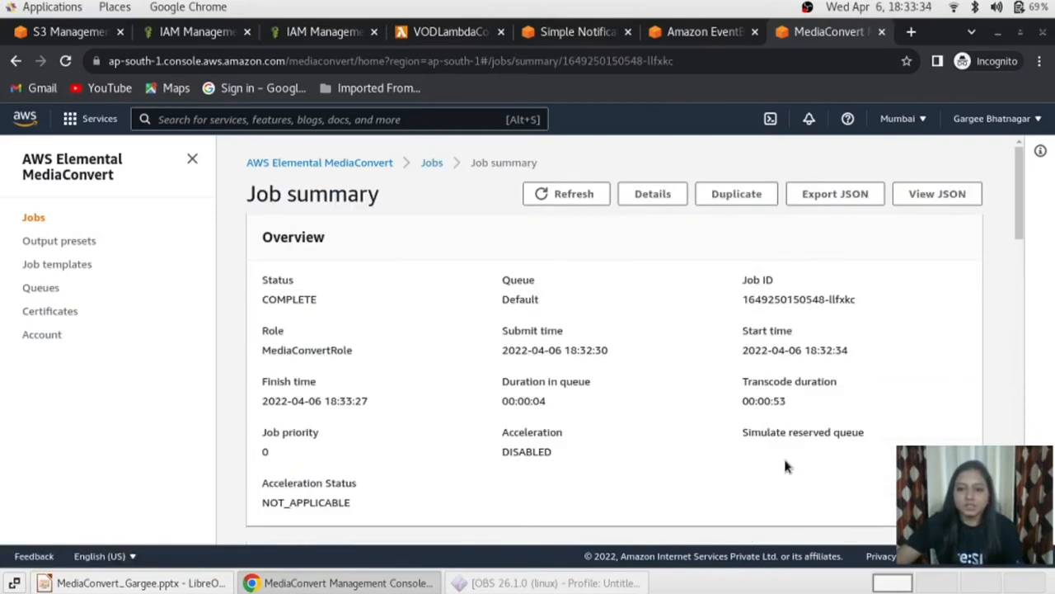
mouse_move(704, 422)
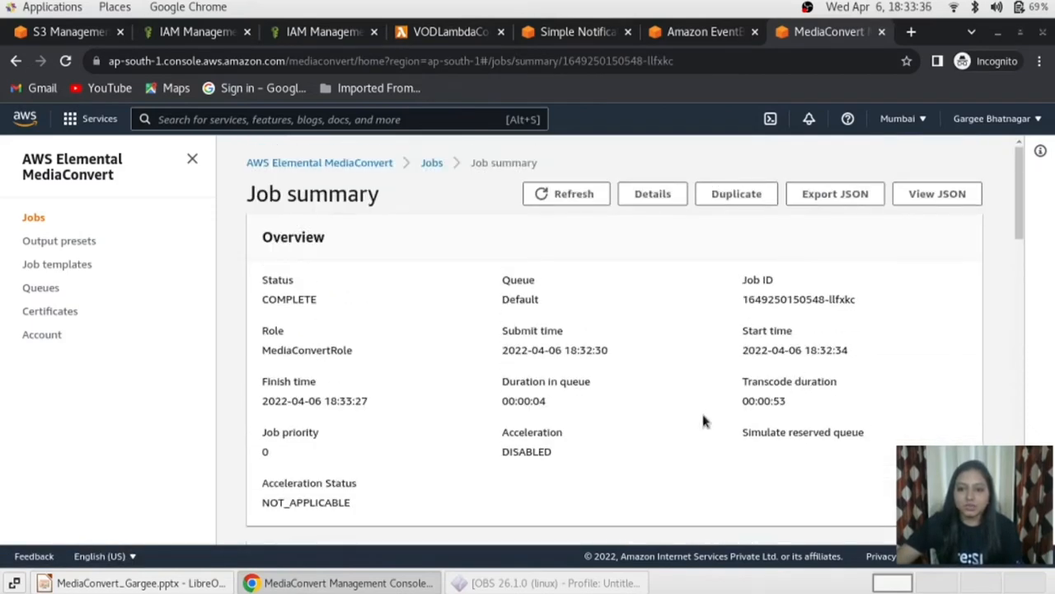
mouse_move(525, 426)
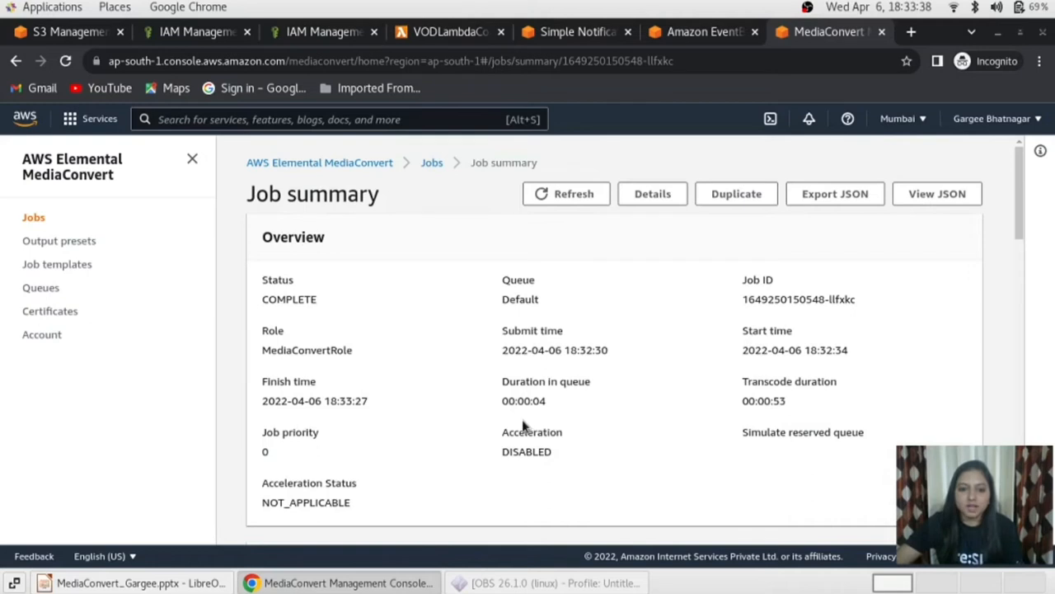
mouse_move(412, 427)
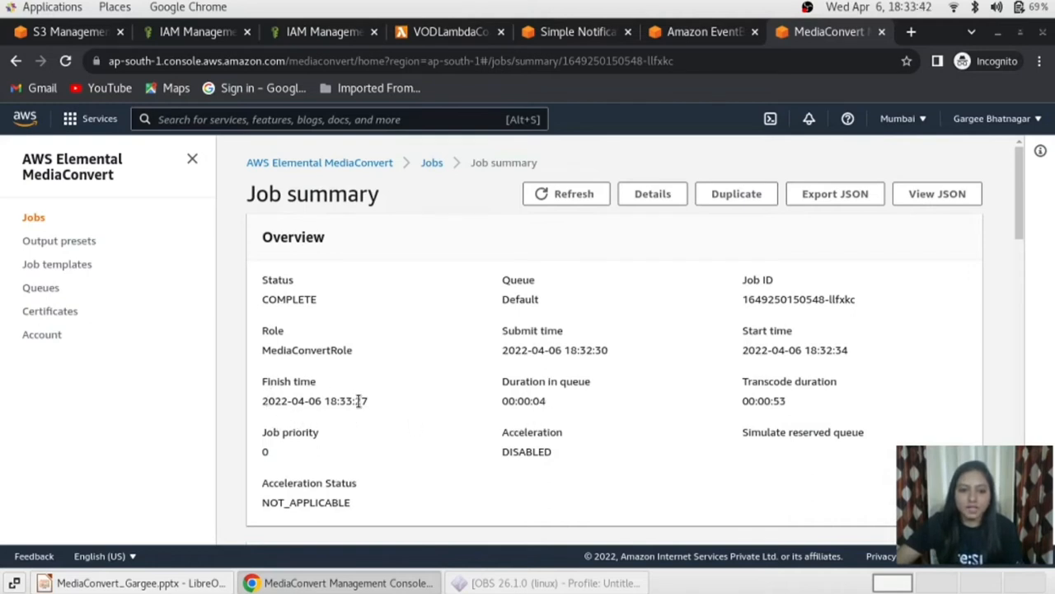
- Check the 53-second transcode and its outputs, then return to the S3 upload status page
double_click(306, 349)
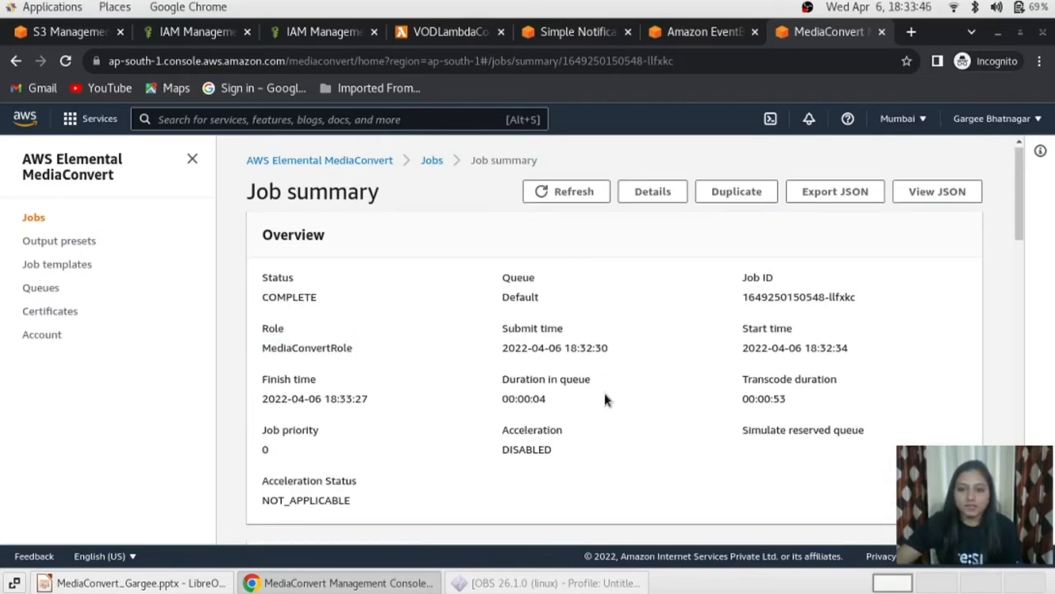
scroll("down", 3)
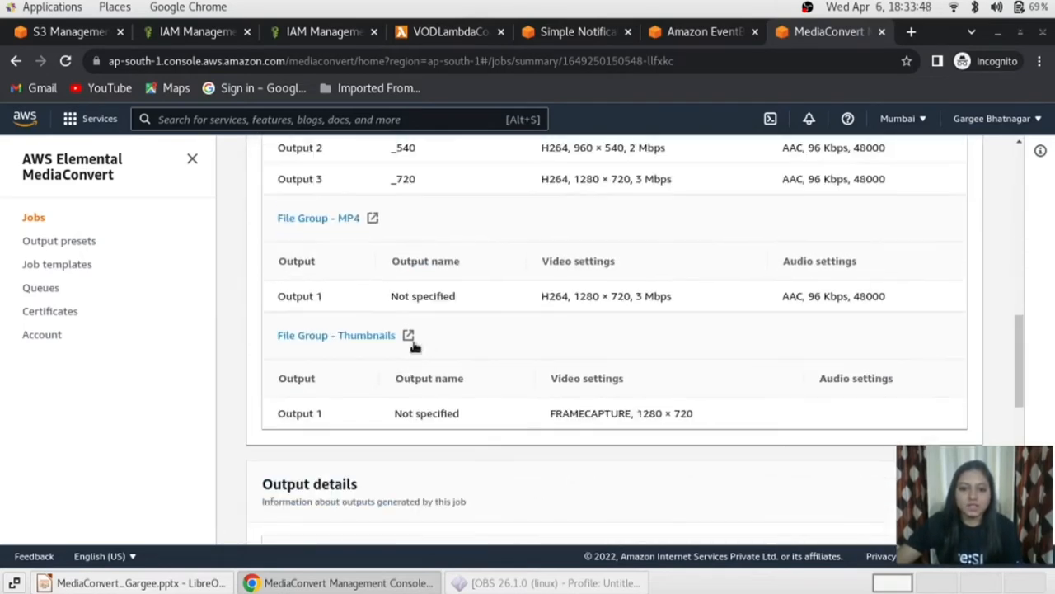
scroll("up", 3)
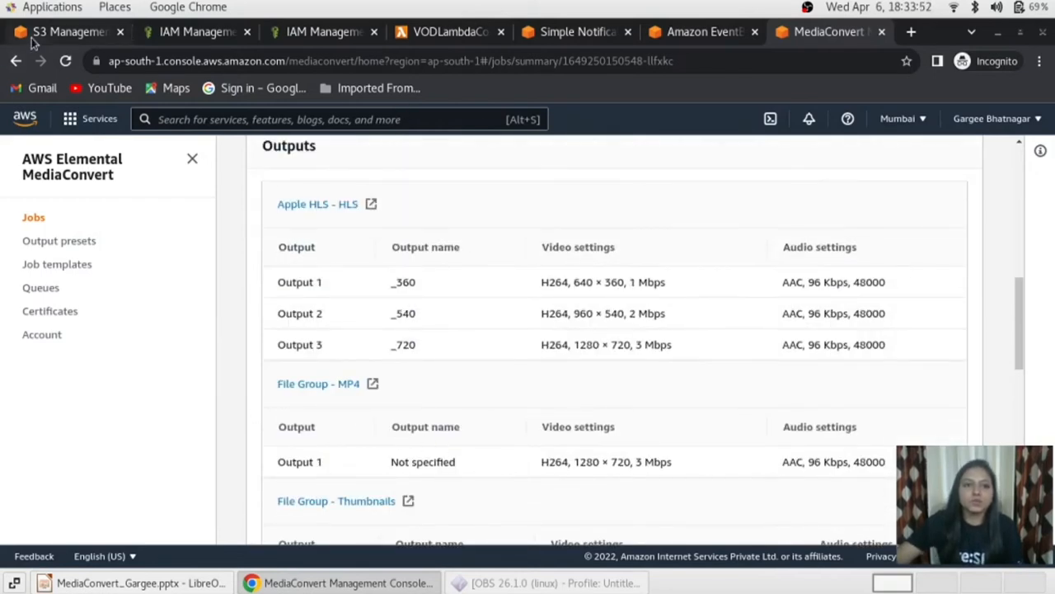
left_click(66, 31)
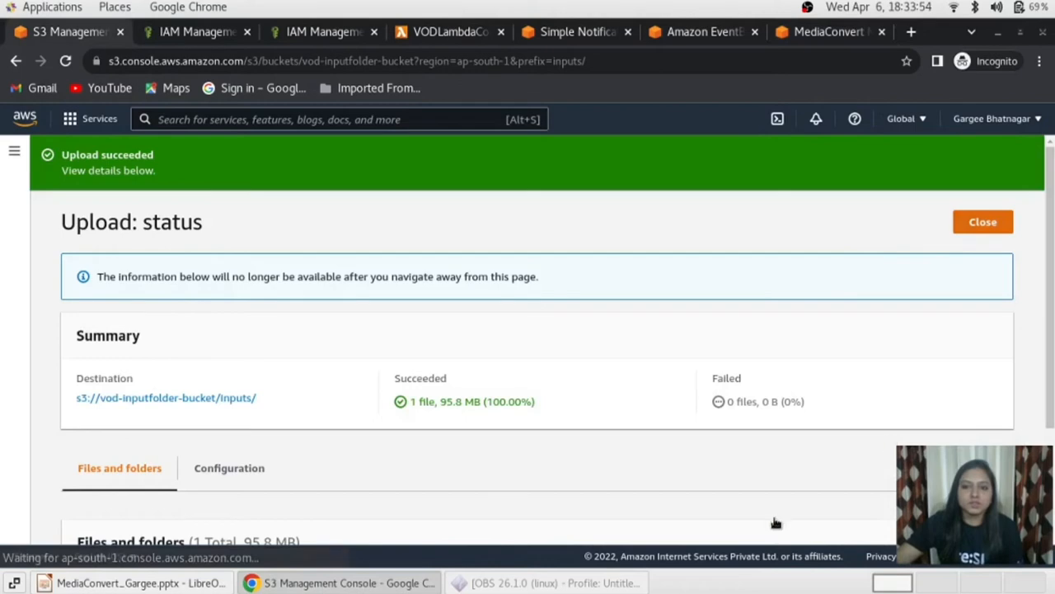
- Navigate into vod-outputfolder-bucket > Testing > Default > HLS, listing the HLS output objects
left_click(983, 221)
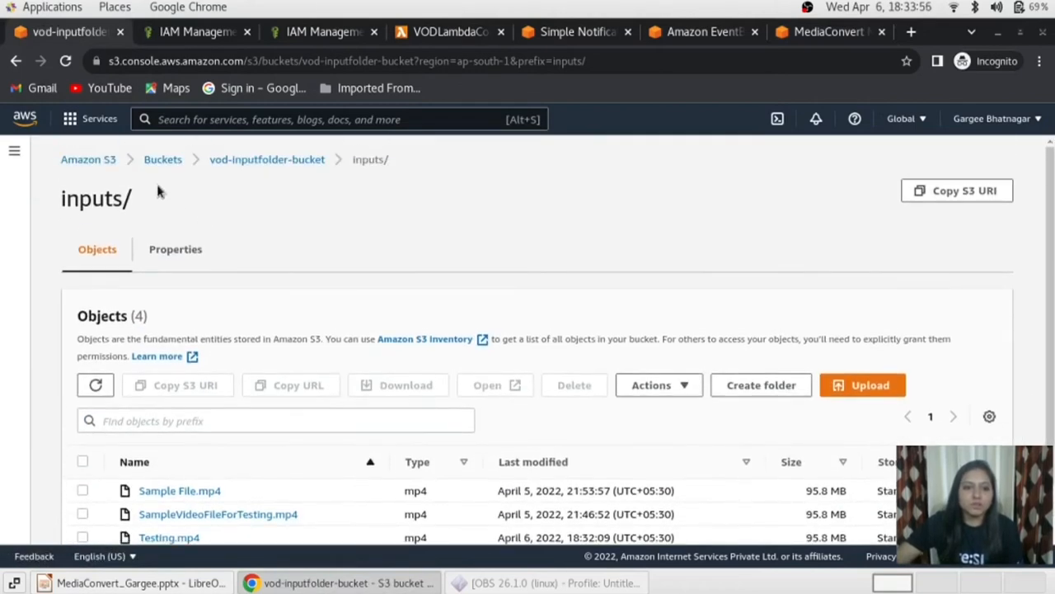
left_click(161, 158)
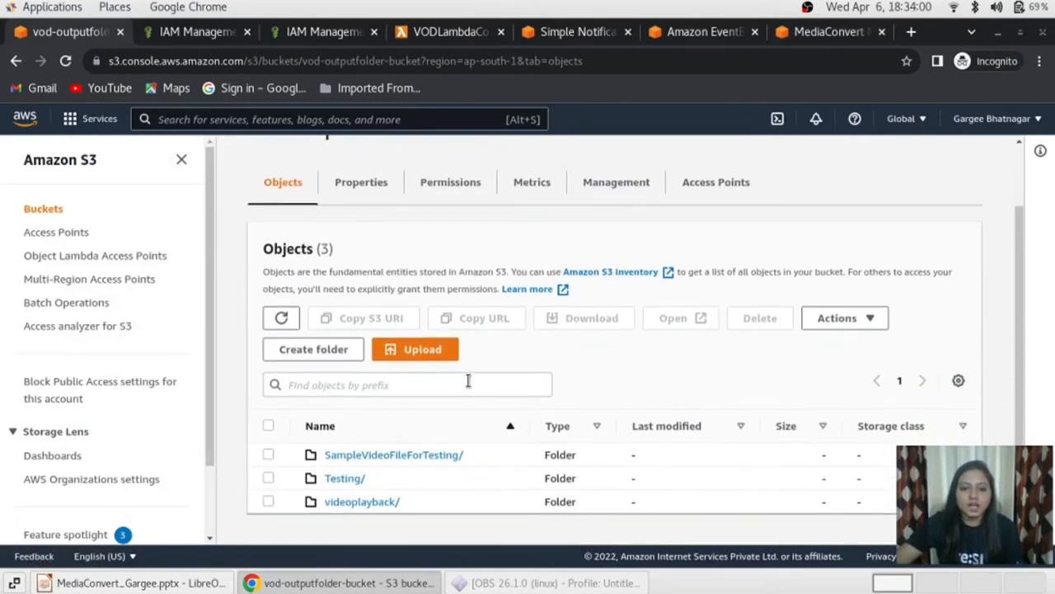
mouse_move(345, 478)
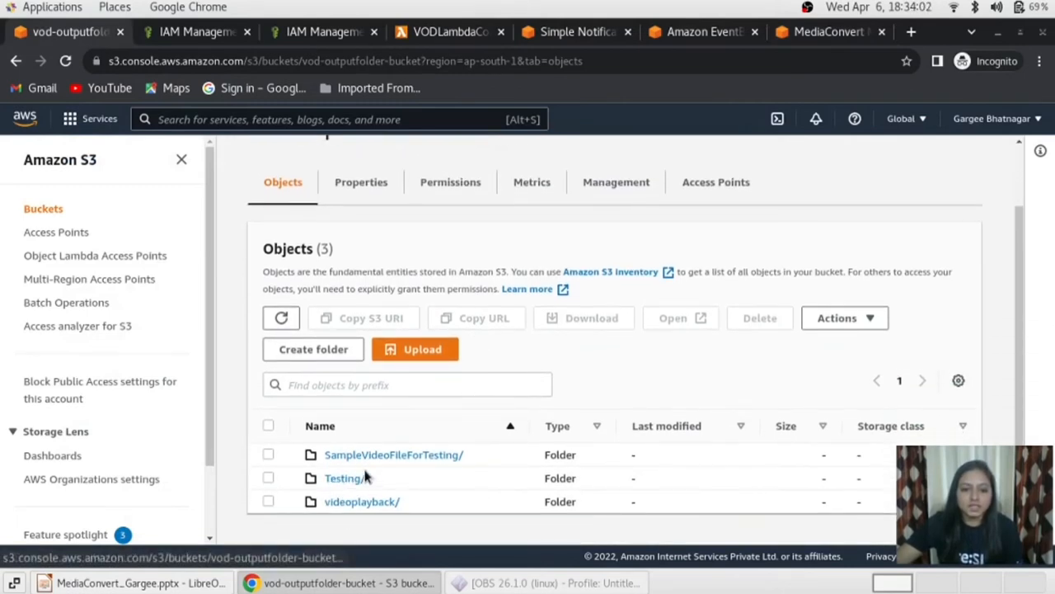
double_click(343, 478)
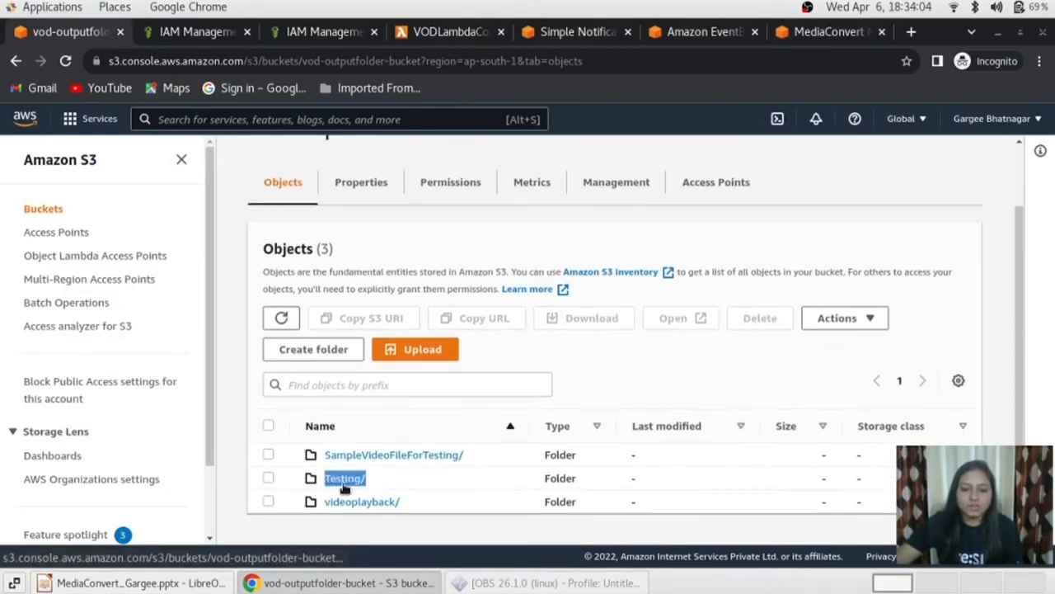
left_click(342, 478)
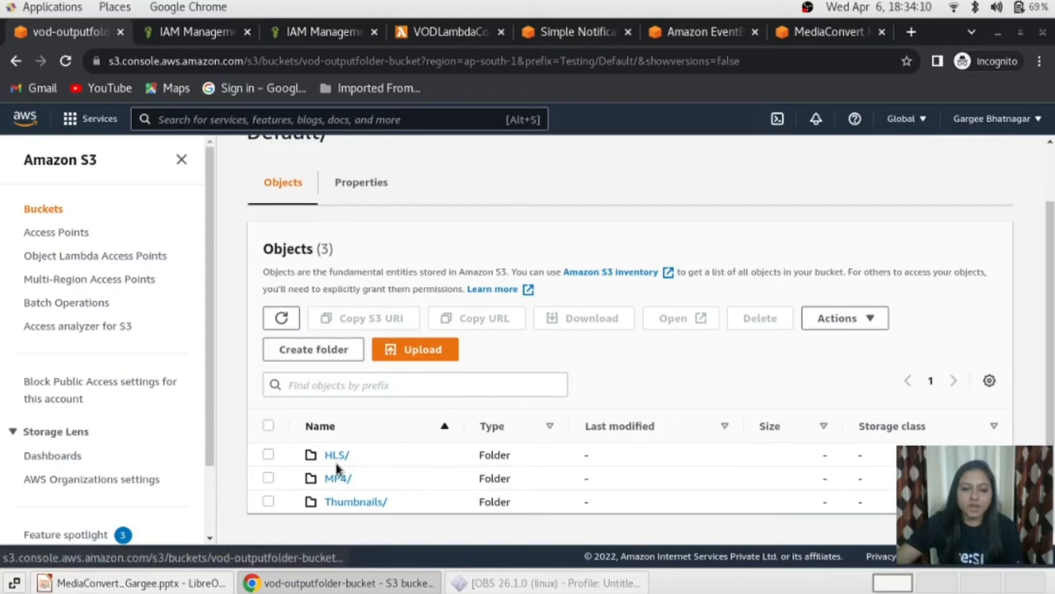
mouse_move(338, 491)
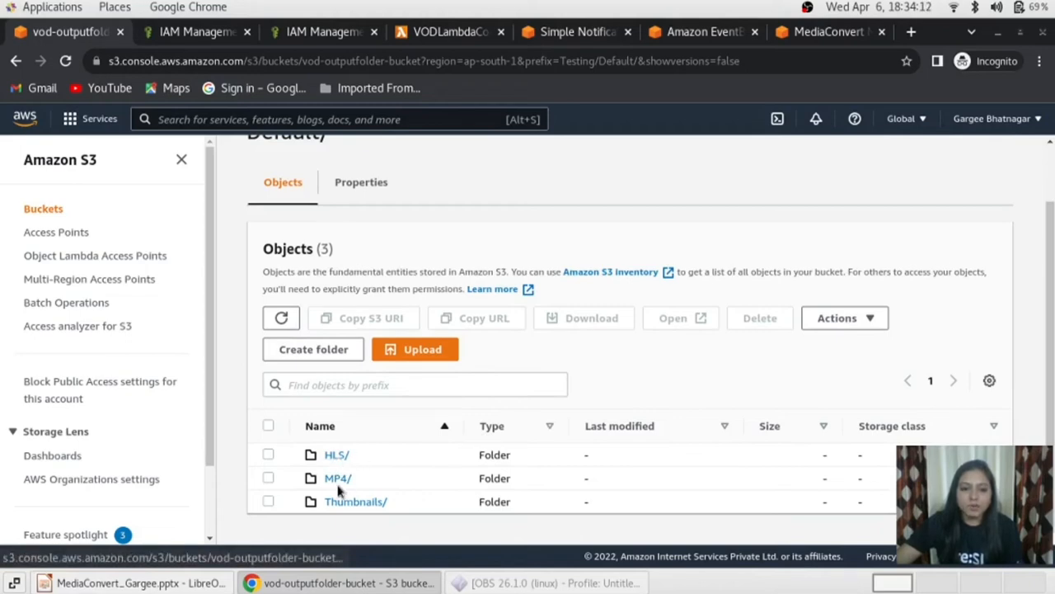
left_click(336, 455)
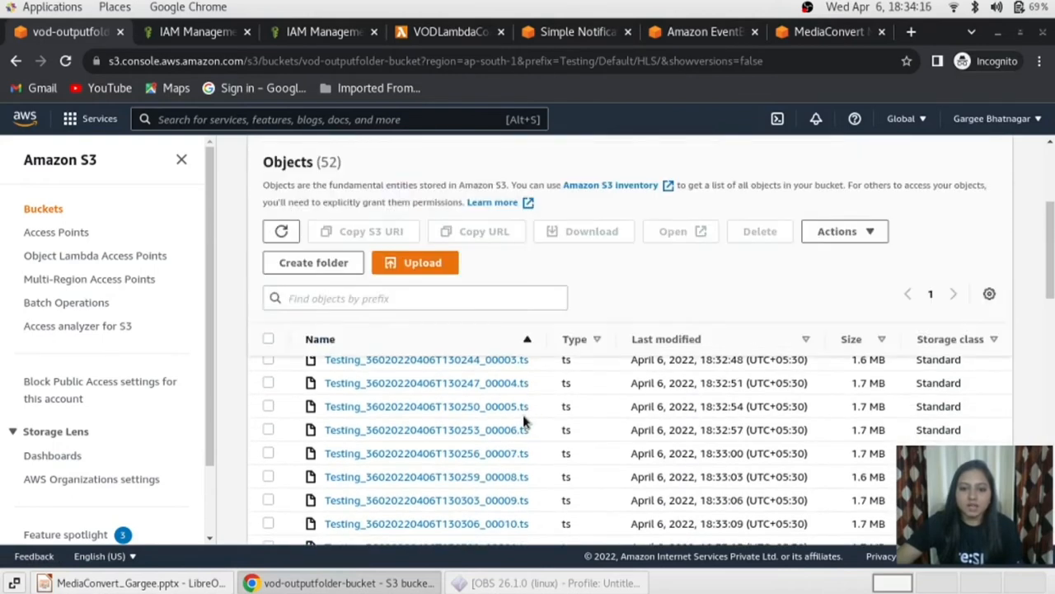
- Download the Testing.m3u8 playlist and the final _720 .ts segment from the HLS folder
scroll("up", 3)
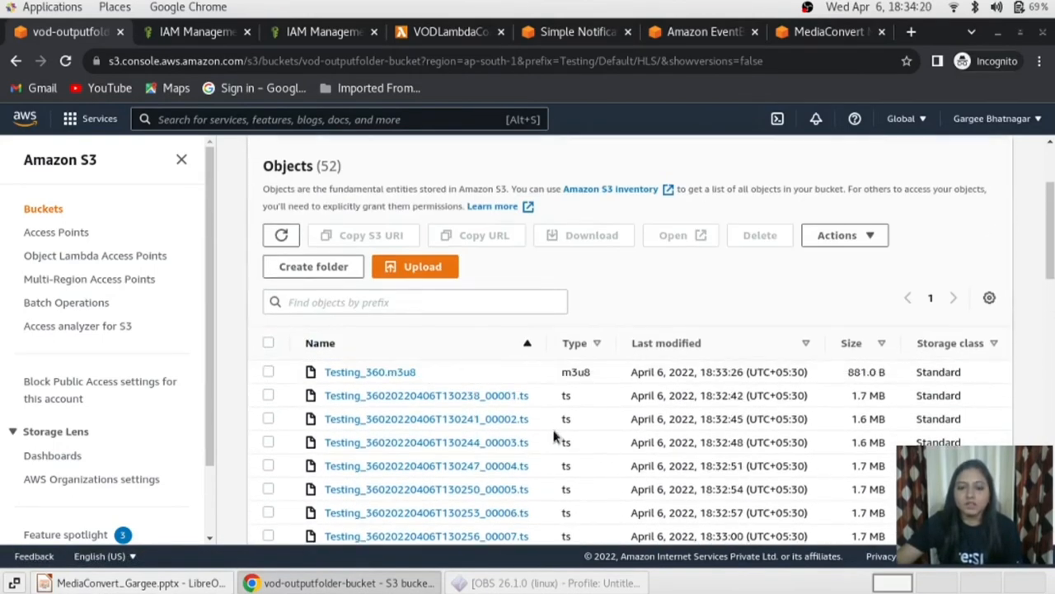
mouse_move(531, 319)
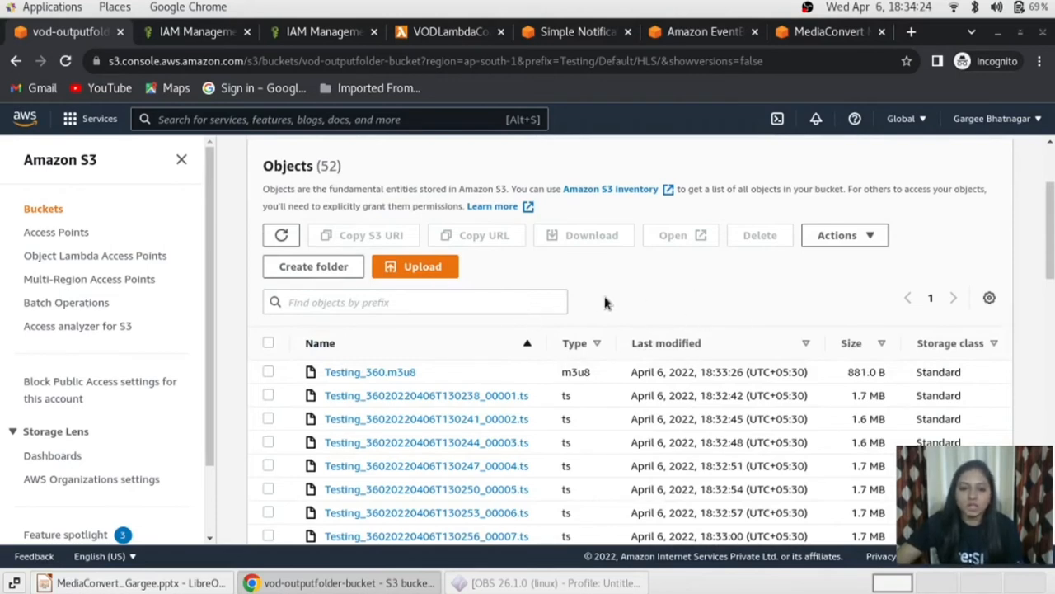
mouse_move(594, 415)
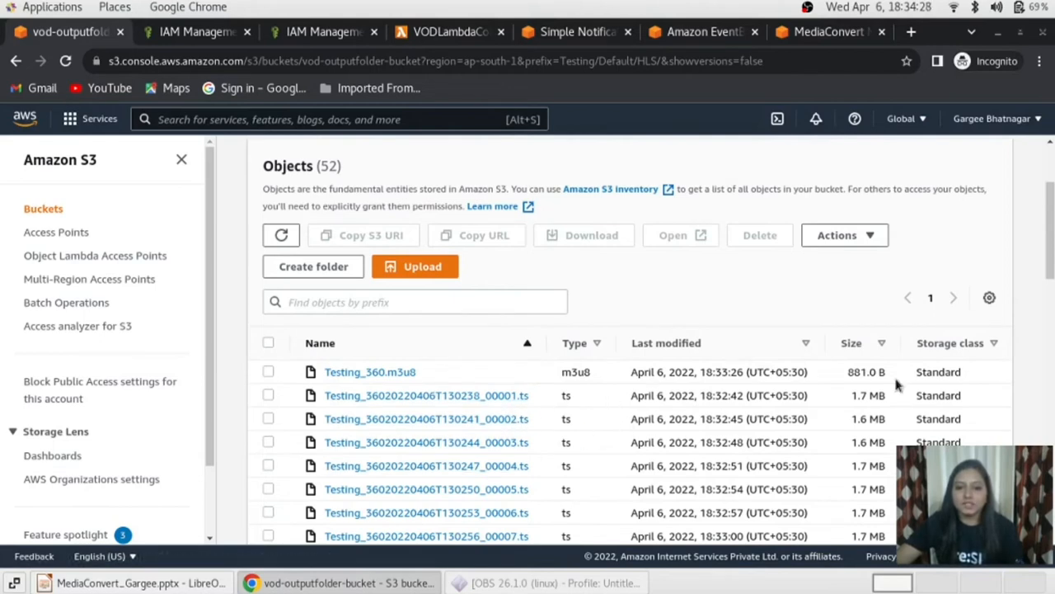
mouse_move(536, 422)
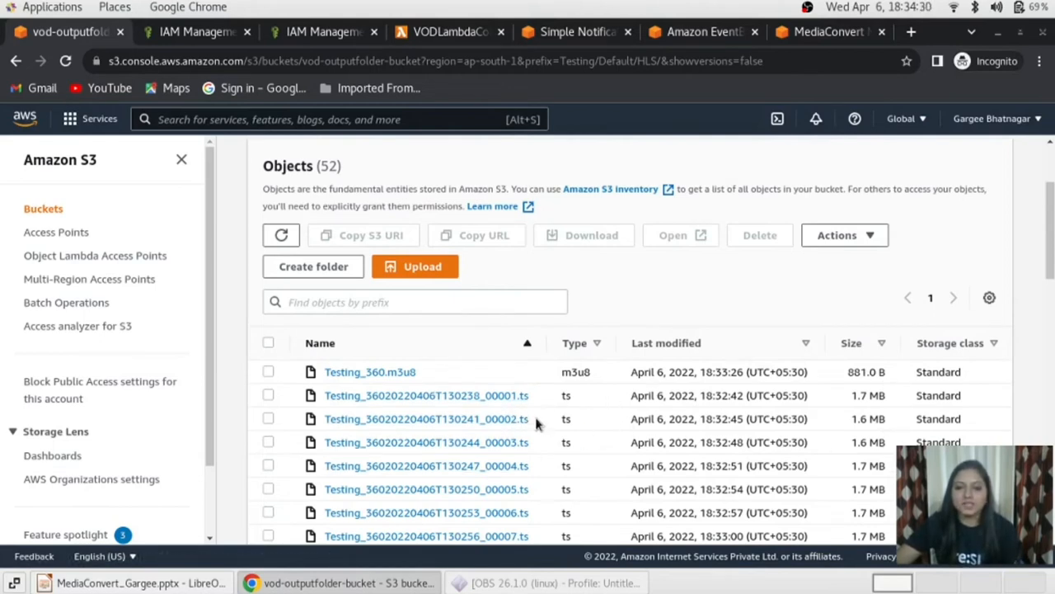
scroll("down", 3)
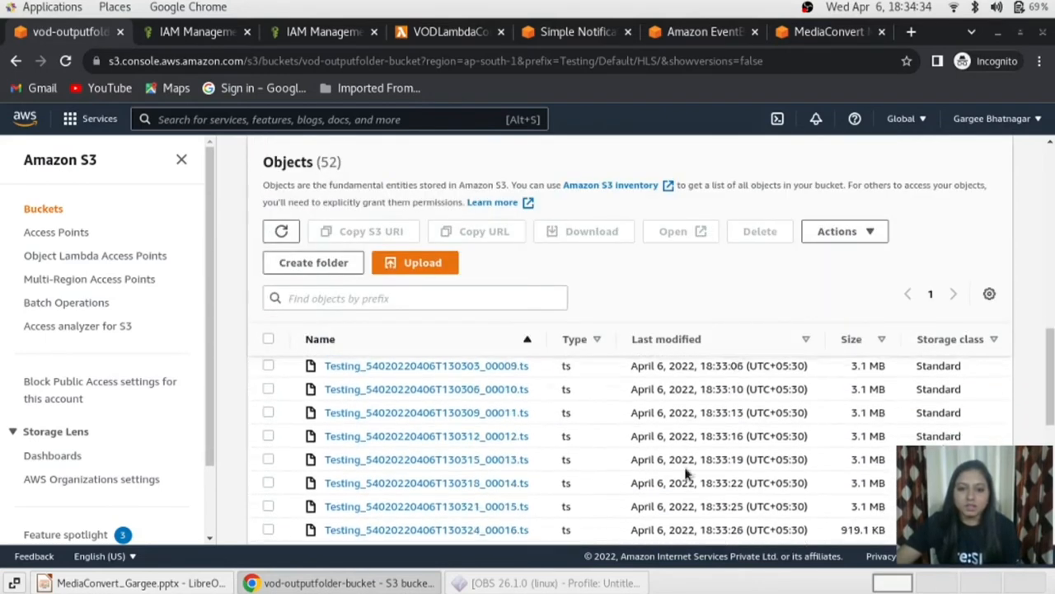
scroll("down", 3)
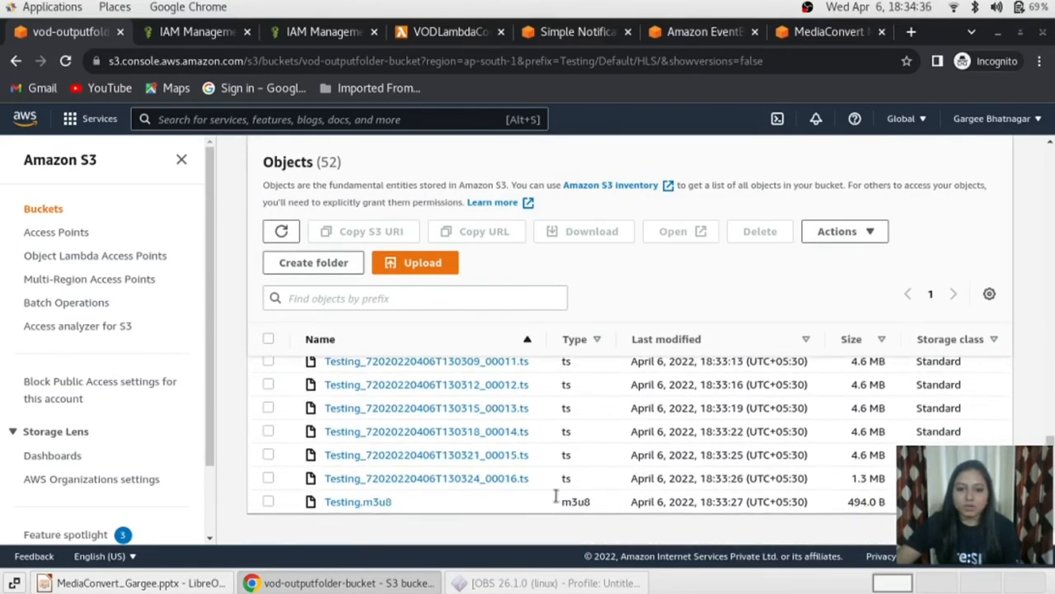
left_click(267, 501)
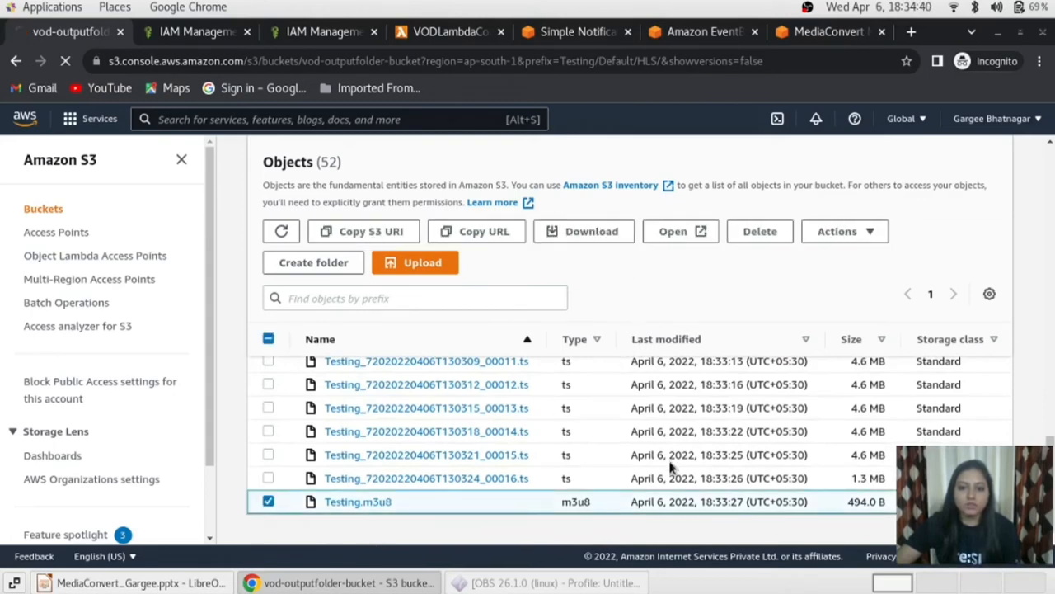
left_click(590, 231)
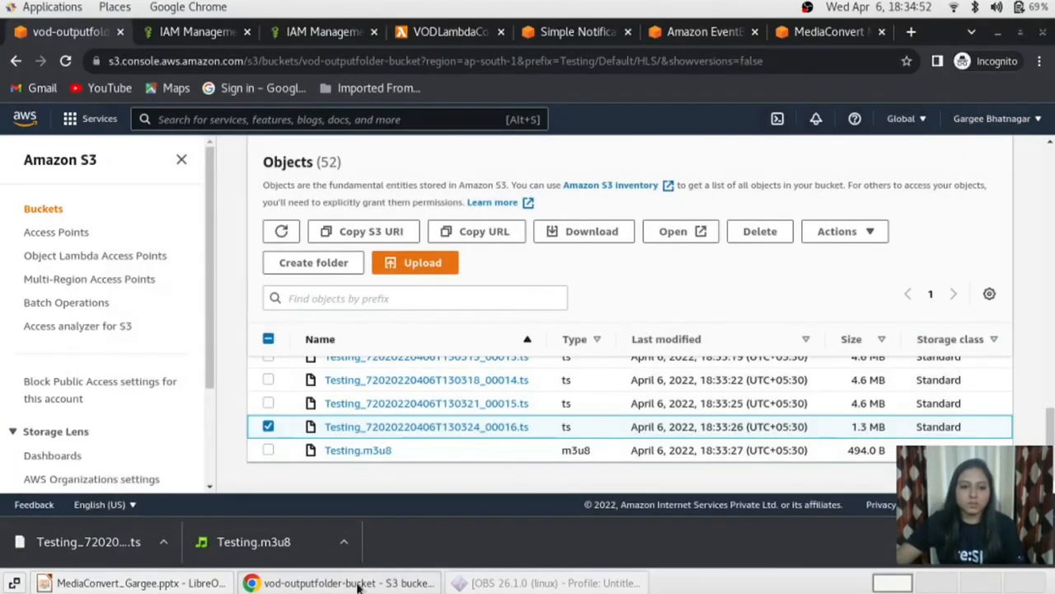
left_click(343, 541)
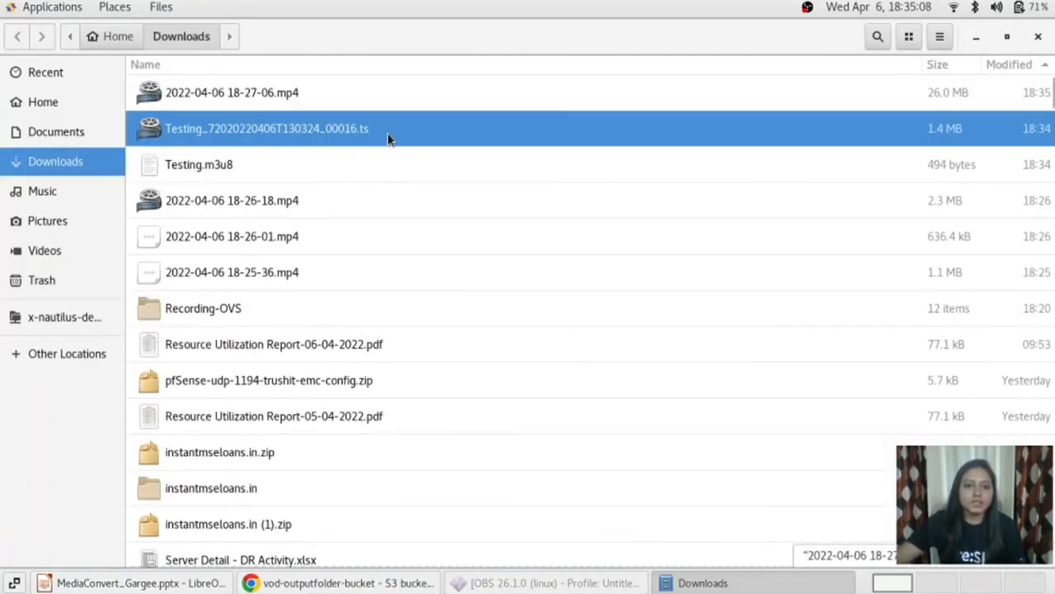
- Play the downloaded 720p .ts segment in VLC media player, then return to the browser
right_click(267, 129)
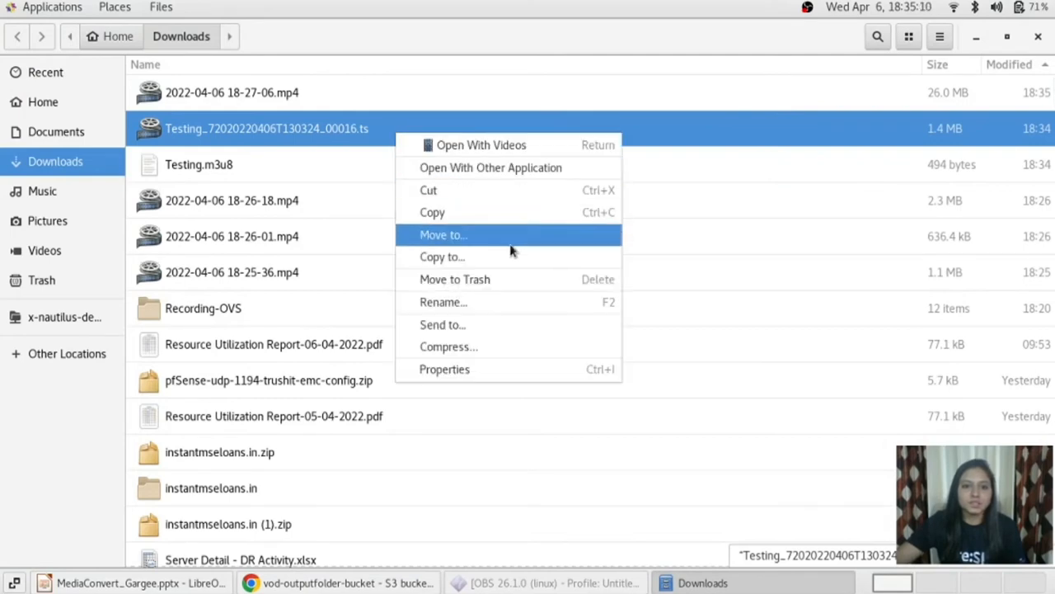
left_click(491, 168)
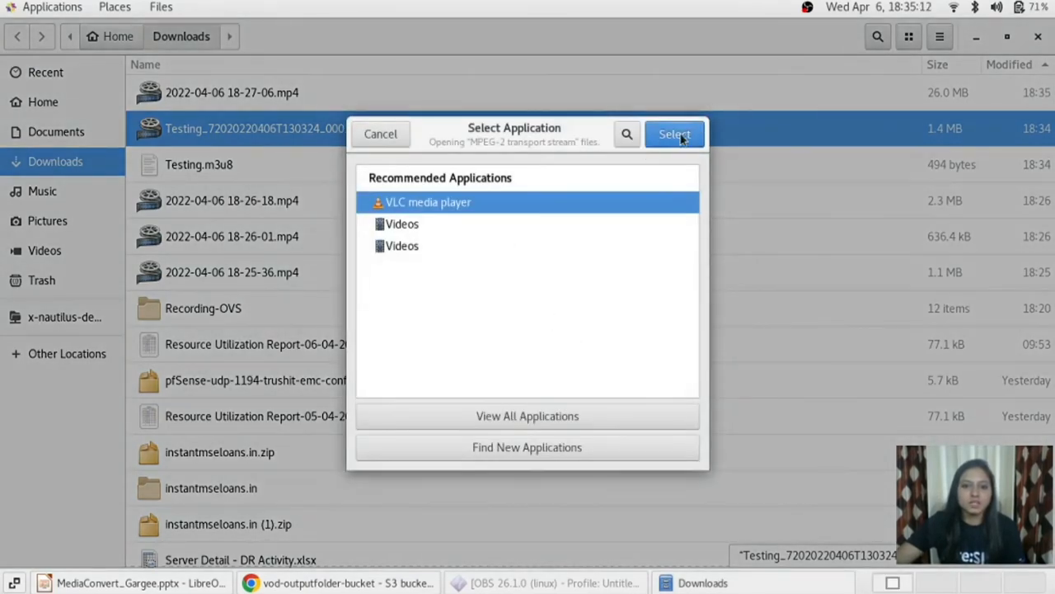
left_click(674, 134)
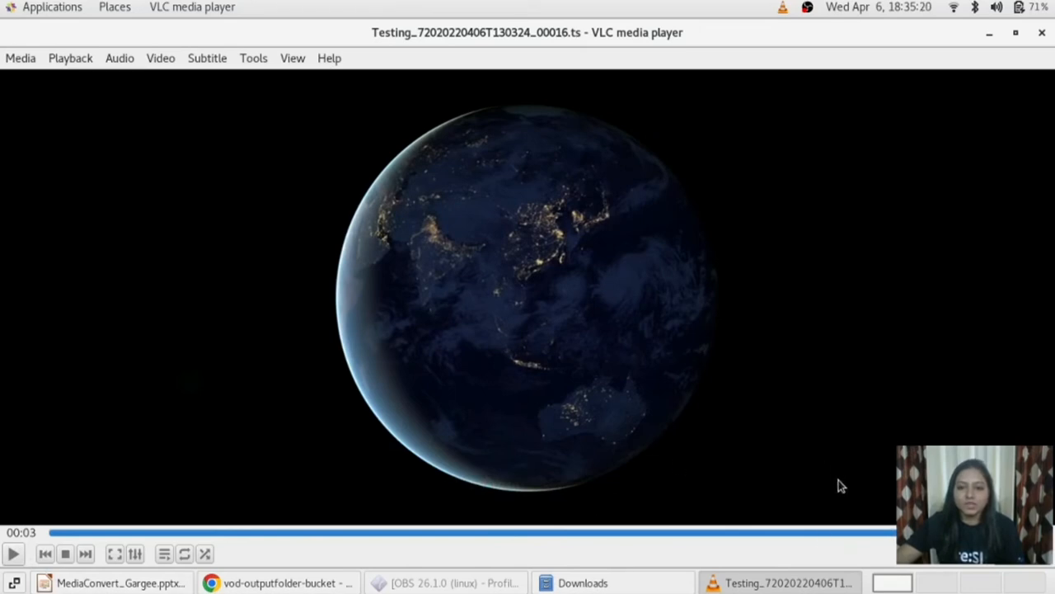
mouse_move(891, 200)
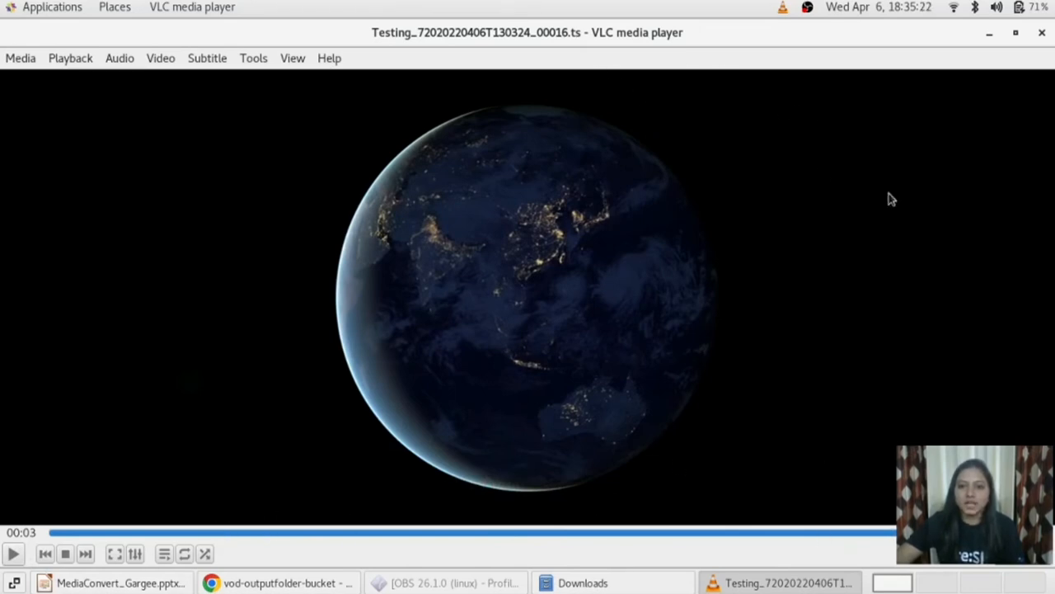
mouse_move(762, 77)
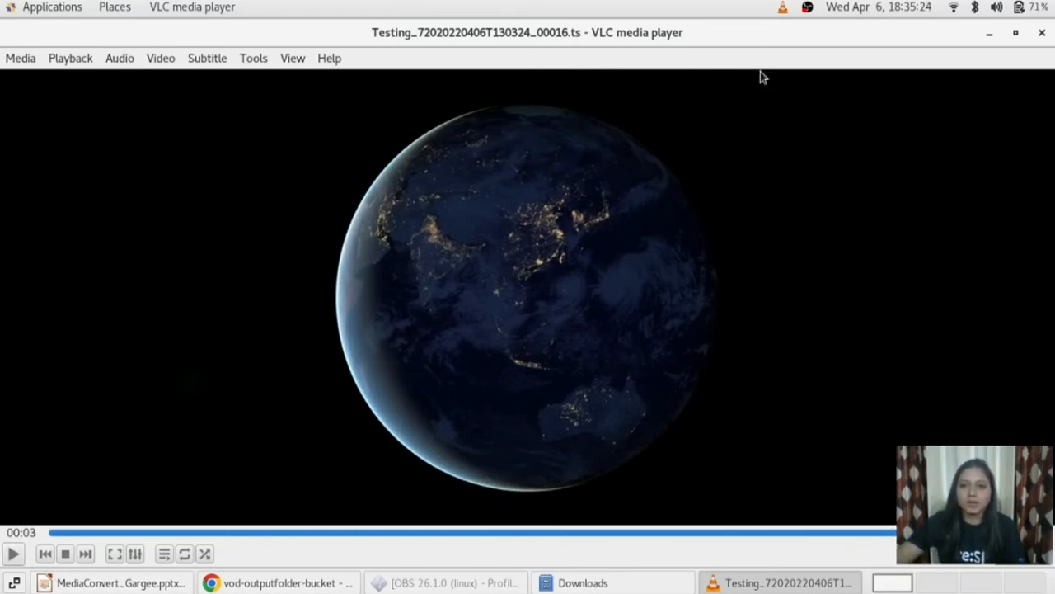
mouse_move(971, 124)
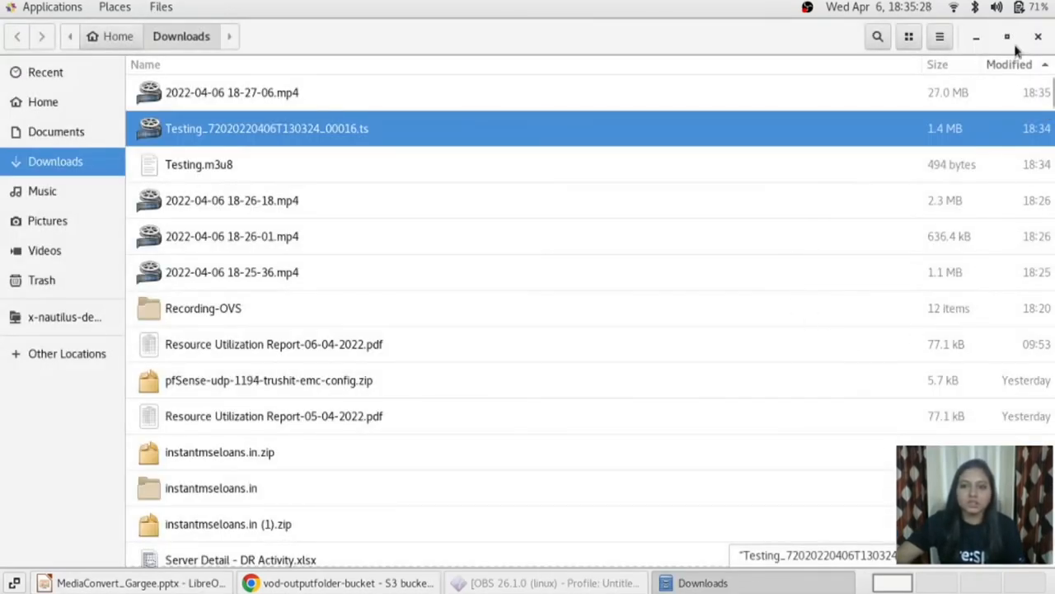
left_click(338, 582)
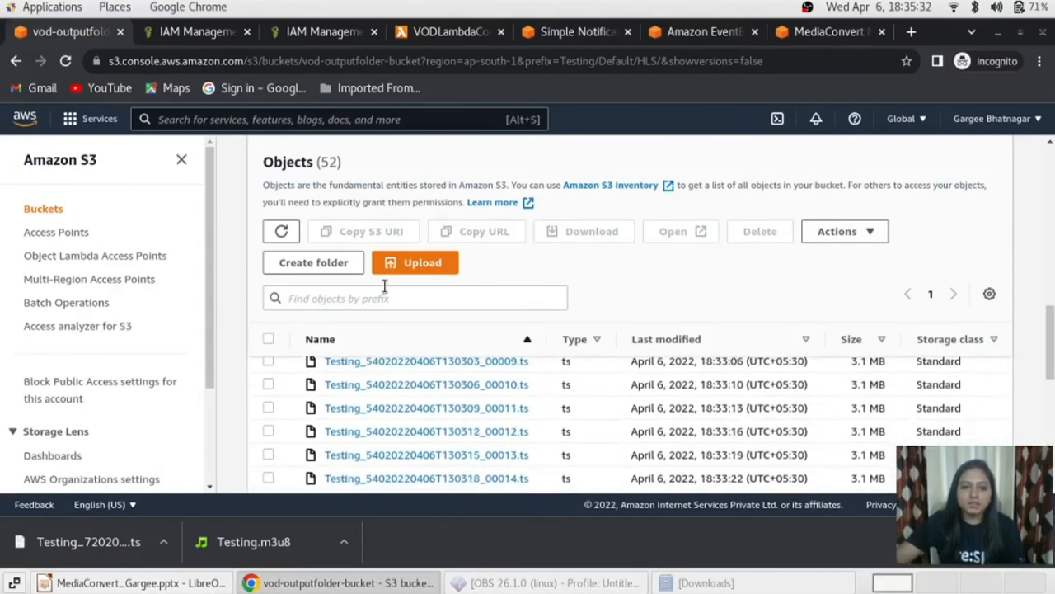
- Browse the output bucket's Testing/Default/MP4 folder, then check the input bucket's inputs folder
scroll("up", 3)
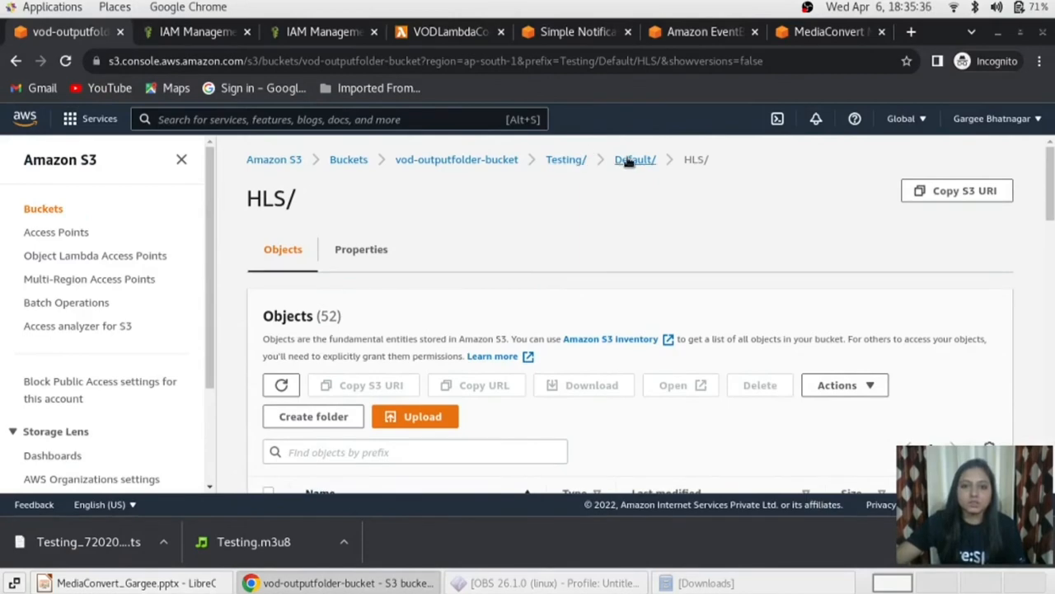
left_click(635, 158)
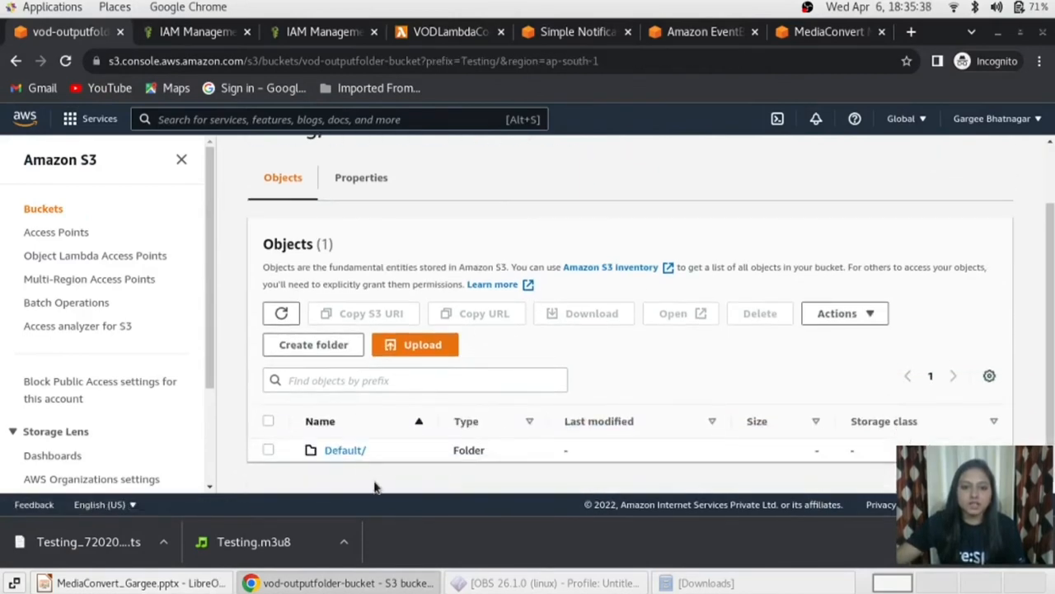
left_click(342, 448)
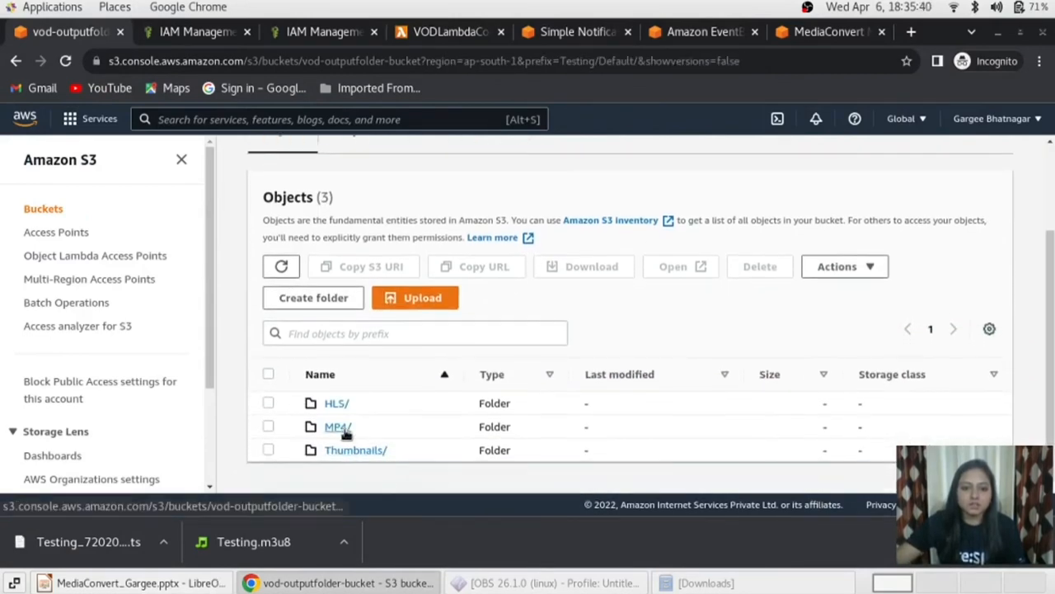
left_click(338, 426)
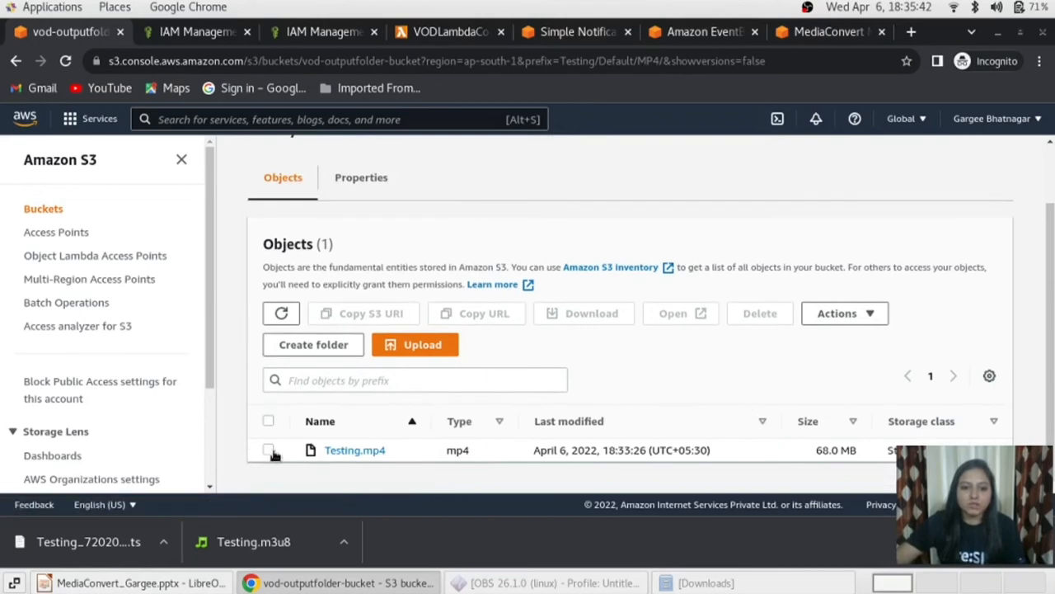
mouse_move(821, 465)
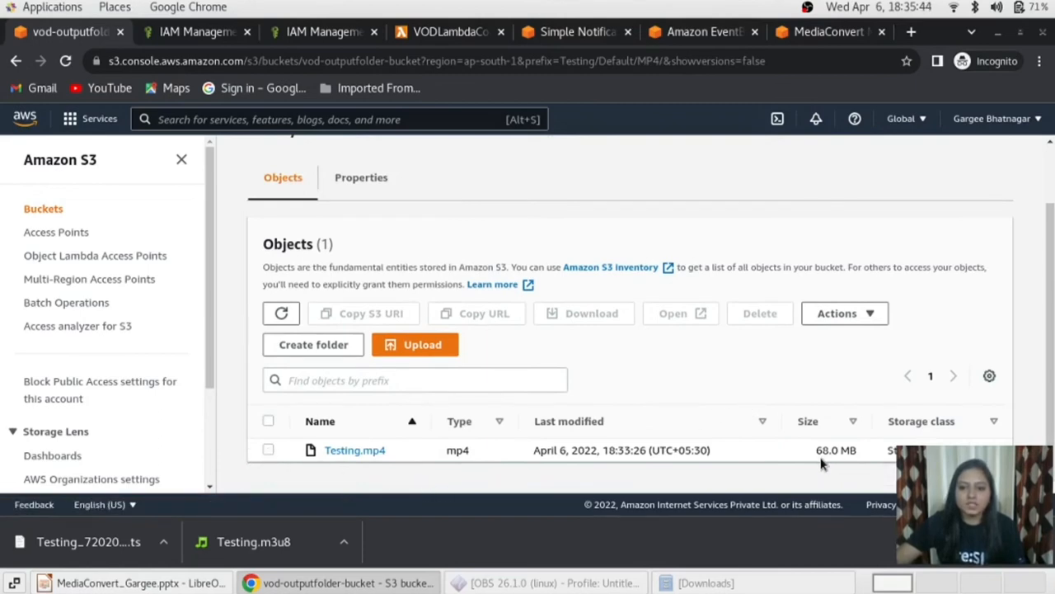
mouse_move(389, 486)
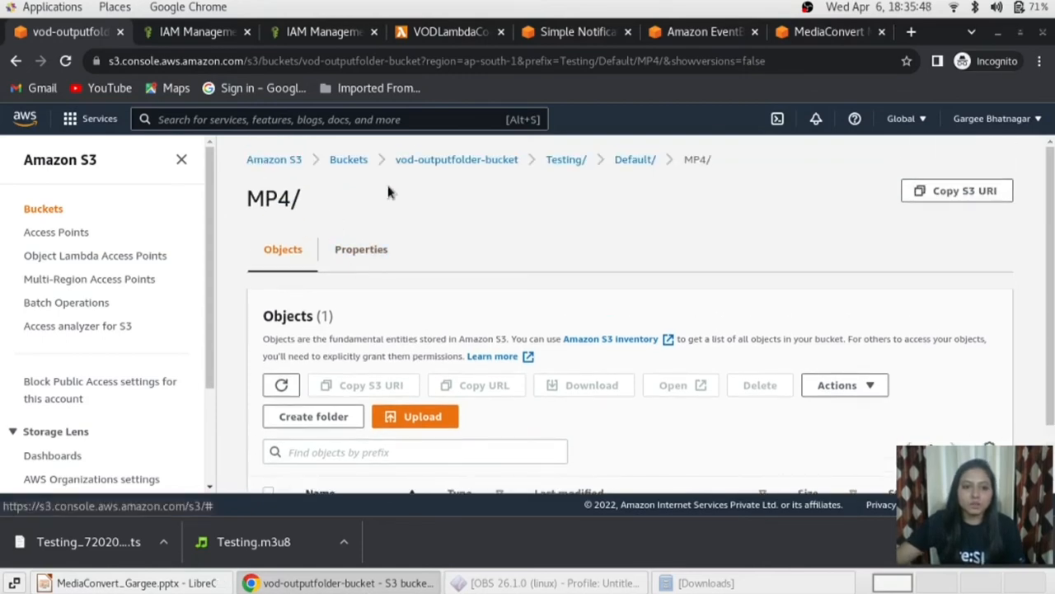
left_click(457, 158)
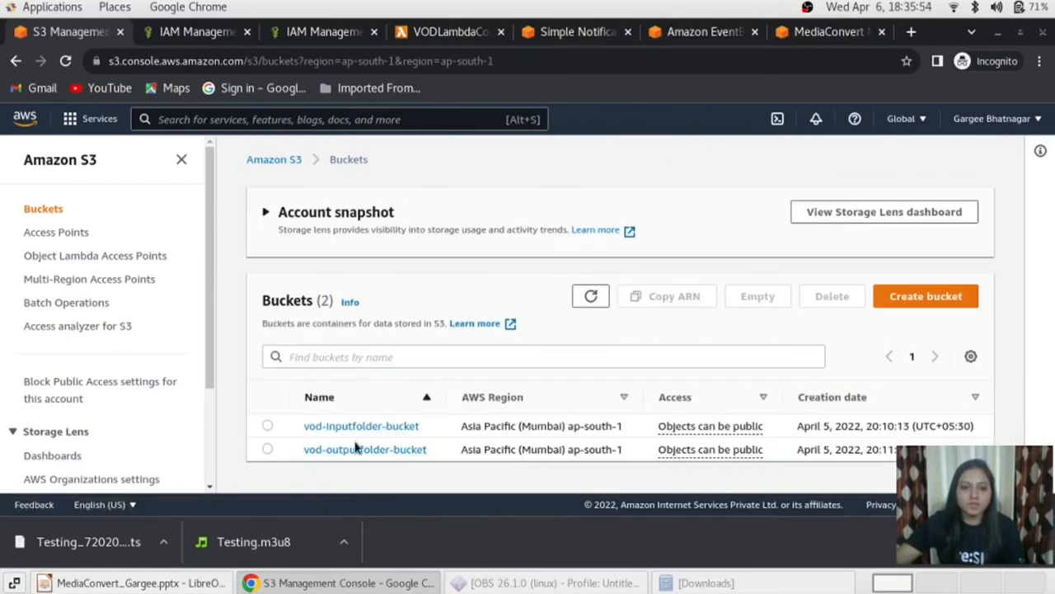
left_click(361, 425)
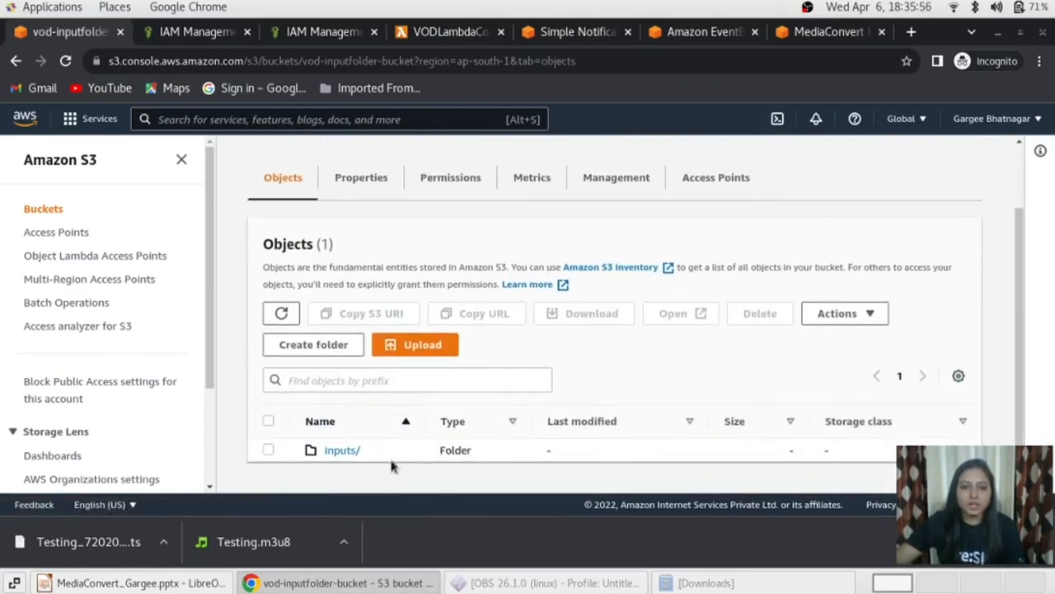
left_click(343, 448)
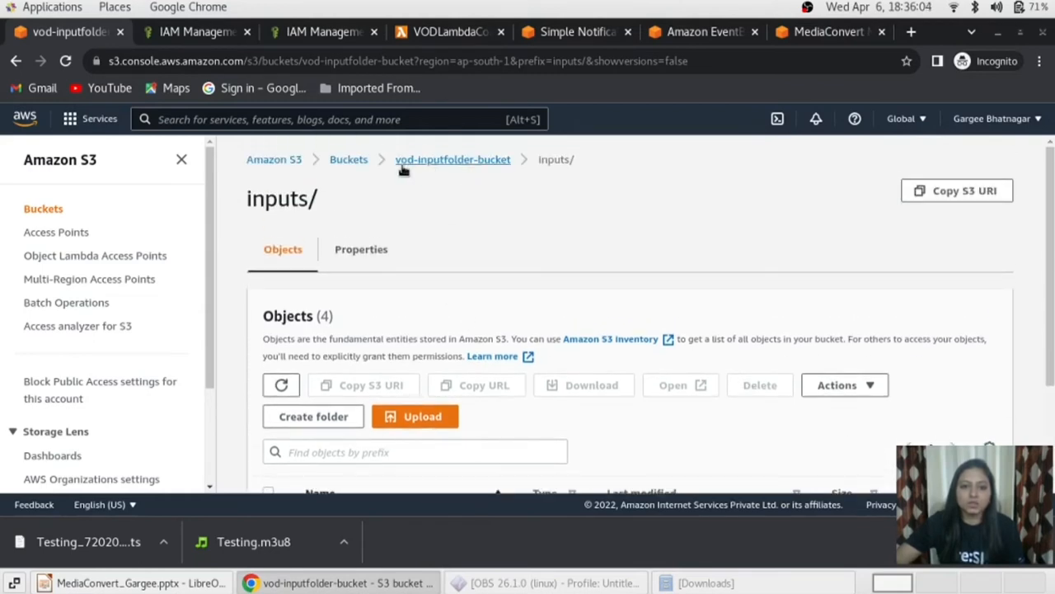
mouse_move(452, 158)
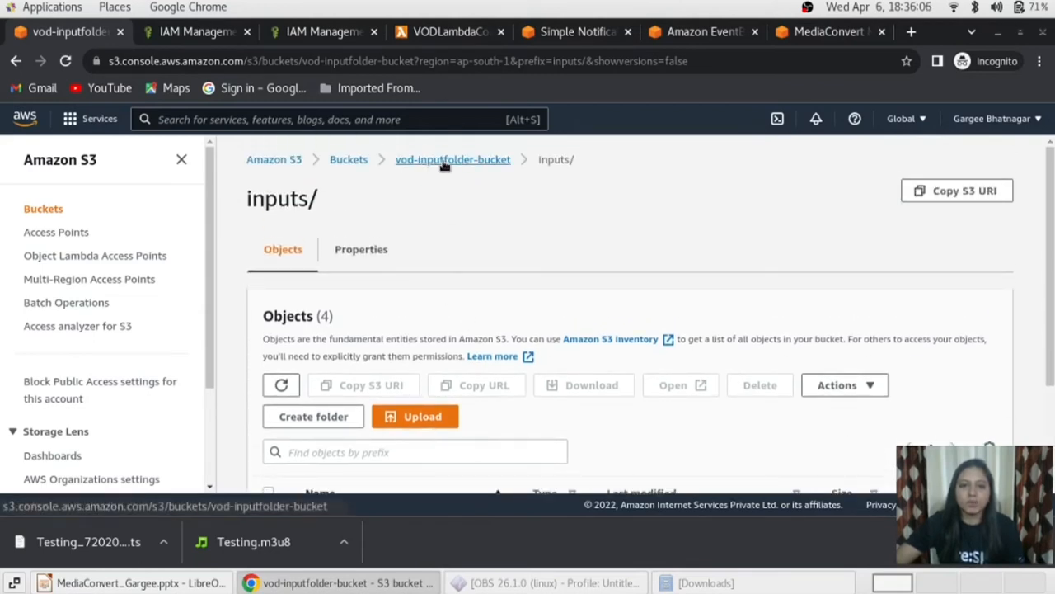
- Return to Testing/Default/MP4, download Testing.mp4 and show it in the Downloads folder
left_click(452, 158)
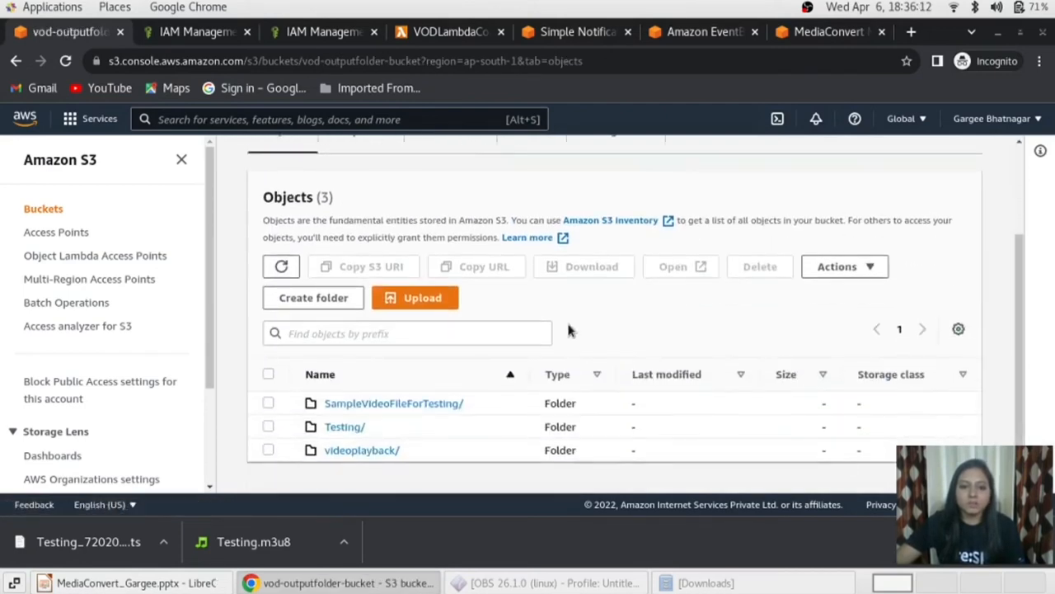
left_click(344, 425)
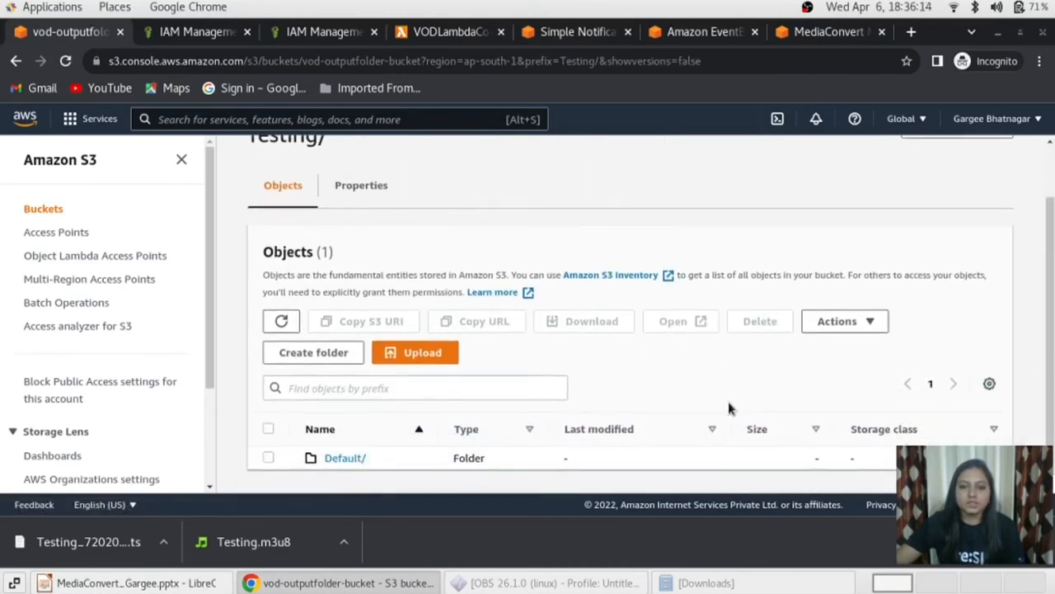
left_click(344, 458)
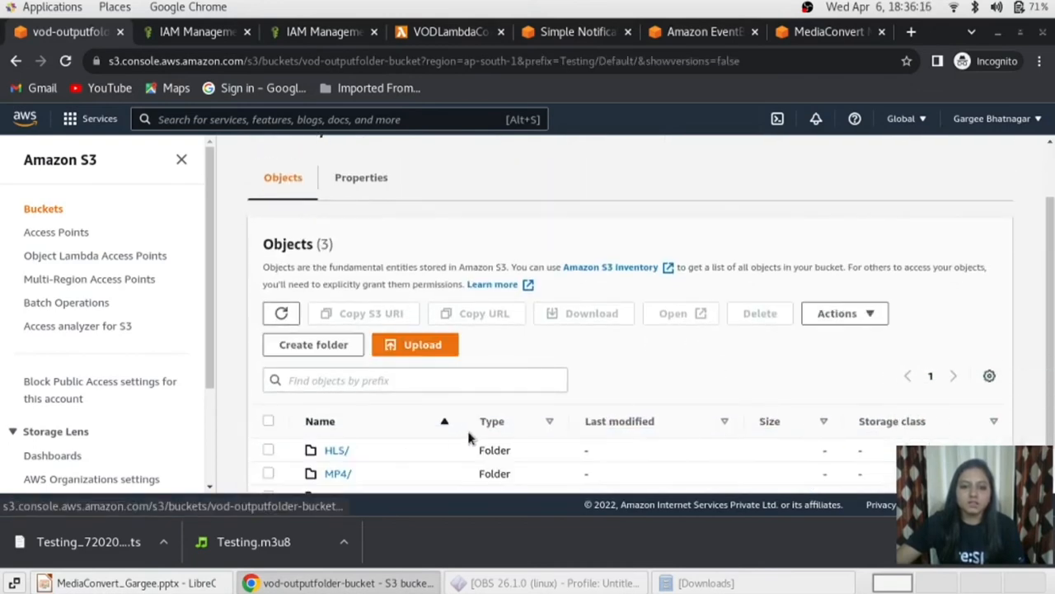
left_click(336, 473)
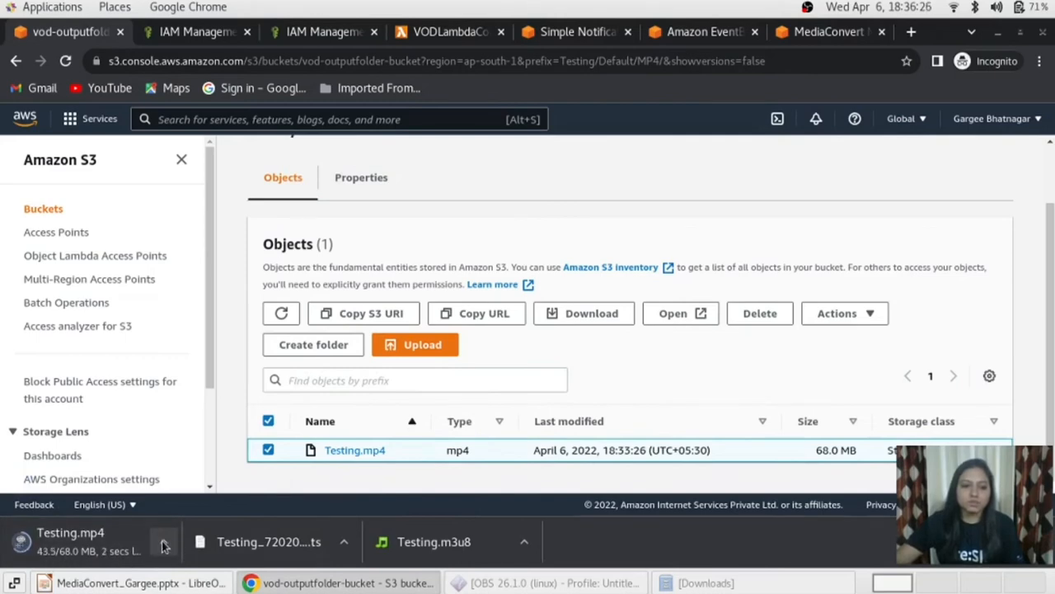
left_click(163, 541)
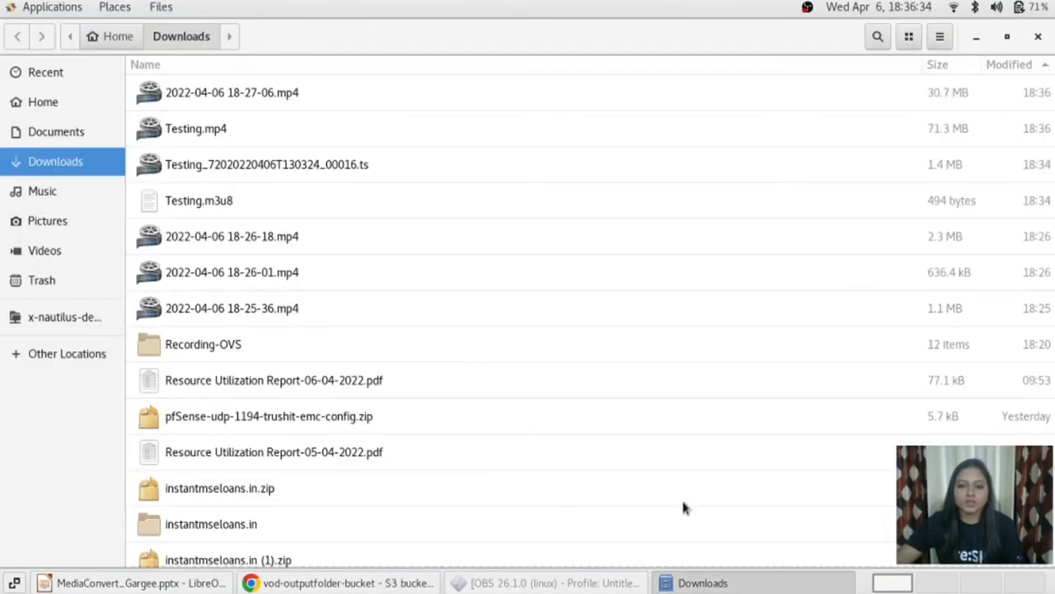
left_click(231, 92)
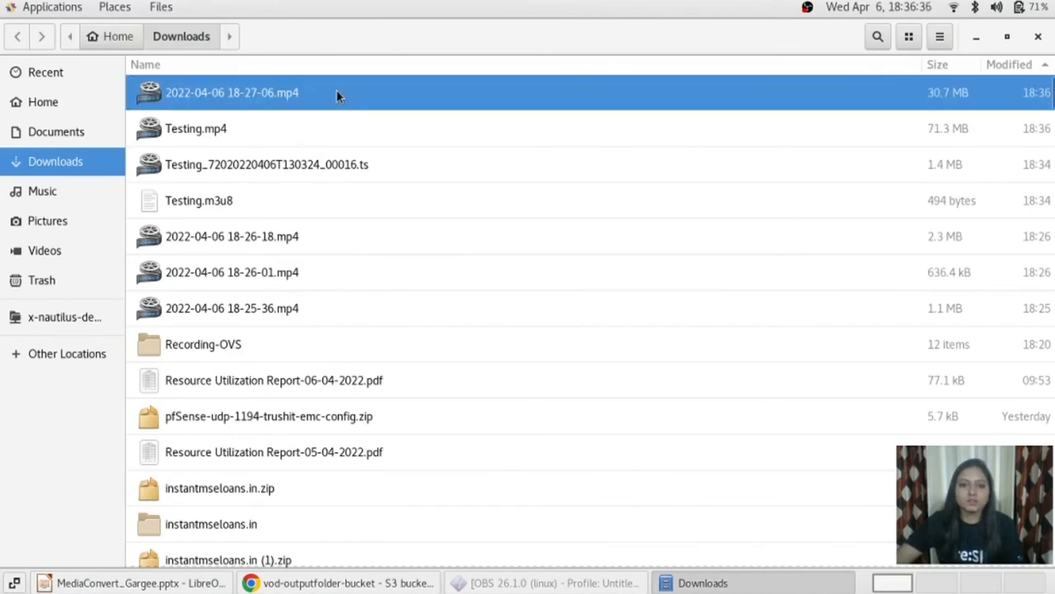
mouse_move(330, 136)
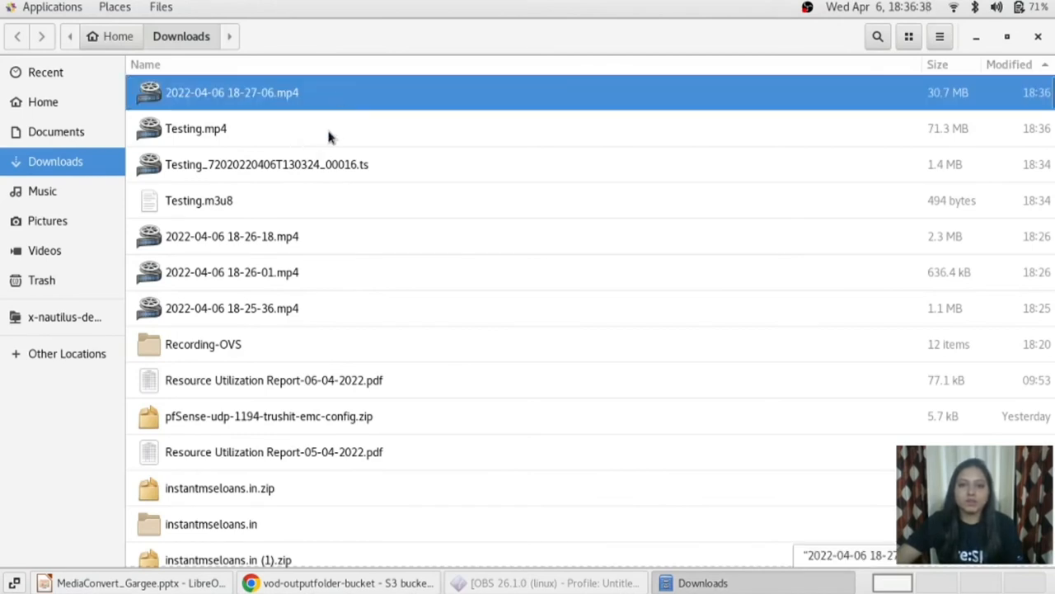
mouse_move(372, 101)
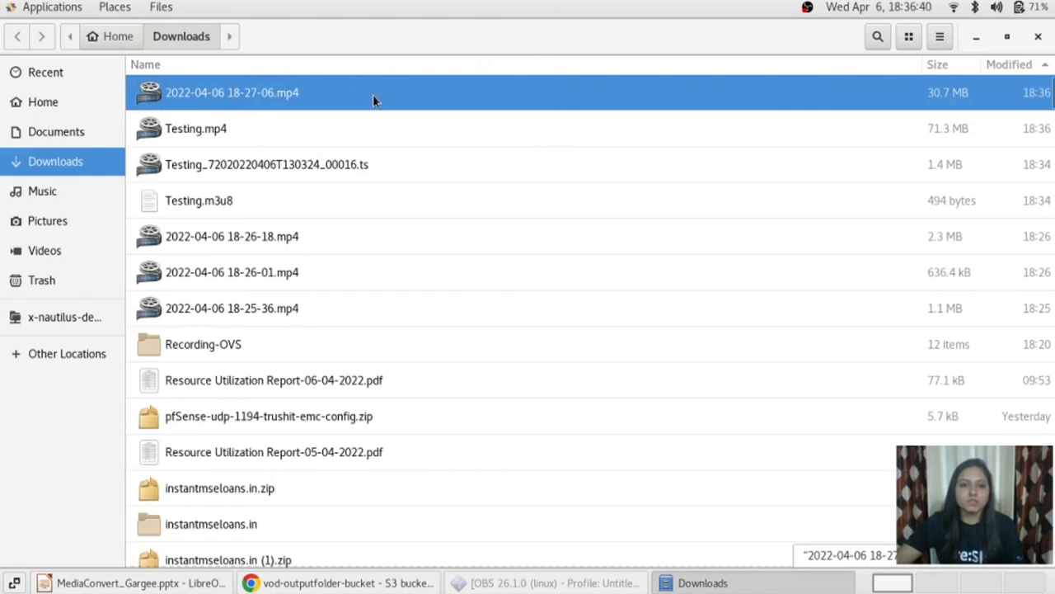
right_click(231, 92)
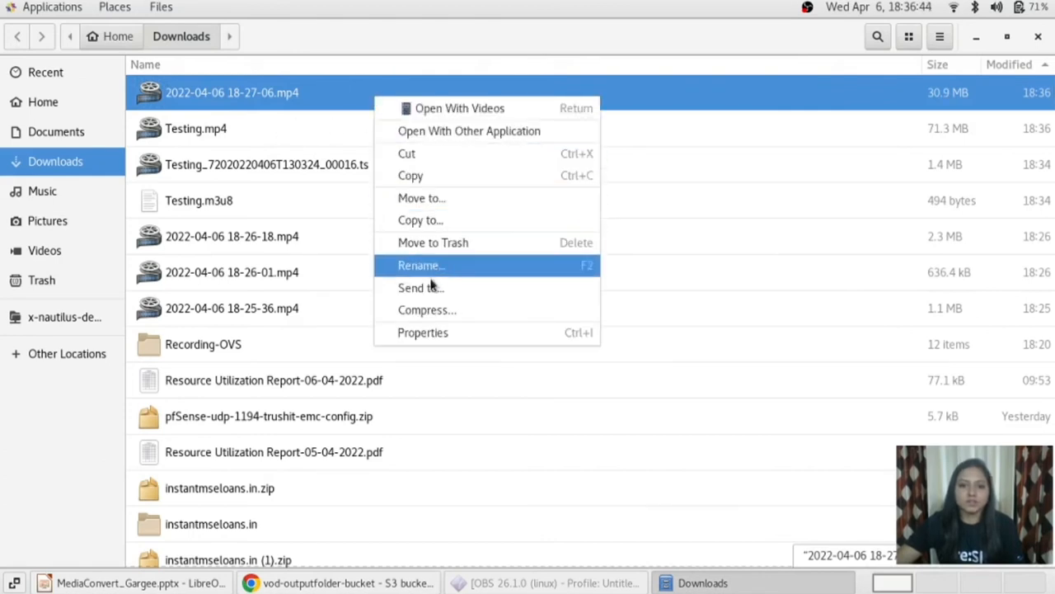
left_click(468, 130)
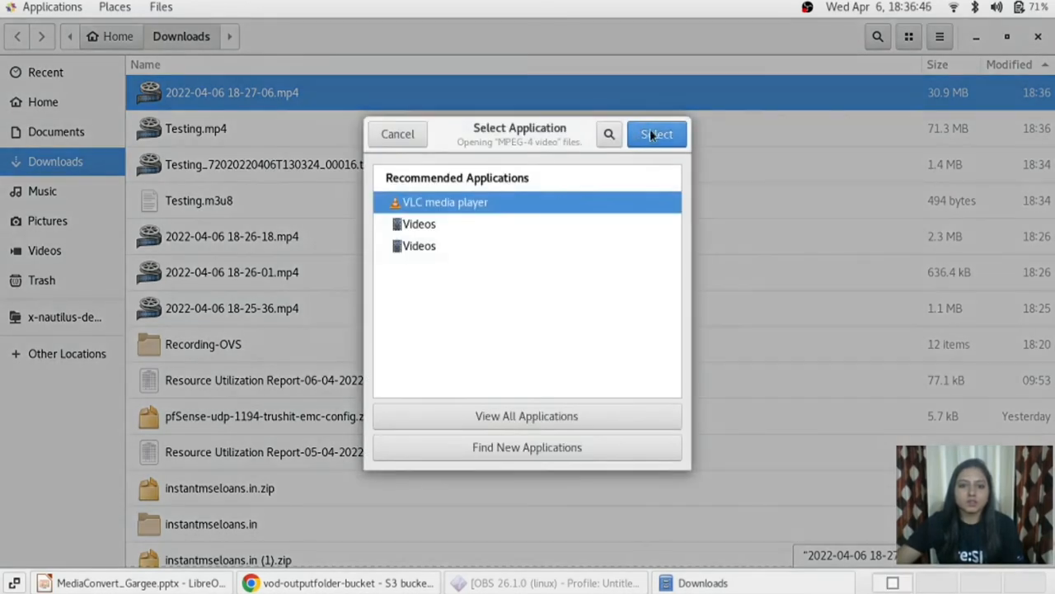
left_click(656, 133)
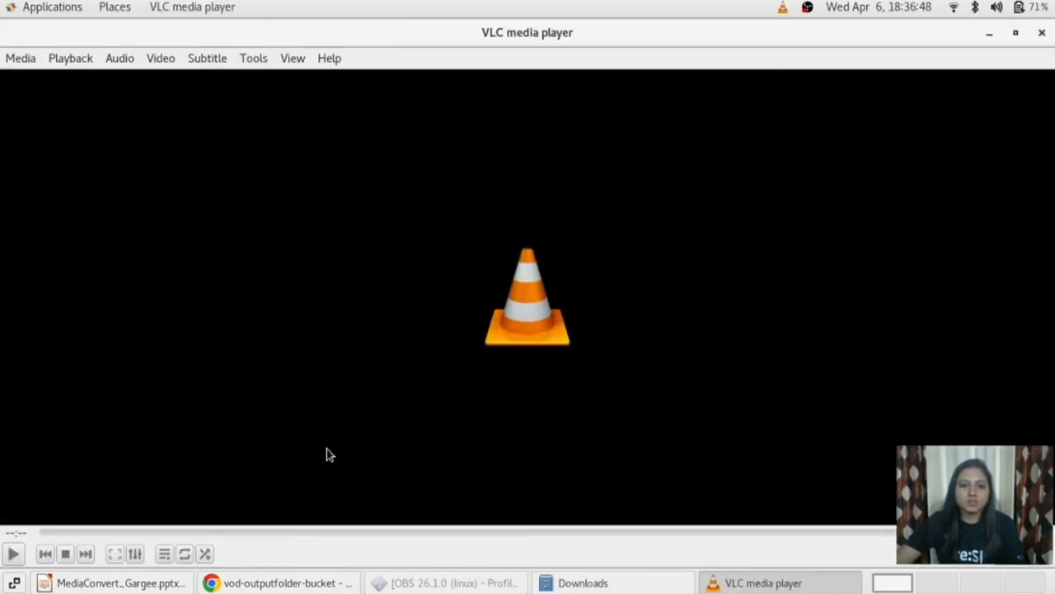
mouse_move(135, 544)
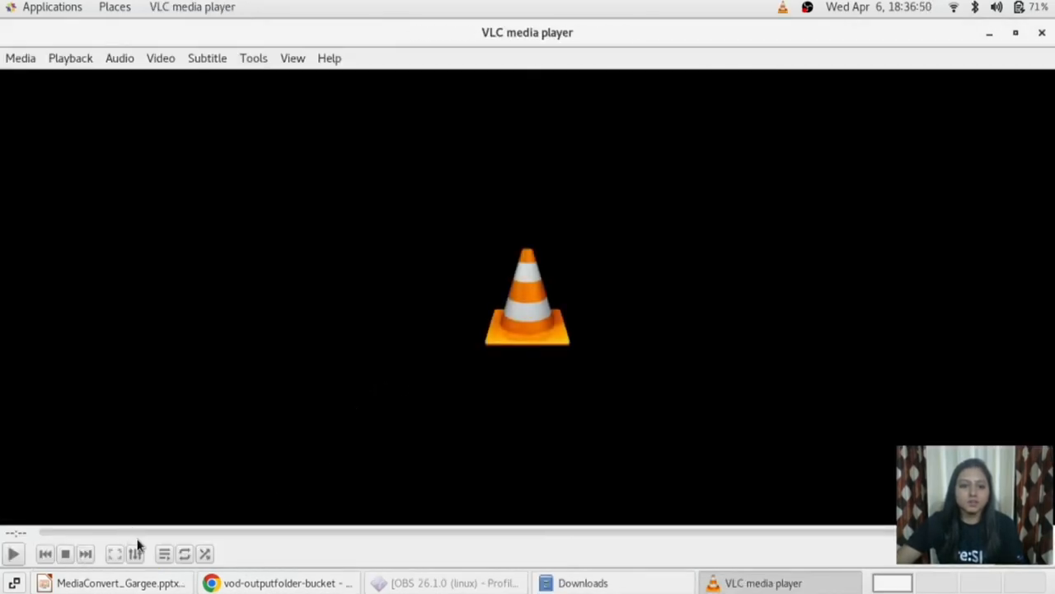
left_click(13, 554)
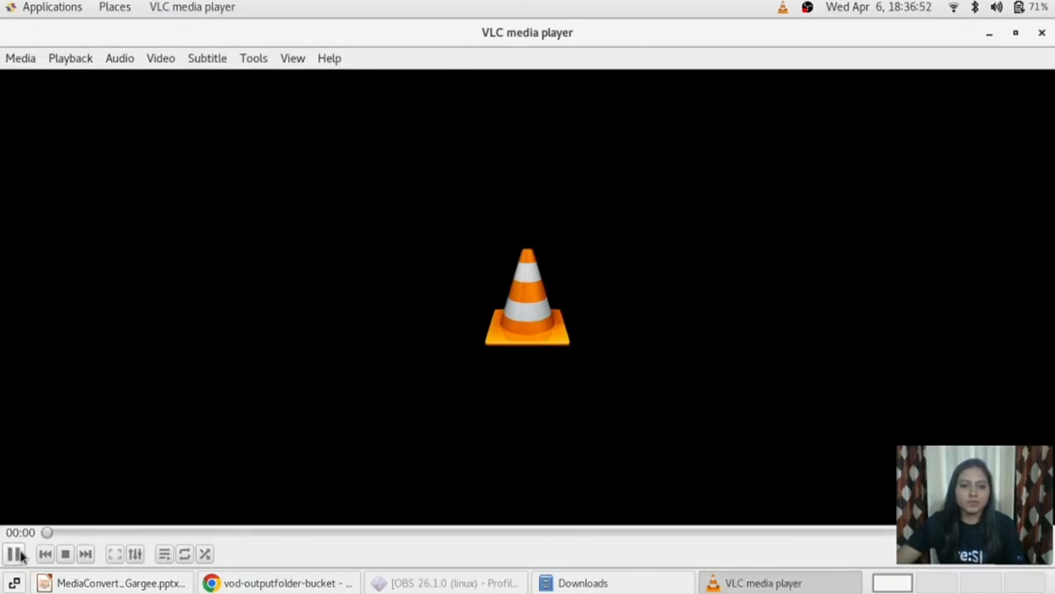
left_click(582, 584)
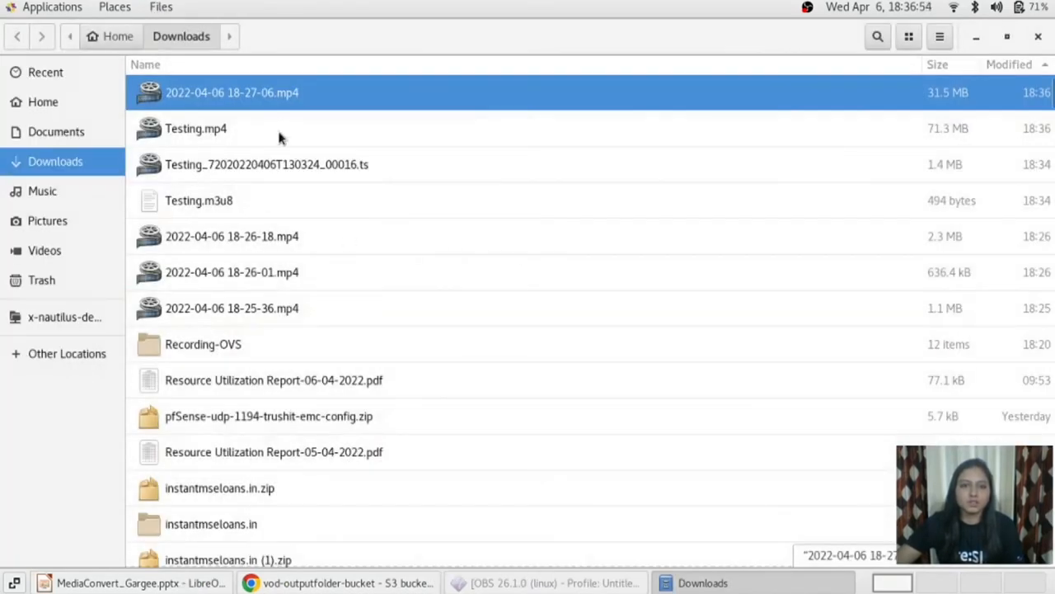
- Play Testing.mp4 in VLC media player and jump ahead in the Earth footage
right_click(196, 129)
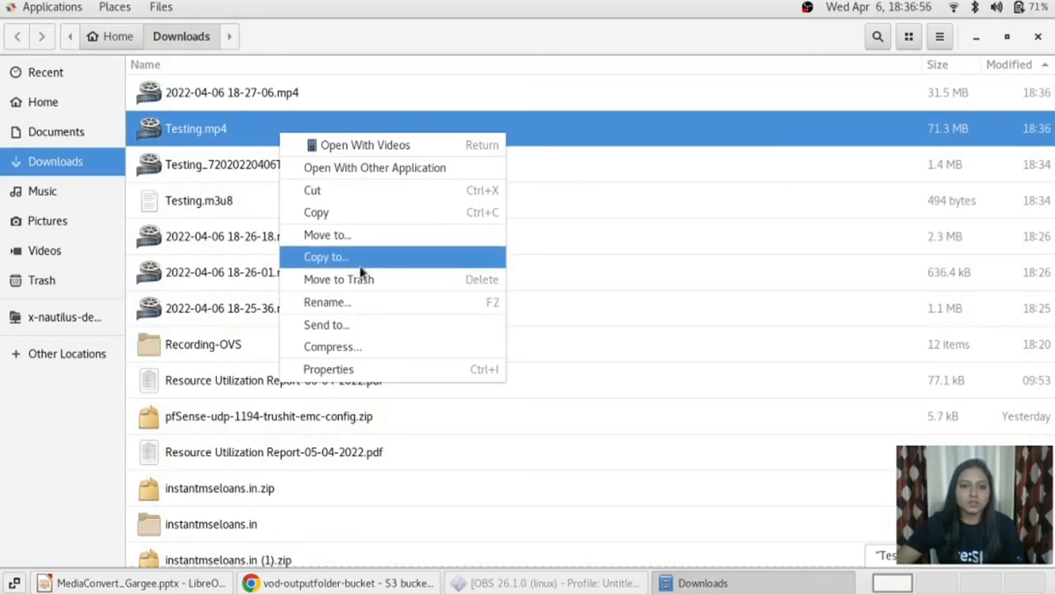
left_click(374, 168)
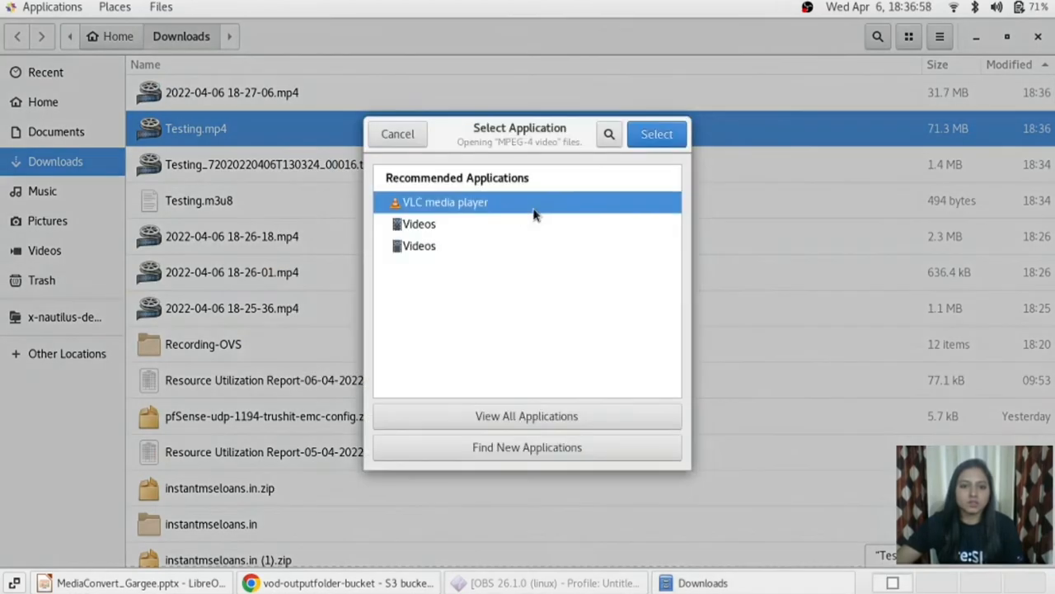
left_click(657, 134)
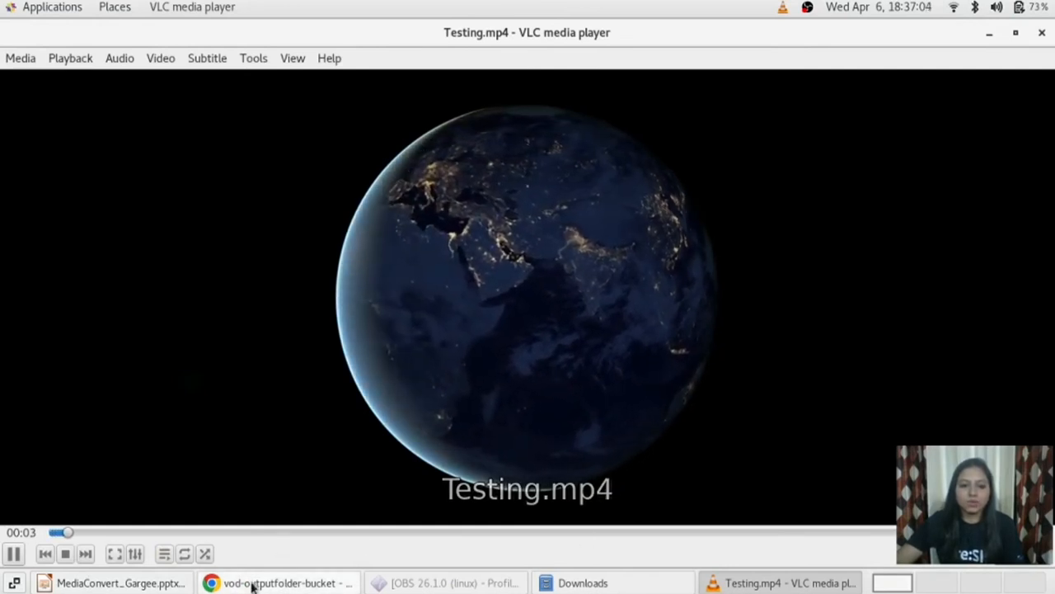
left_click(582, 582)
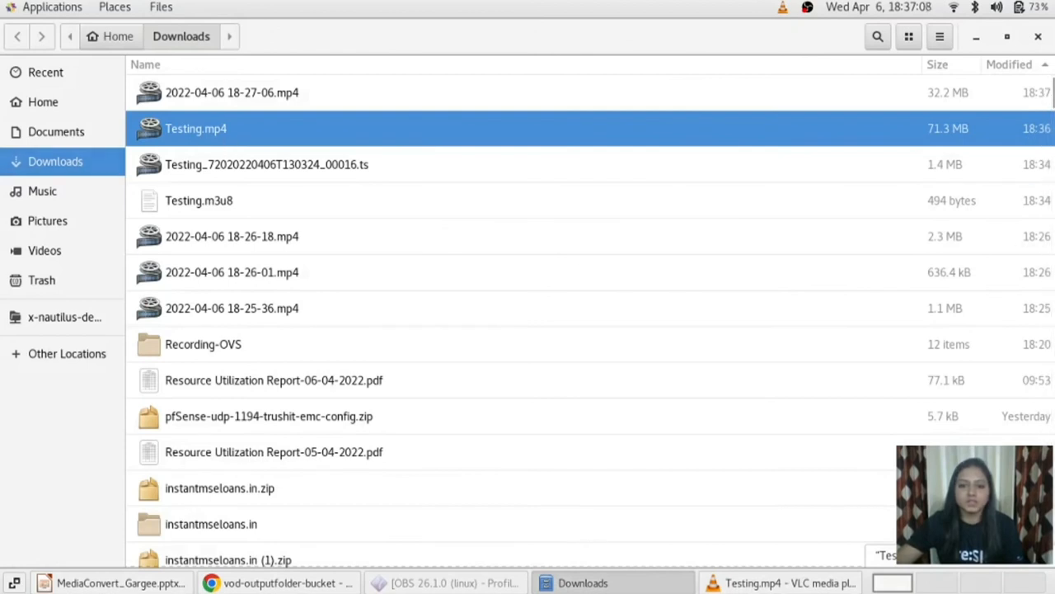
double_click(195, 129)
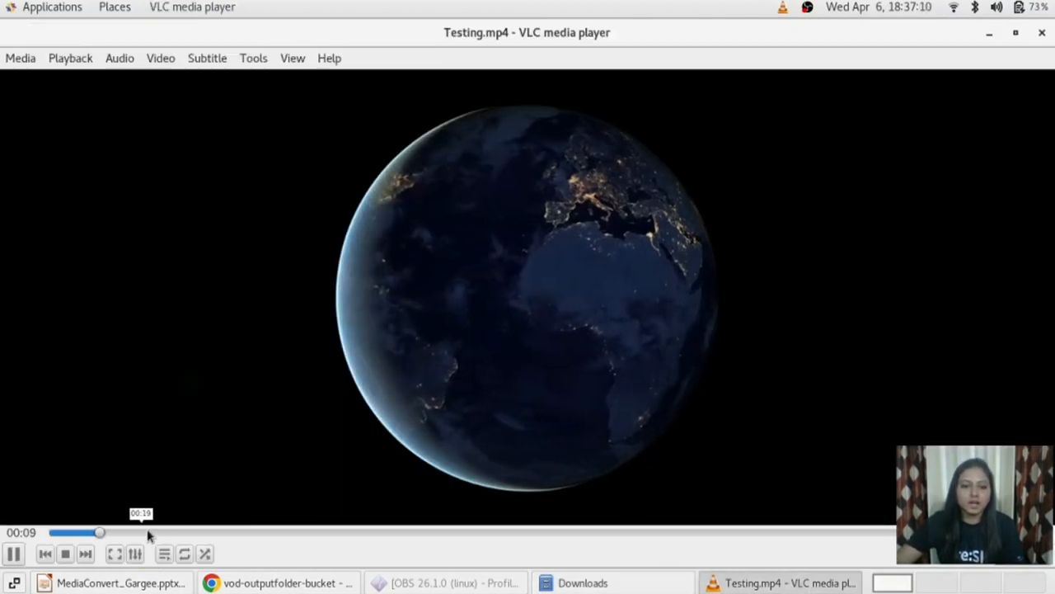
left_click(399, 531)
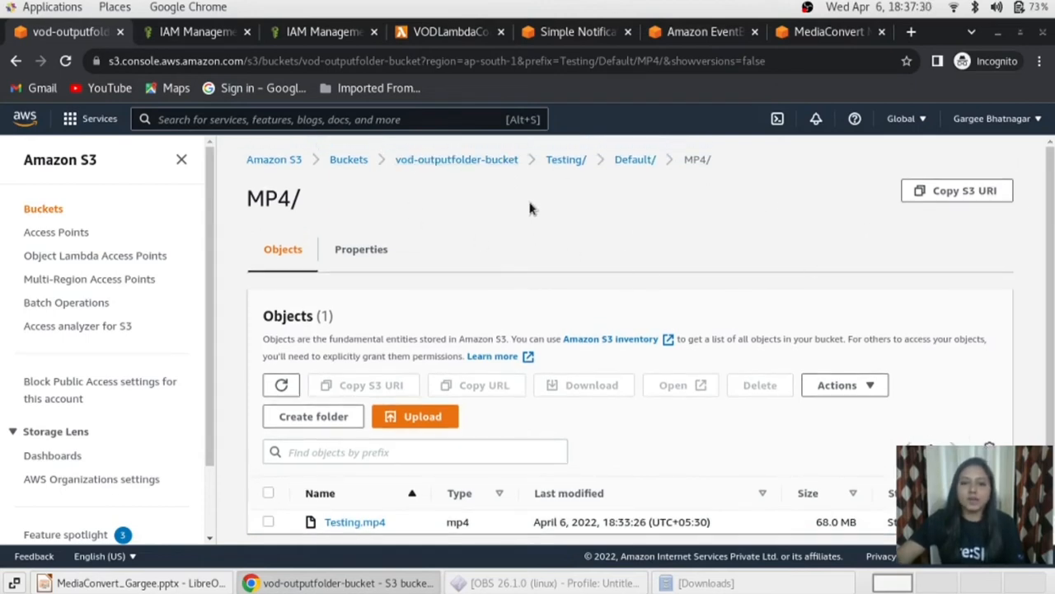
mouse_move(330, 238)
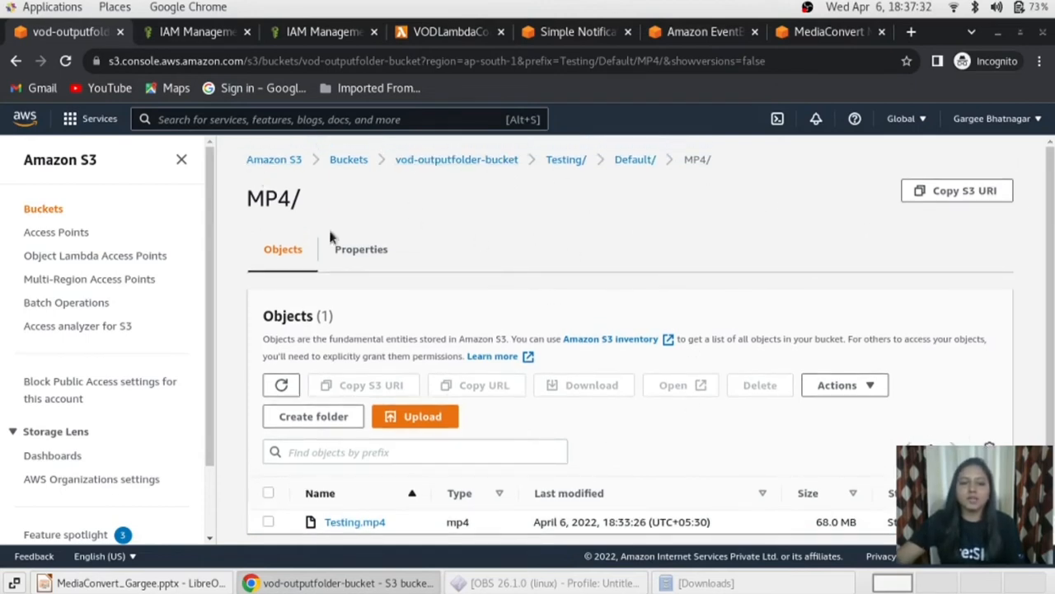
mouse_move(52, 168)
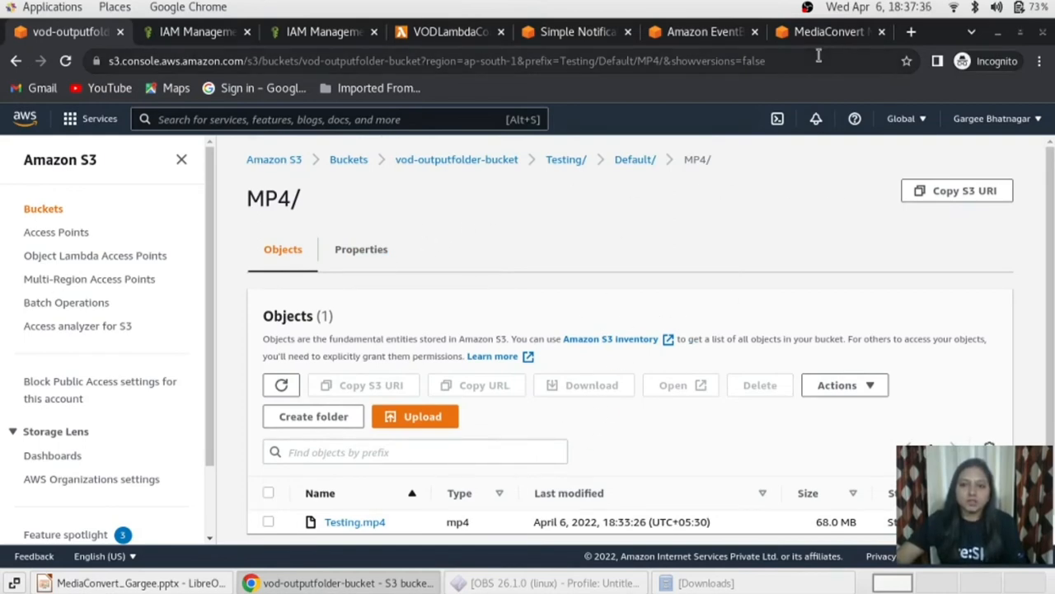
mouse_move(878, 99)
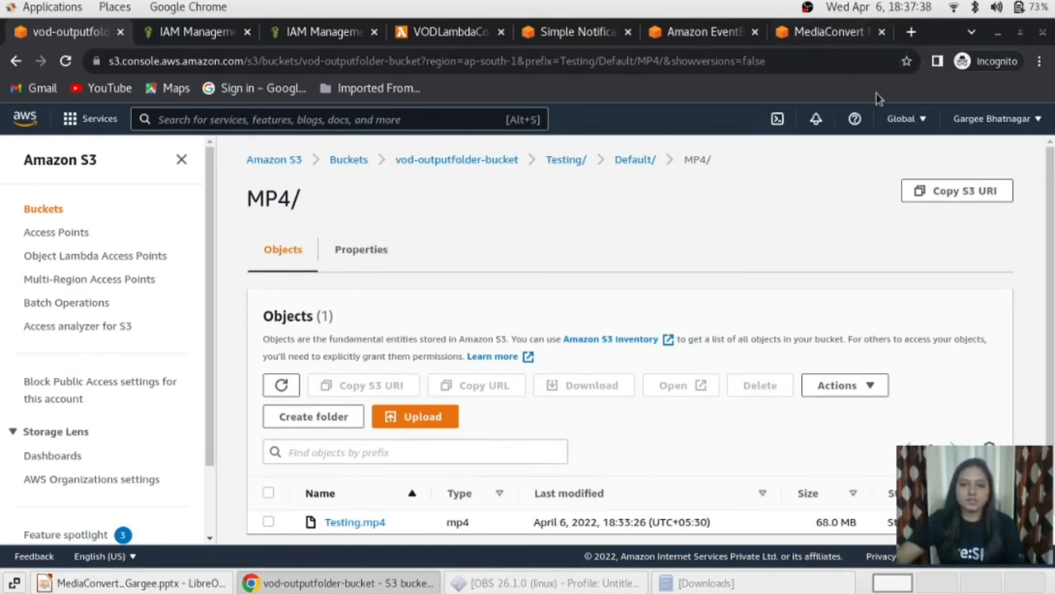
- Check the finished MediaConvert job summary, then return to the Amazon S3 bucket list
left_click(827, 31)
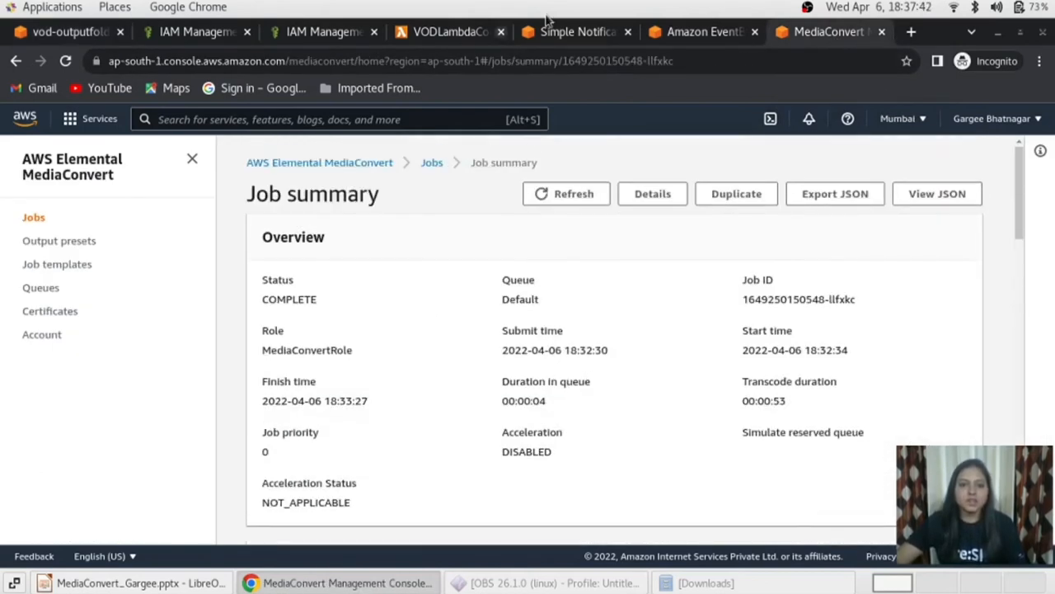
left_click(66, 31)
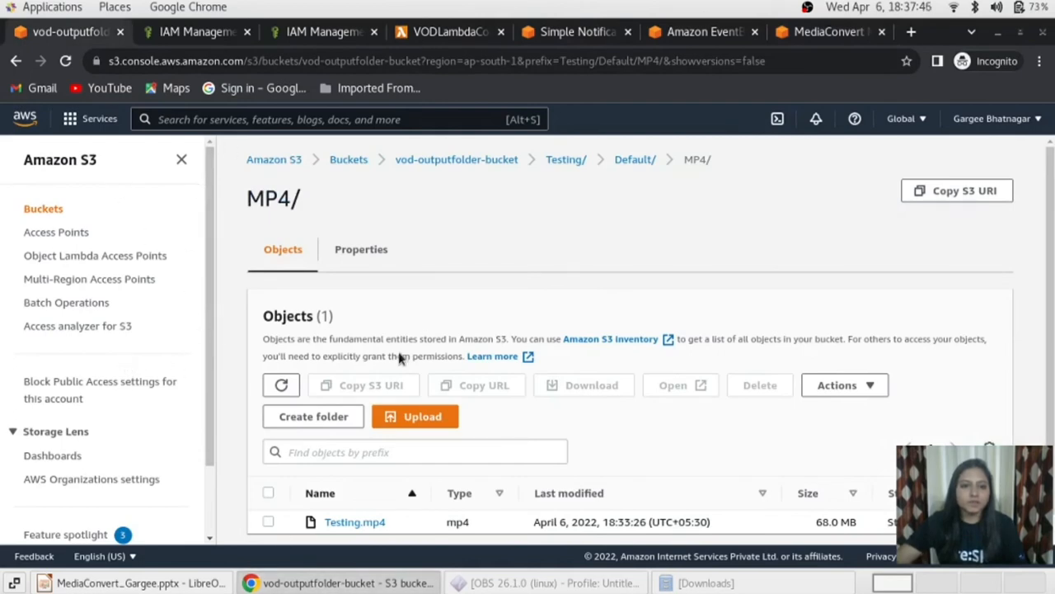
left_click(347, 158)
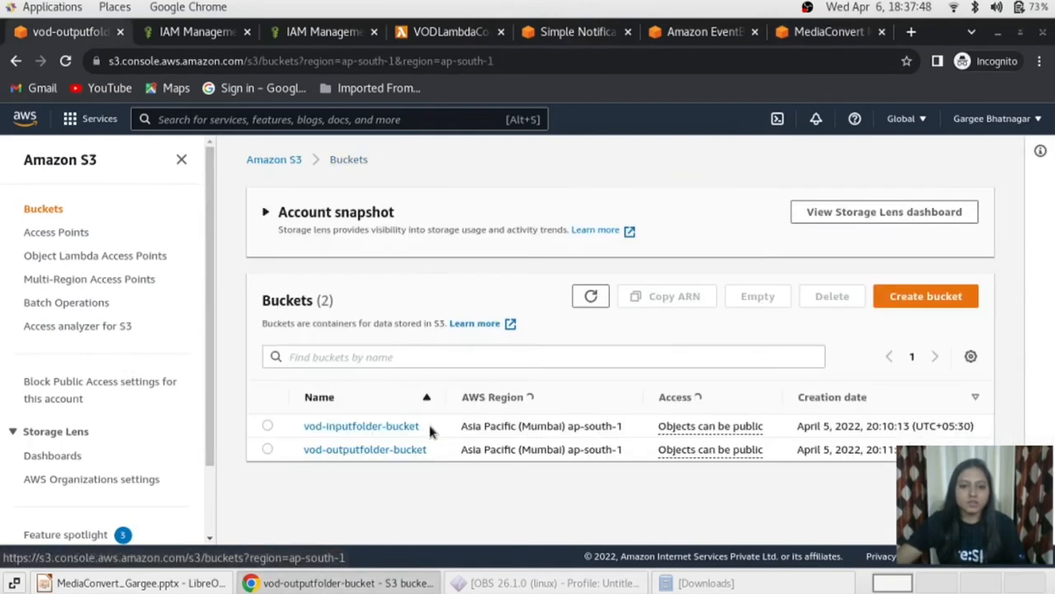
- Go into vod-inputfolder-bucket's inputs/ folder and start a new upload
left_click(361, 426)
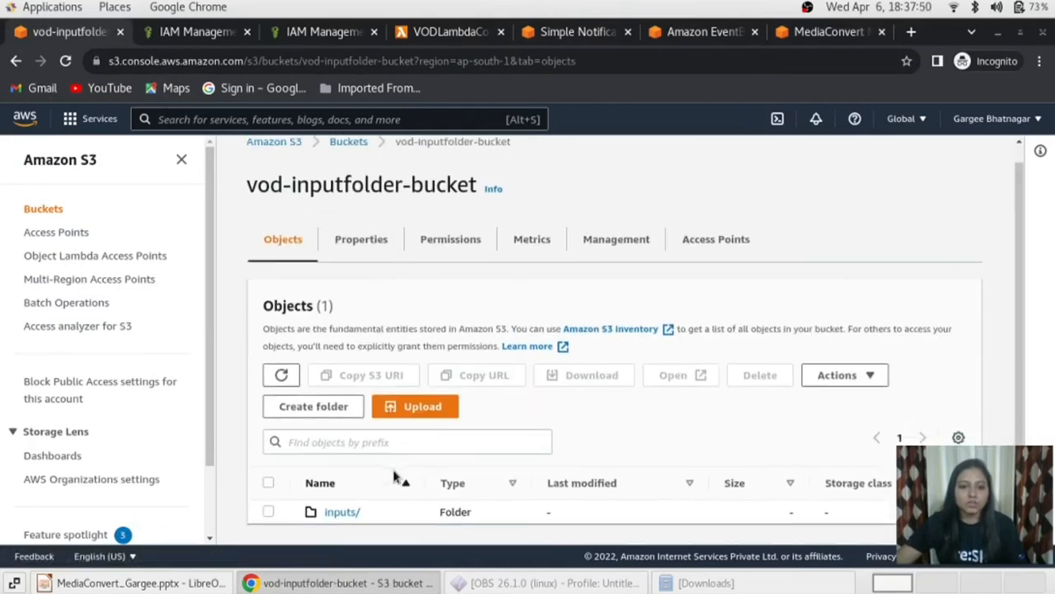
left_click(343, 511)
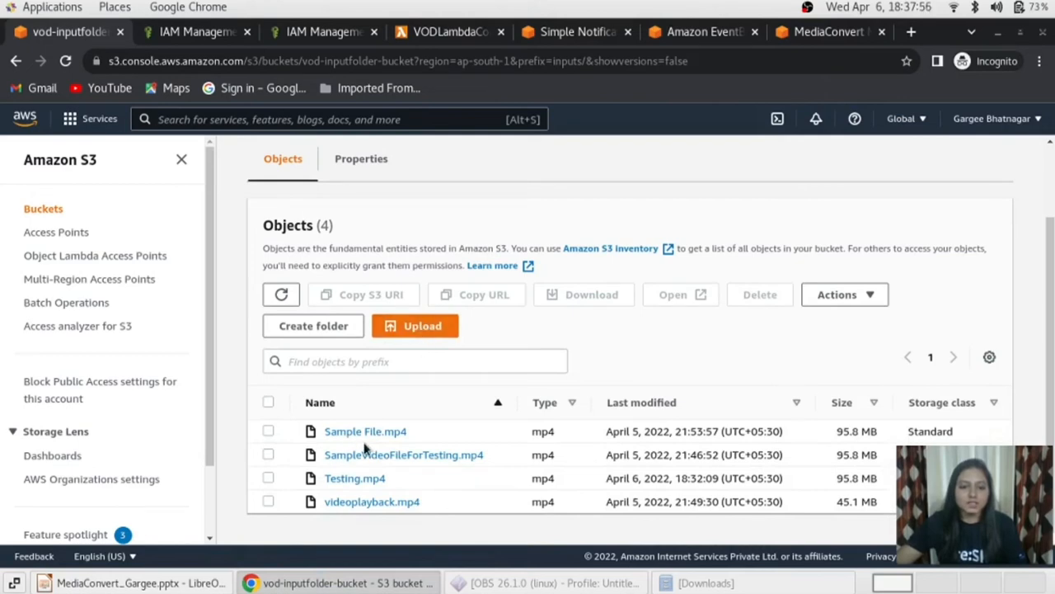
mouse_move(366, 430)
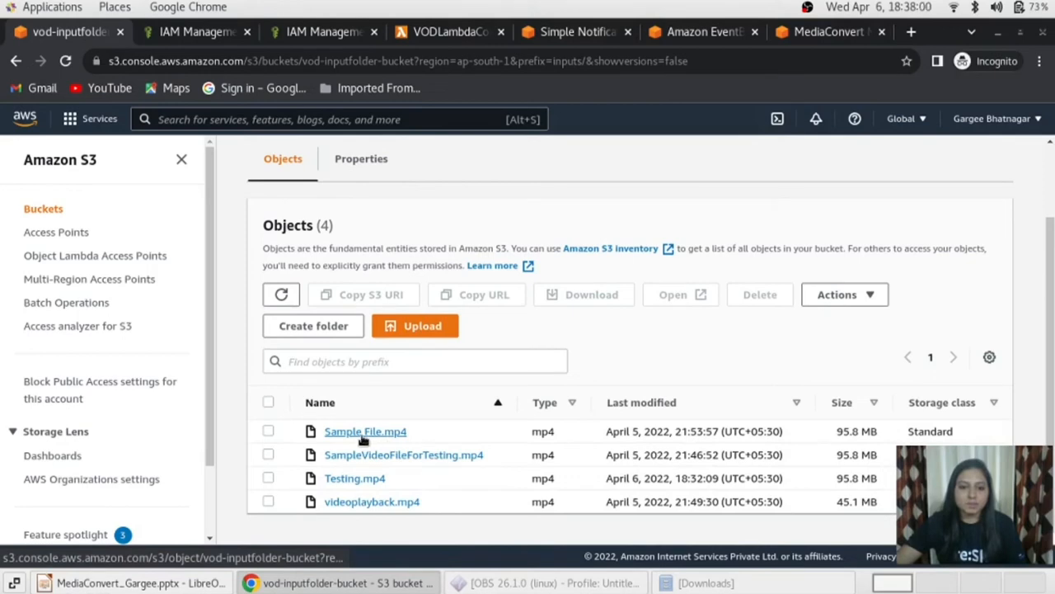
mouse_move(366, 432)
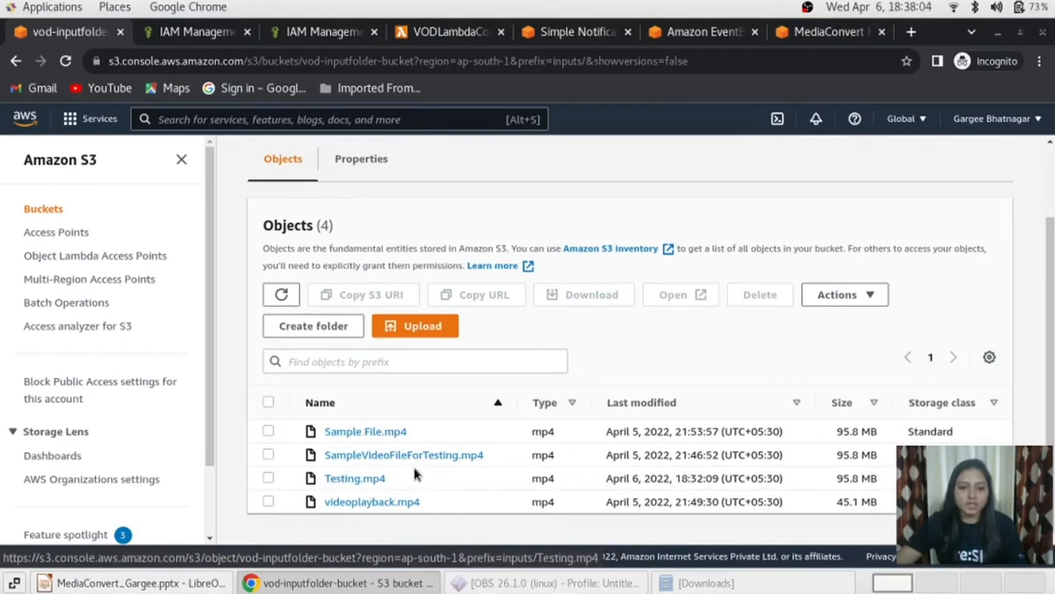
mouse_move(470, 478)
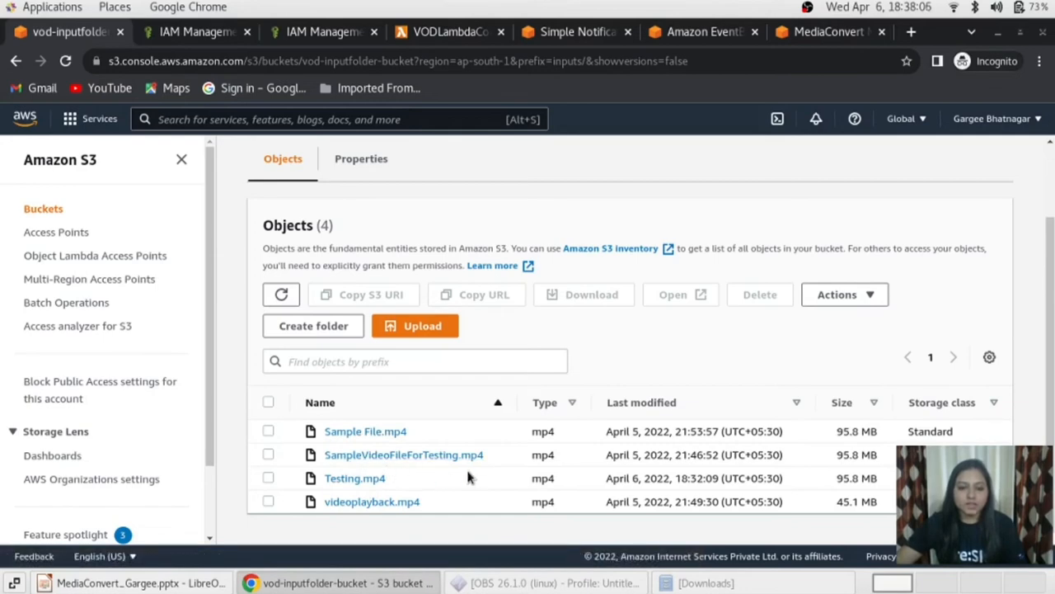
left_click(416, 325)
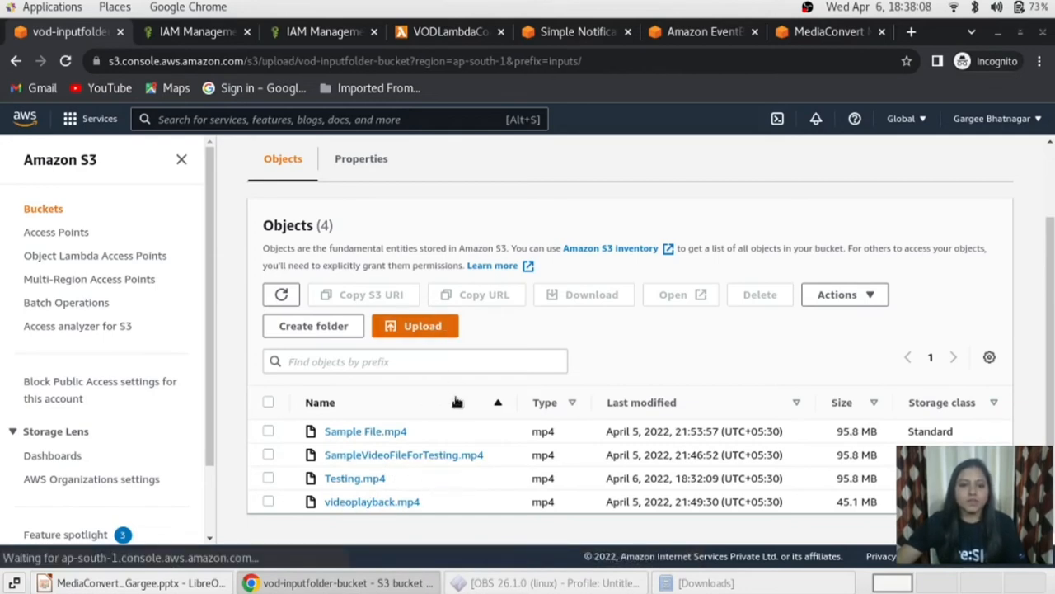
- Add video-playback.mp4 from the computer and begin uploading it to the inputs/ folder
left_click(415, 324)
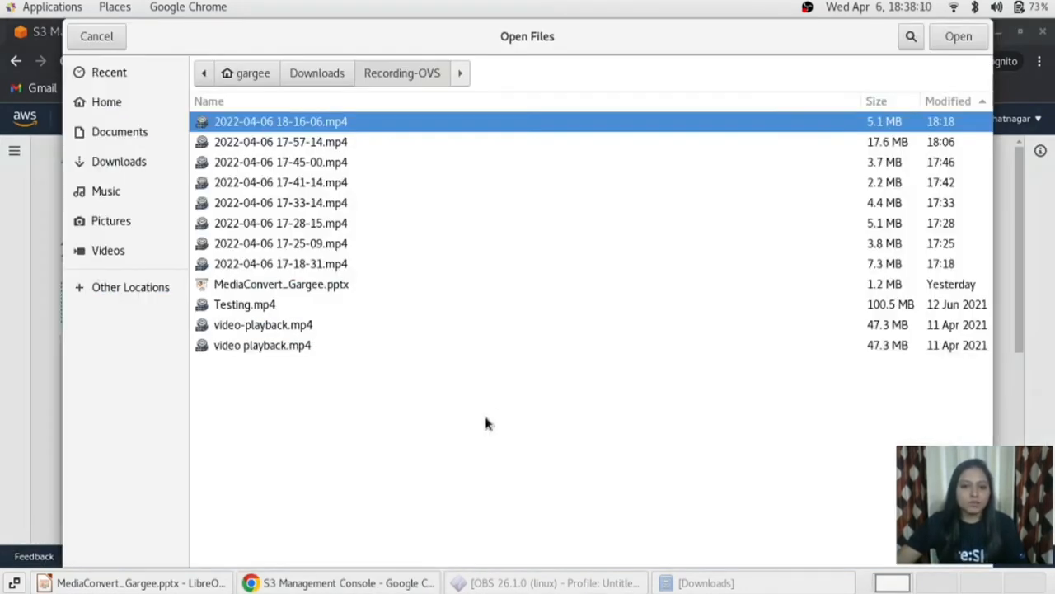
mouse_move(290, 333)
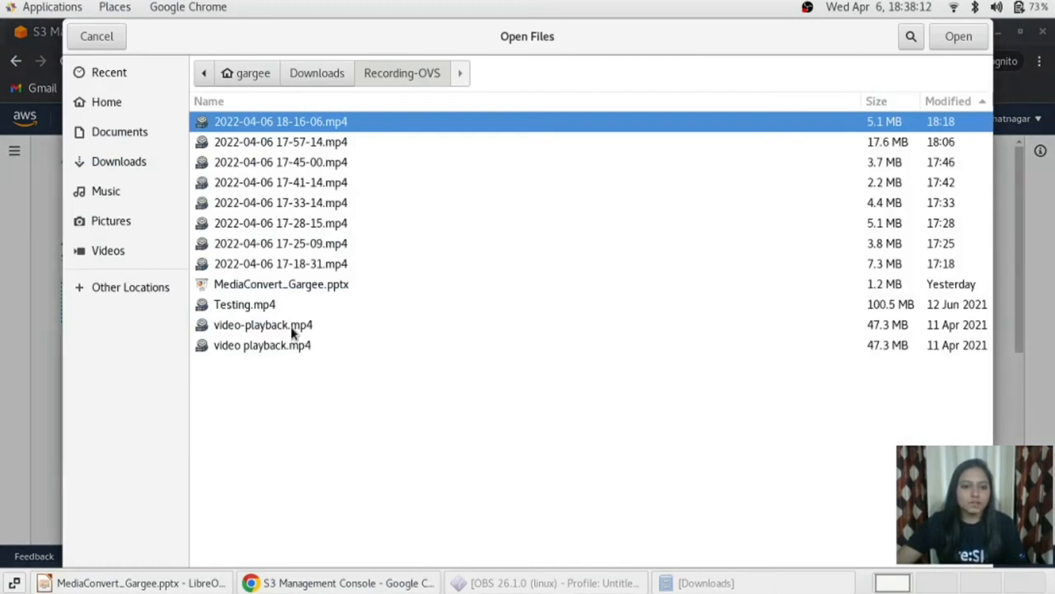
left_click(264, 323)
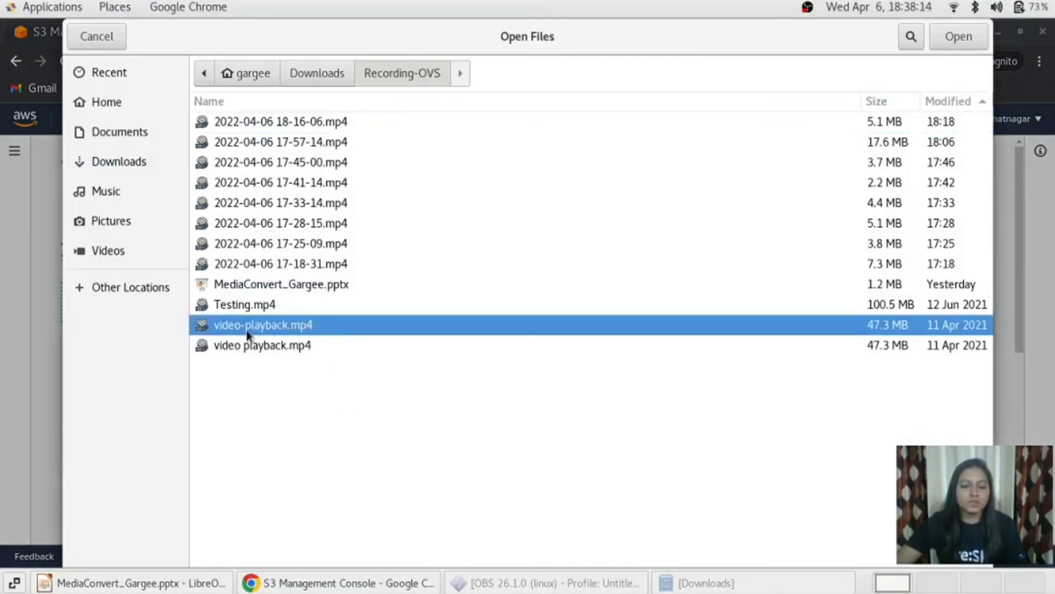
mouse_move(350, 330)
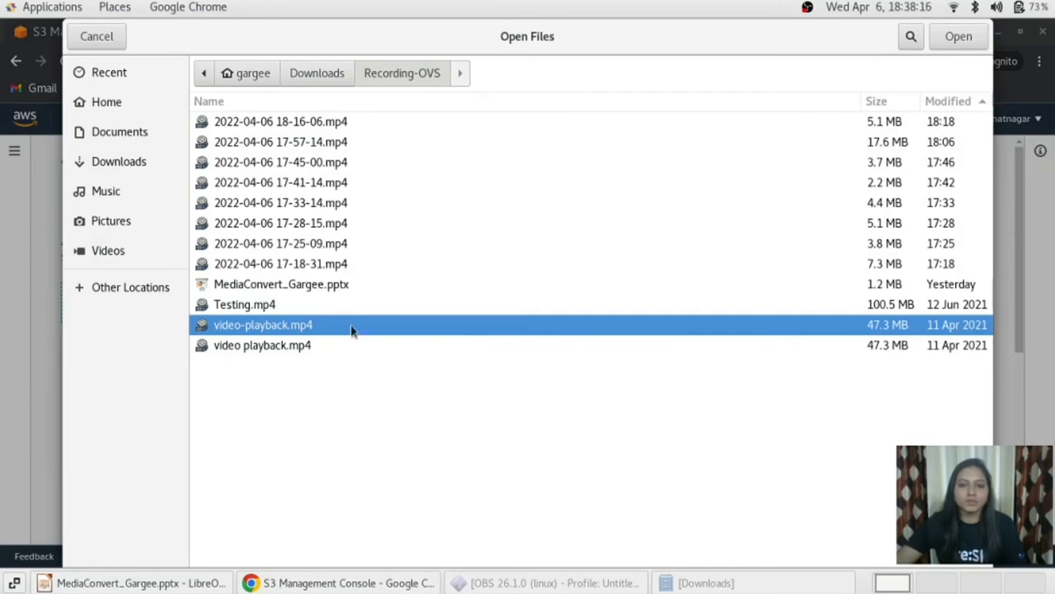
left_click(958, 36)
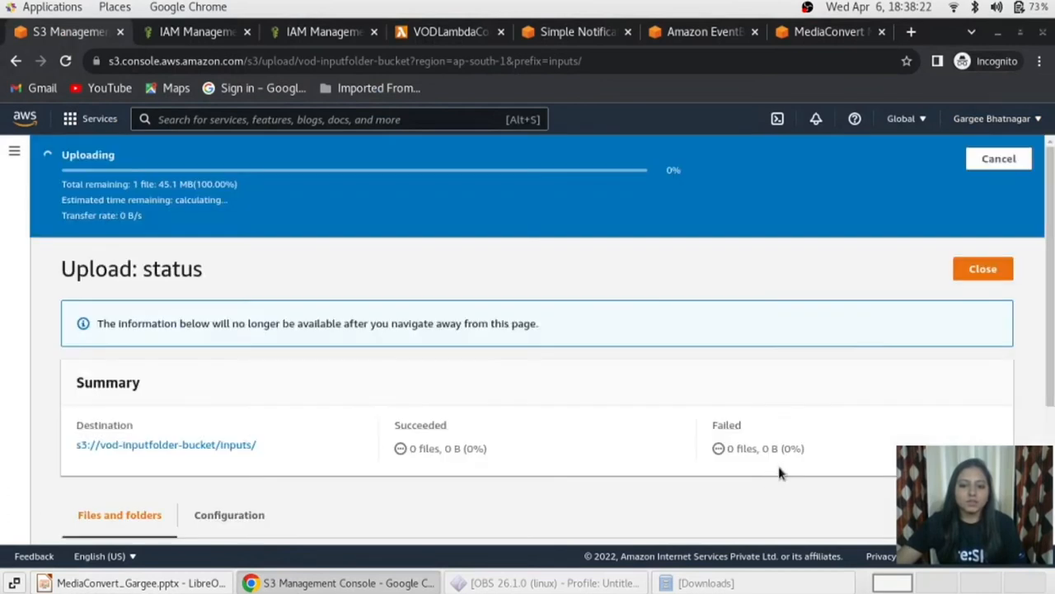
mouse_move(684, 272)
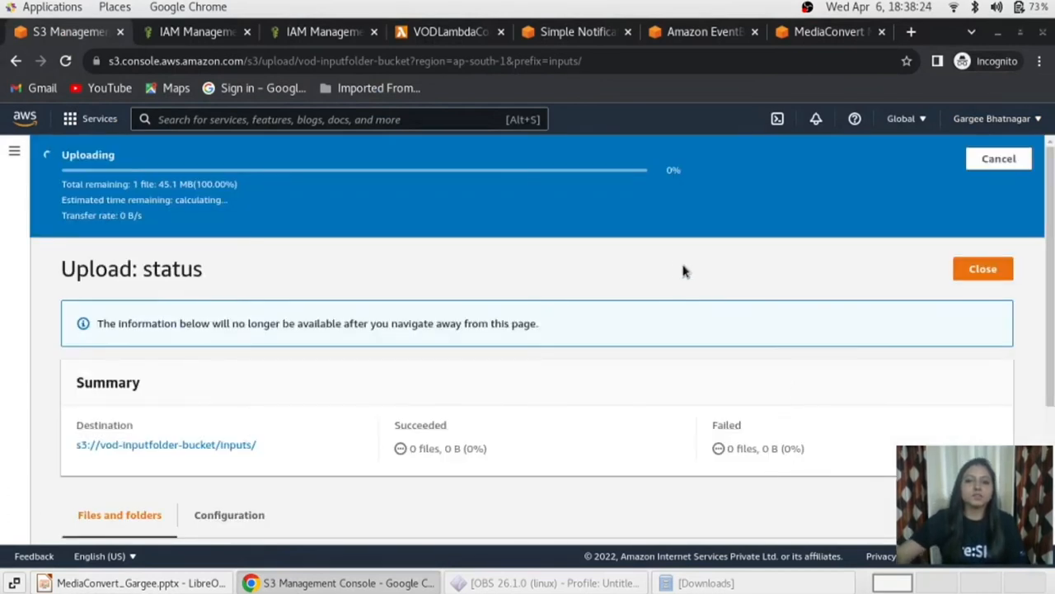
mouse_move(828, 32)
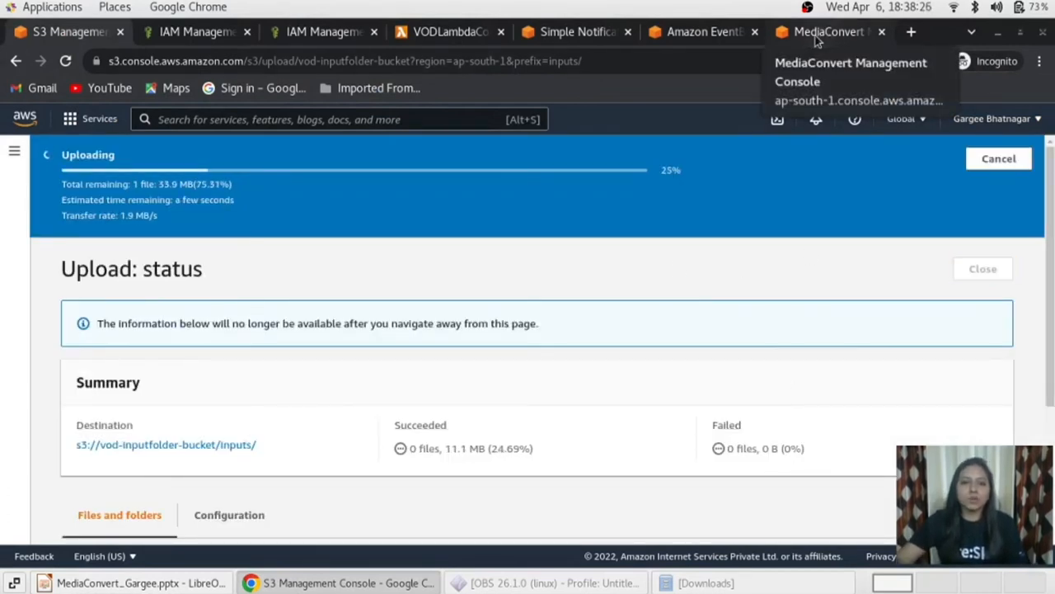
- Refresh the MediaConvert jobs list until the new PROGRESSING video-playback.mp4 job appears
left_click(828, 32)
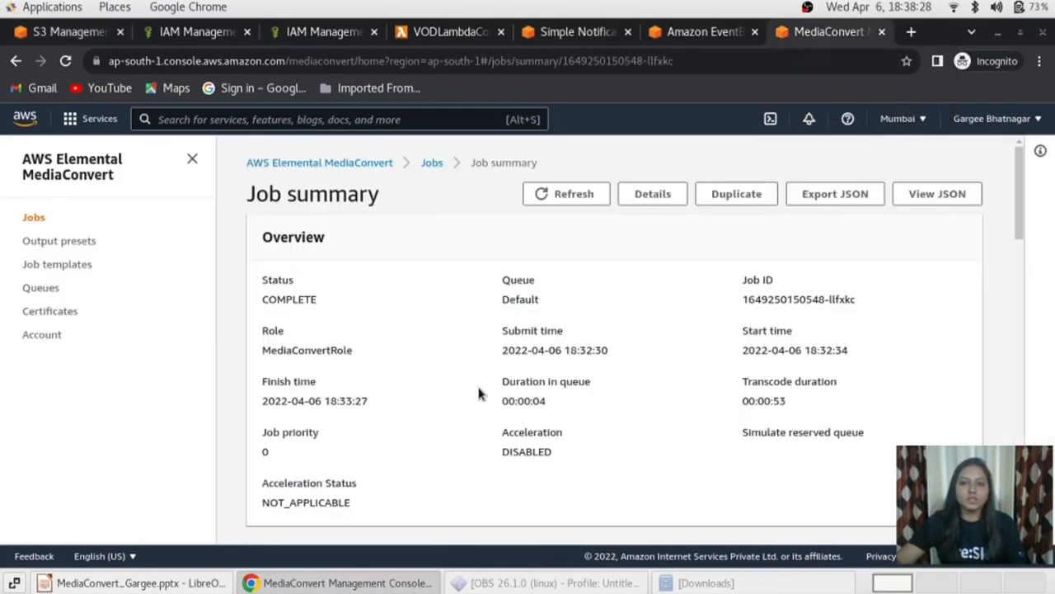
left_click(432, 163)
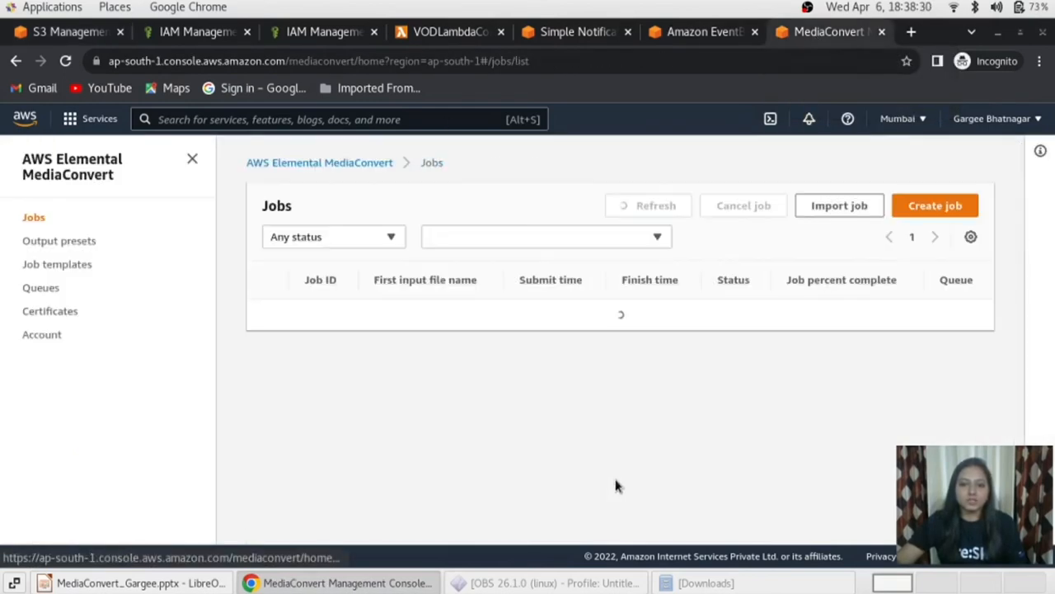
left_click(637, 205)
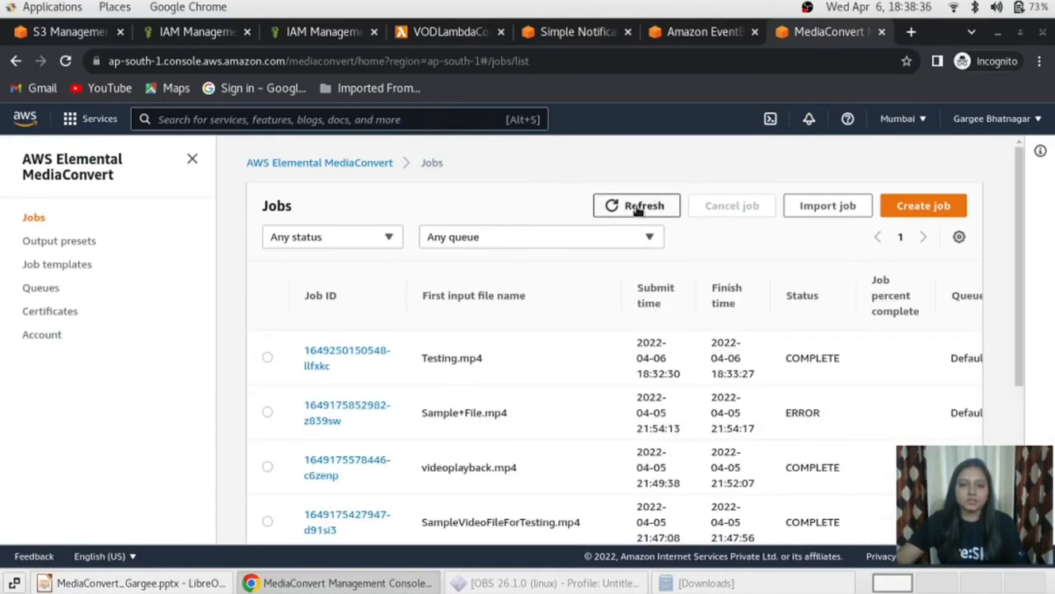
left_click(637, 204)
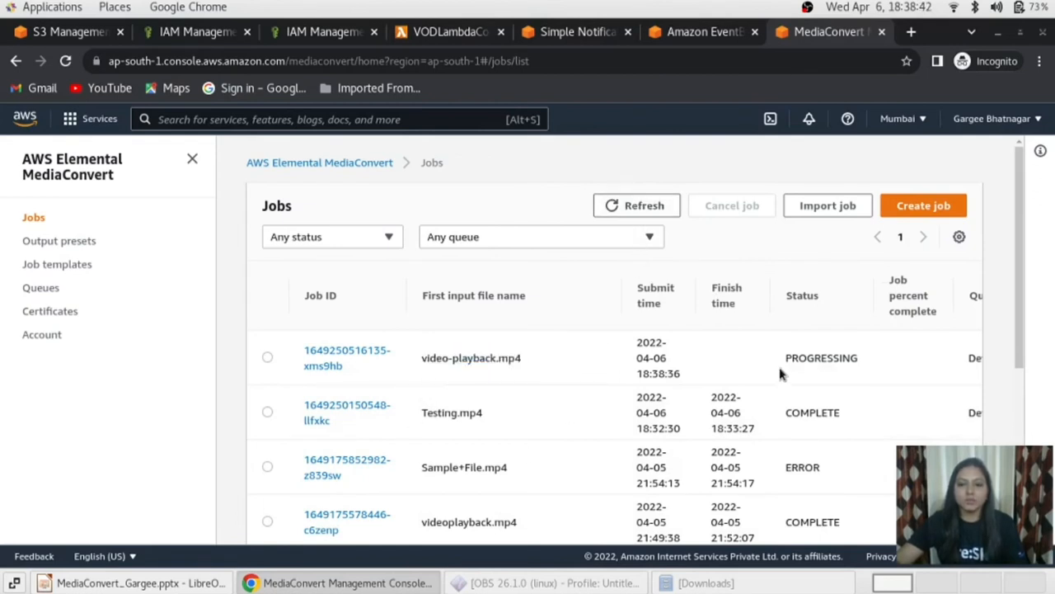
mouse_move(590, 377)
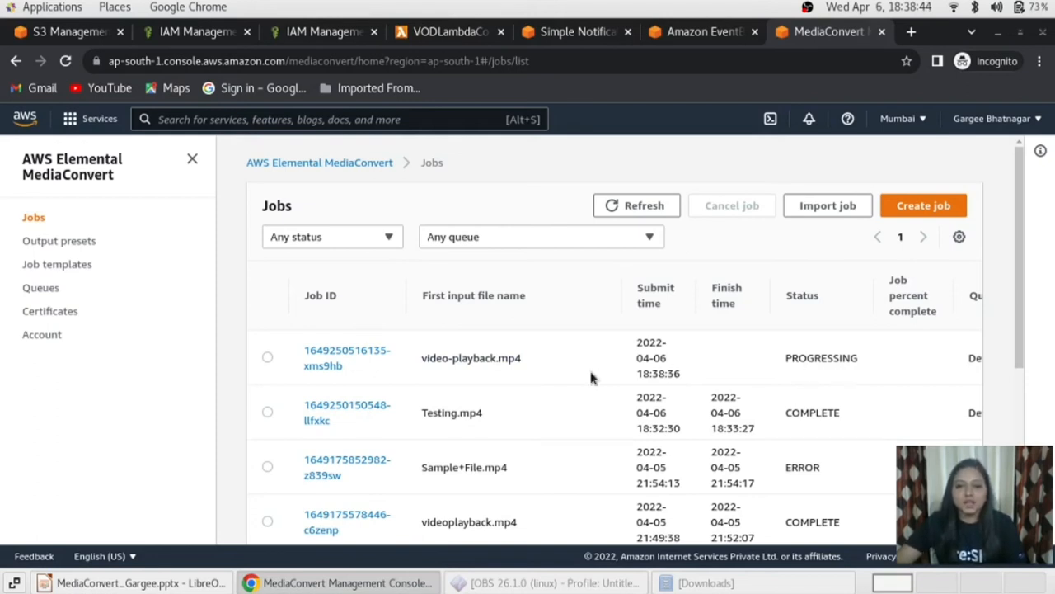
mouse_move(814, 359)
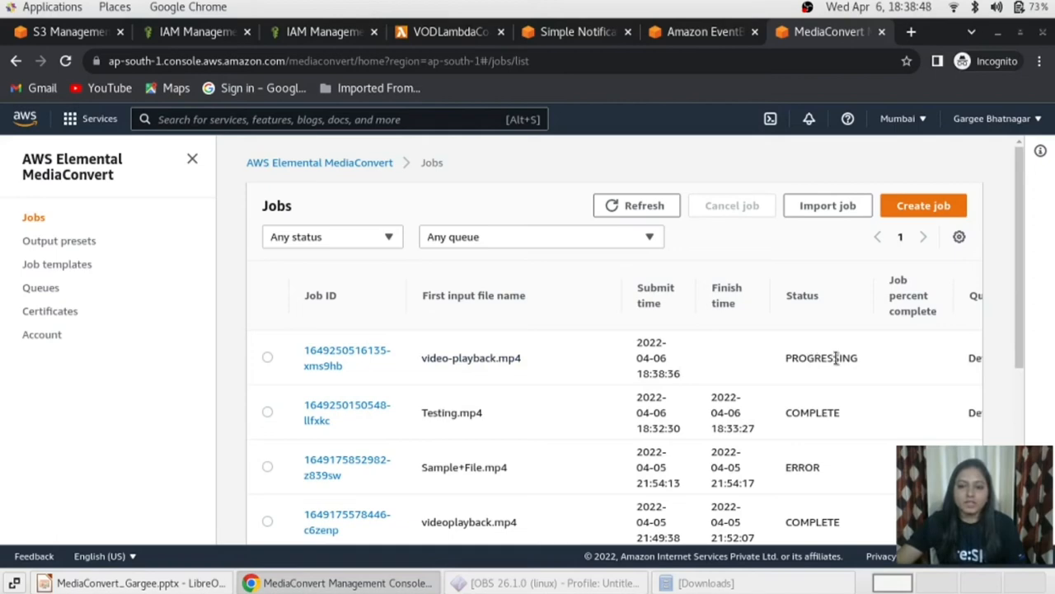
left_click(637, 204)
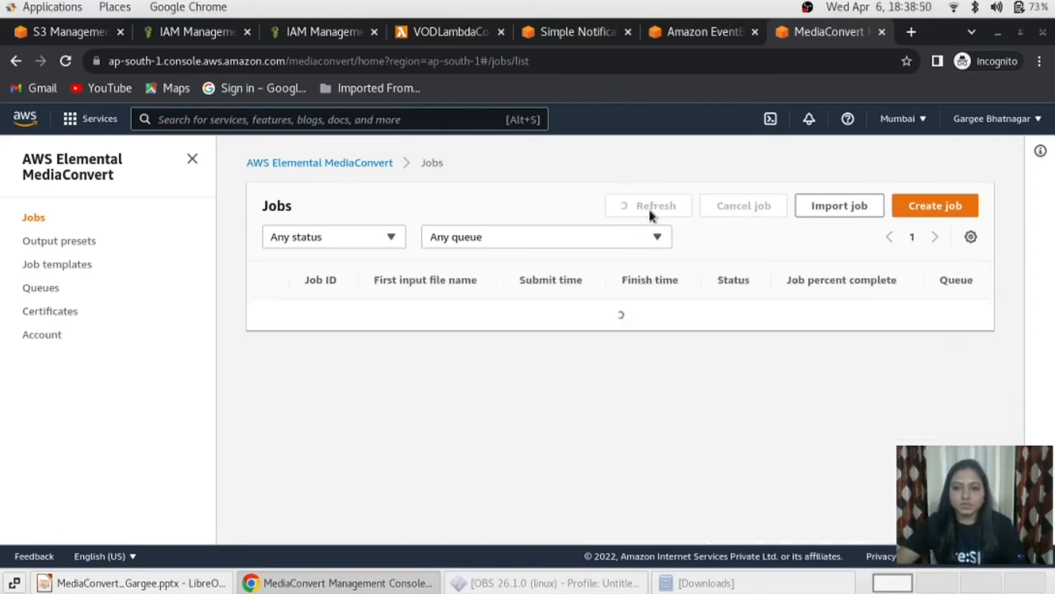
left_click(636, 205)
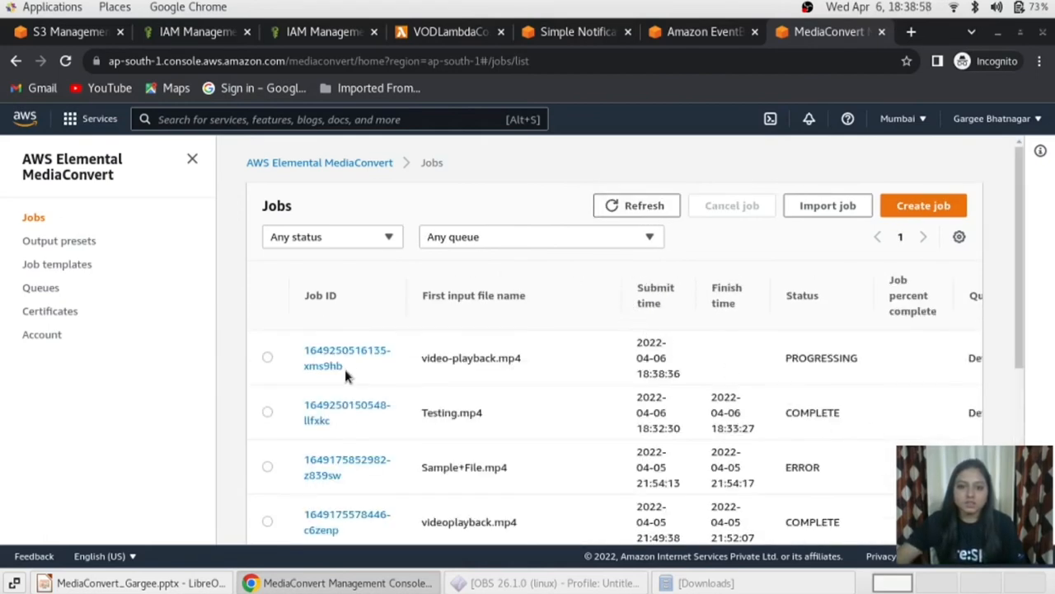
- Check the video-playback.mp4 job's details, still PROGRESSING, then return to the jobs list
left_click(346, 356)
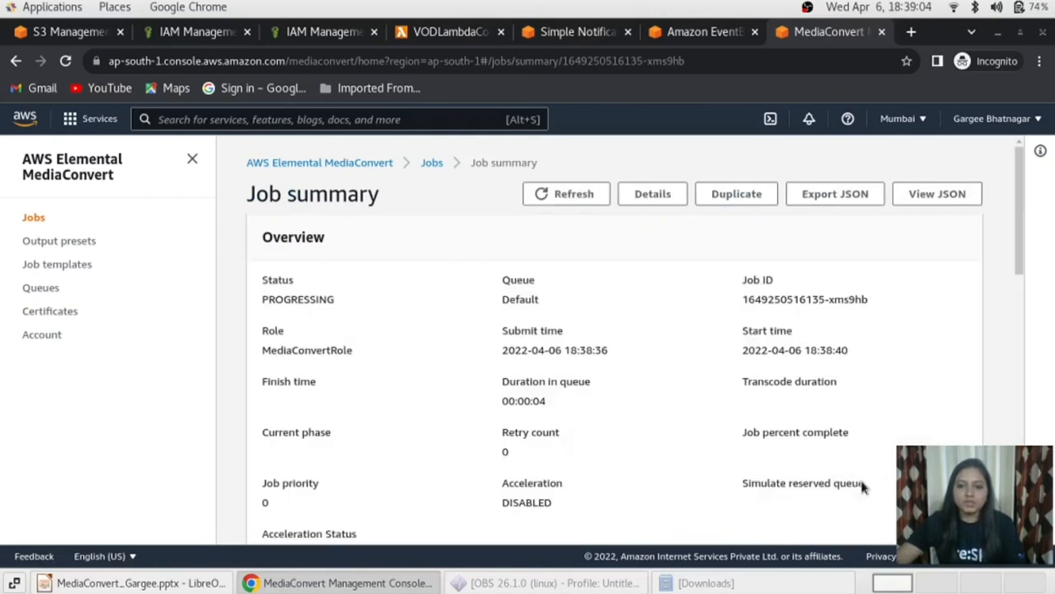
mouse_move(788, 449)
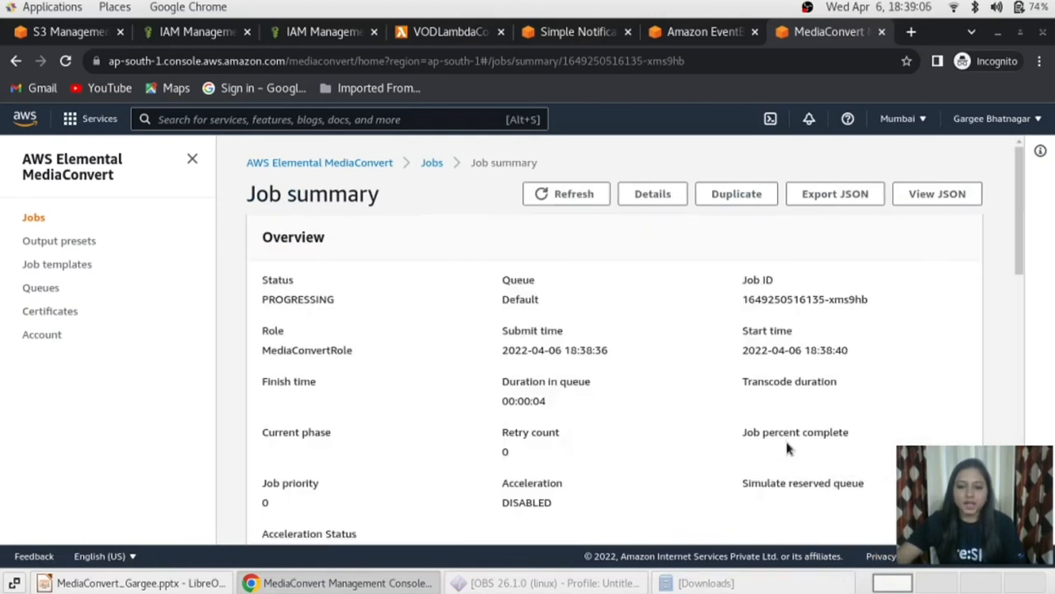
mouse_move(564, 217)
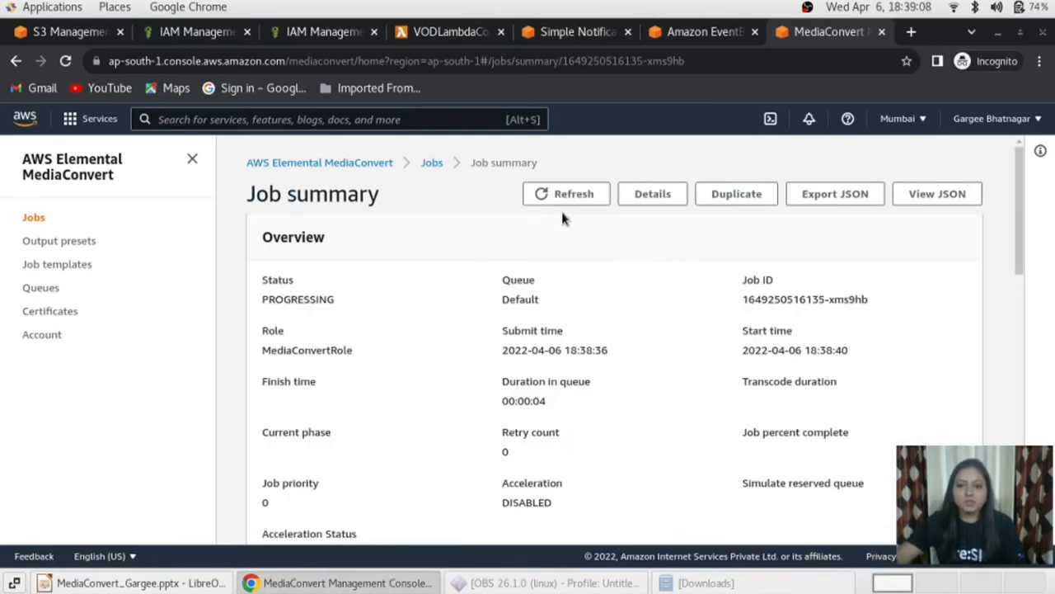
mouse_move(625, 178)
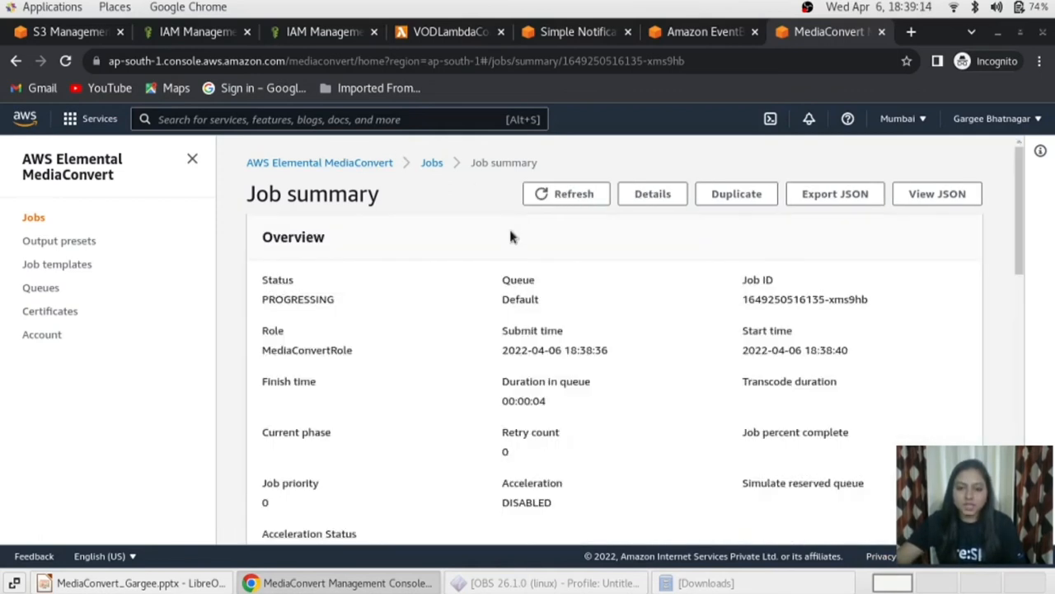
mouse_move(798, 458)
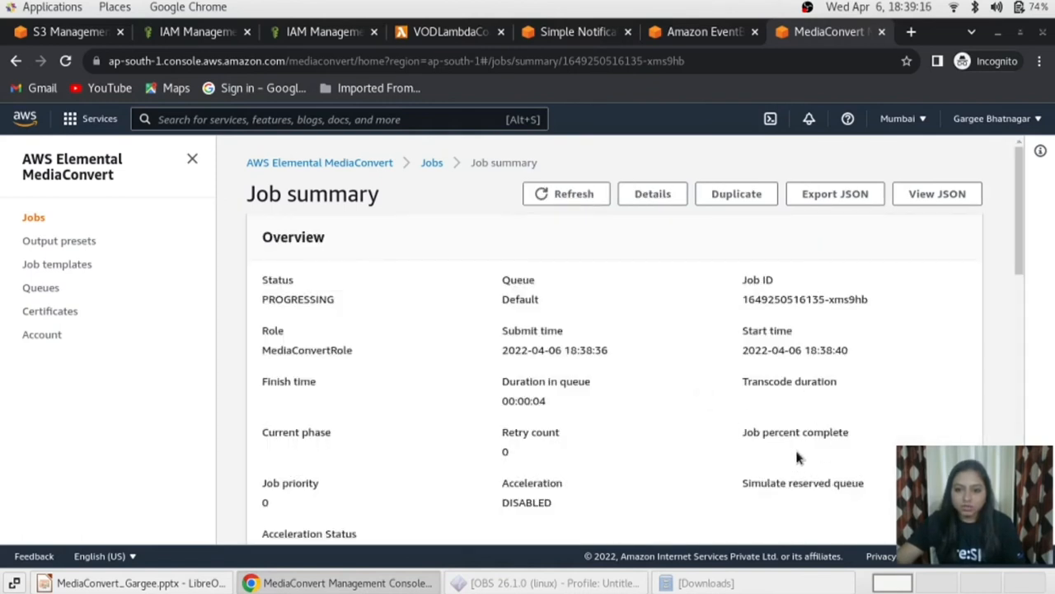
left_click(565, 195)
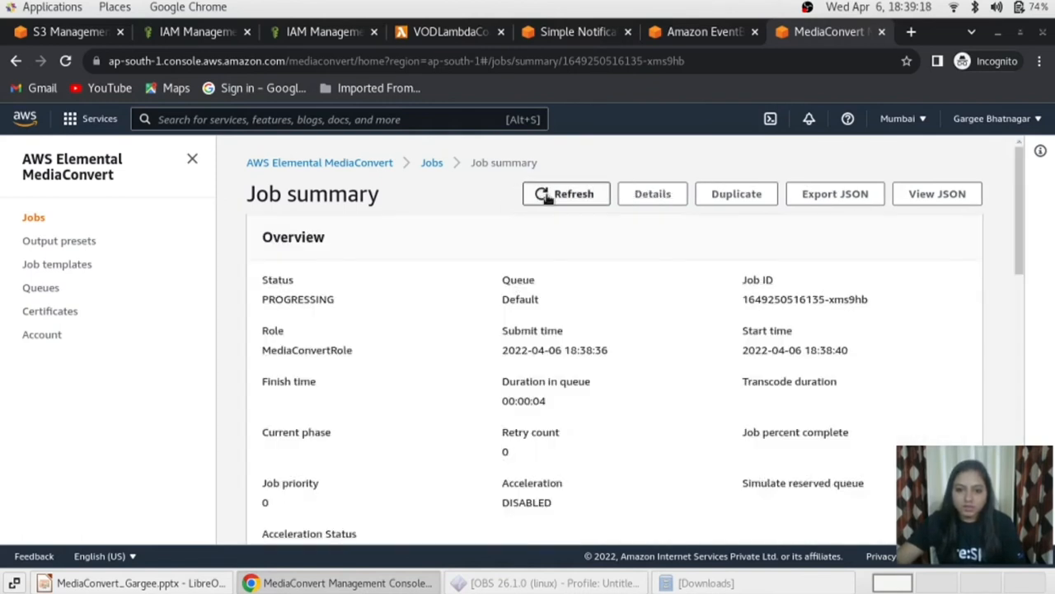
left_click(568, 194)
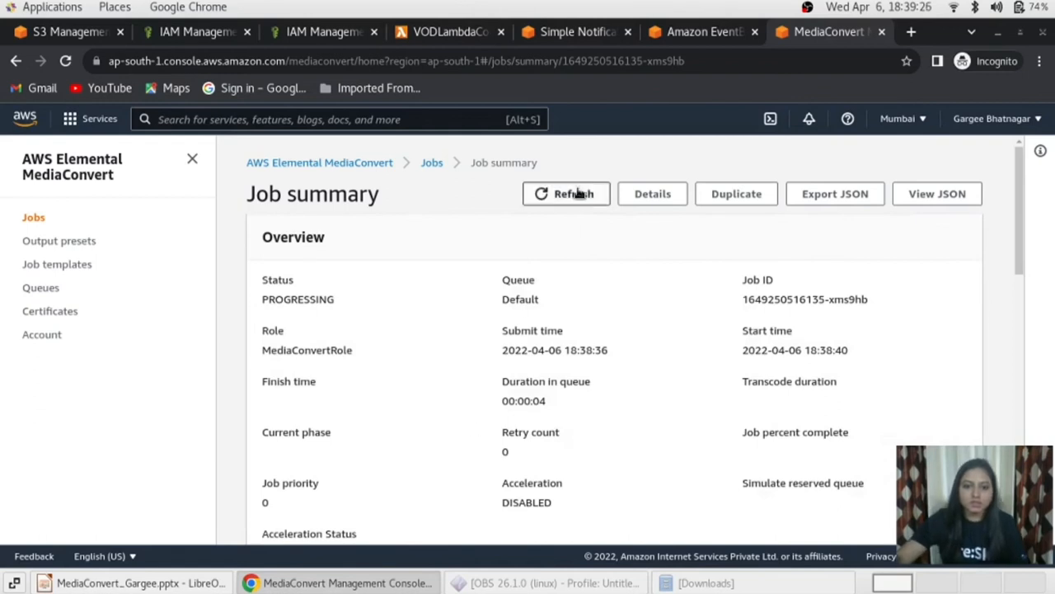
mouse_move(432, 163)
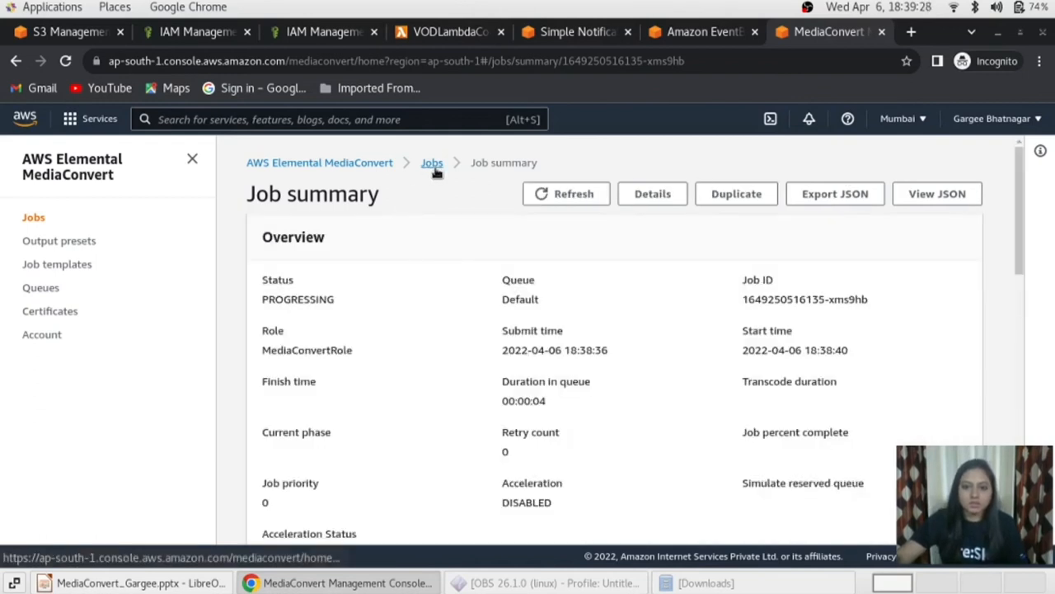
left_click(431, 164)
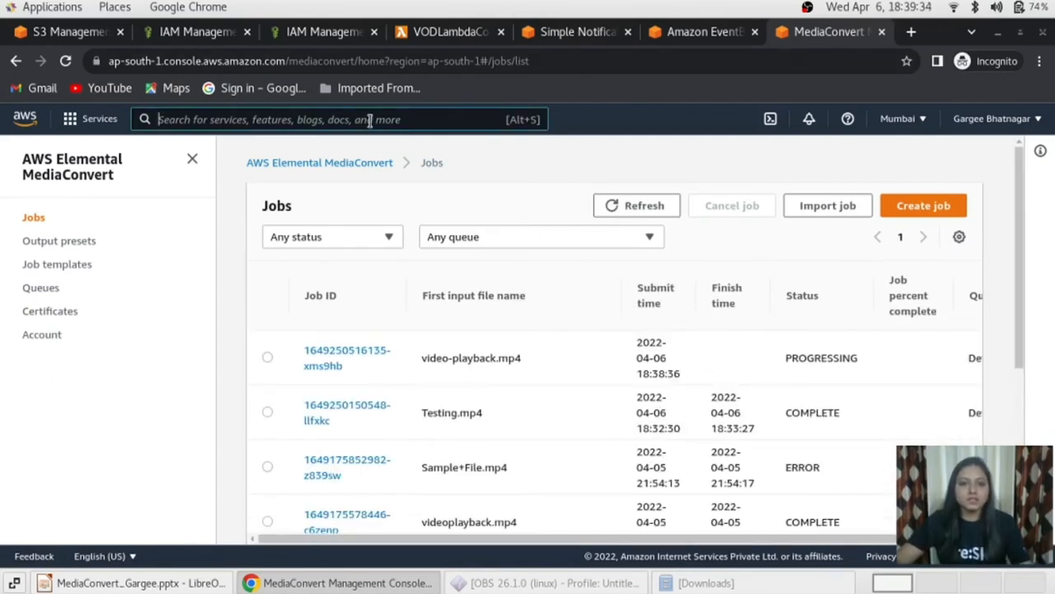
- Search 'clou' in Services and open the CloudWatch overview in a new tab
type("clou")
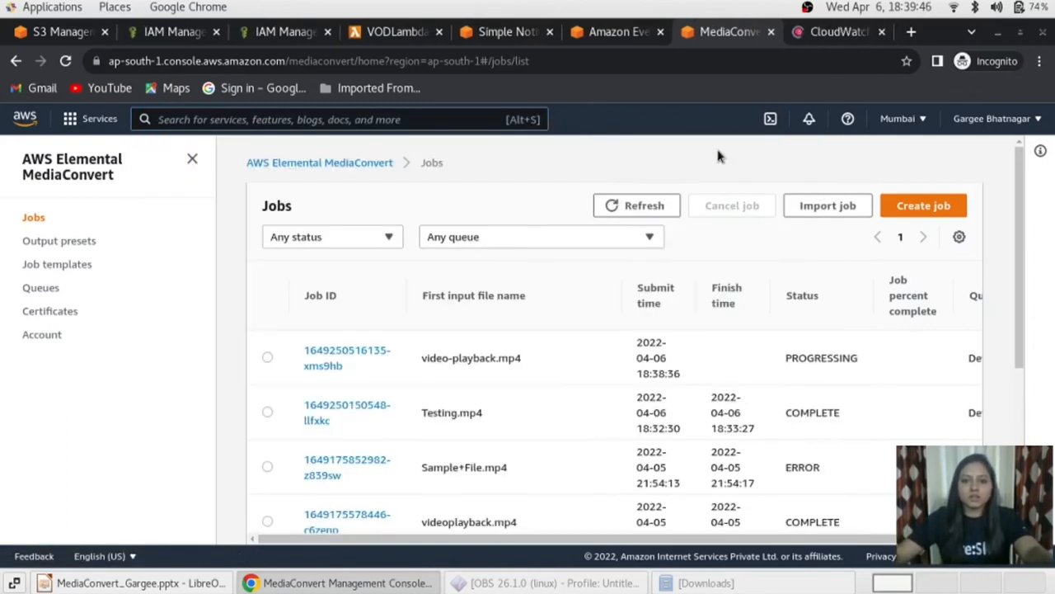
left_click(837, 32)
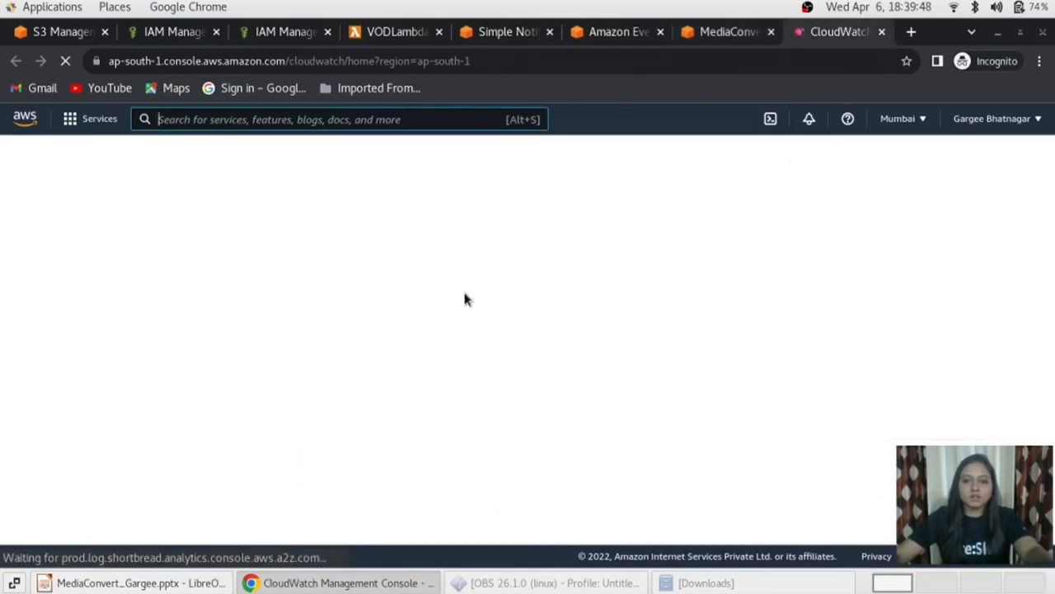
mouse_move(379, 346)
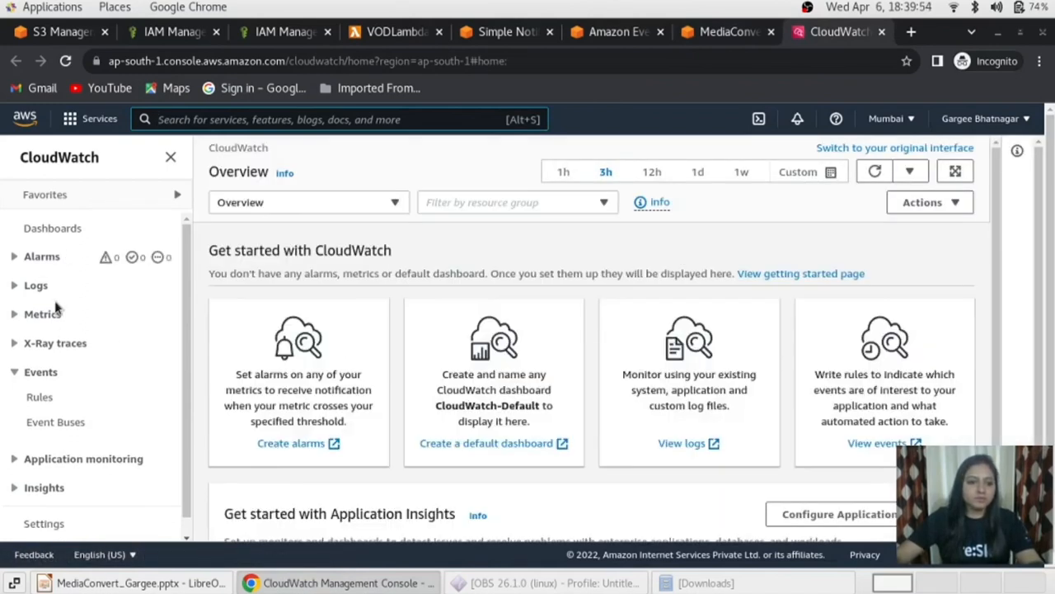
scroll("down", 3)
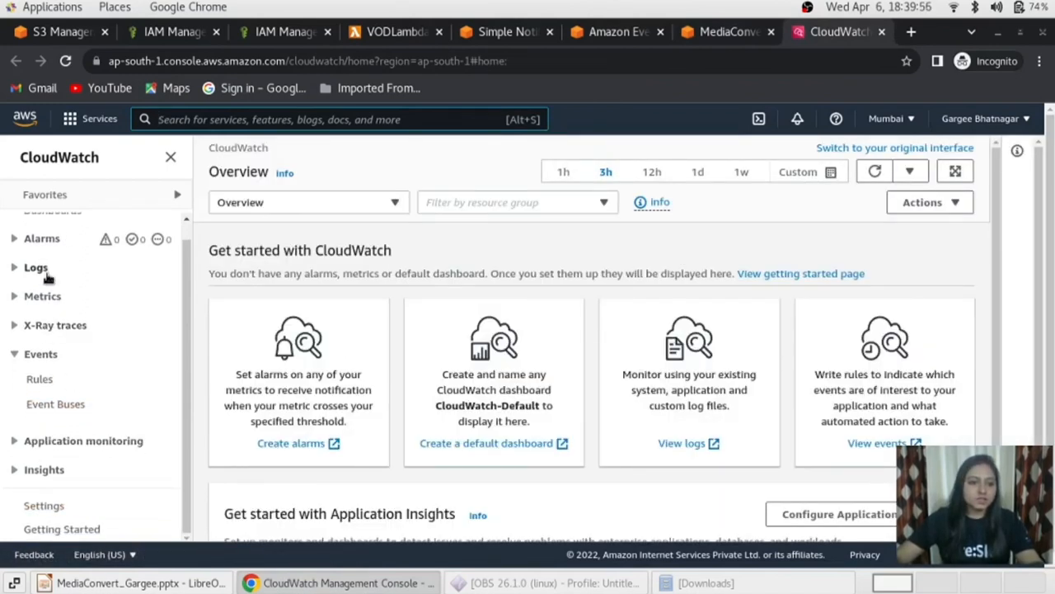
- Open the /aws/lambda/VODLambdaConvert log group from CloudWatch Log groups
left_click(36, 267)
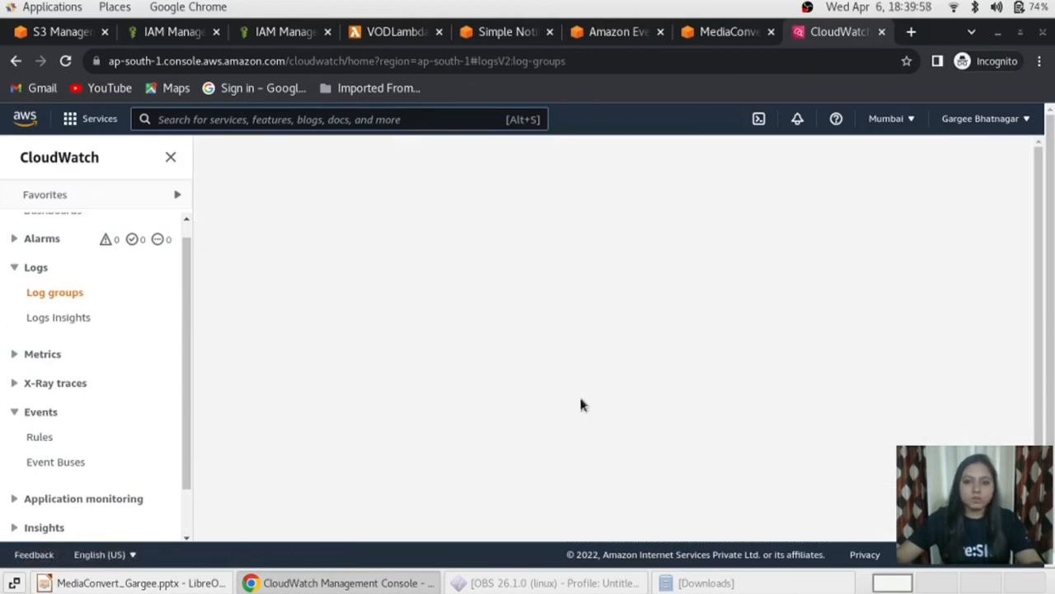
left_click(55, 292)
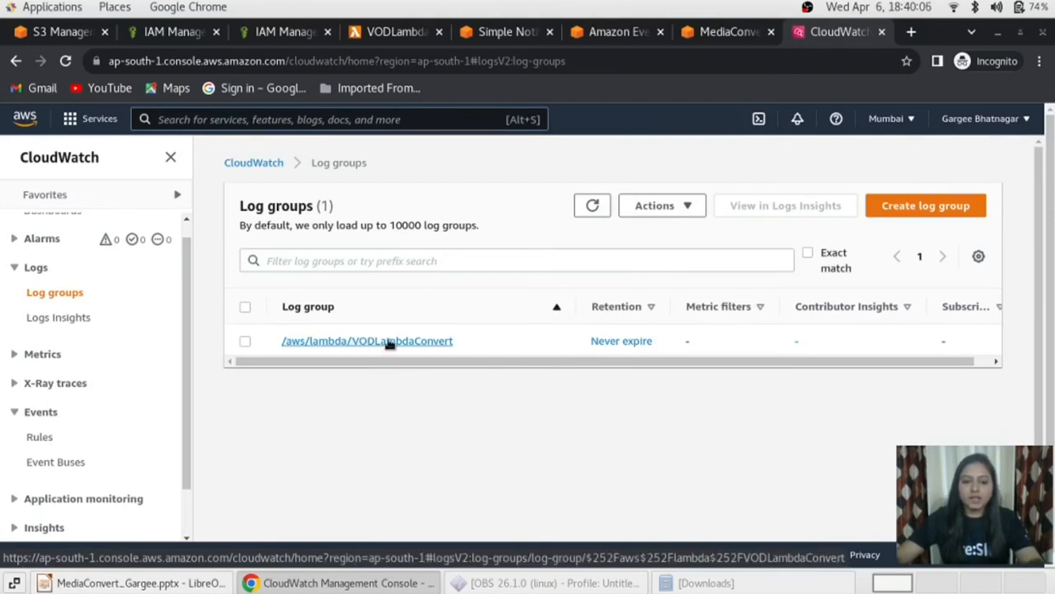
left_click(366, 340)
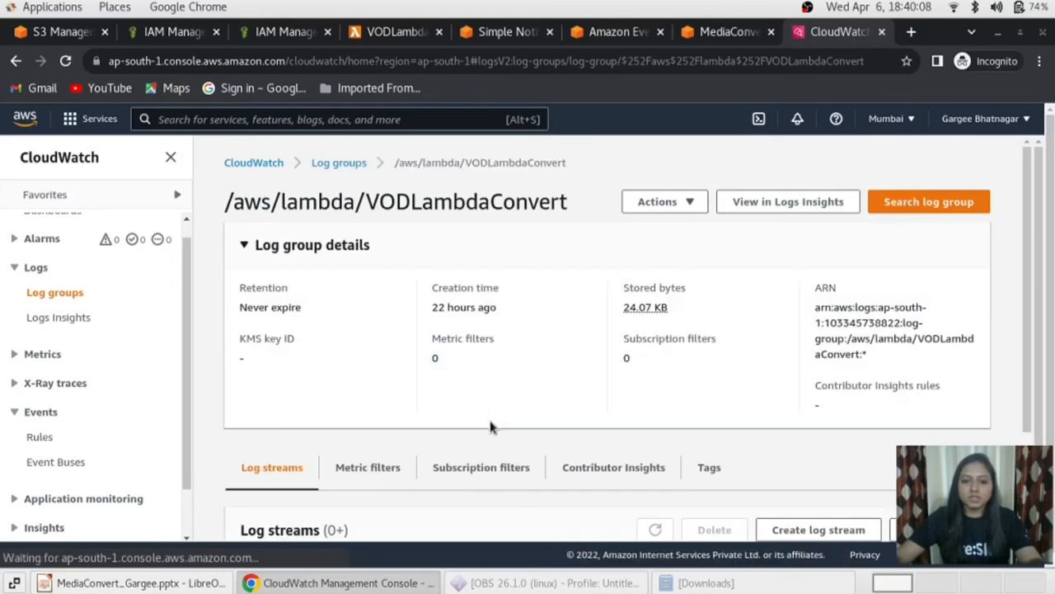
scroll("down", 3)
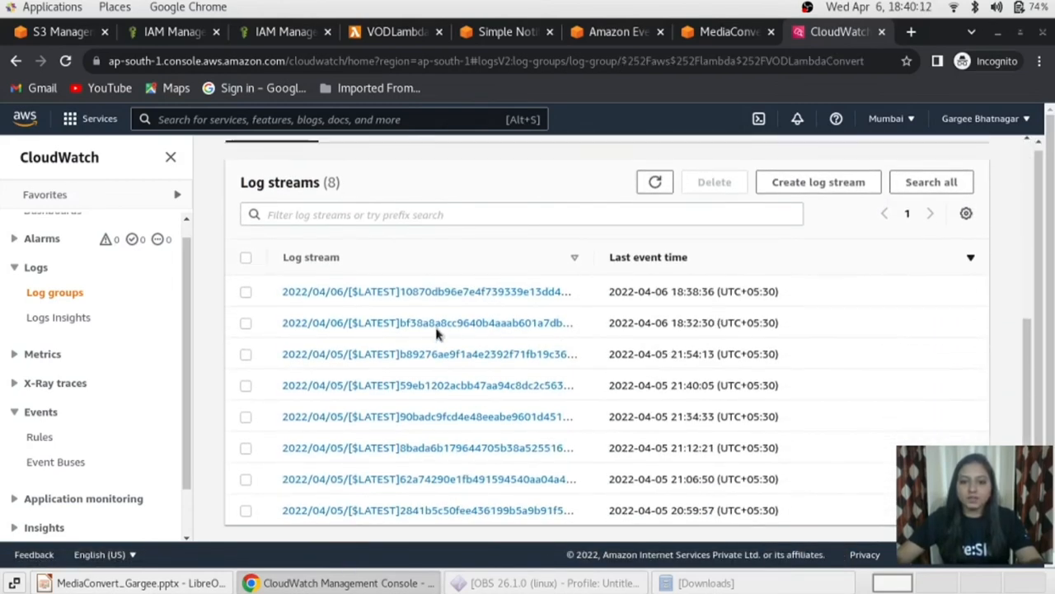
- Open a 2022/04/06 log stream and review its events through the END and REPORT lines
left_click(427, 322)
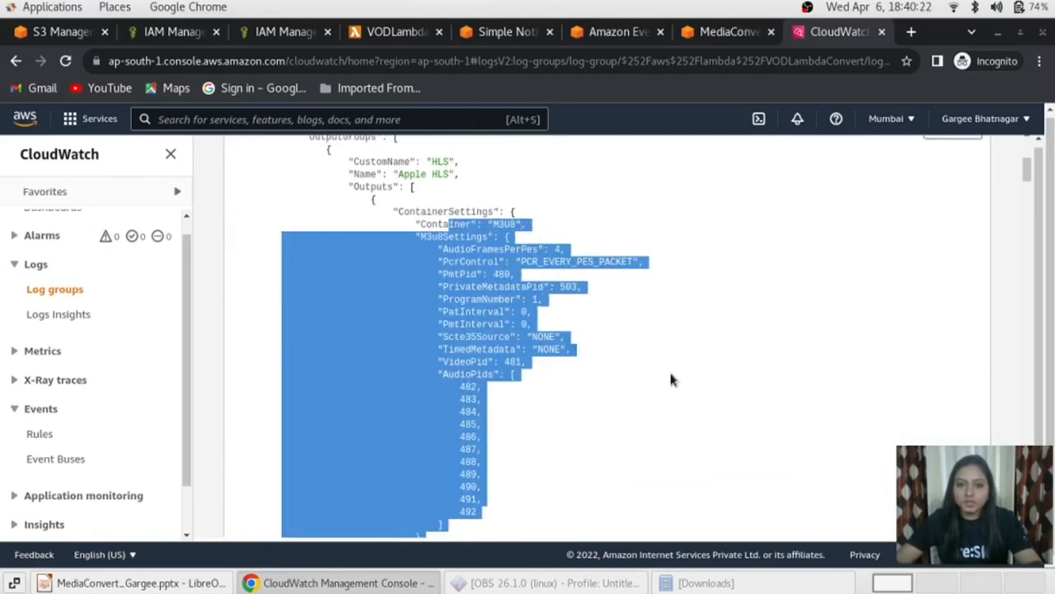
scroll("up", 3)
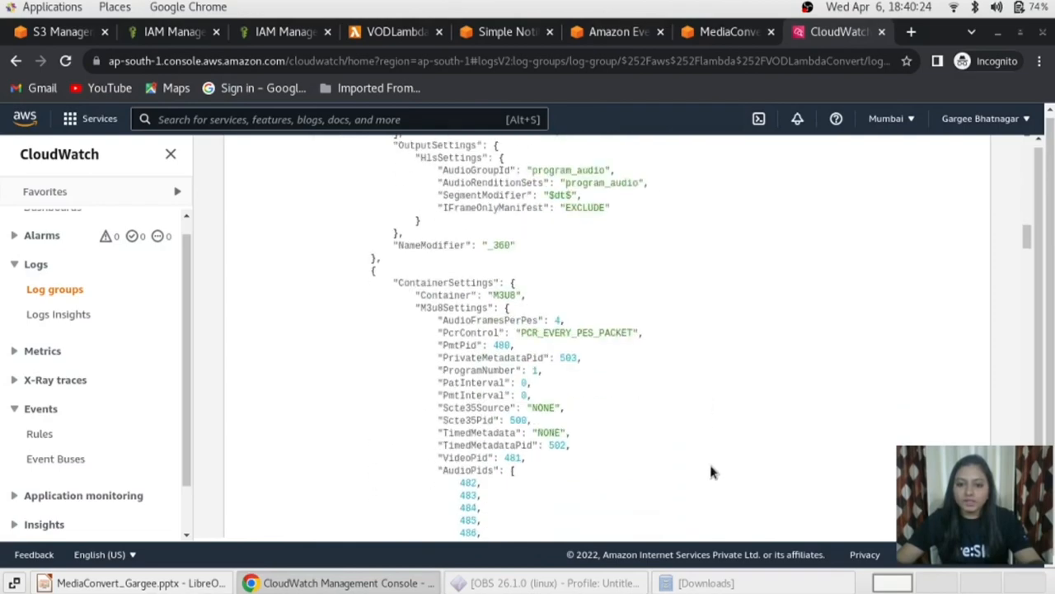
scroll("up", 3)
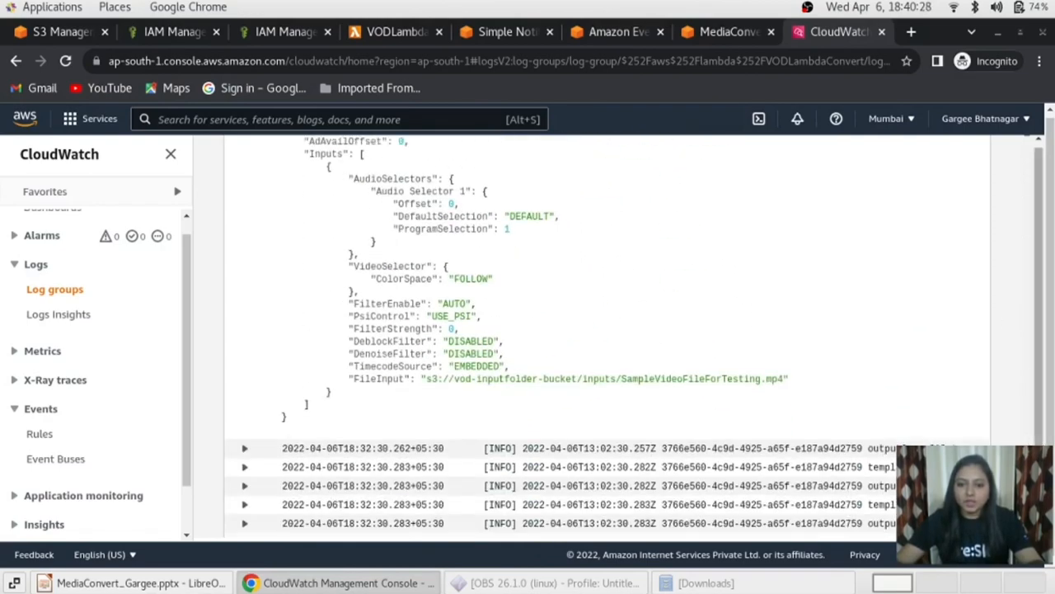
scroll("down", 3)
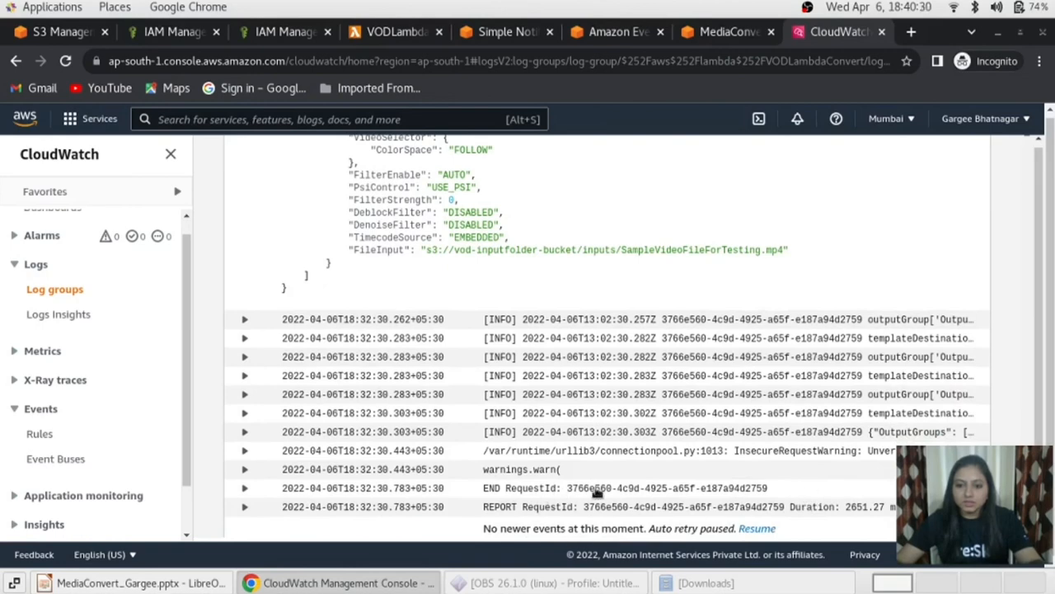
mouse_move(714, 426)
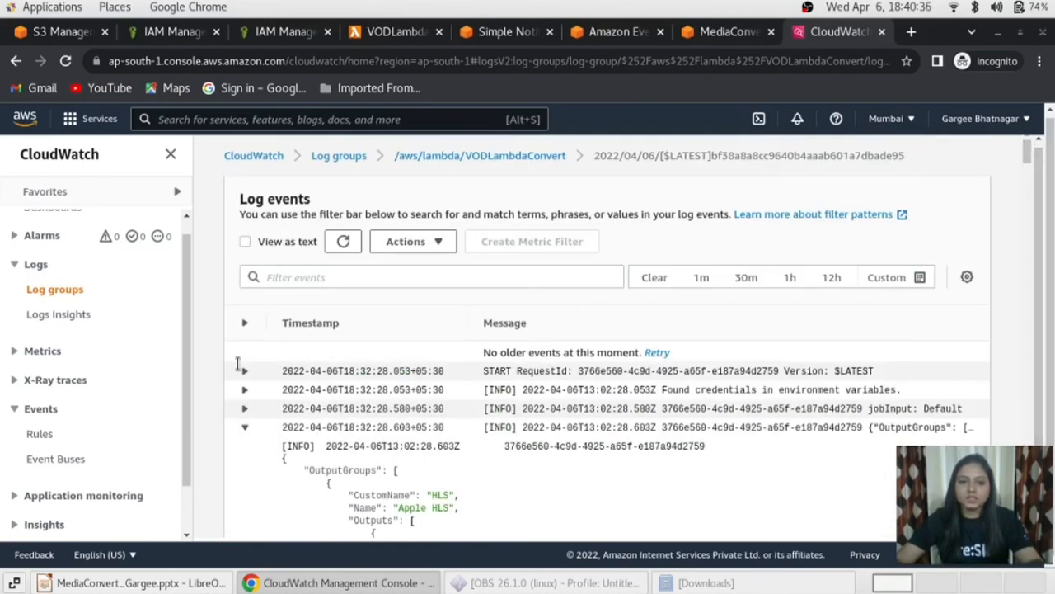
mouse_move(726, 33)
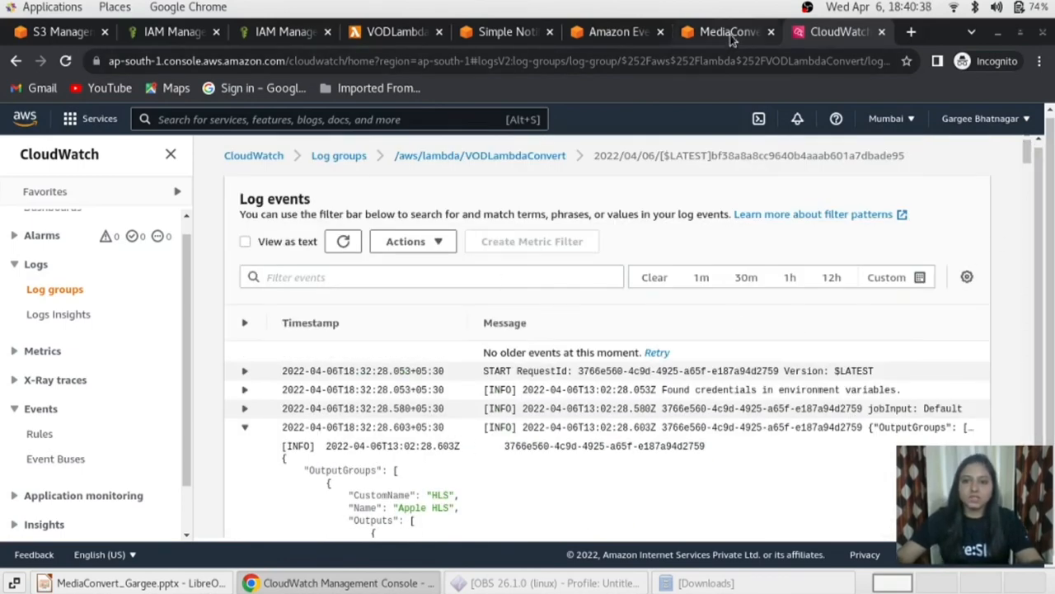
- Refresh MediaConvert jobs to confirm video-playback.mp4 is COMPLETE, then return to S3
left_click(724, 31)
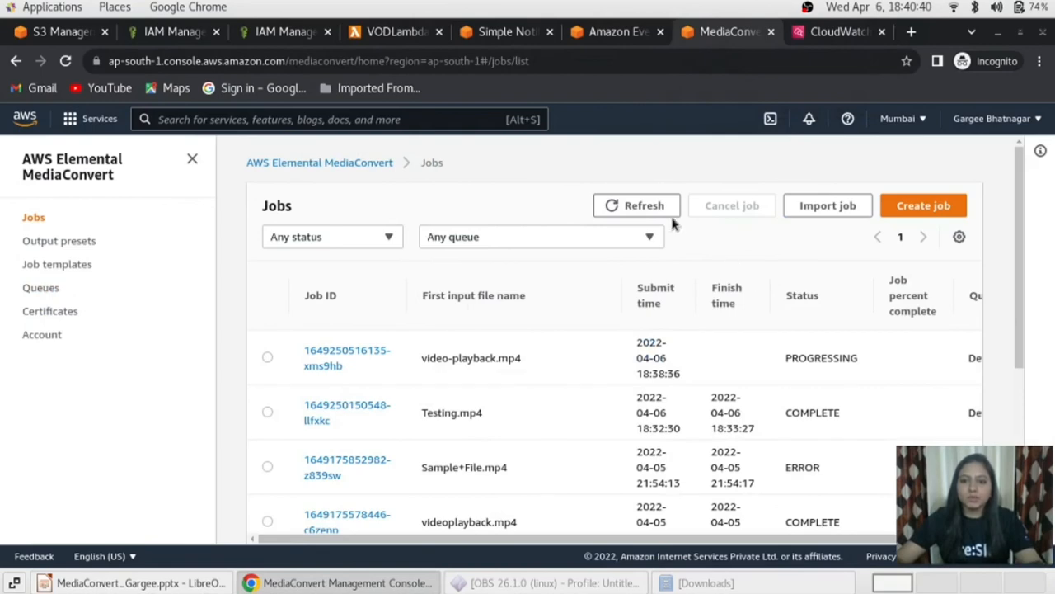
left_click(636, 205)
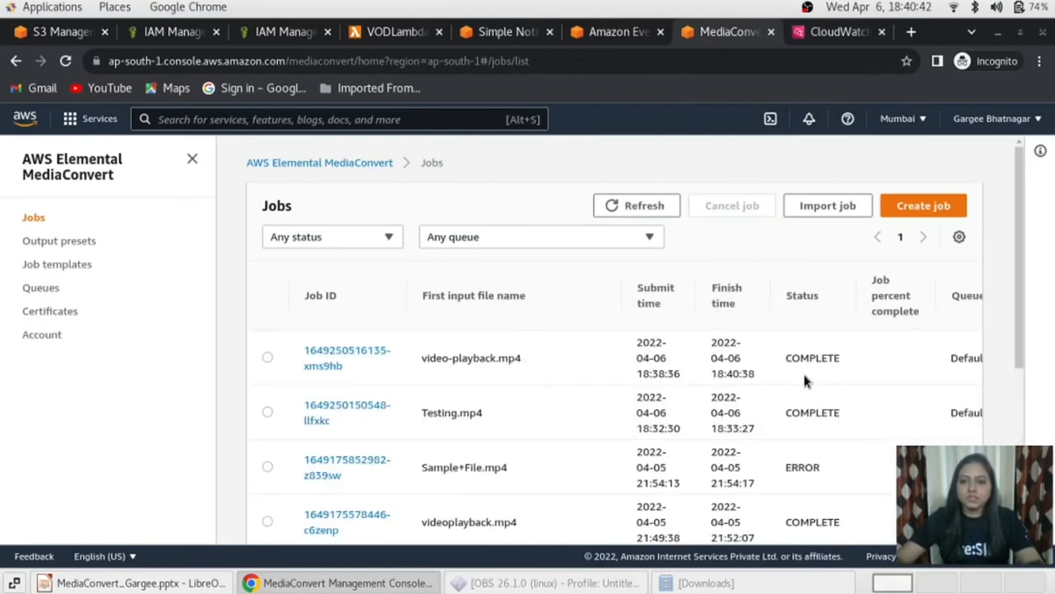
double_click(812, 356)
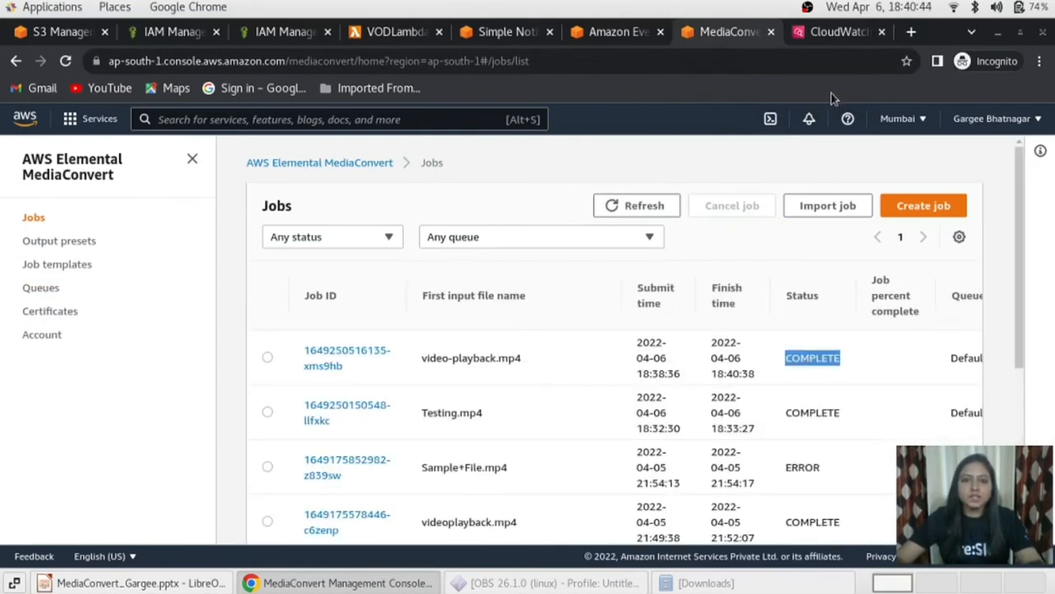
left_click(58, 31)
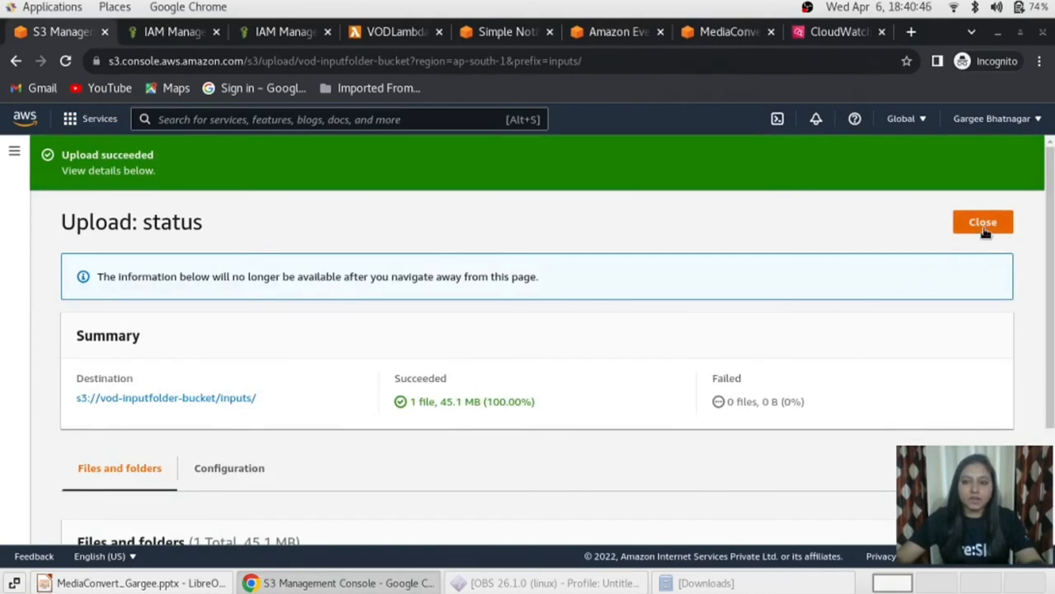
- Browse vod-outputfolder-bucket into video-playback/Default/MP4/
left_click(983, 221)
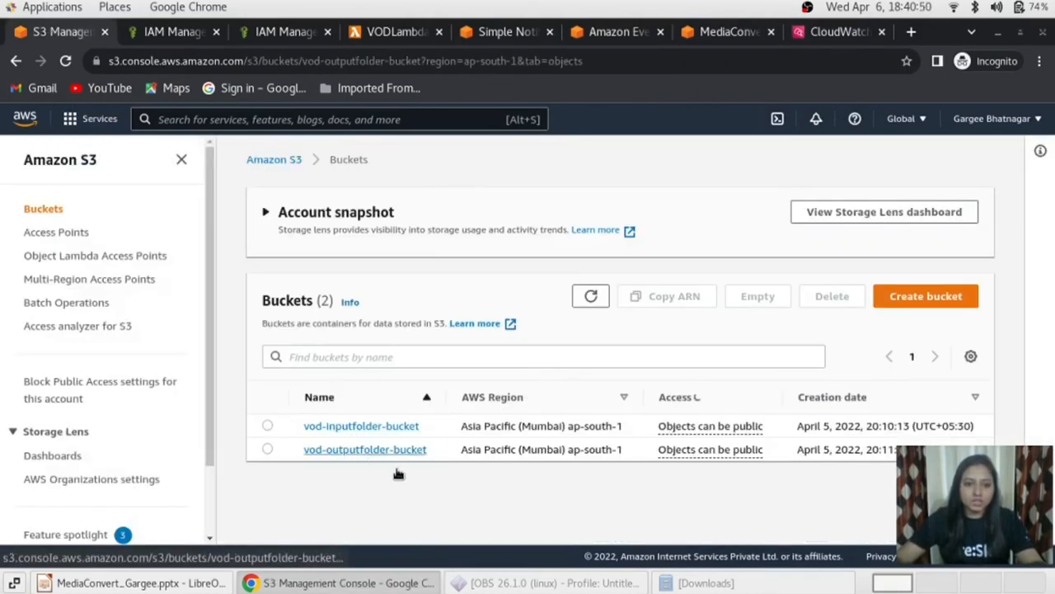
left_click(364, 448)
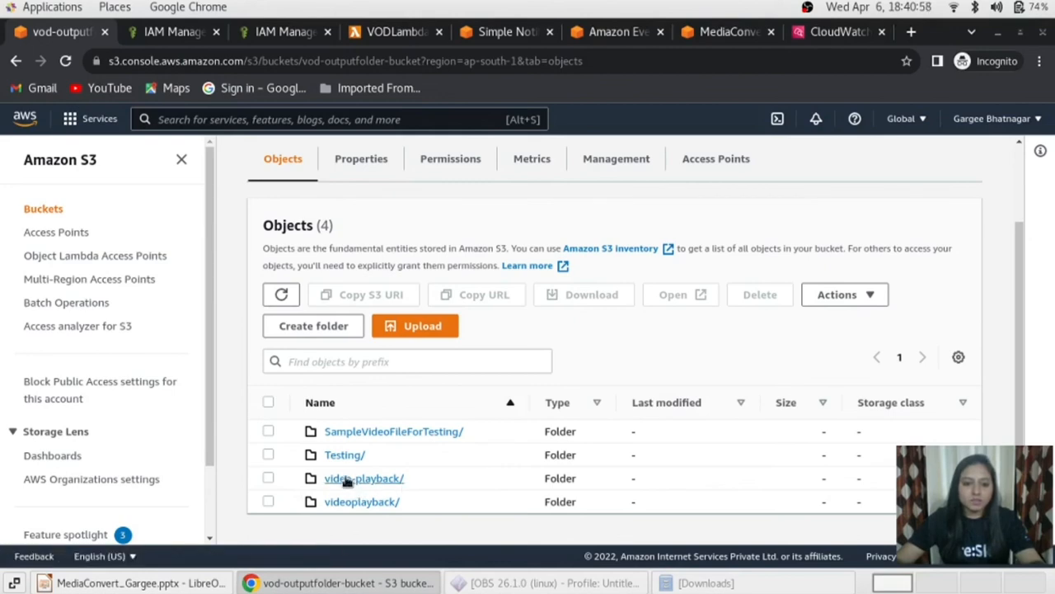
left_click(363, 478)
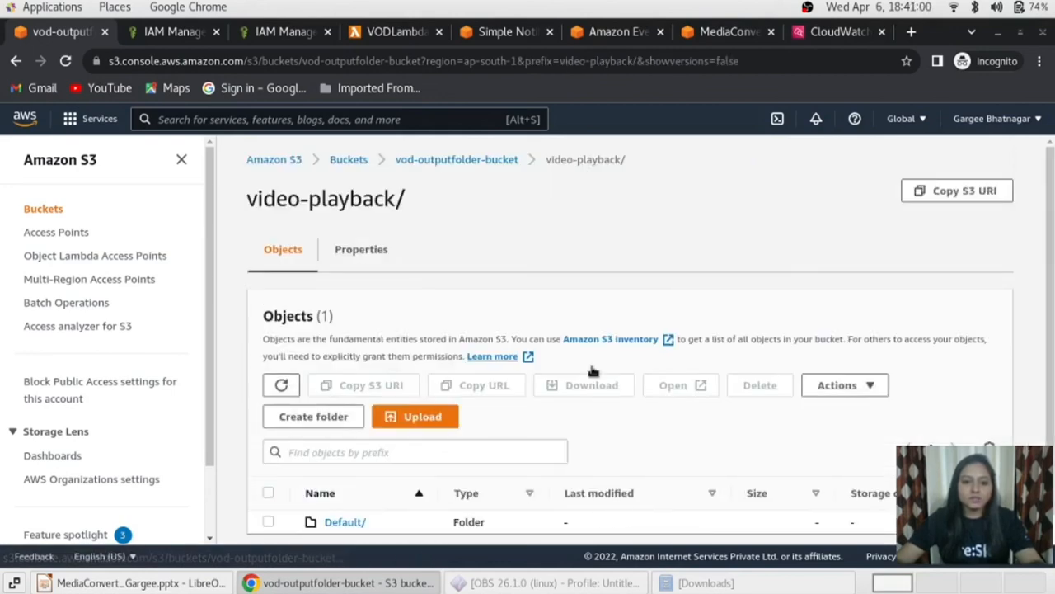
left_click(345, 521)
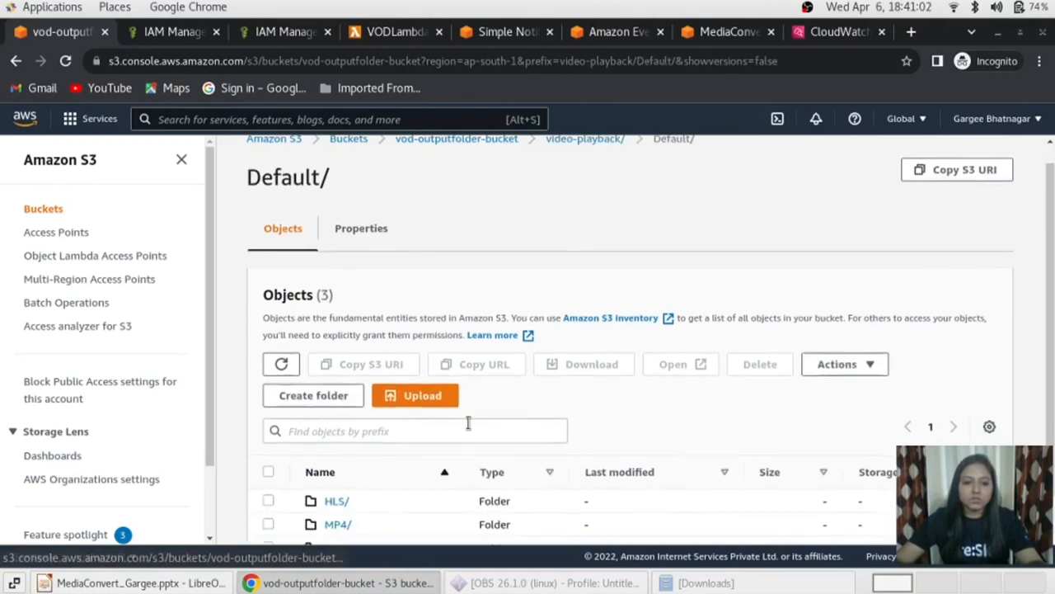
scroll("down", 3)
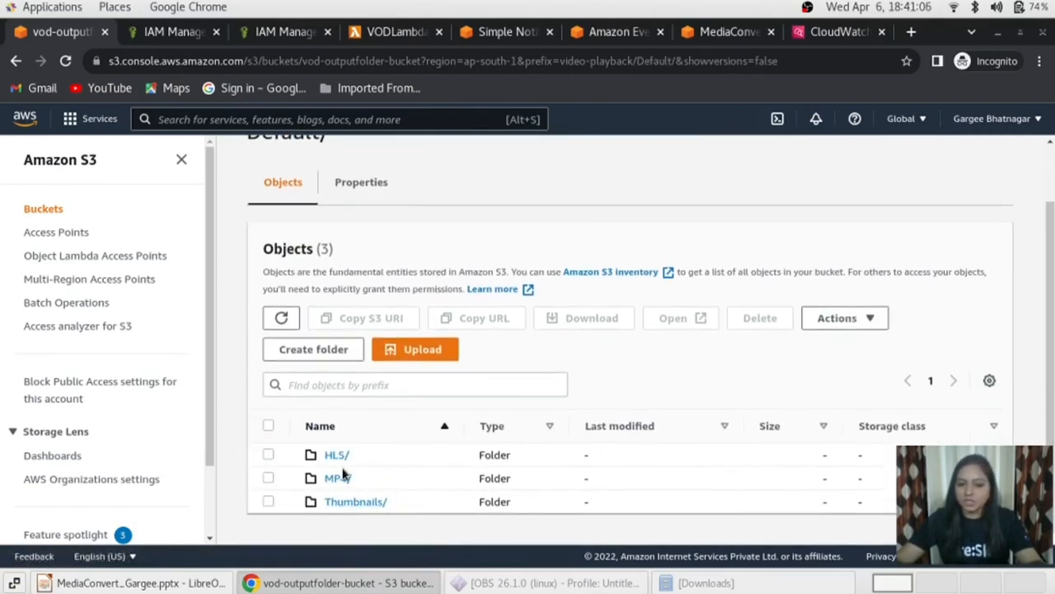
left_click(336, 478)
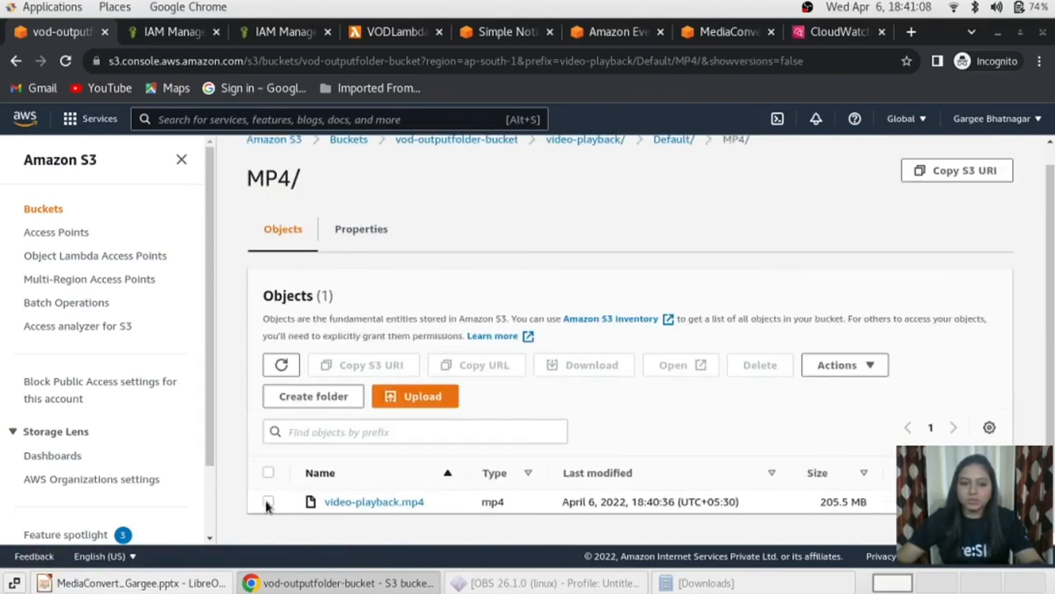
- Download the 205.5 MB video-playback.mp4 output and check the MediaConvert jobs list
left_click(267, 502)
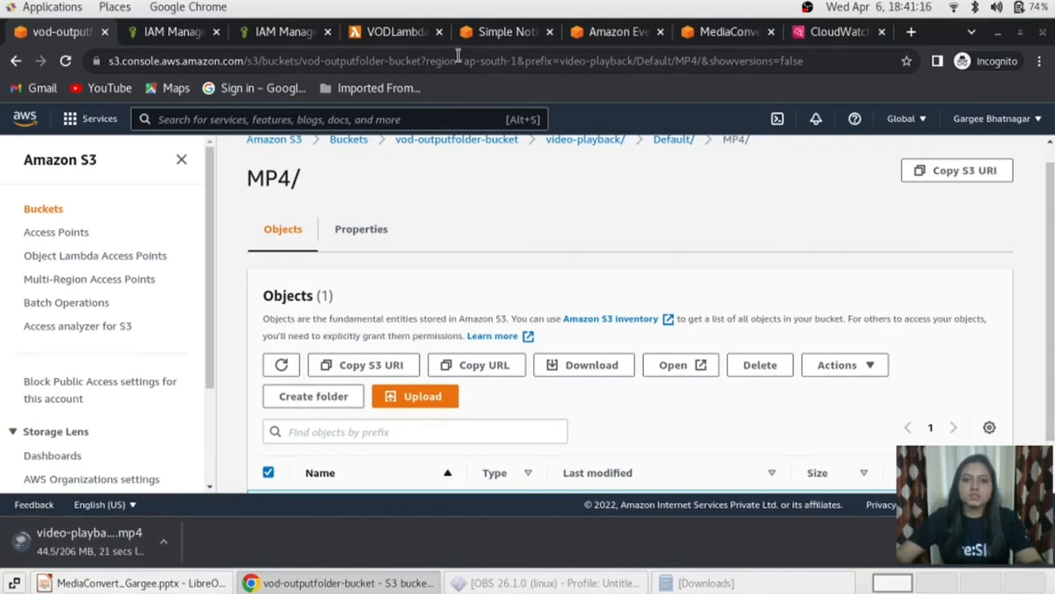
mouse_move(838, 31)
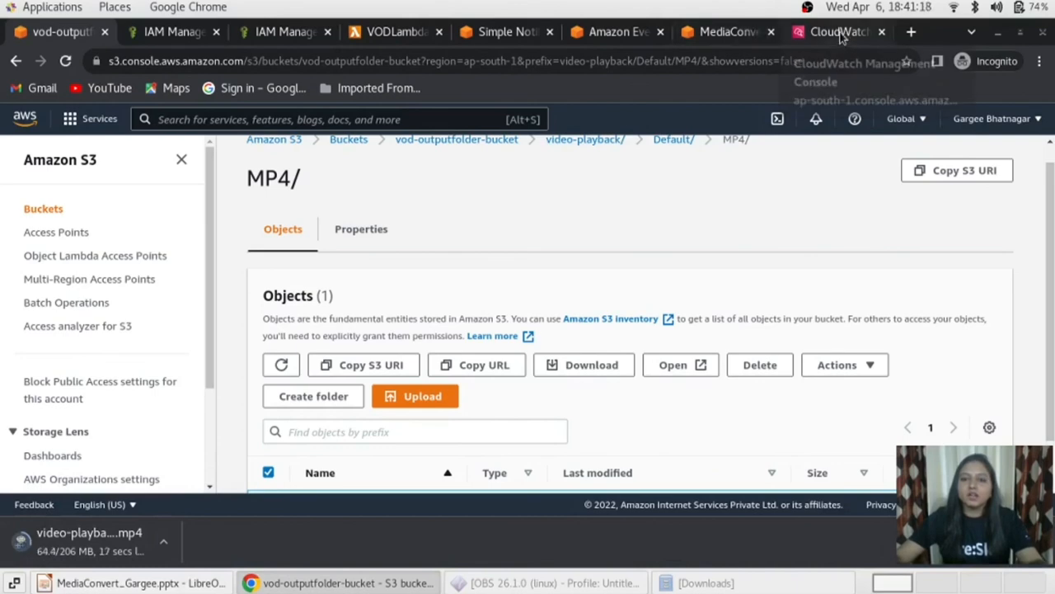
left_click(724, 31)
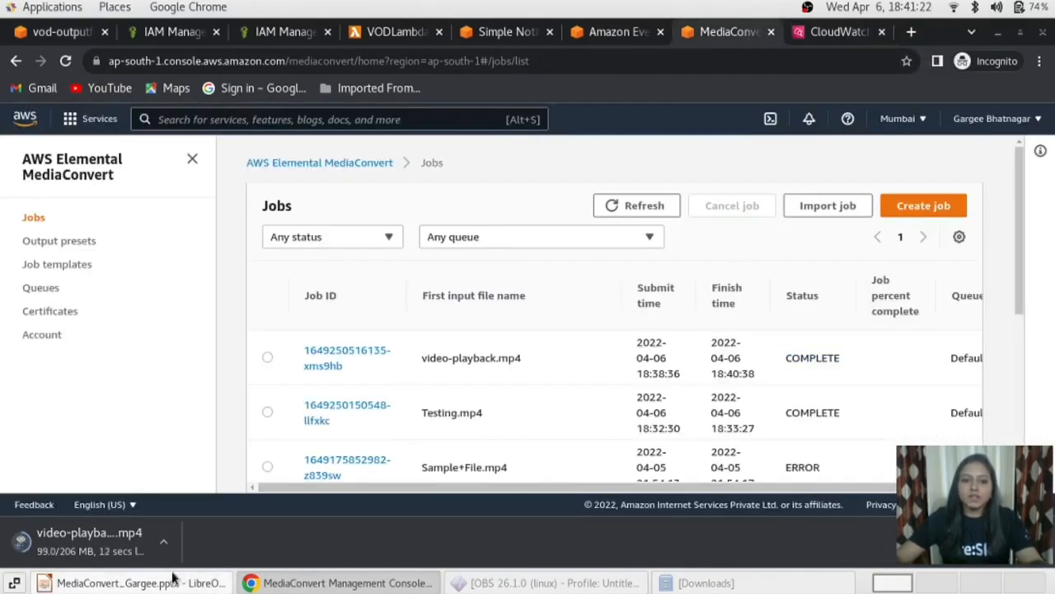
mouse_move(481, 435)
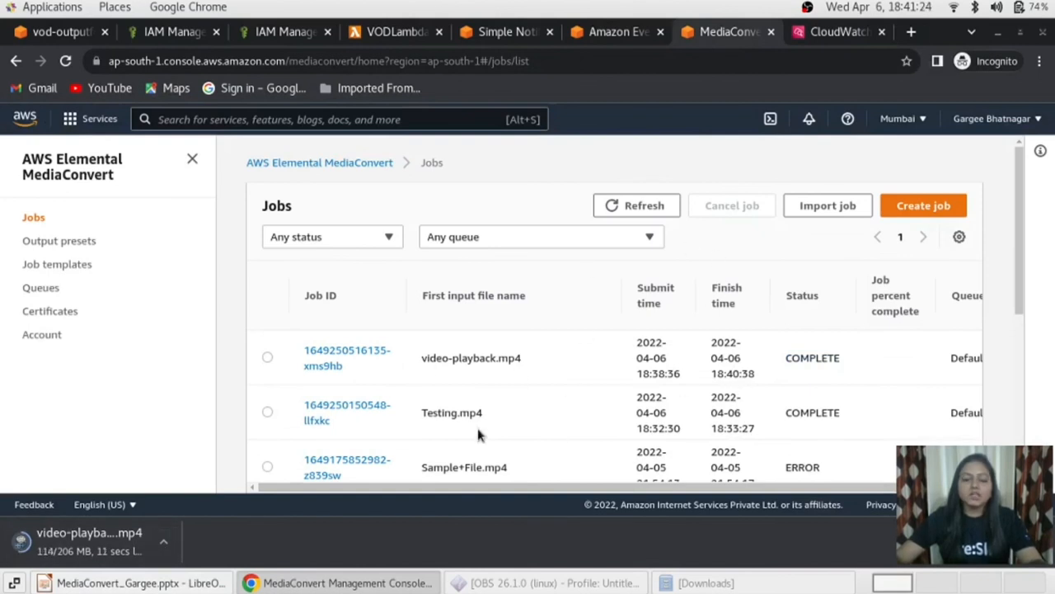
mouse_move(508, 378)
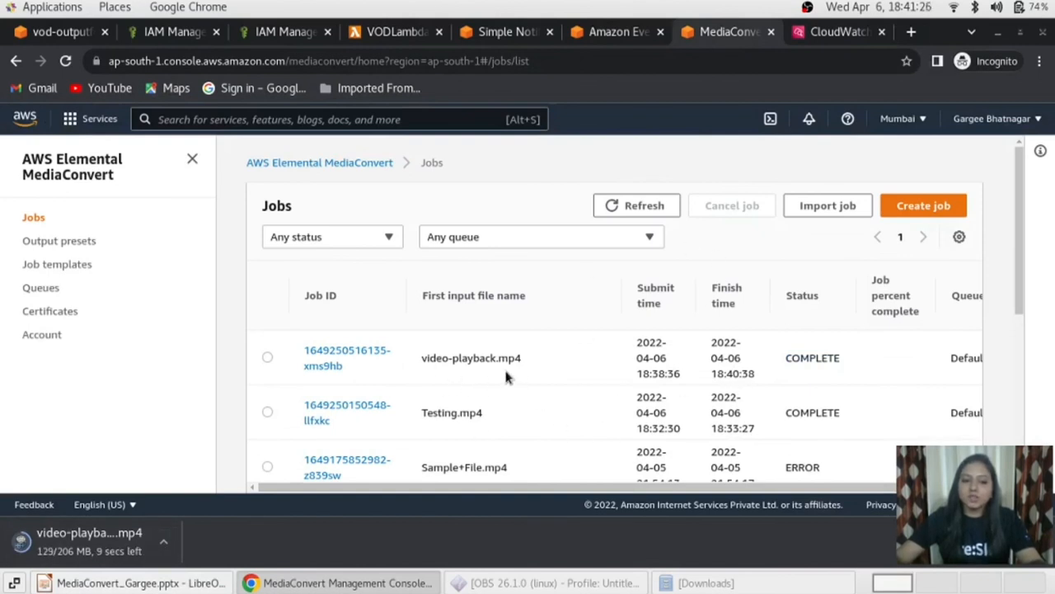
mouse_move(642, 392)
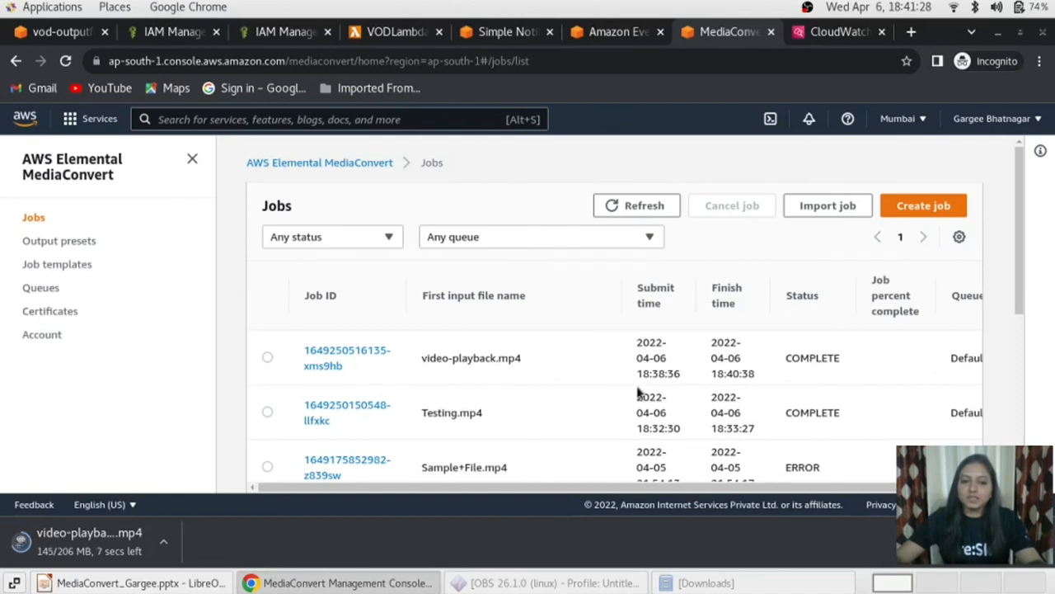
mouse_move(438, 320)
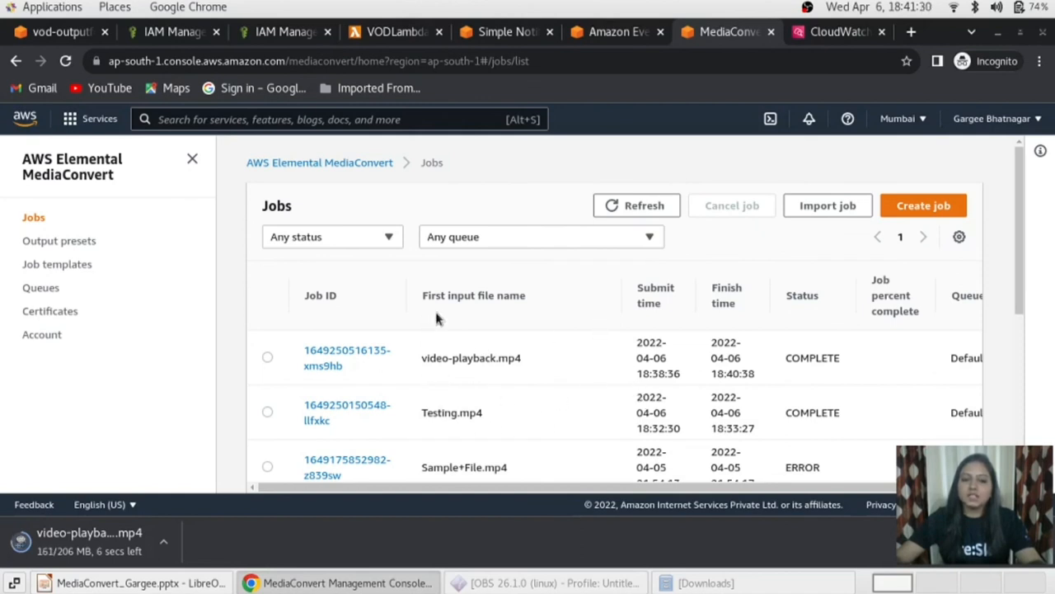
mouse_move(535, 344)
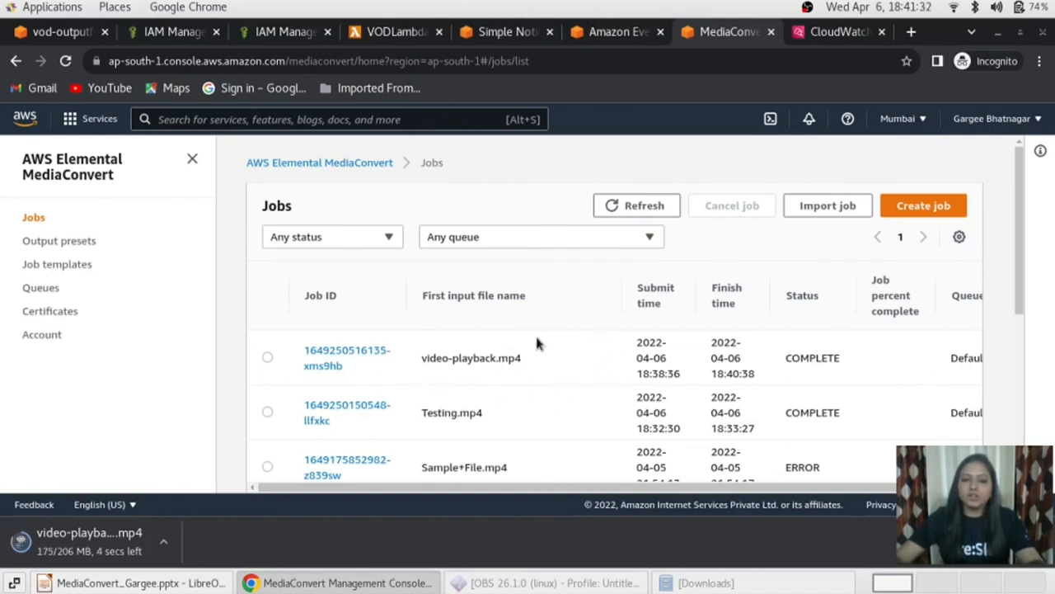
mouse_move(371, 419)
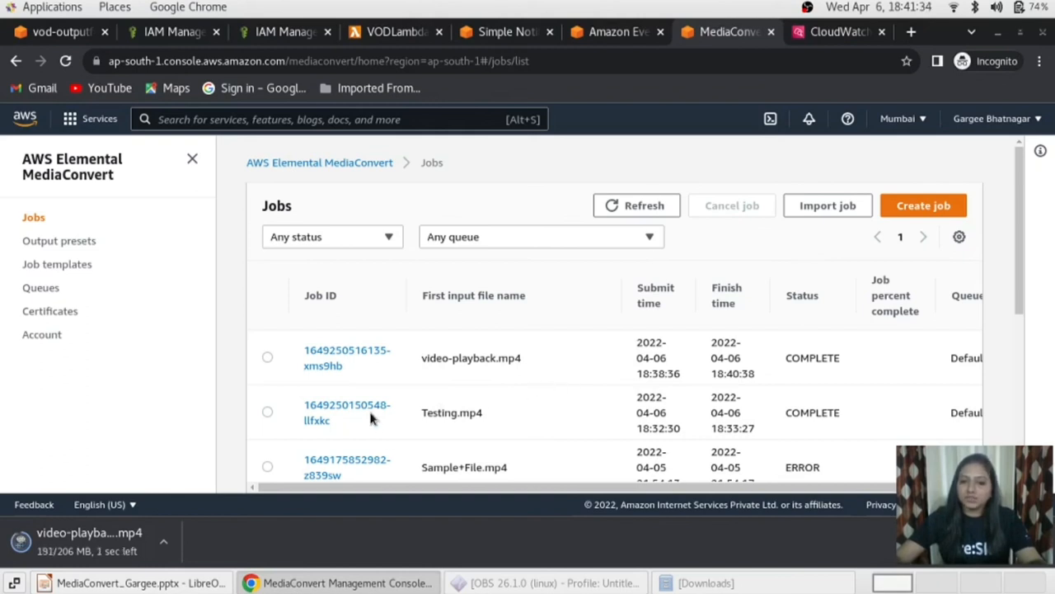
- Open options for the finished download and return to the VODLambdaConvert Lambda trigger page
left_click(165, 545)
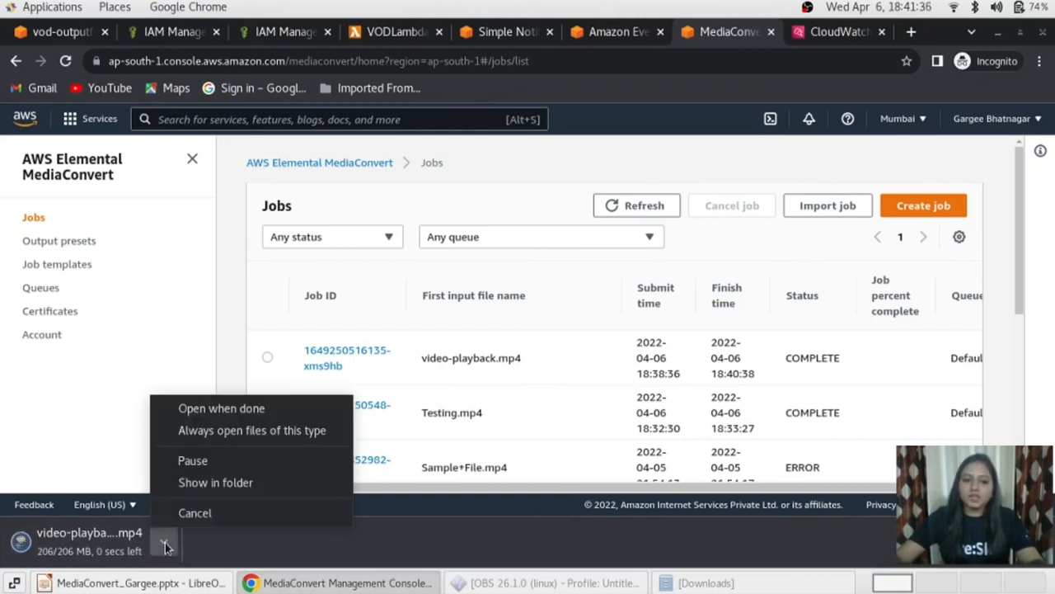
mouse_move(239, 481)
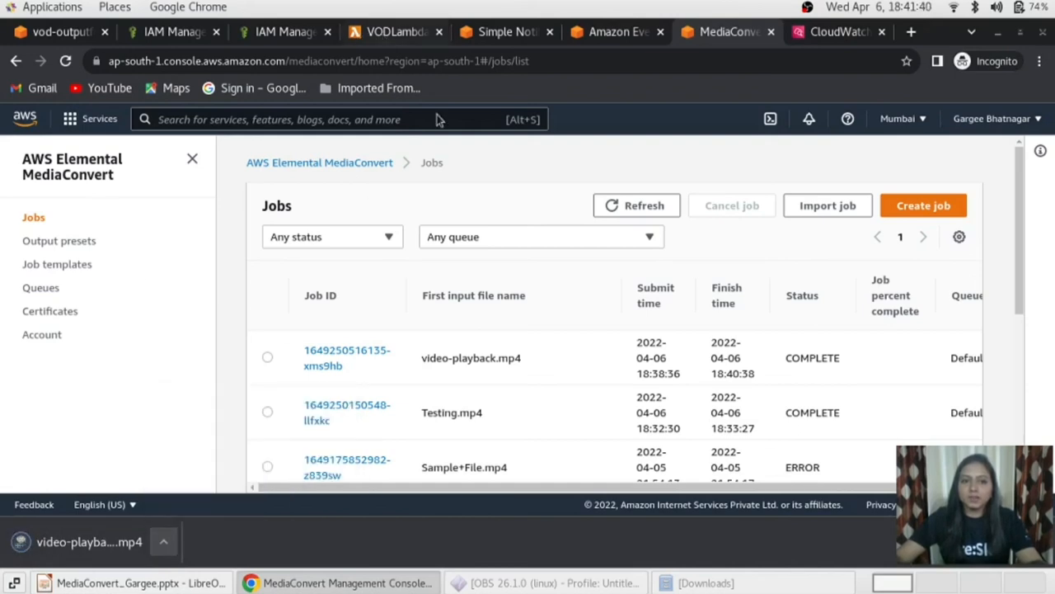
left_click(393, 32)
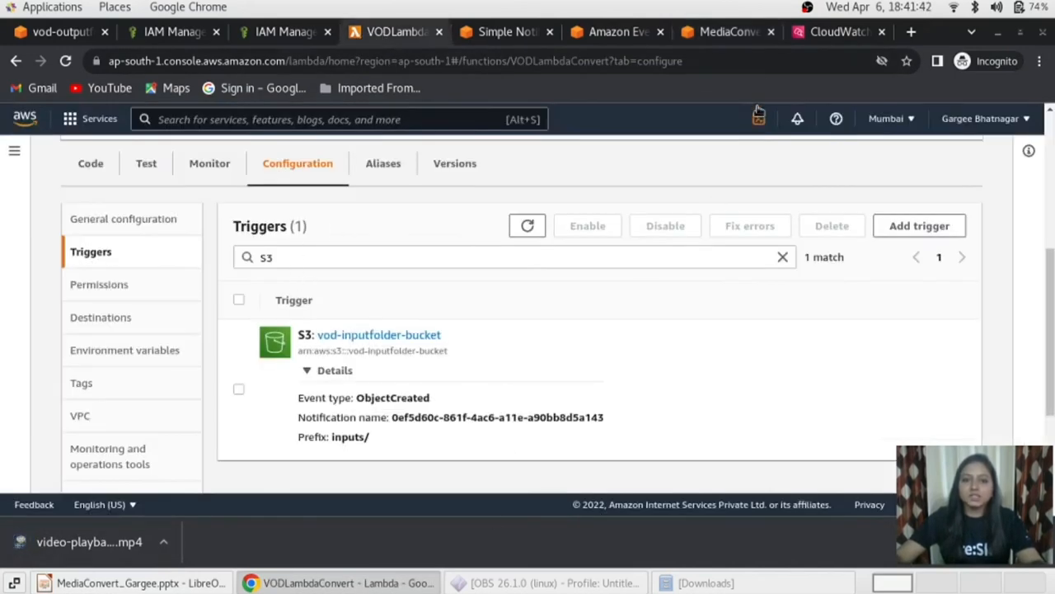
mouse_move(481, 461)
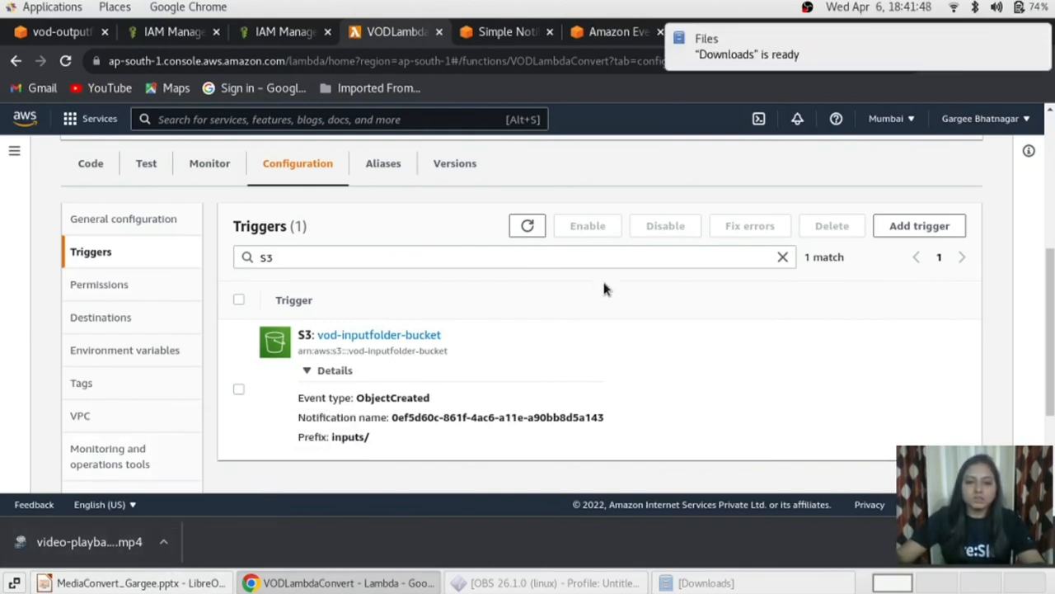
mouse_move(816, 508)
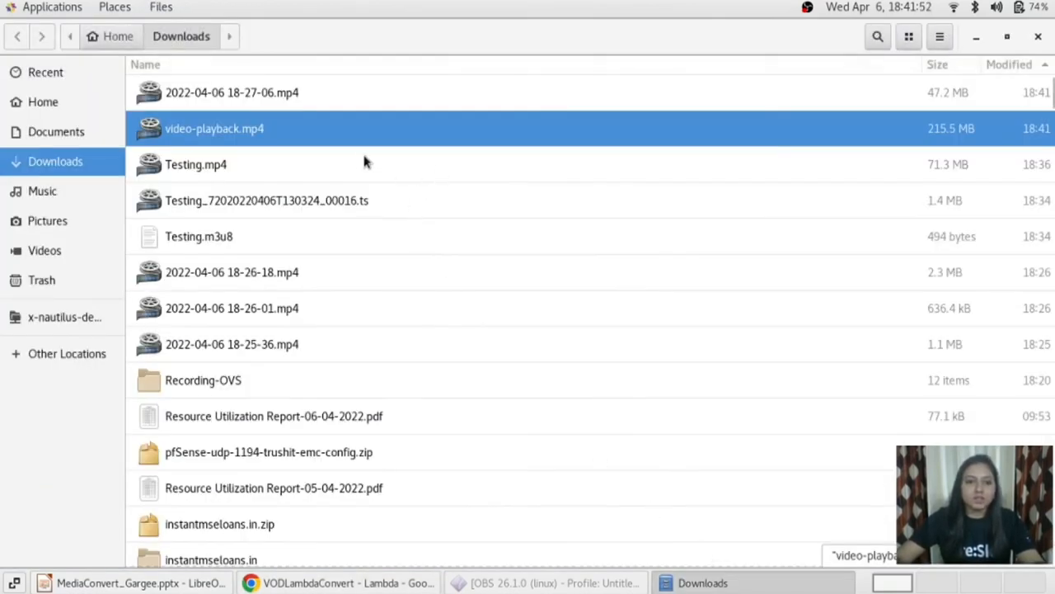
mouse_move(458, 129)
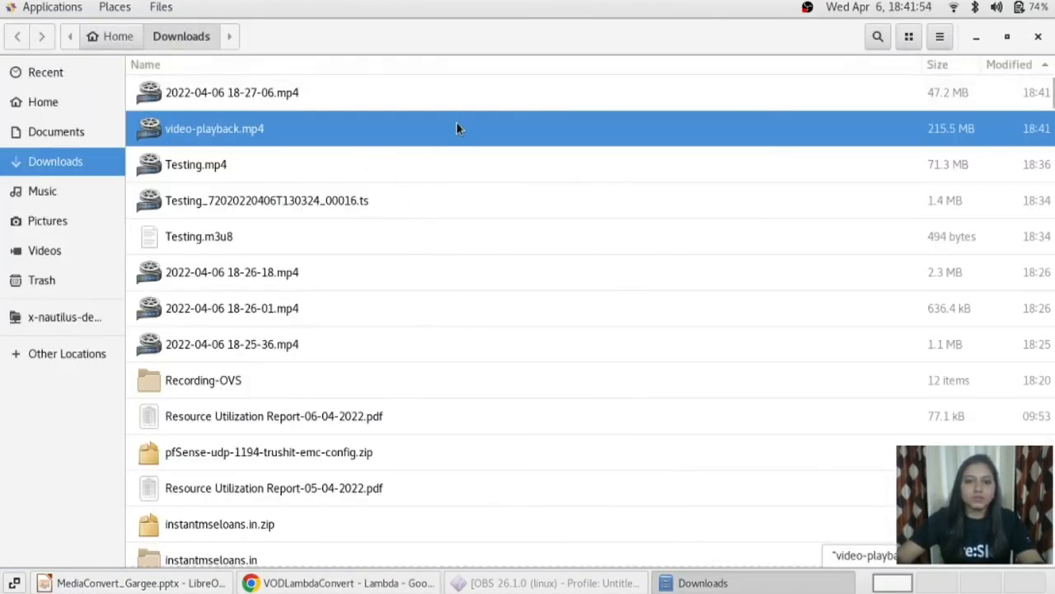
mouse_move(620, 145)
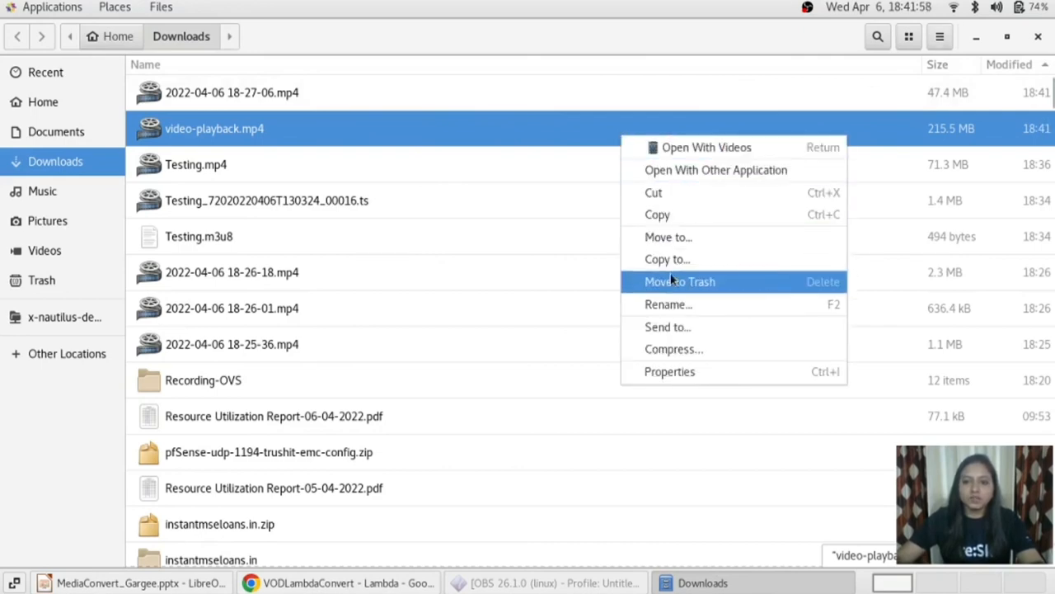
- Open video-playback.mp4 with VLC media player via Open With Other Application
left_click(715, 170)
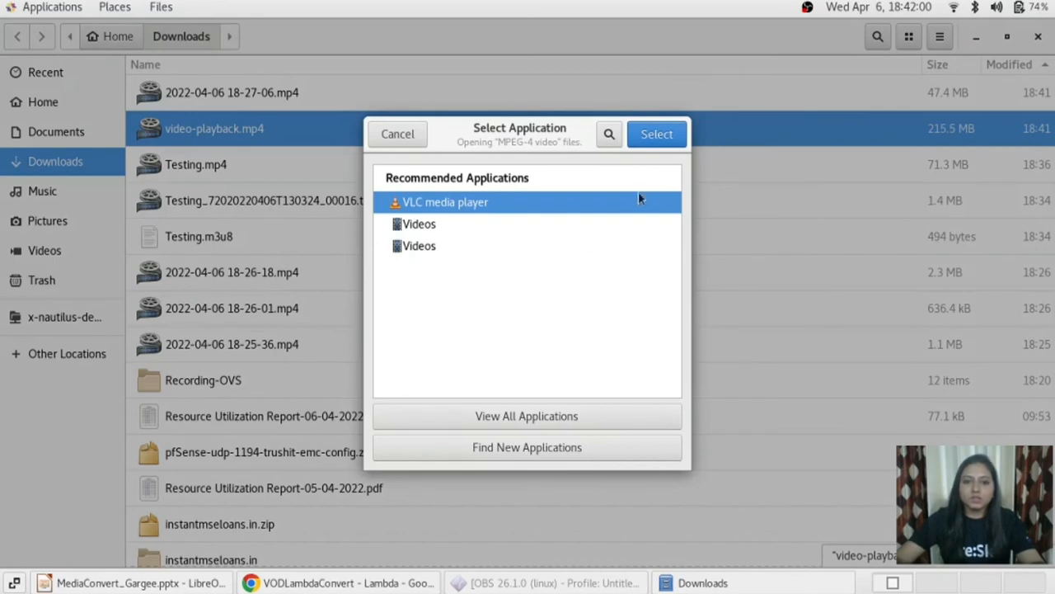
mouse_move(715, 475)
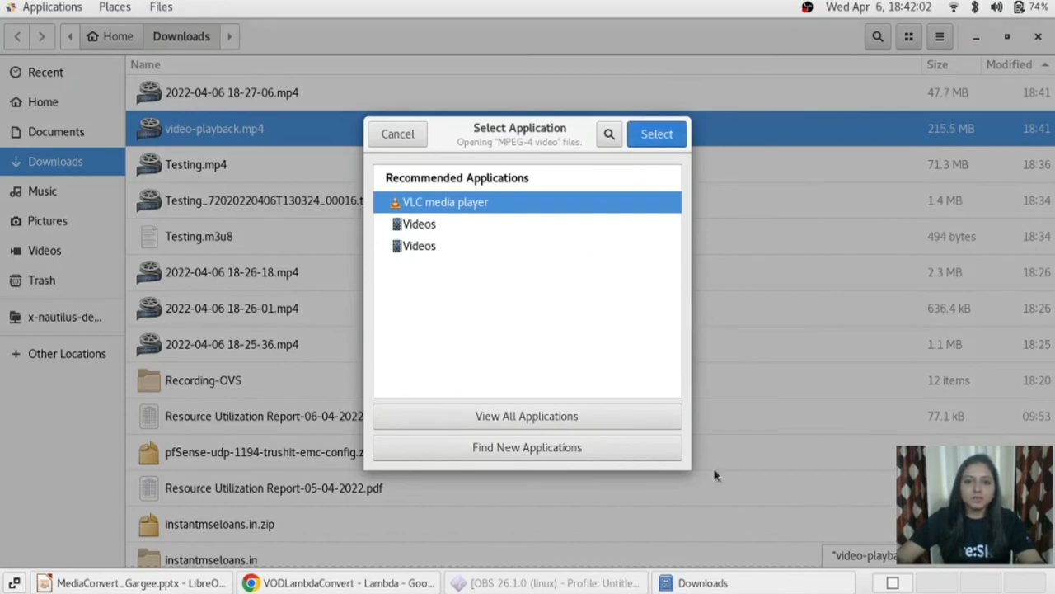
left_click(656, 133)
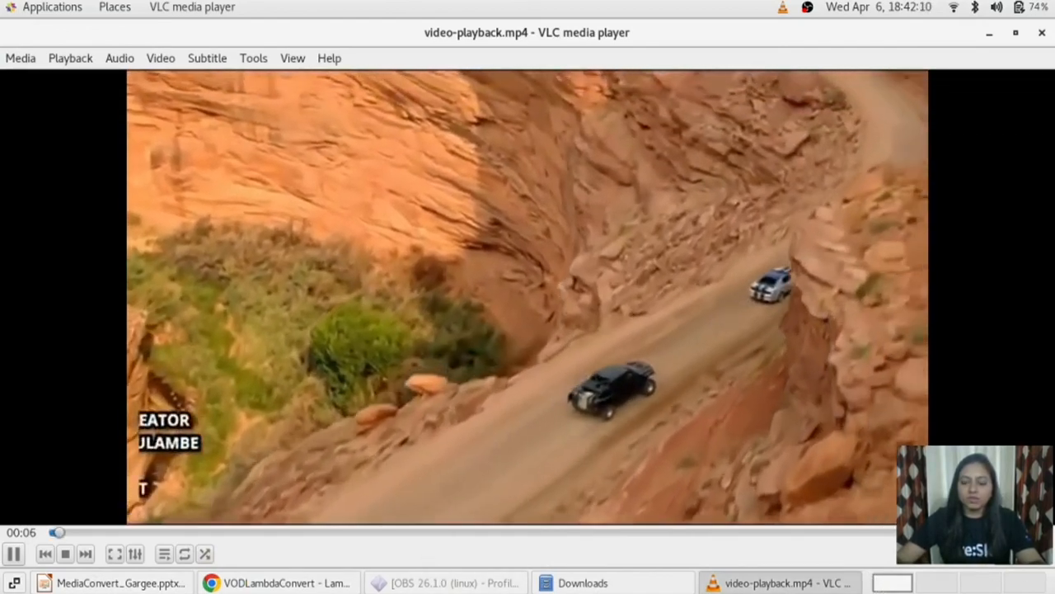
- Skip ahead in the video, close VLC and return to the Lambda function page
left_click(364, 531)
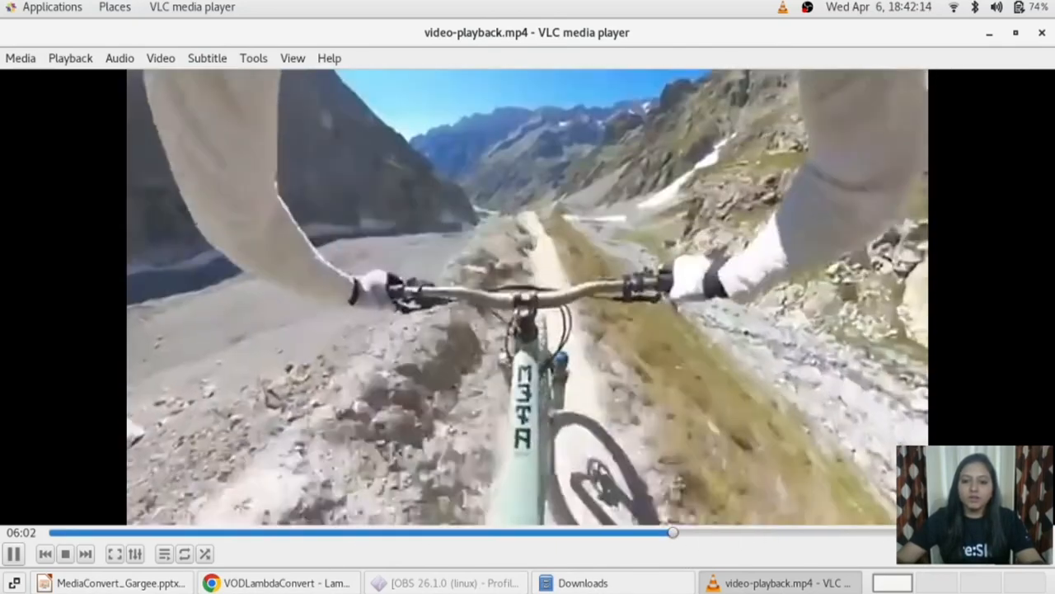
left_click(672, 531)
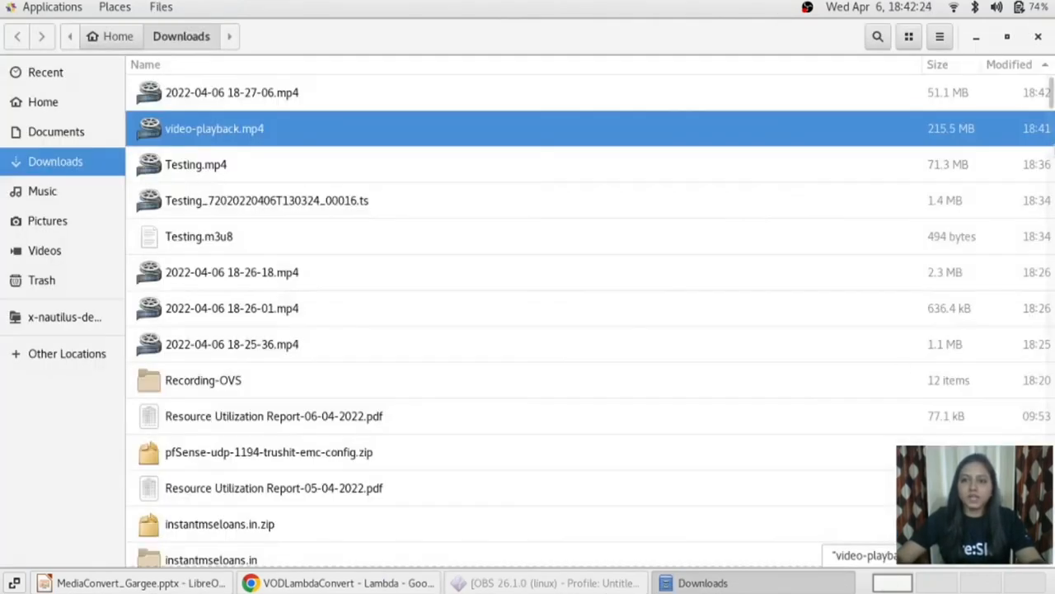
mouse_move(696, 167)
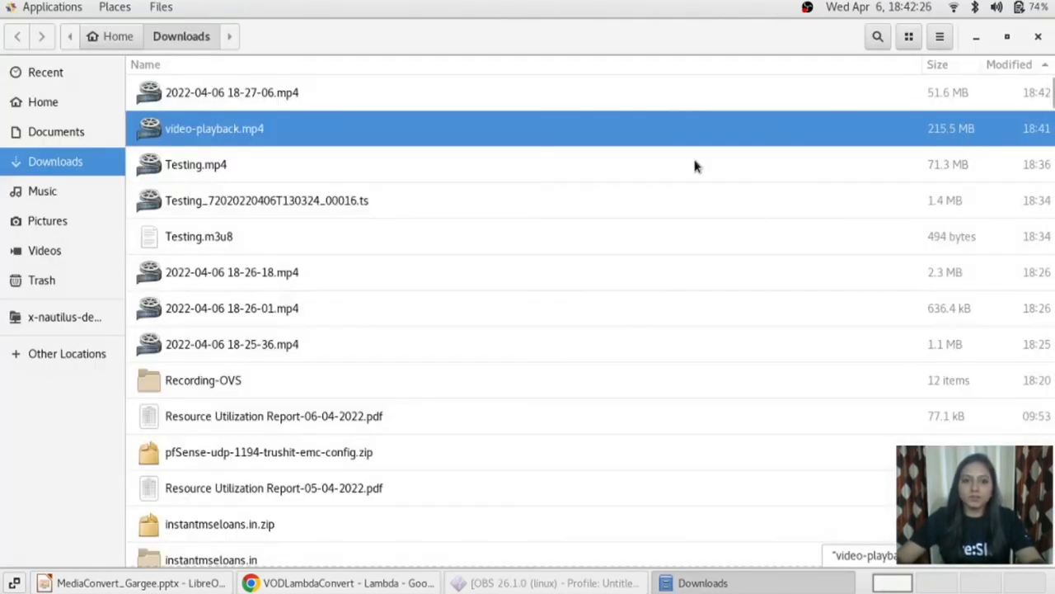
left_click(338, 584)
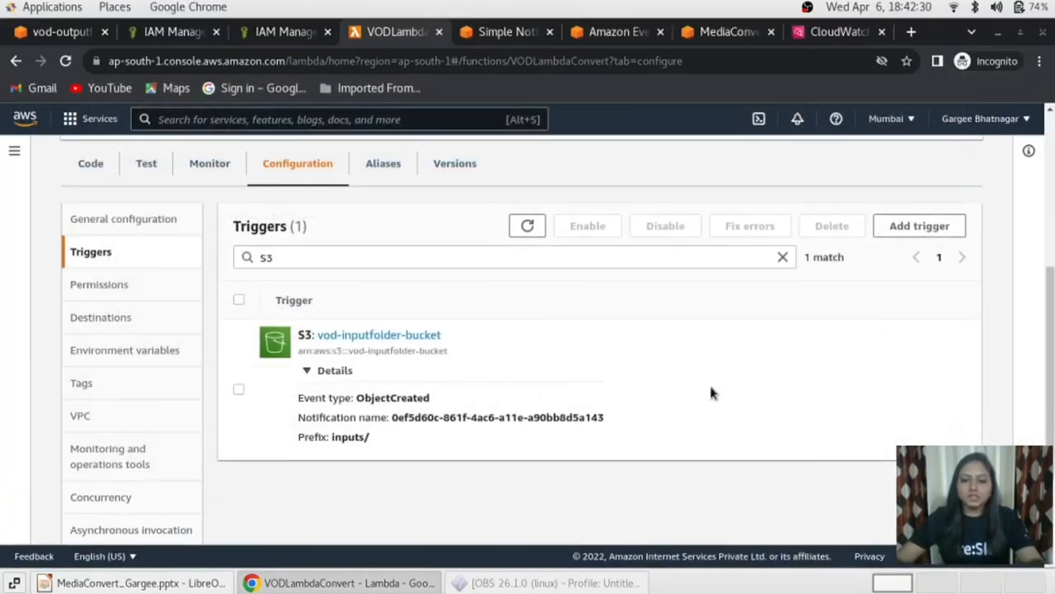
scroll("up", 3)
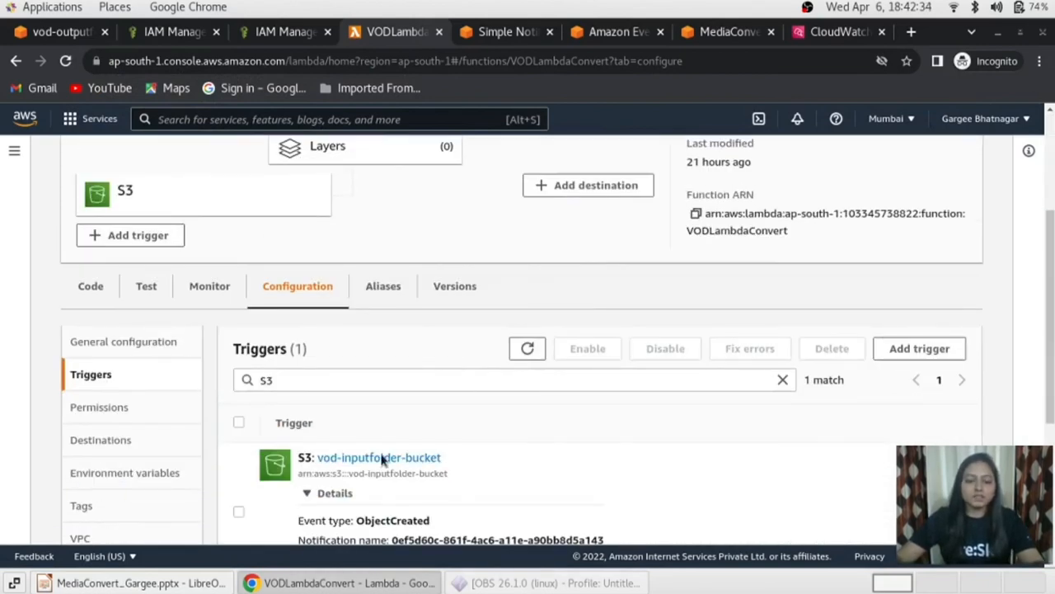
mouse_move(635, 371)
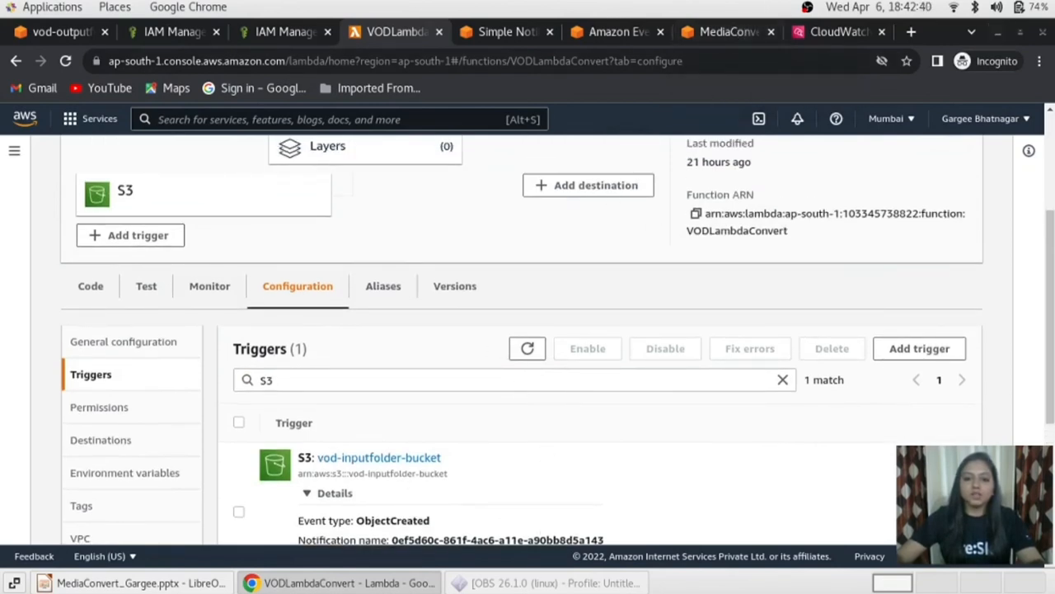
mouse_move(627, 411)
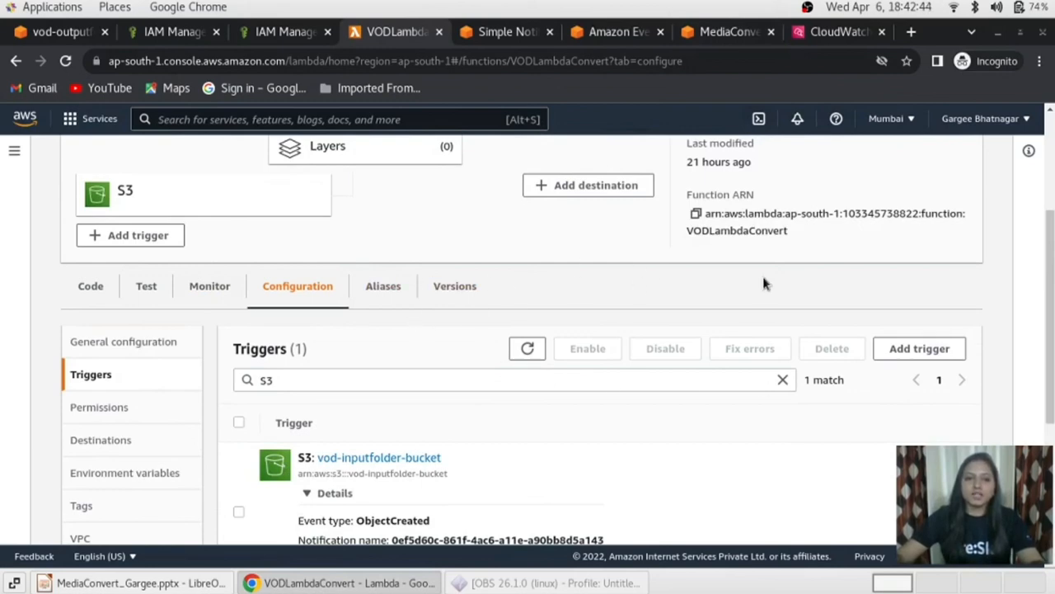
mouse_move(536, 583)
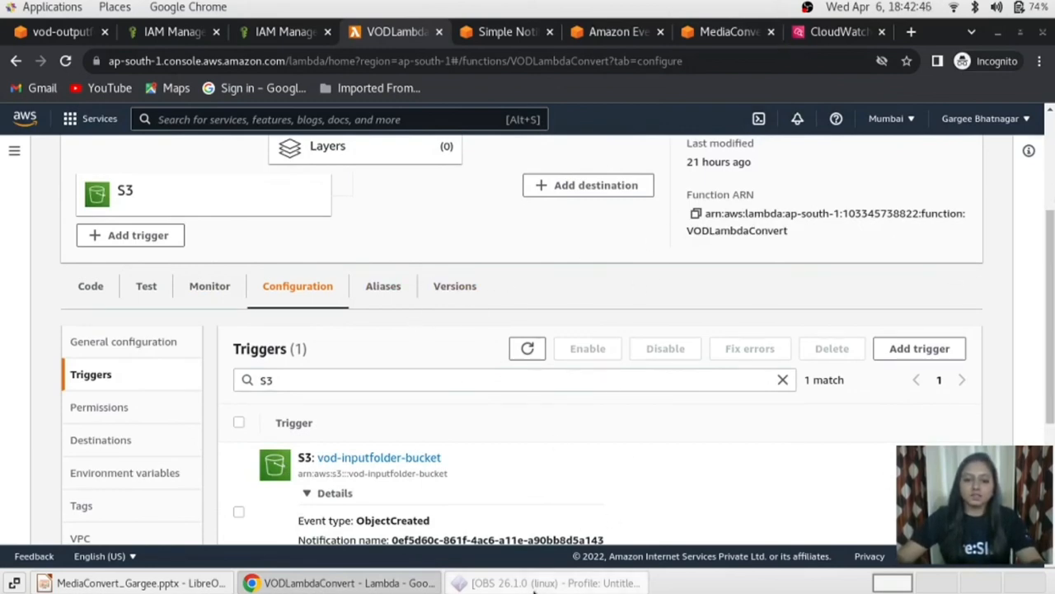